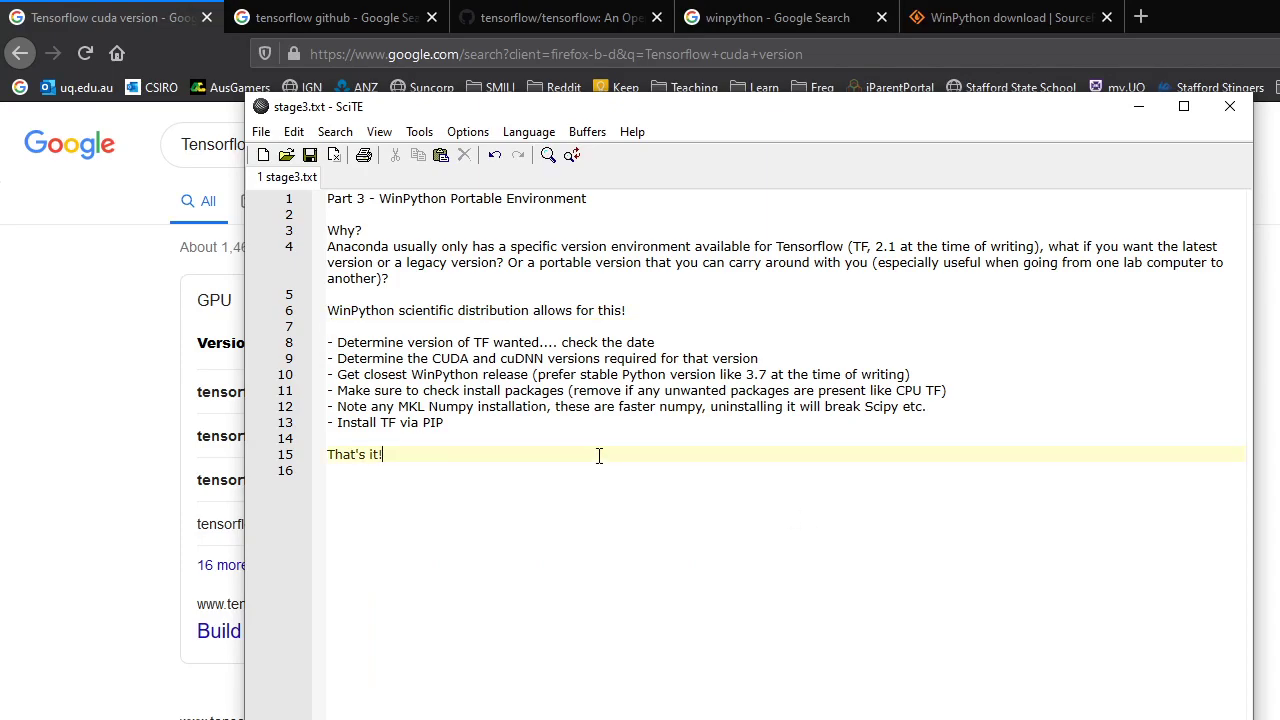
pyautogui.moveTo(708, 300)
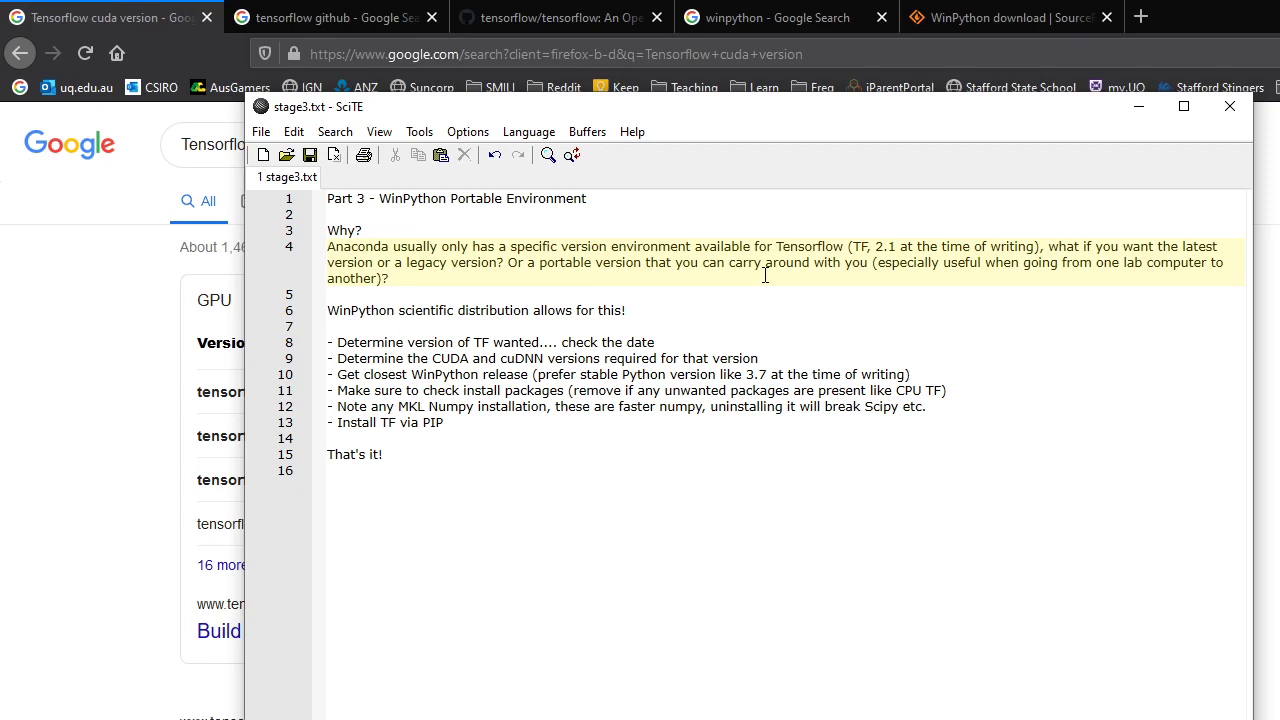
pyautogui.moveTo(772, 282)
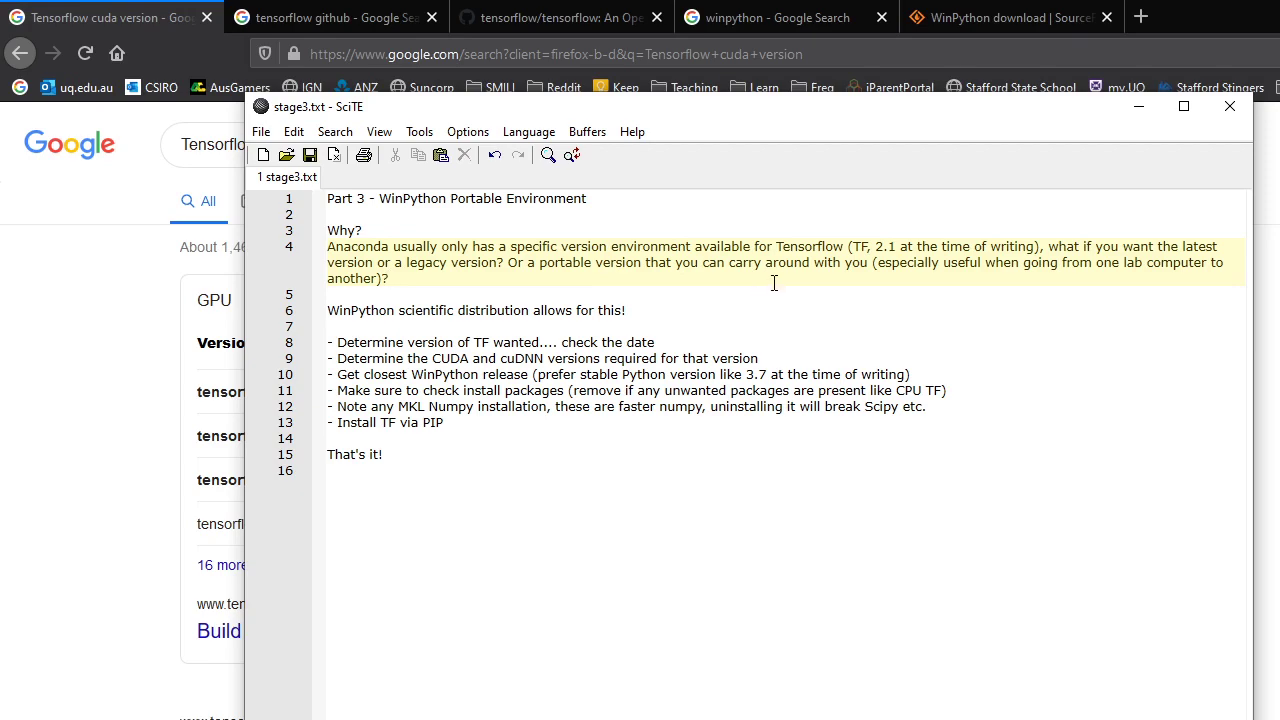
# - Leave the SciTE notes unedited and bring the Firefox search results window to the front
pyautogui.click(390, 278)
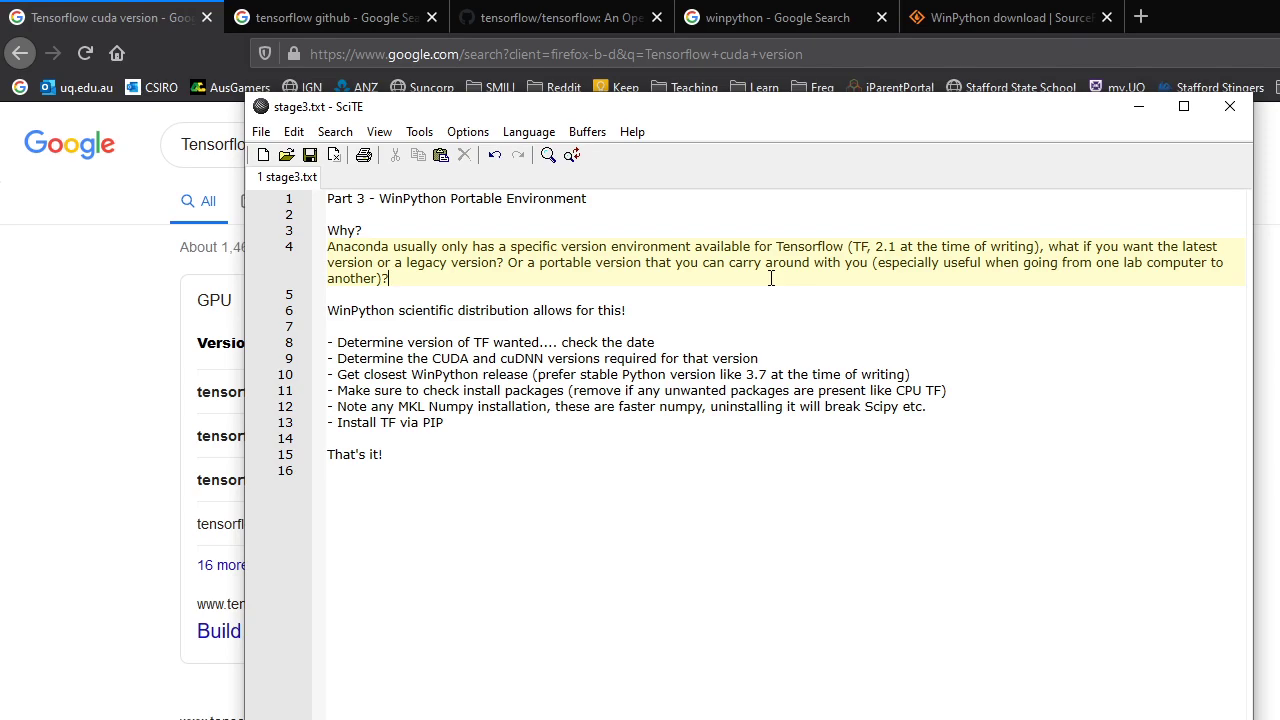
pyautogui.moveTo(864, 110)
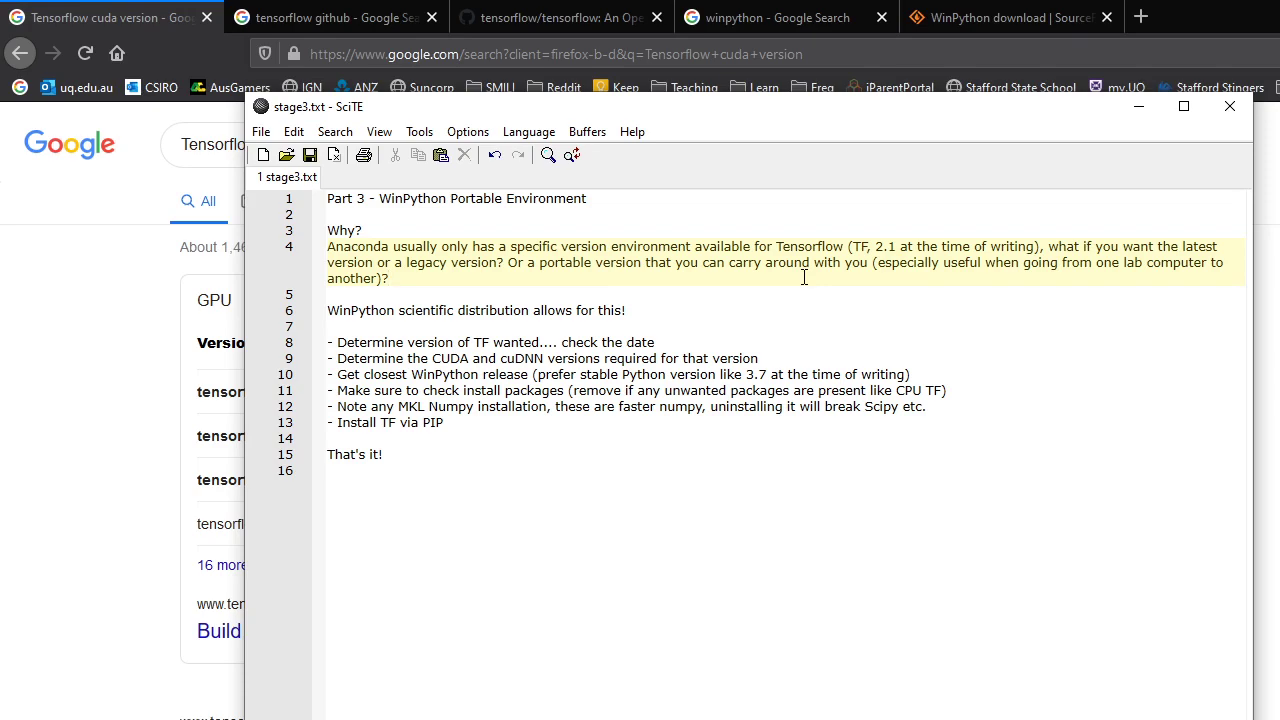
pyautogui.moveTo(790, 276)
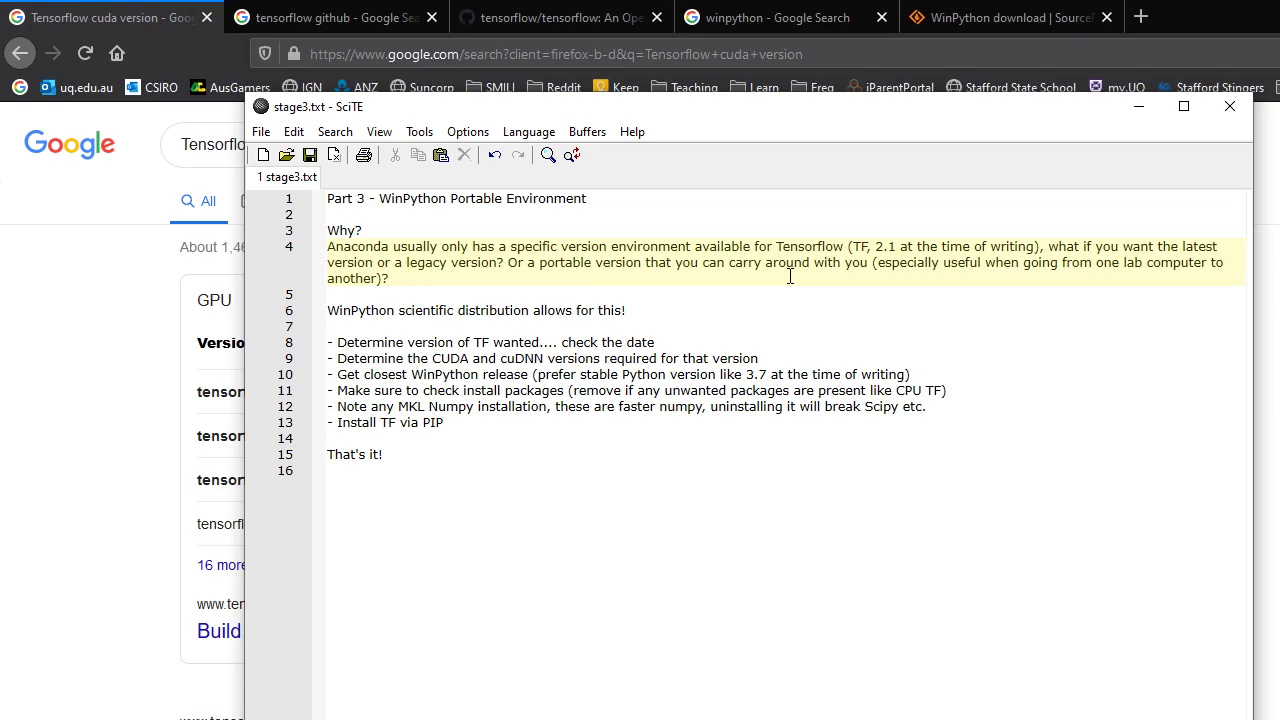
pyautogui.moveTo(820, 112)
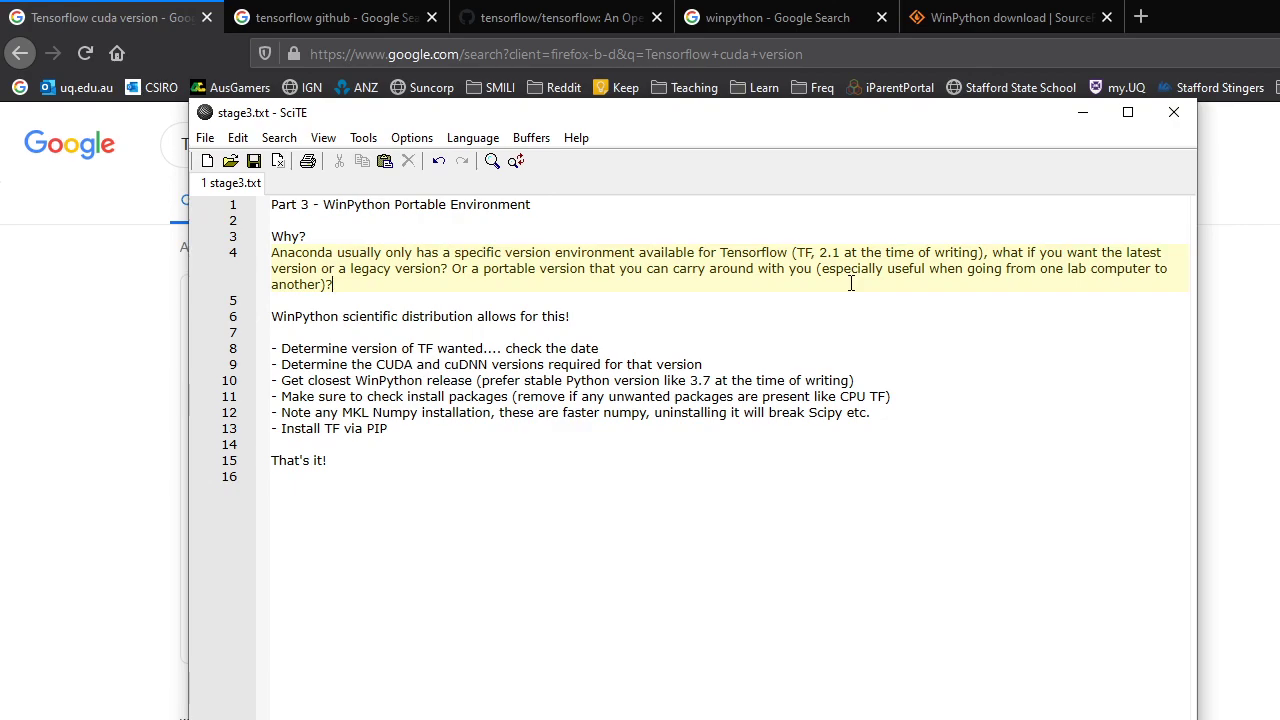
pyautogui.moveTo(784, 312)
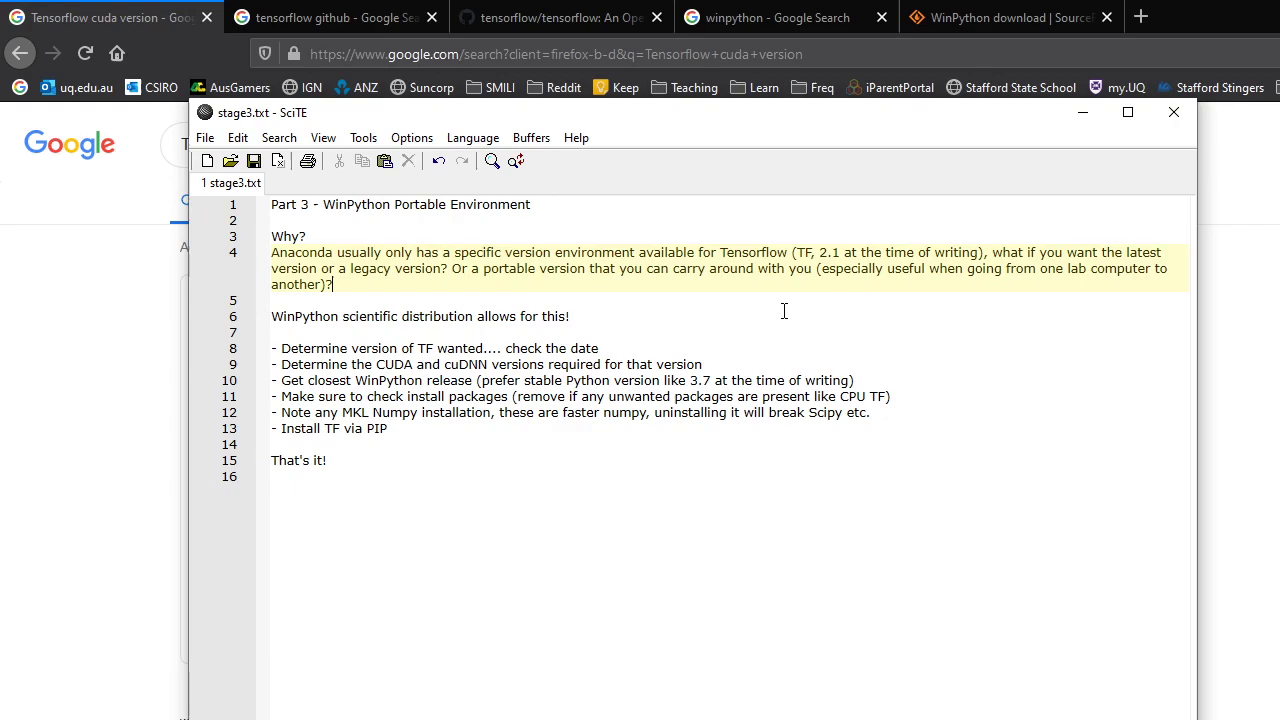
pyautogui.moveTo(780, 316)
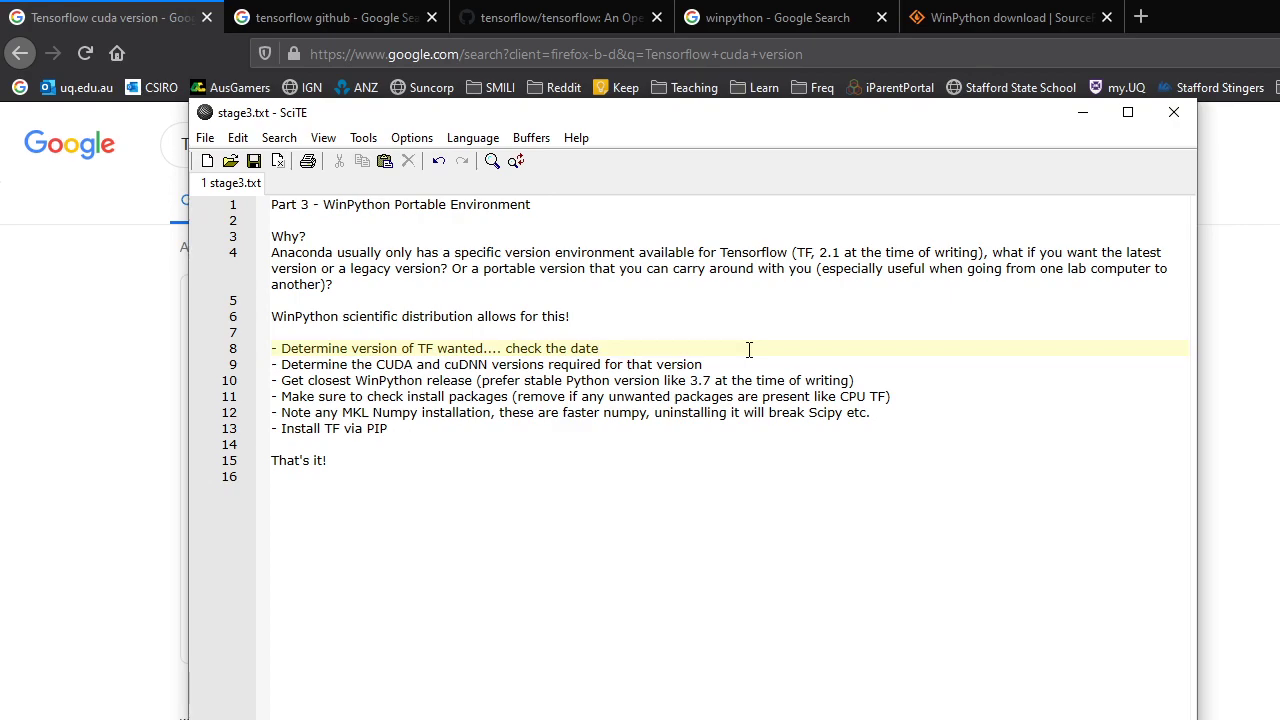
pyautogui.click(598, 348)
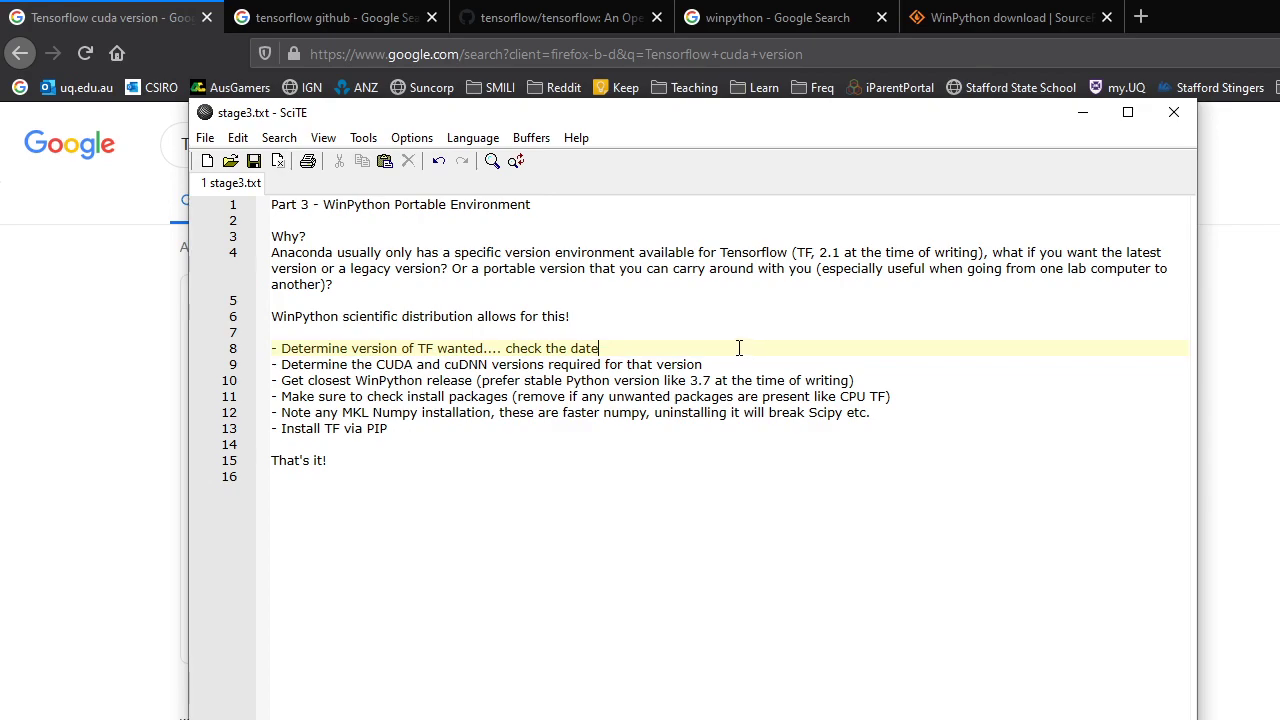
pyautogui.moveTo(670, 348)
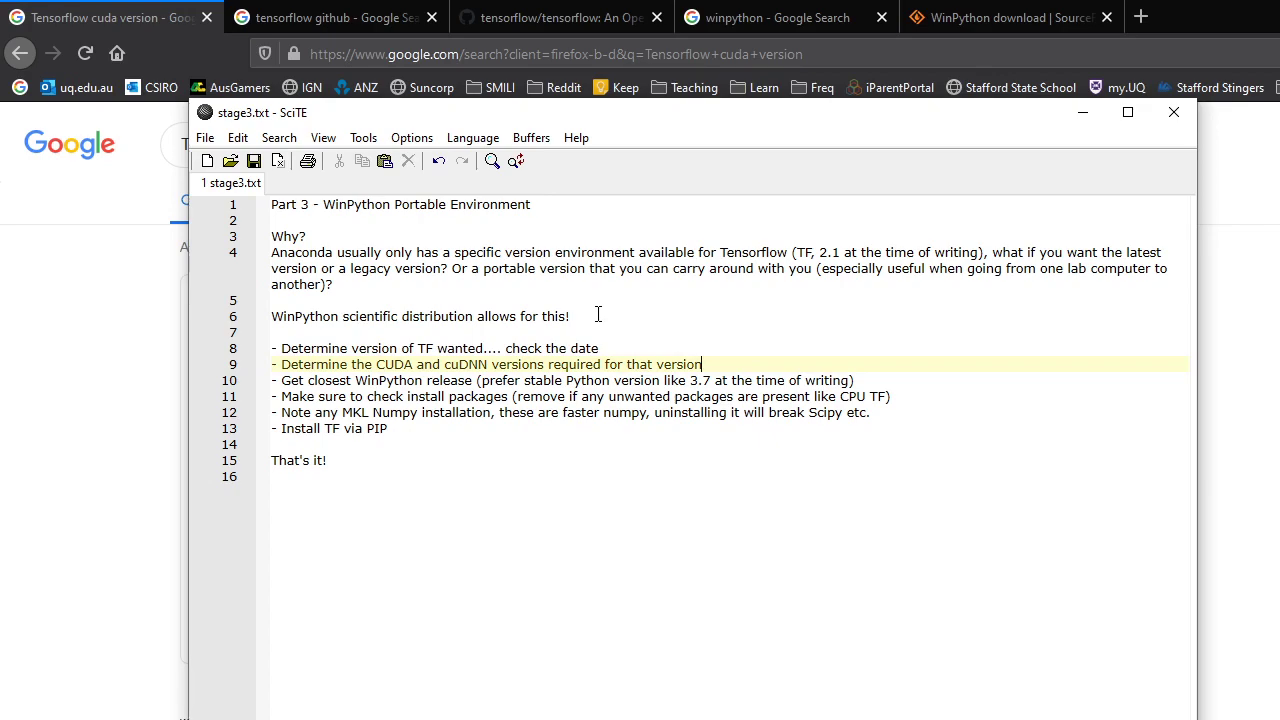
pyautogui.click(336, 16)
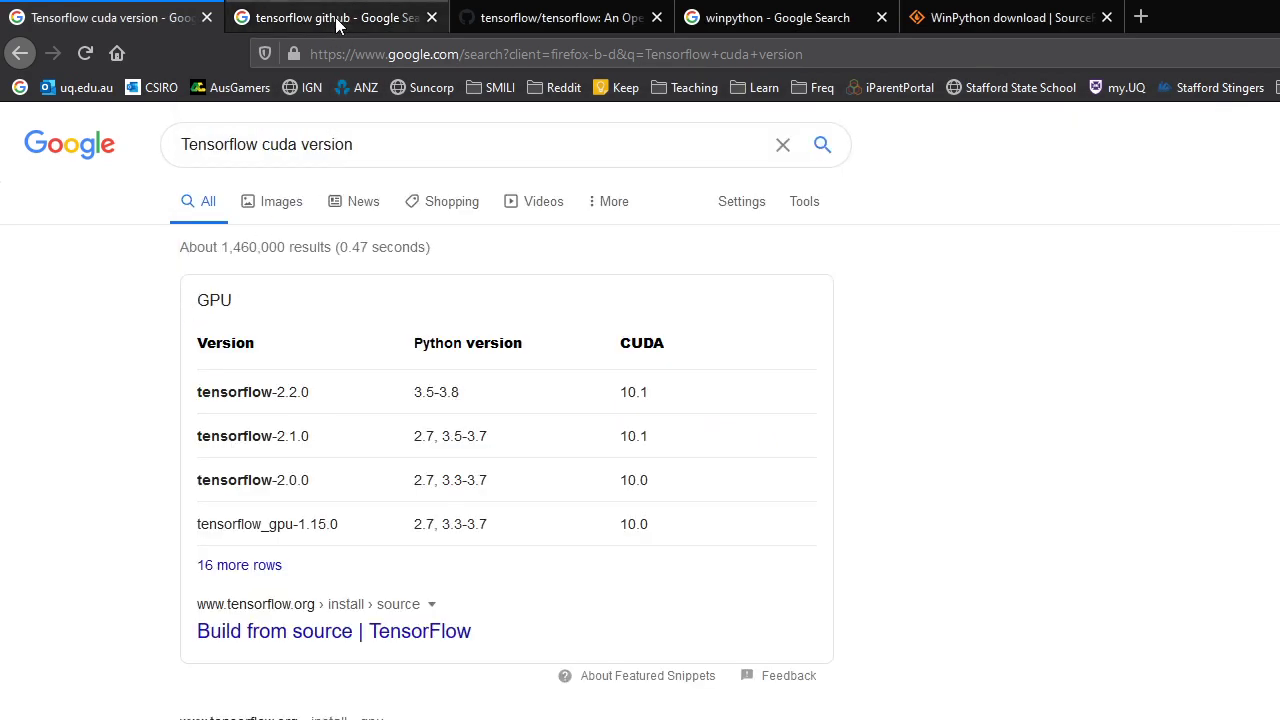
# - View GitHub's TensorFlow Release 2.3.0 page, then return to the Tensorflow cuda version results
pyautogui.click(336, 16)
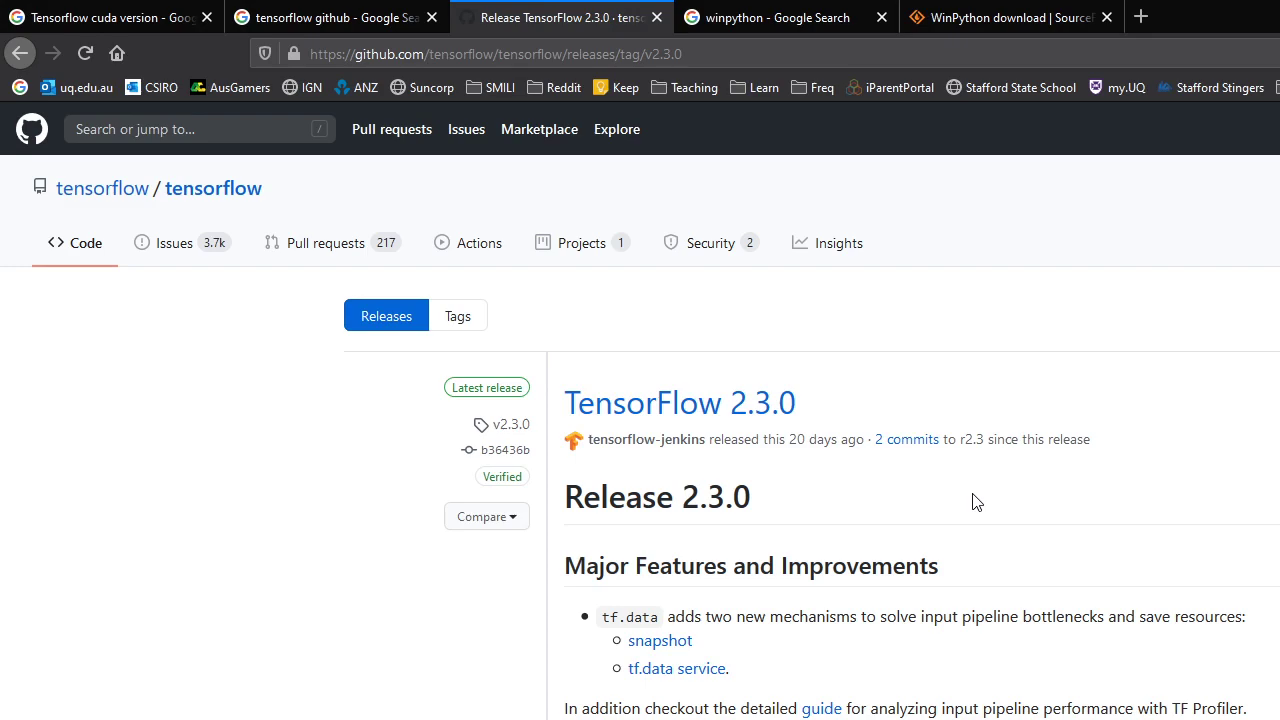
pyautogui.moveTo(850, 468)
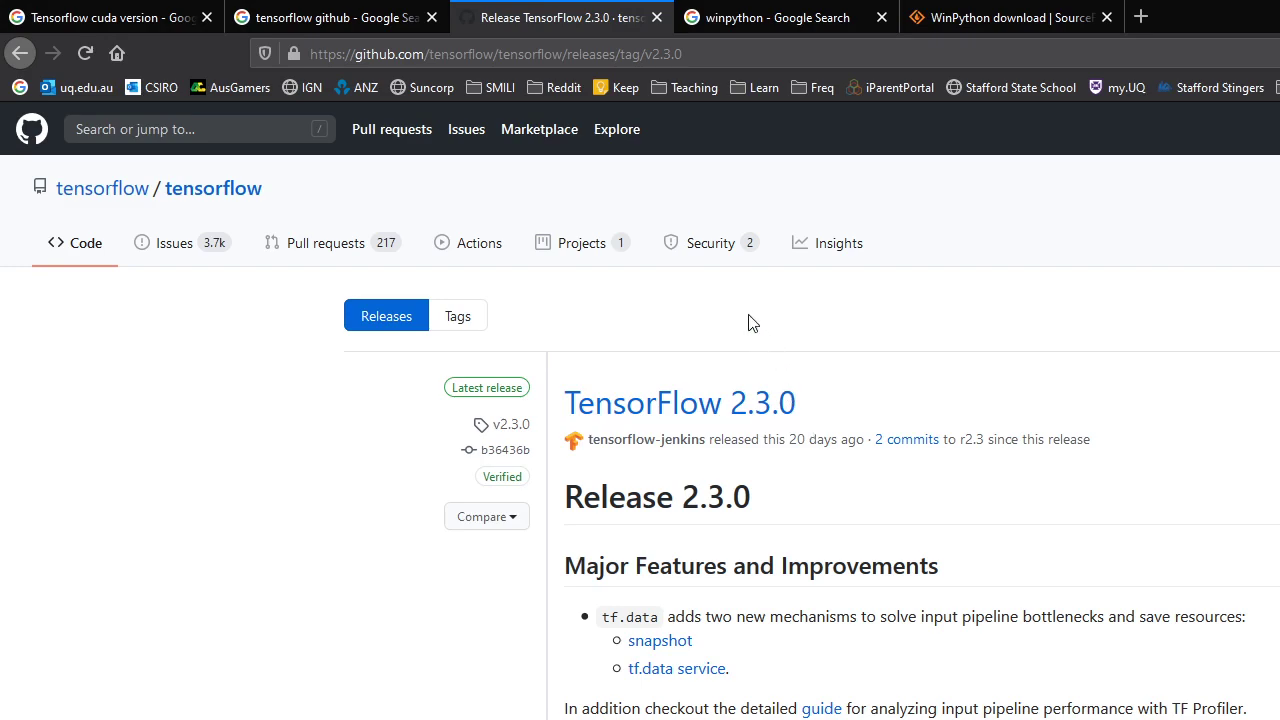
pyautogui.click(110, 16)
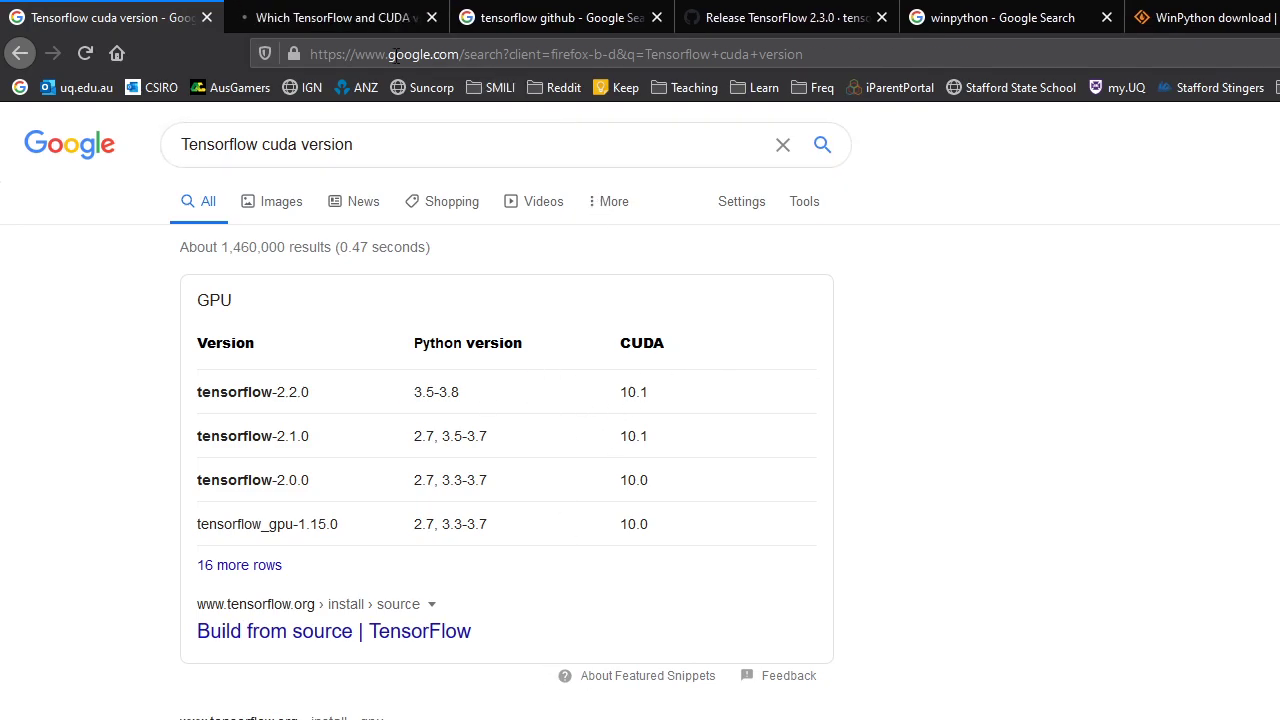
# - Show the Stack Overflow answer's Linux GPU table of TensorFlow, Python, cuDNN and CUDA versions
pyautogui.click(336, 16)
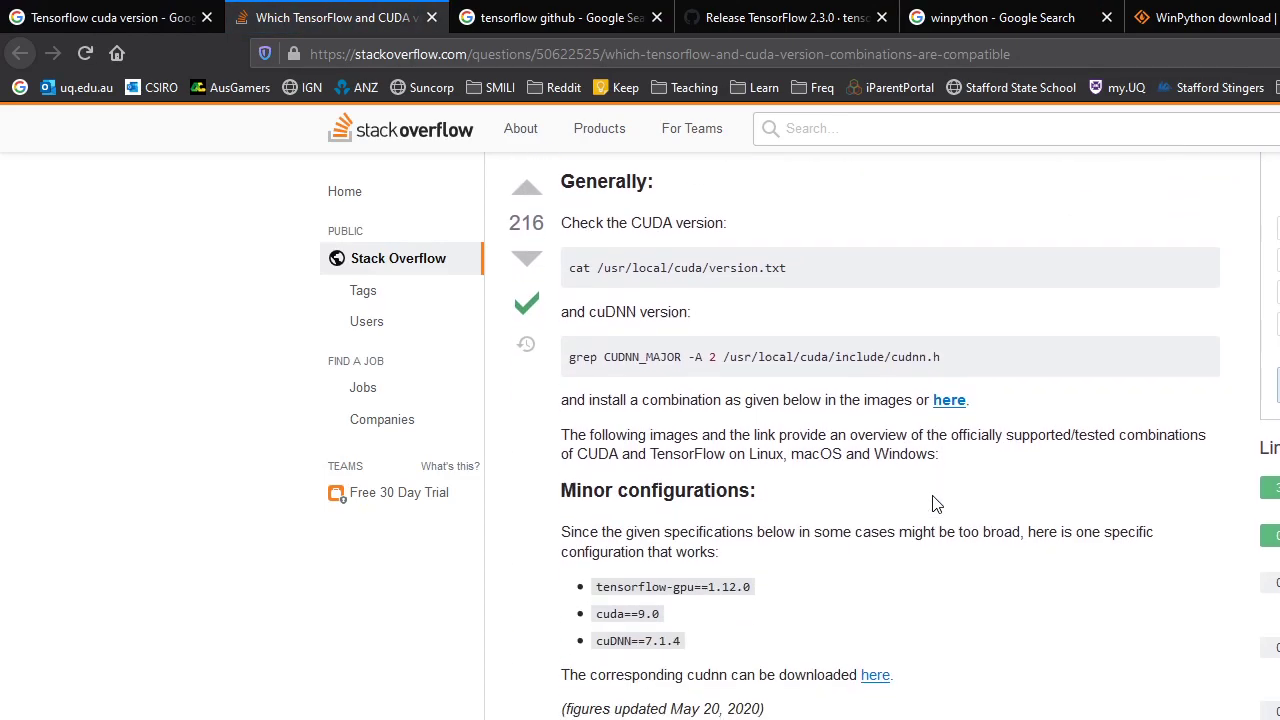
pyautogui.scroll(-3)
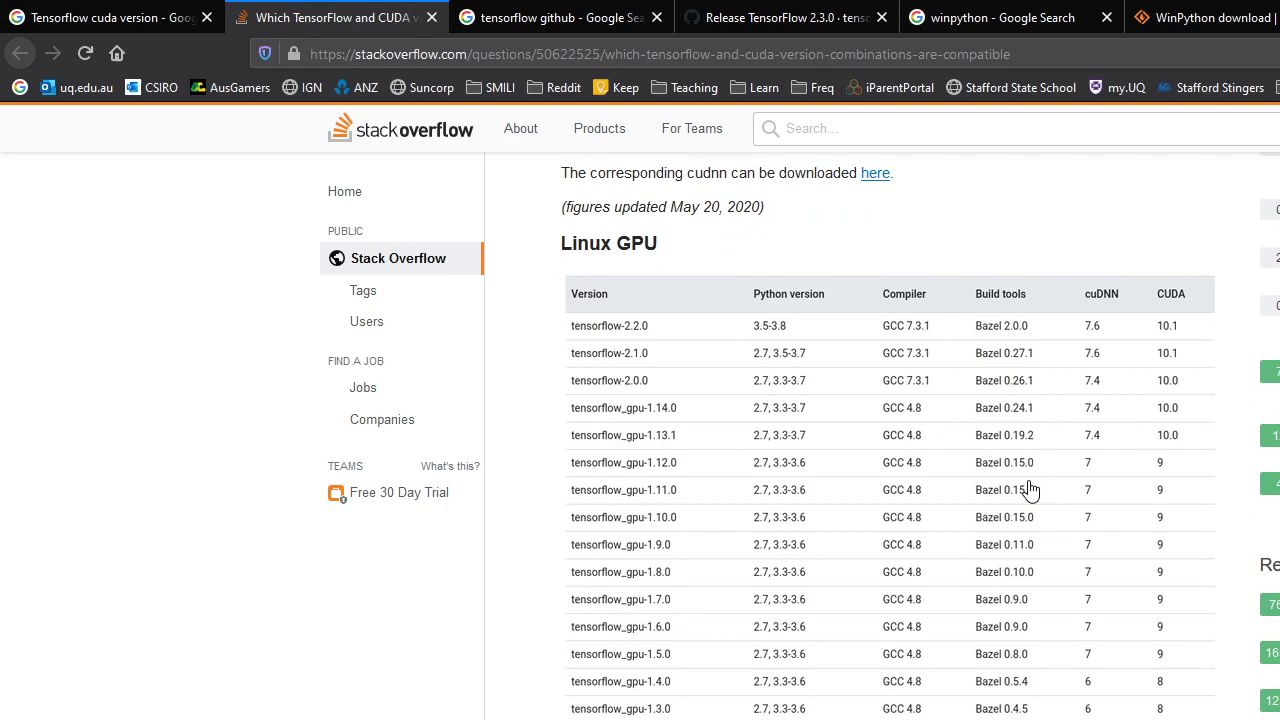
pyautogui.moveTo(816, 428)
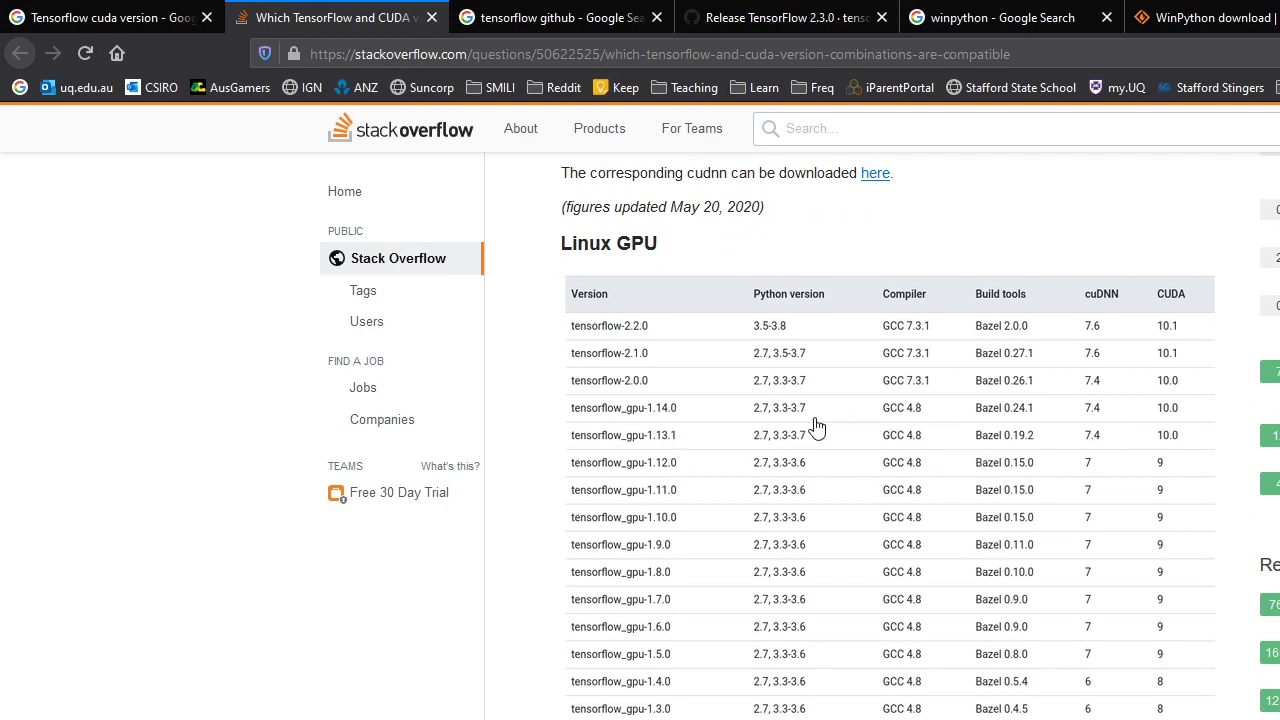
pyautogui.moveTo(1164, 424)
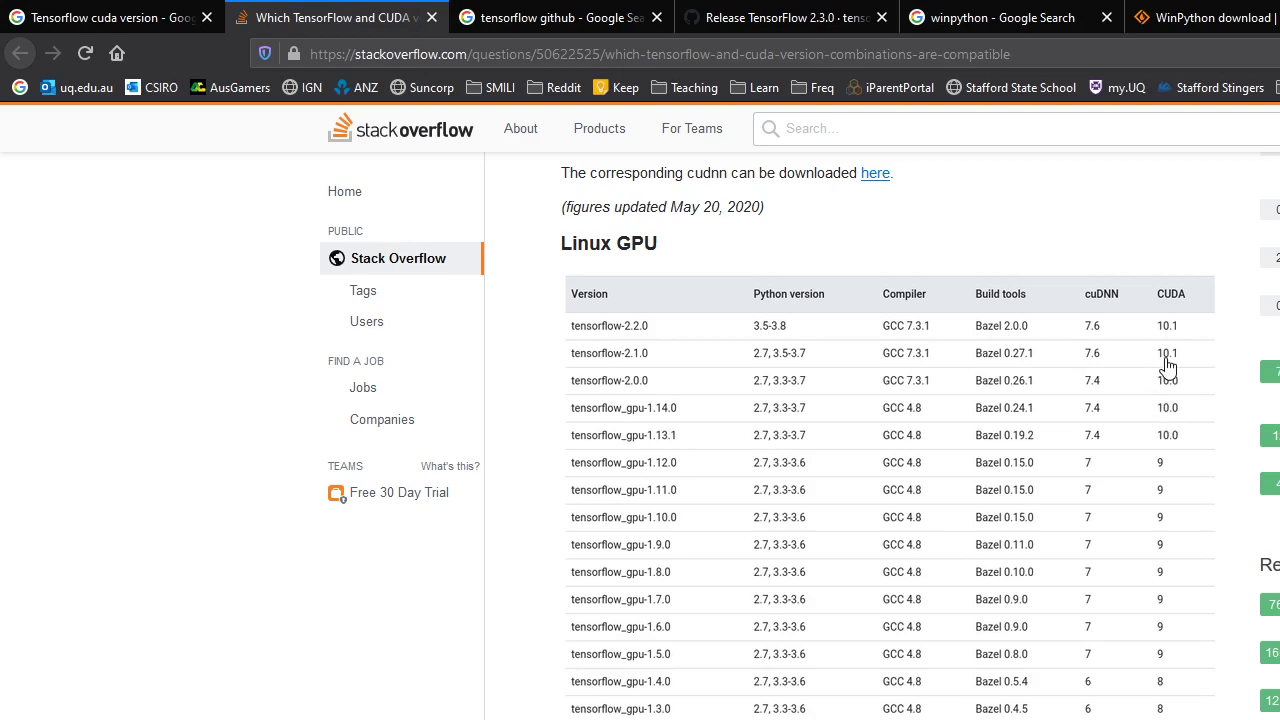
pyautogui.moveTo(1180, 368)
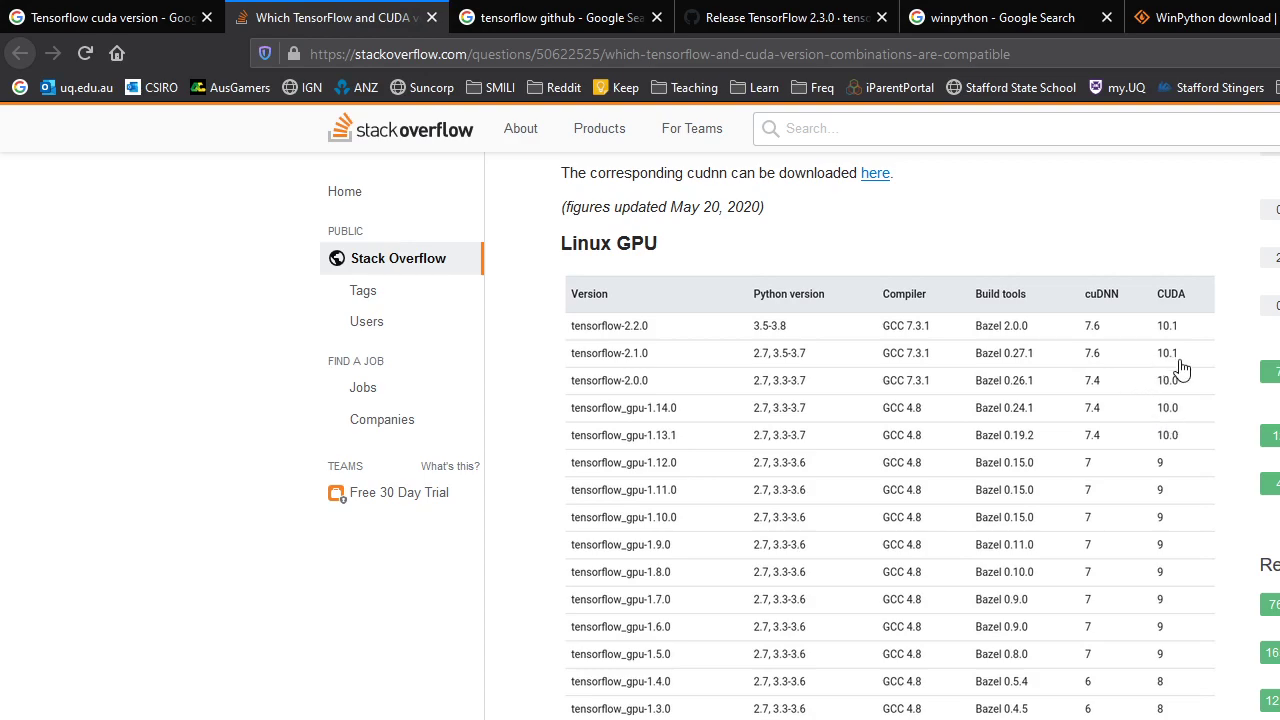
pyautogui.moveTo(1180, 304)
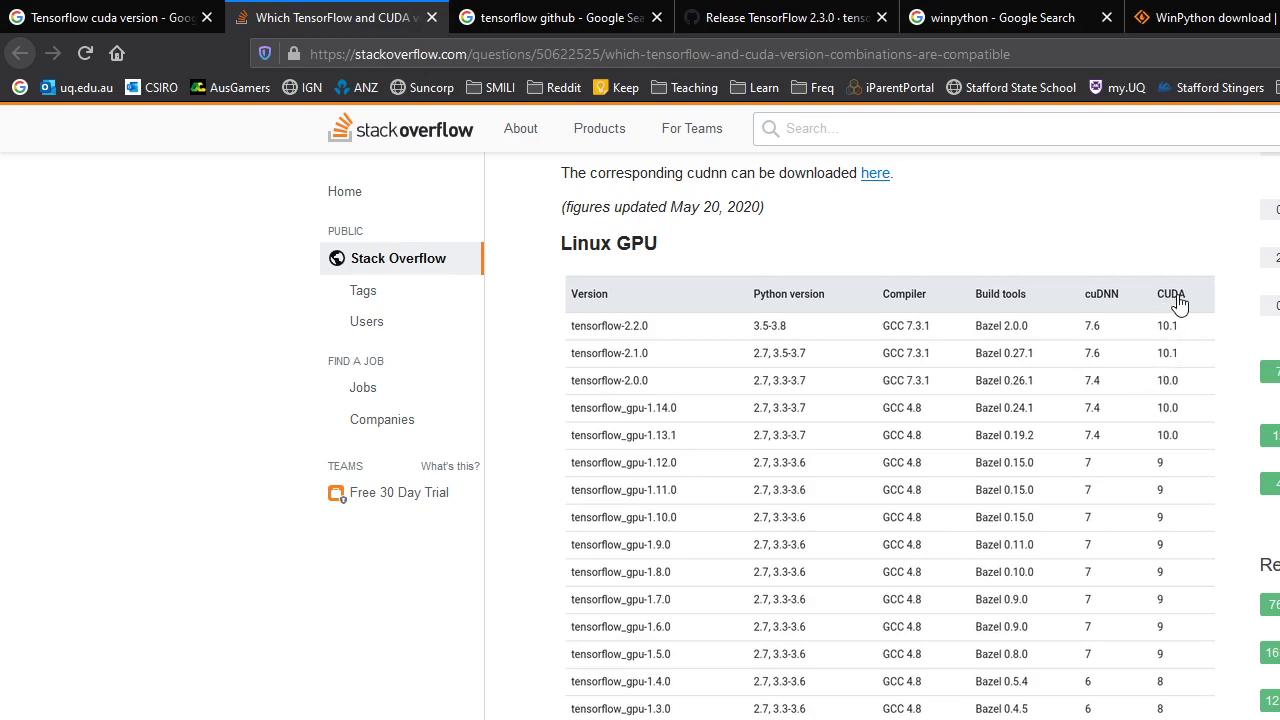
pyautogui.moveTo(1156, 340)
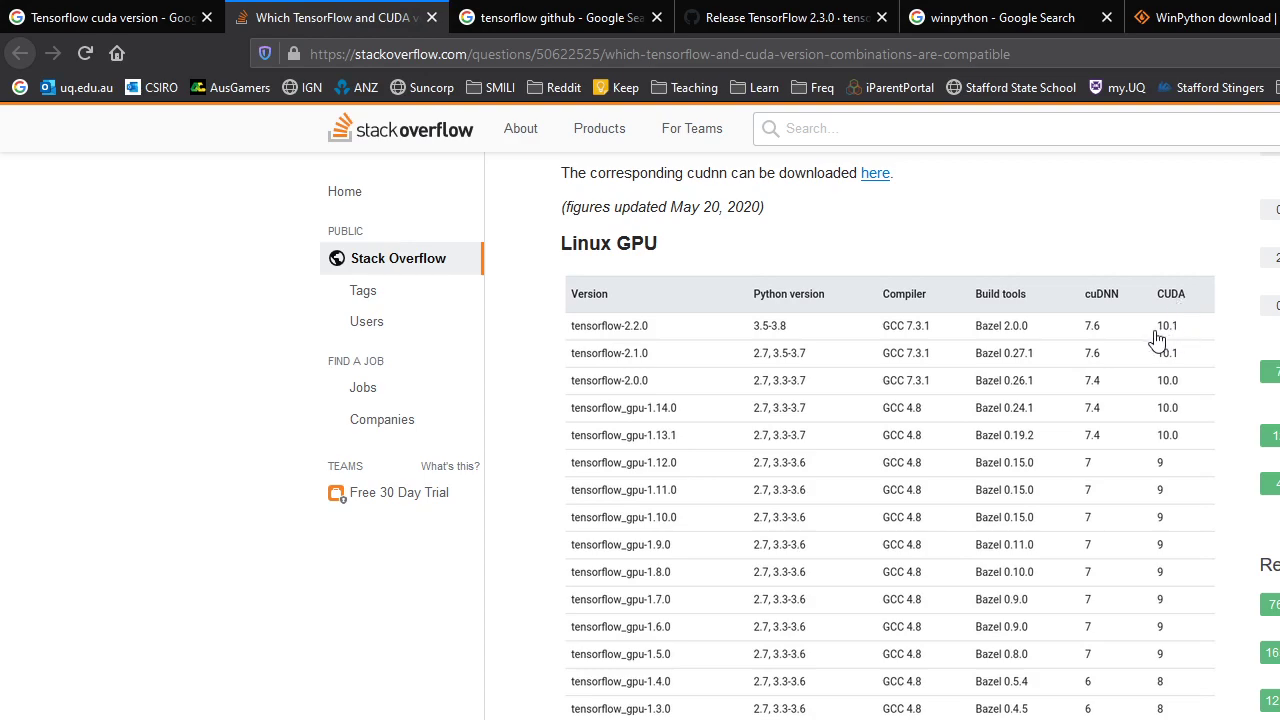
pyautogui.moveTo(1184, 276)
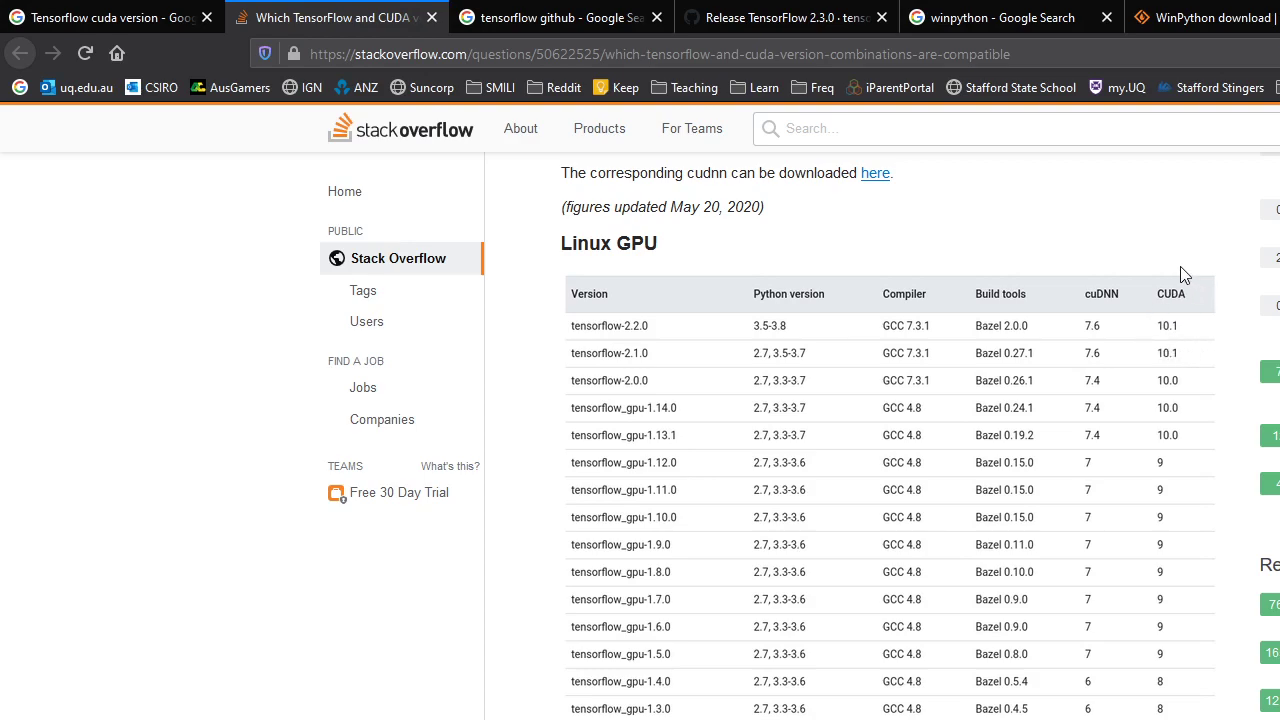
pyautogui.moveTo(1196, 292)
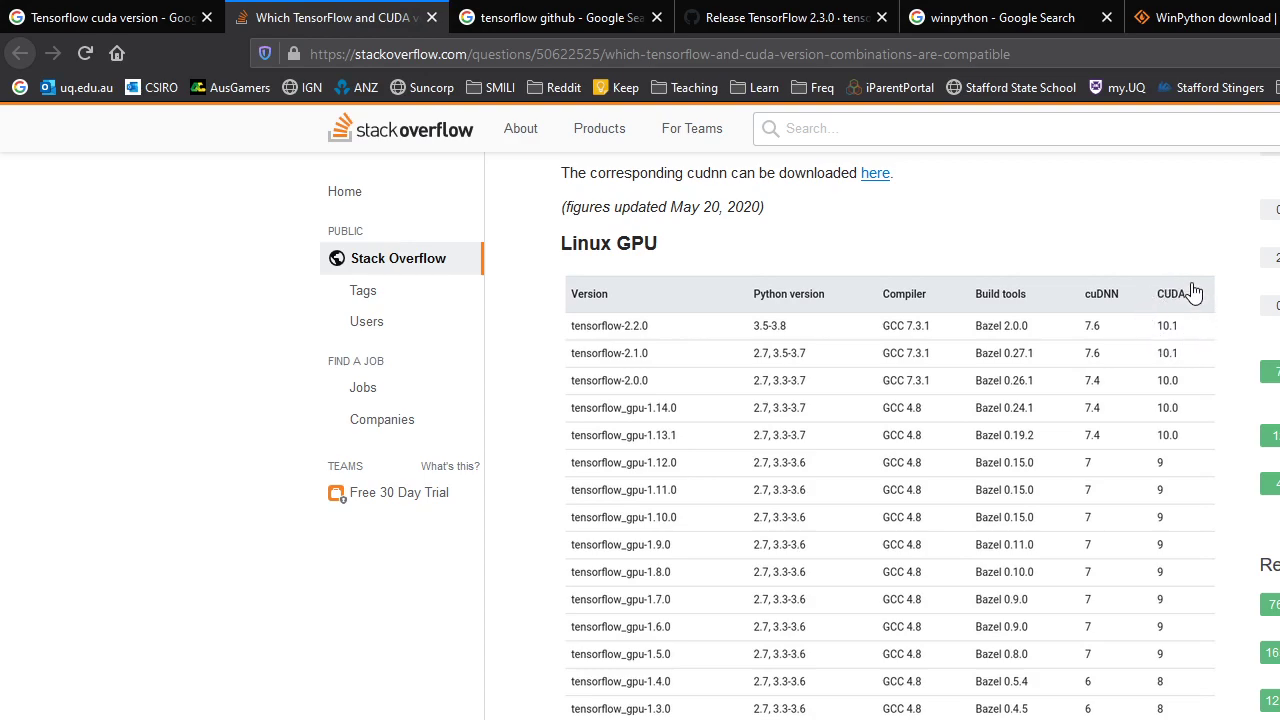
pyautogui.moveTo(1144, 320)
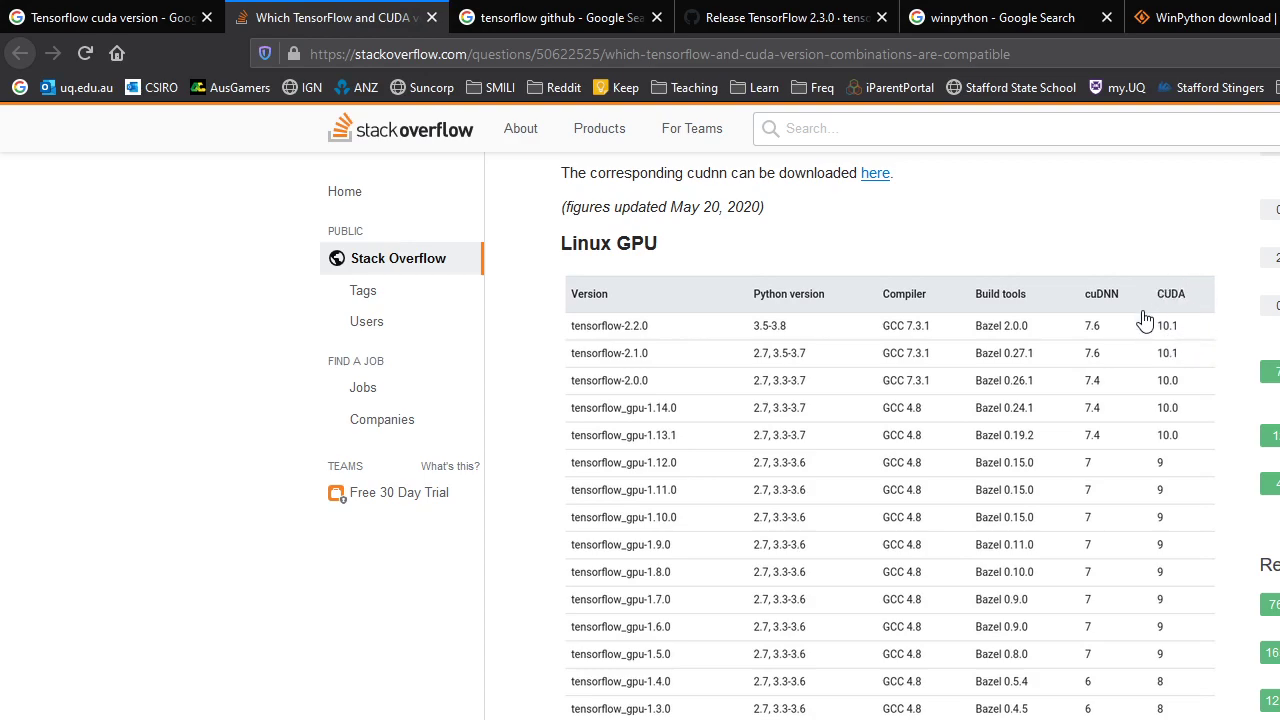
pyautogui.moveTo(1198, 328)
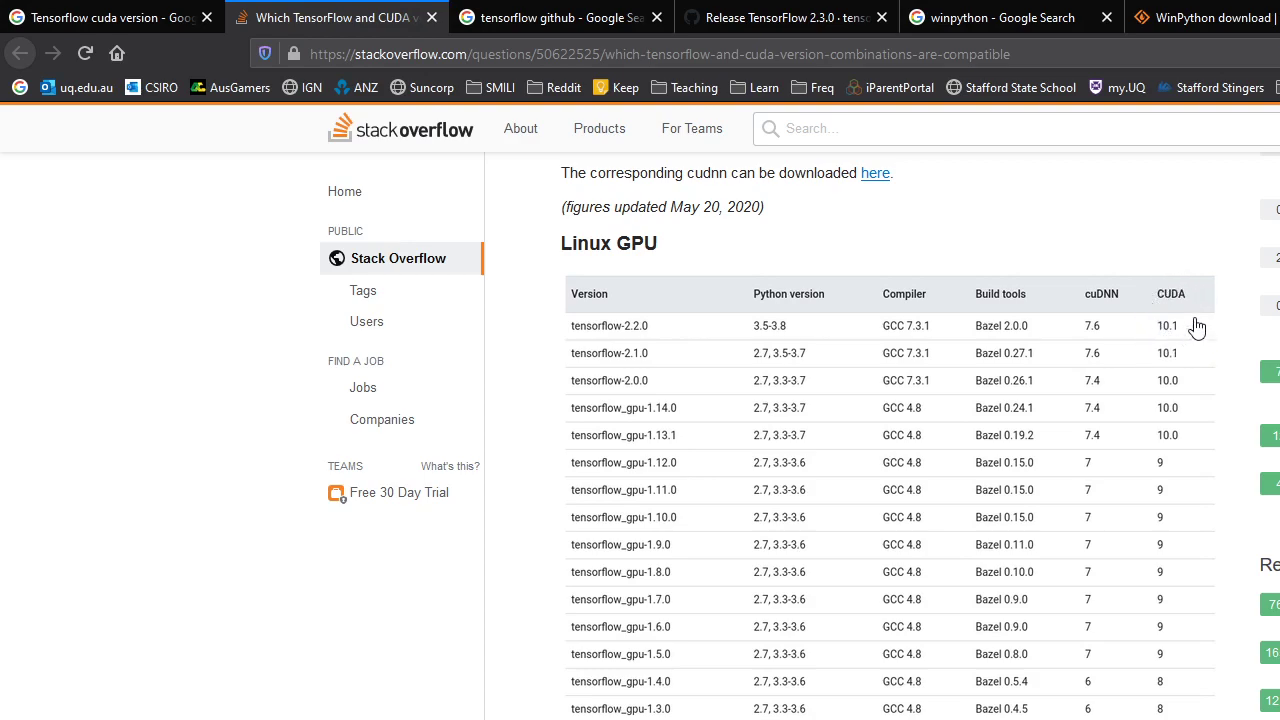
pyautogui.moveTo(1184, 328)
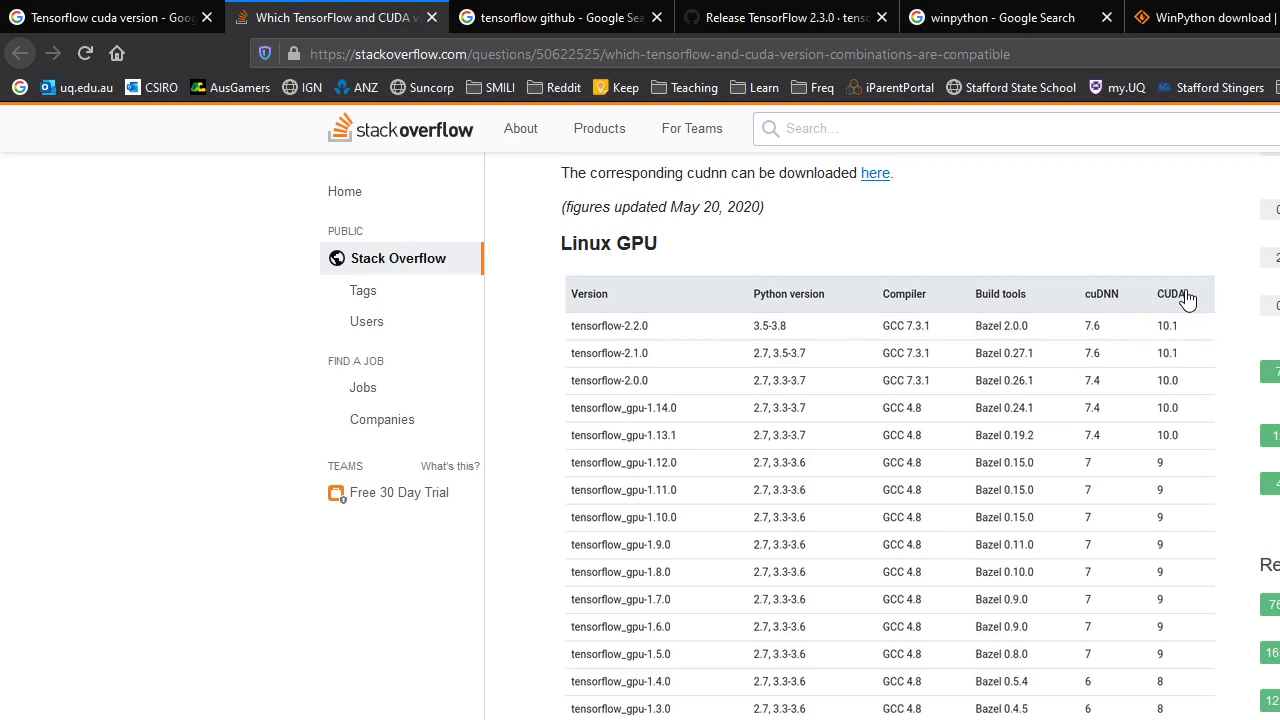
pyautogui.moveTo(1110, 290)
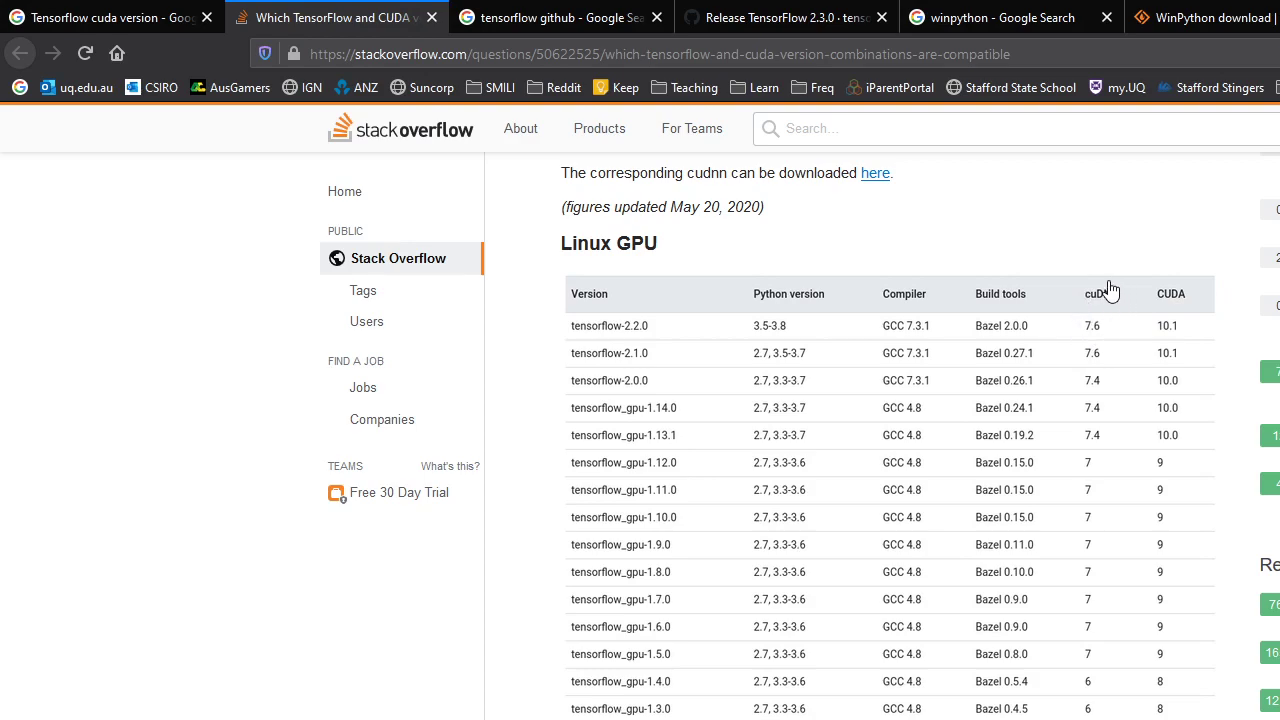
pyautogui.moveTo(1088, 296)
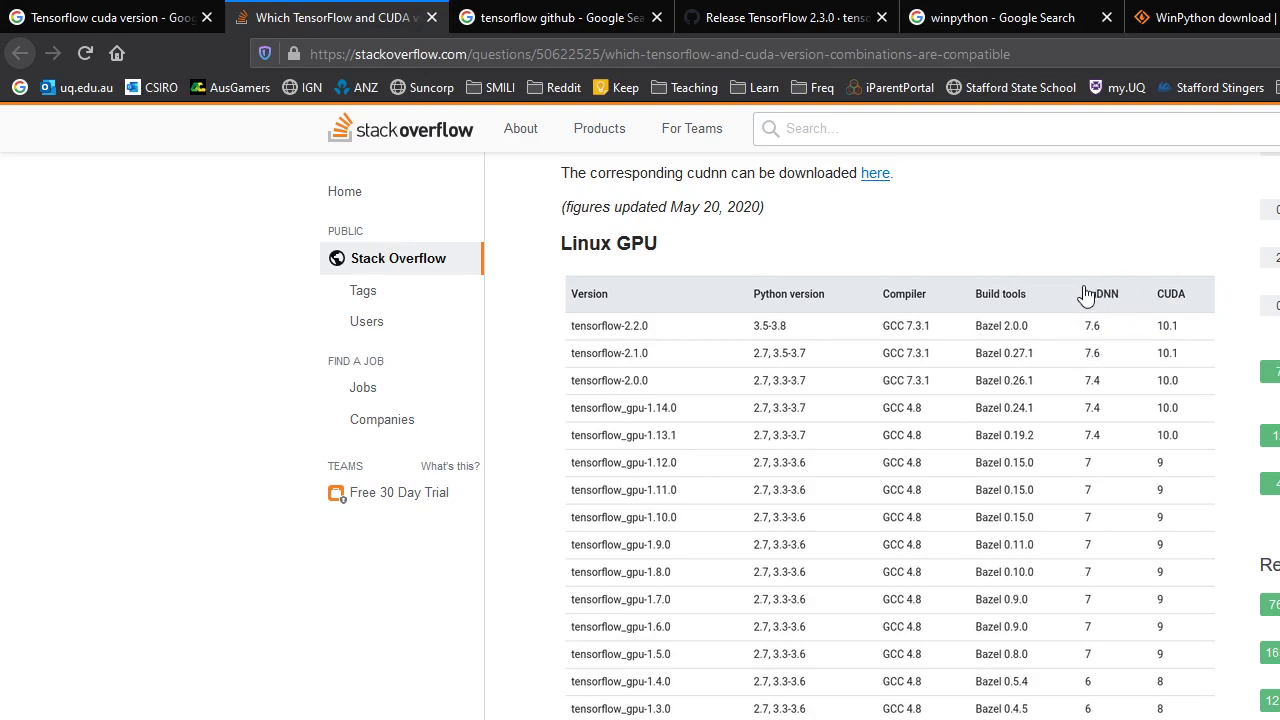
pyautogui.moveTo(1076, 308)
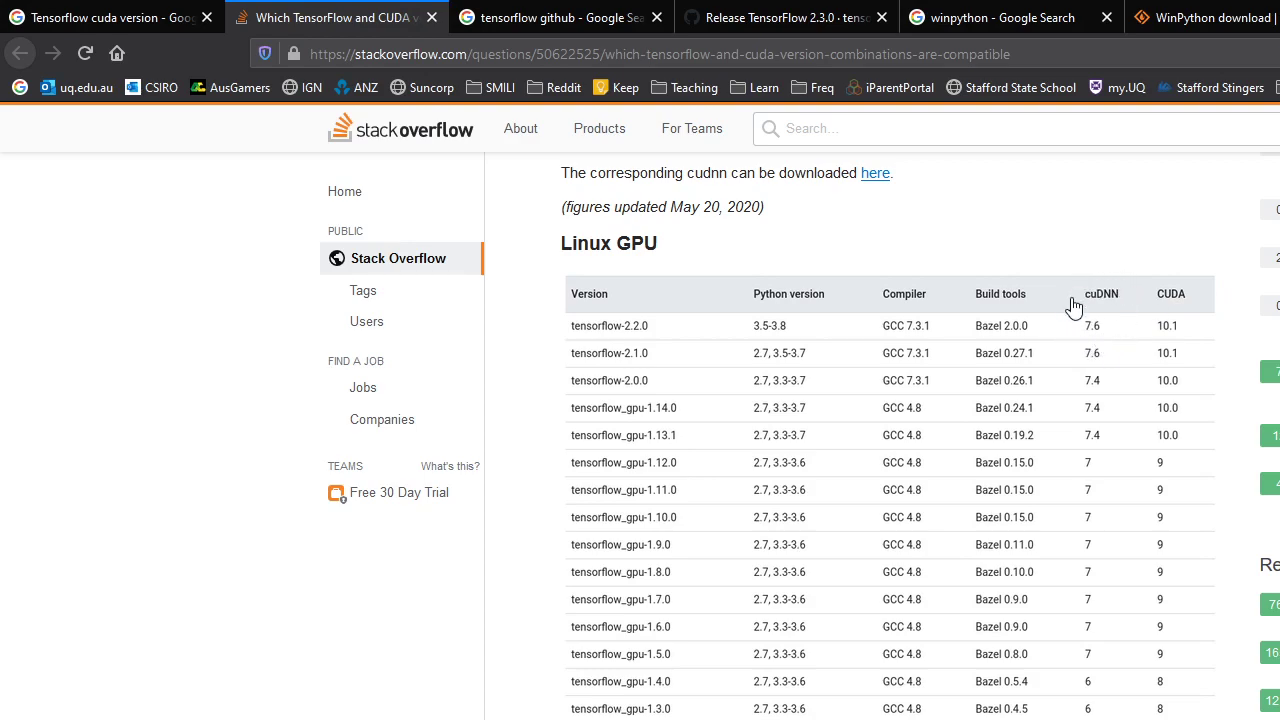
pyautogui.moveTo(1076, 324)
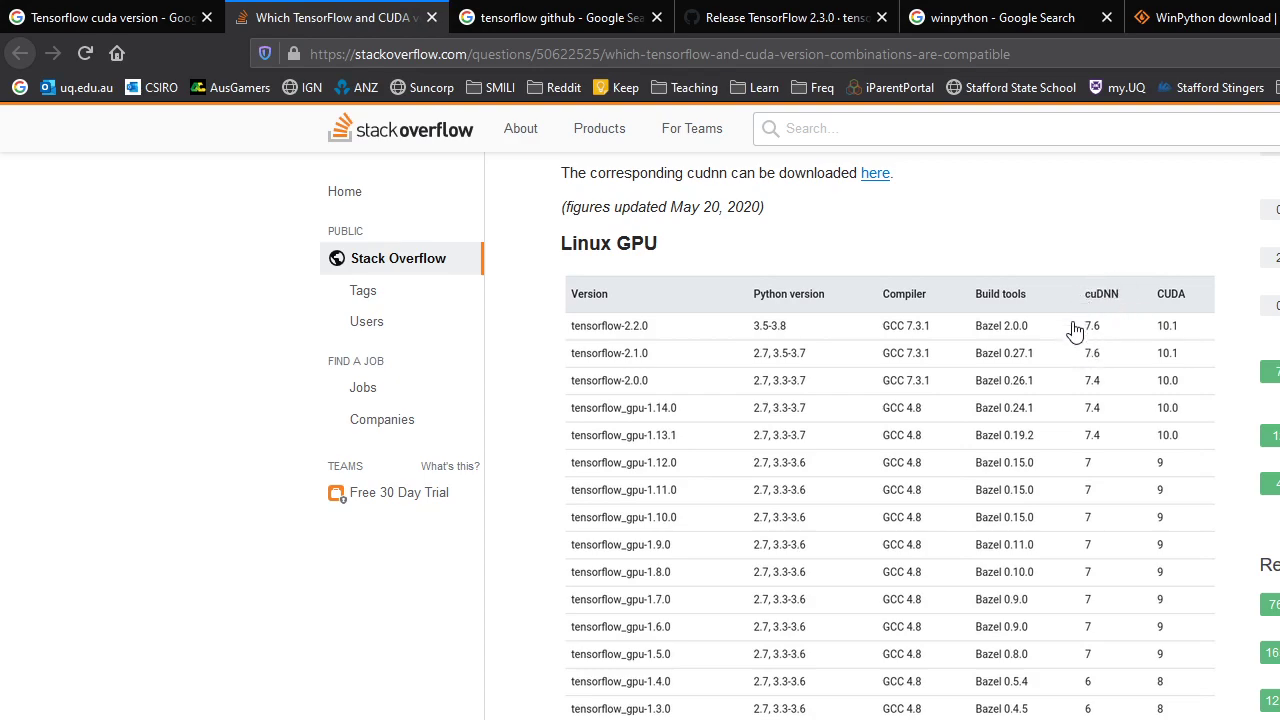
pyautogui.moveTo(1144, 276)
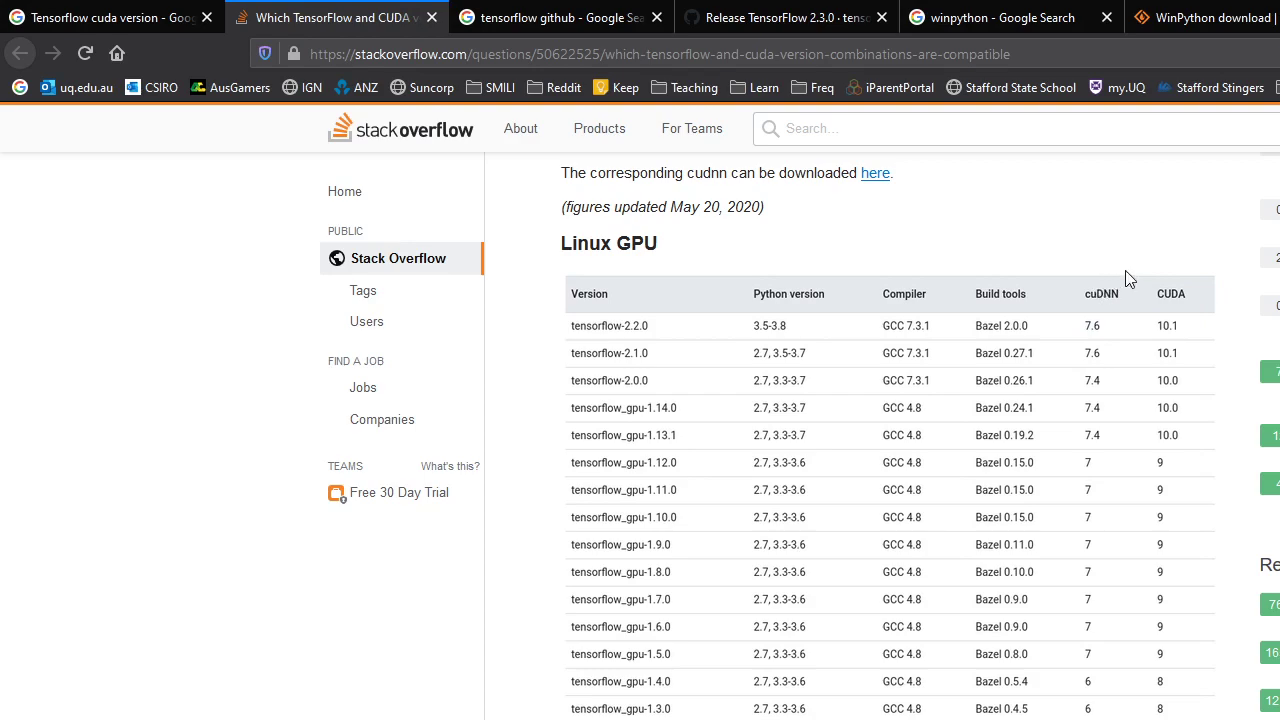
pyautogui.moveTo(1104, 278)
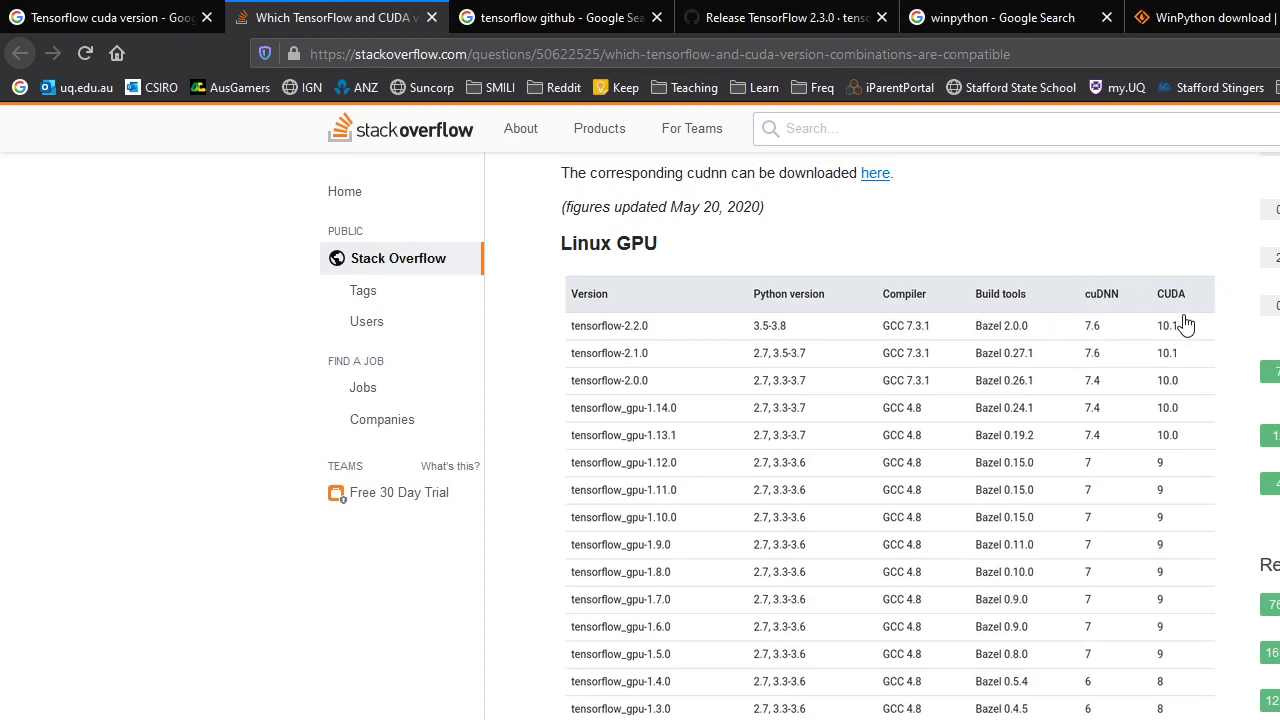
pyautogui.moveTo(1098, 328)
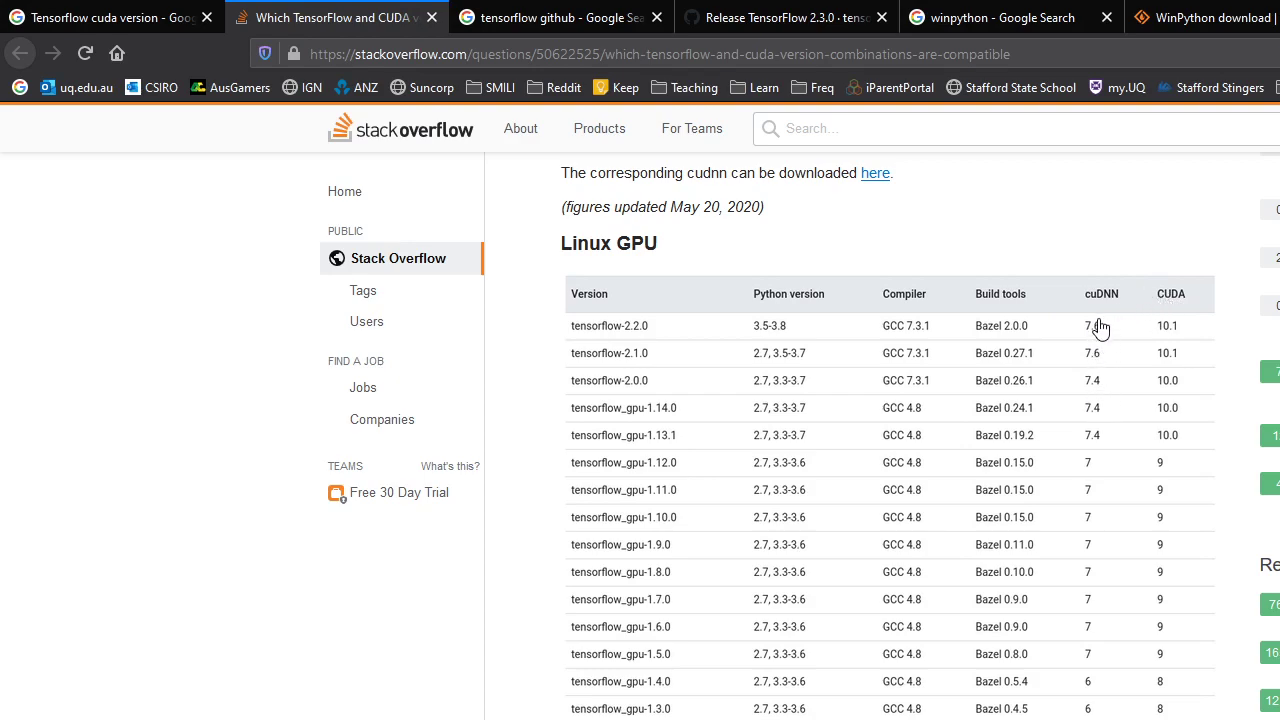
pyautogui.moveTo(1092, 360)
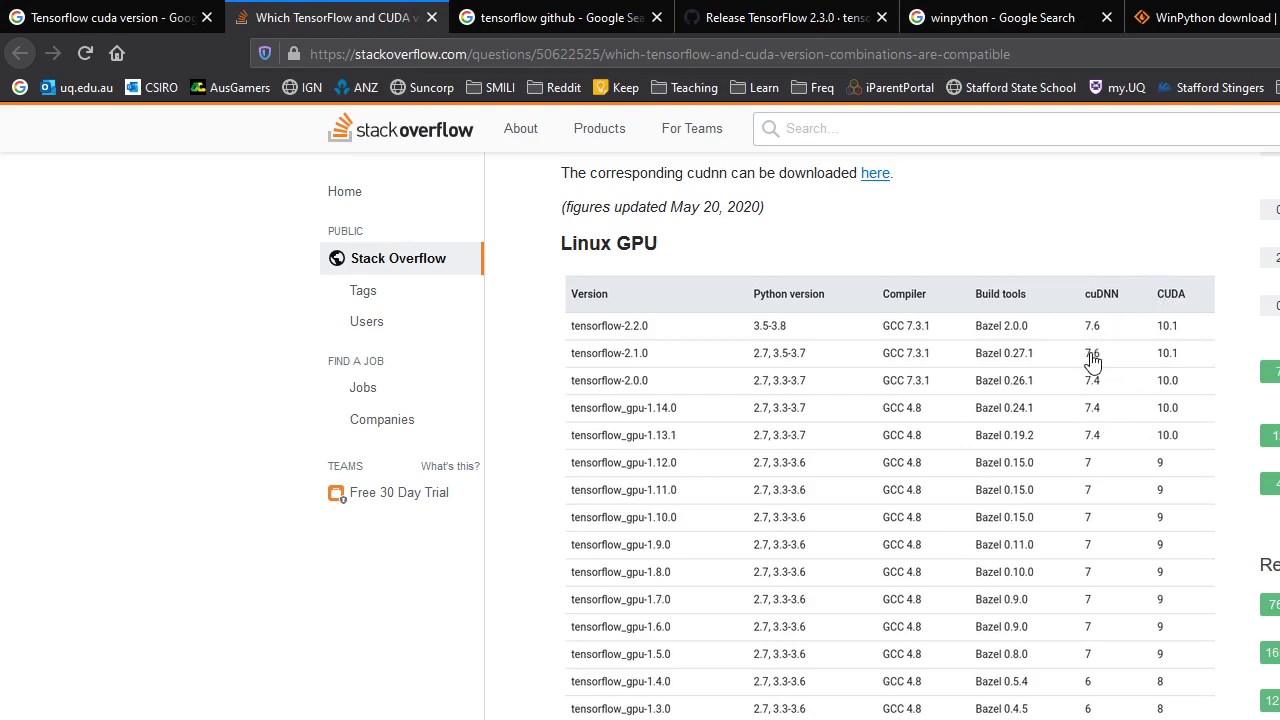
pyautogui.moveTo(1090, 392)
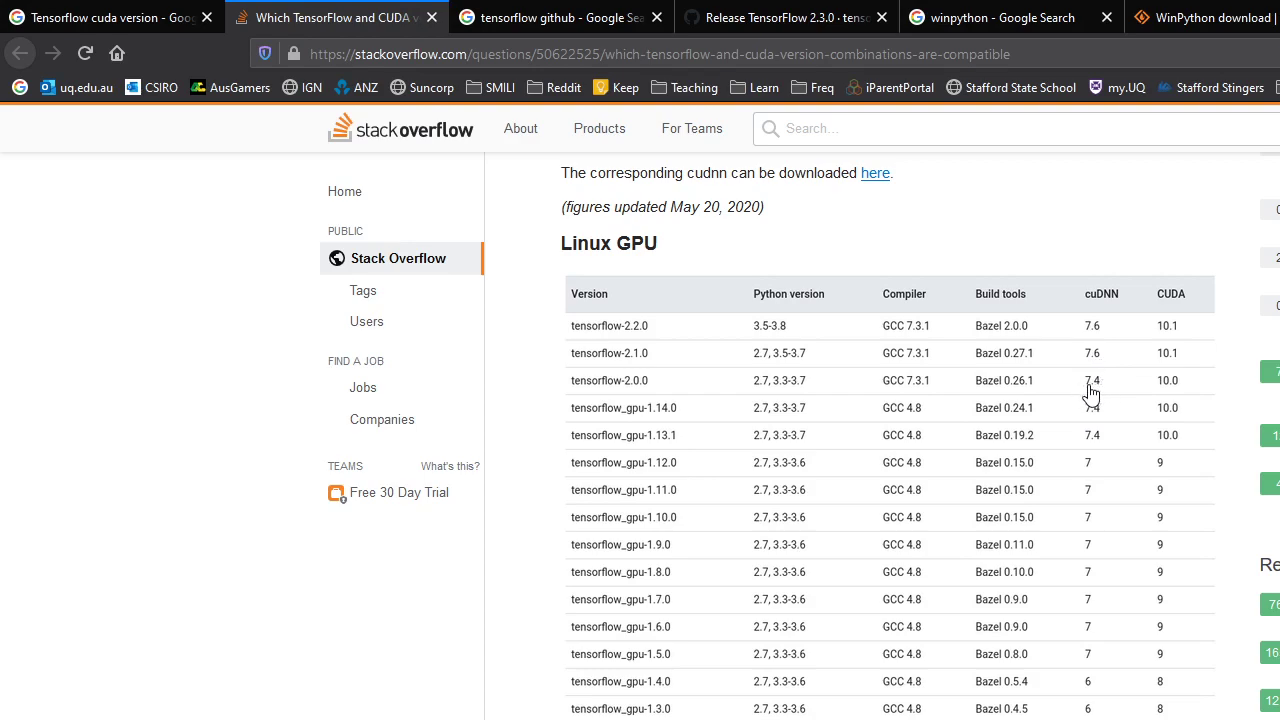
pyautogui.moveTo(1112, 428)
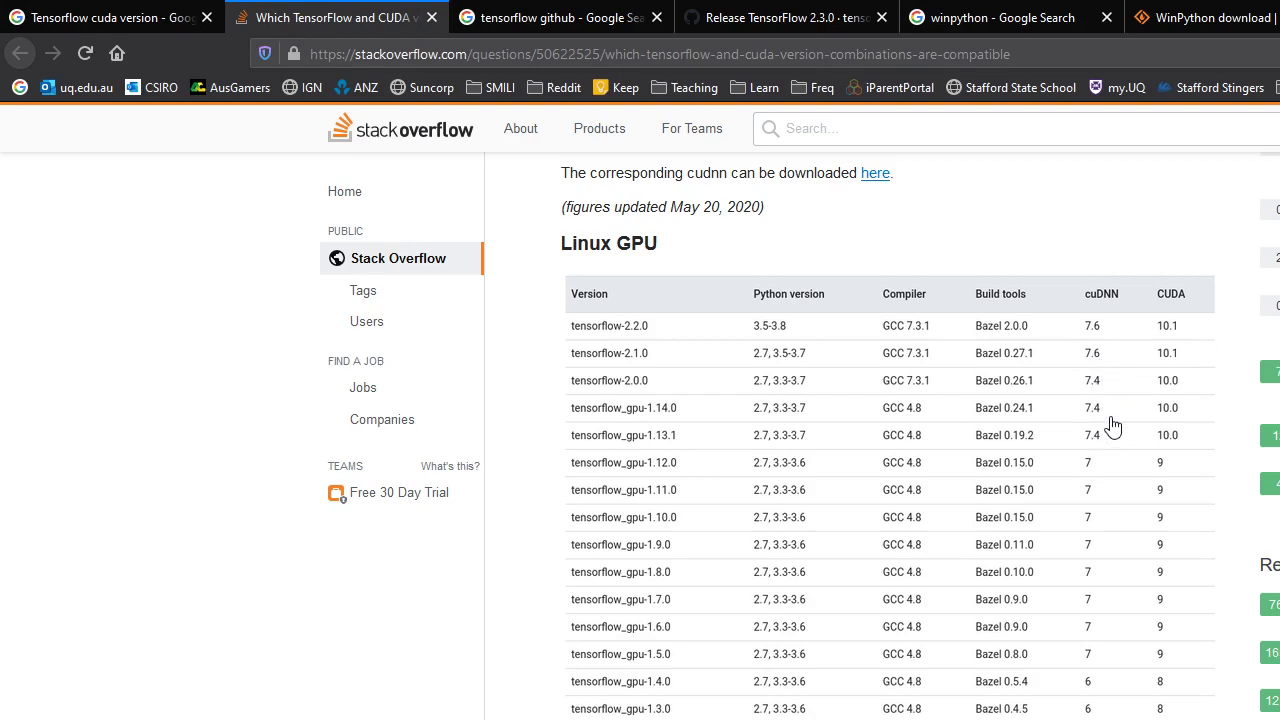
pyautogui.moveTo(1102, 428)
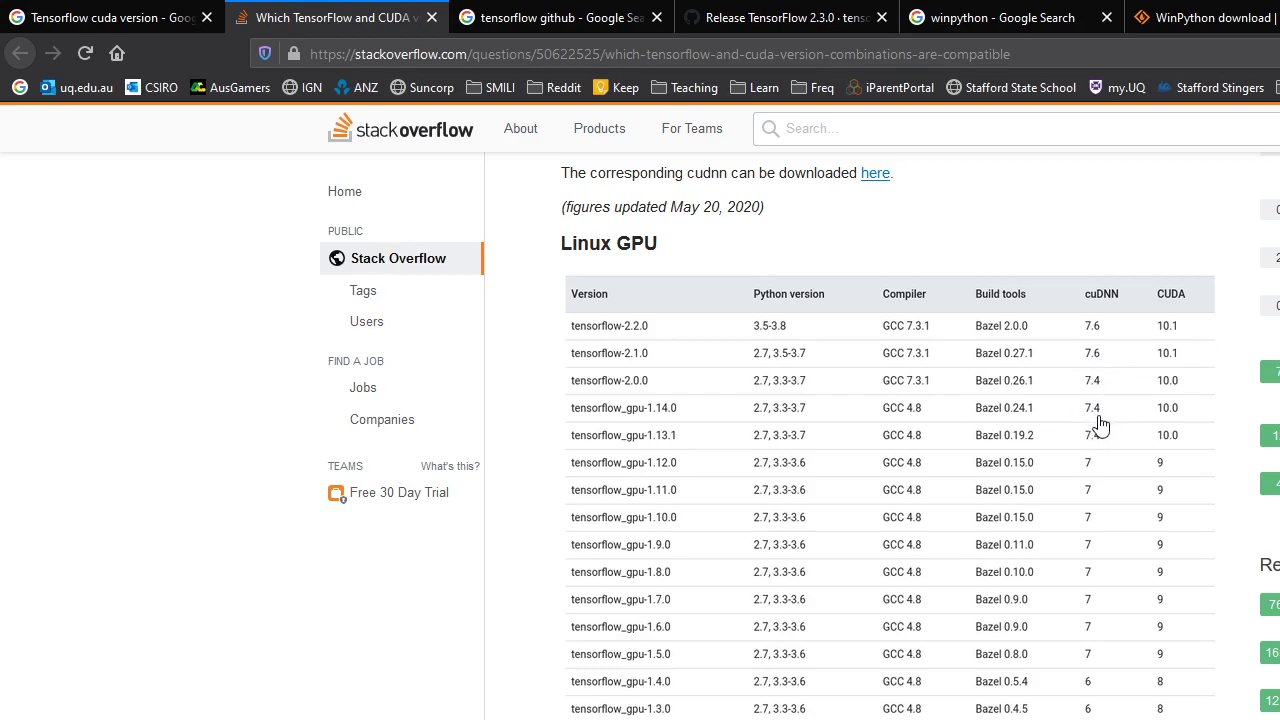
pyautogui.moveTo(1098, 358)
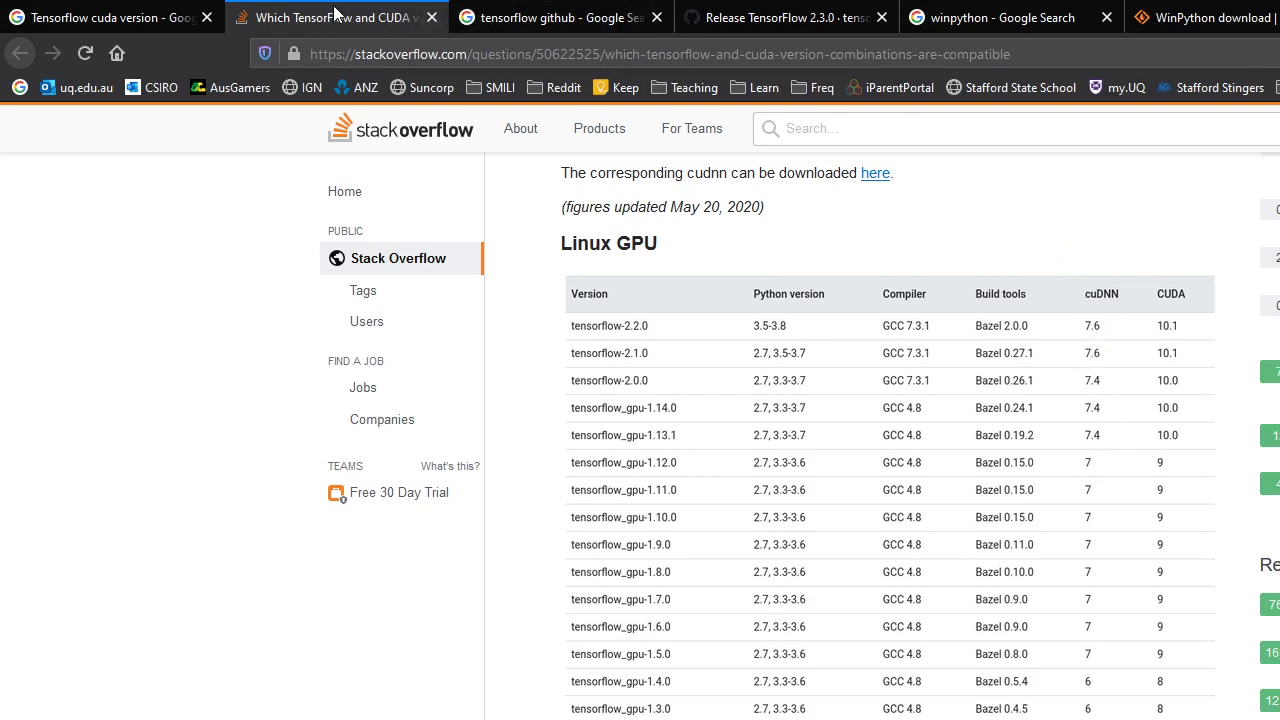
pyautogui.moveTo(336, 16)
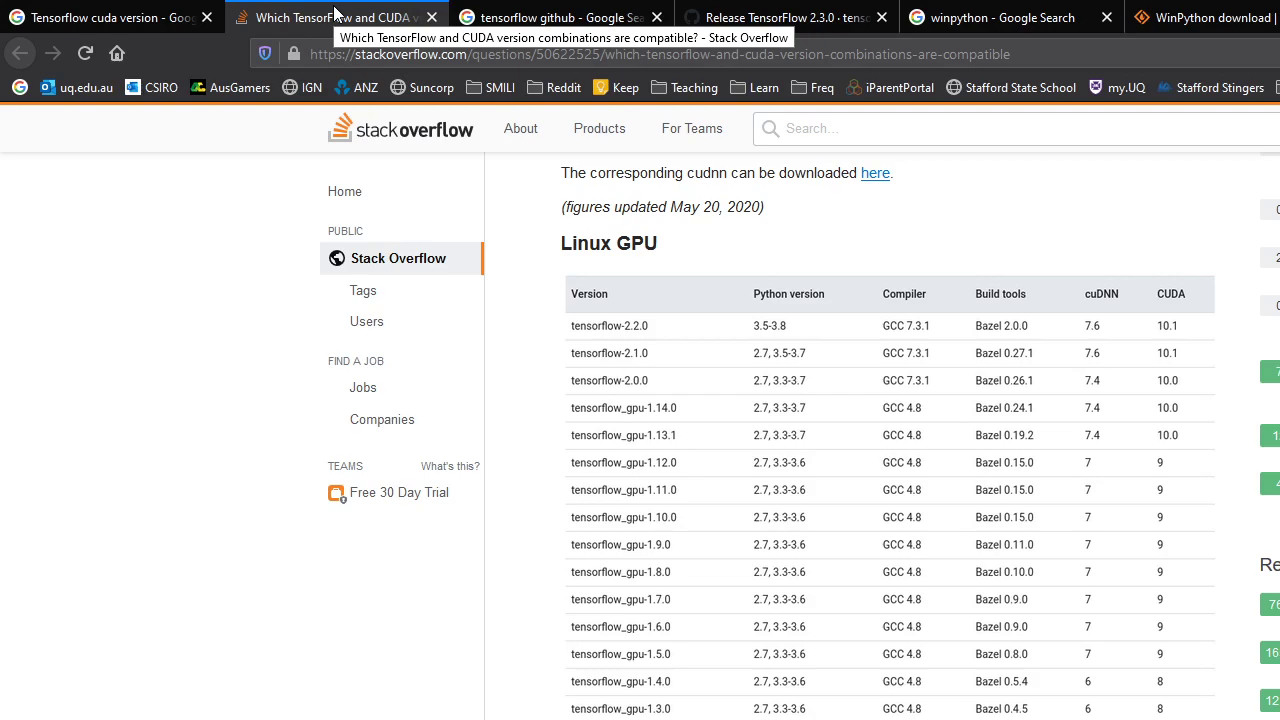
# - From the winpython search results, go to WinPython's SourceForge download files page
pyautogui.click(784, 16)
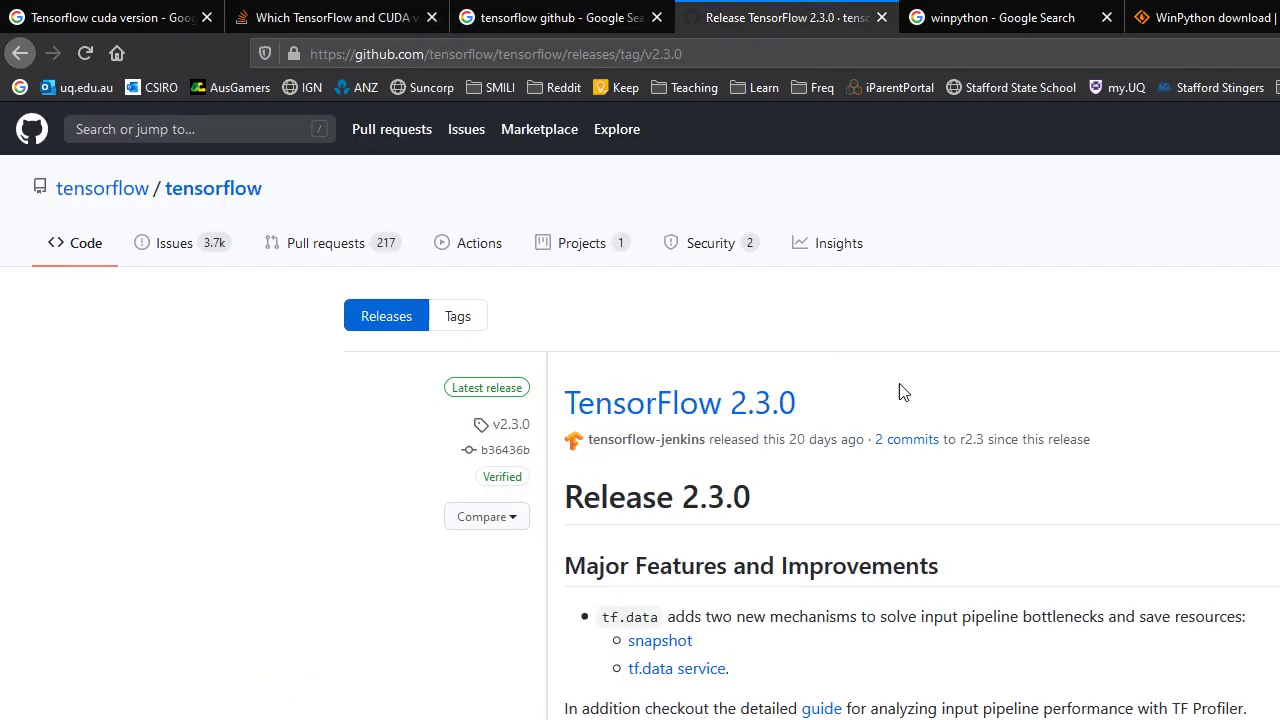
pyautogui.click(1000, 16)
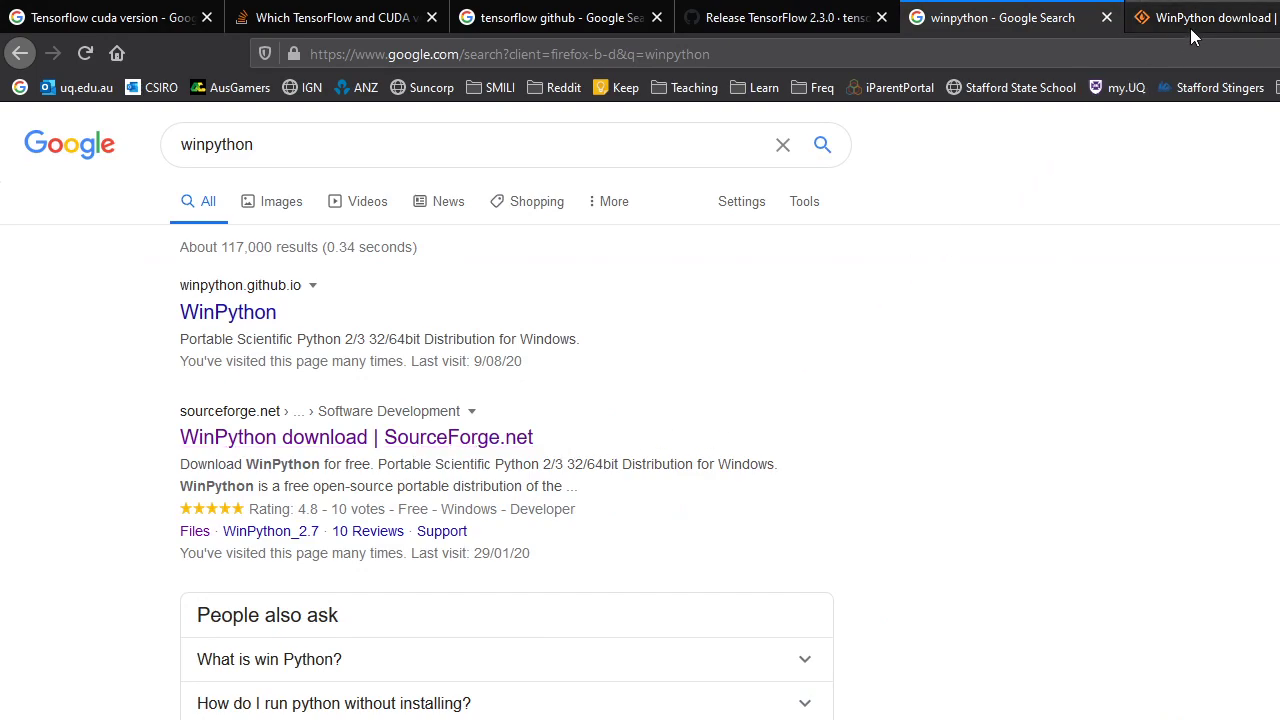
pyautogui.click(356, 436)
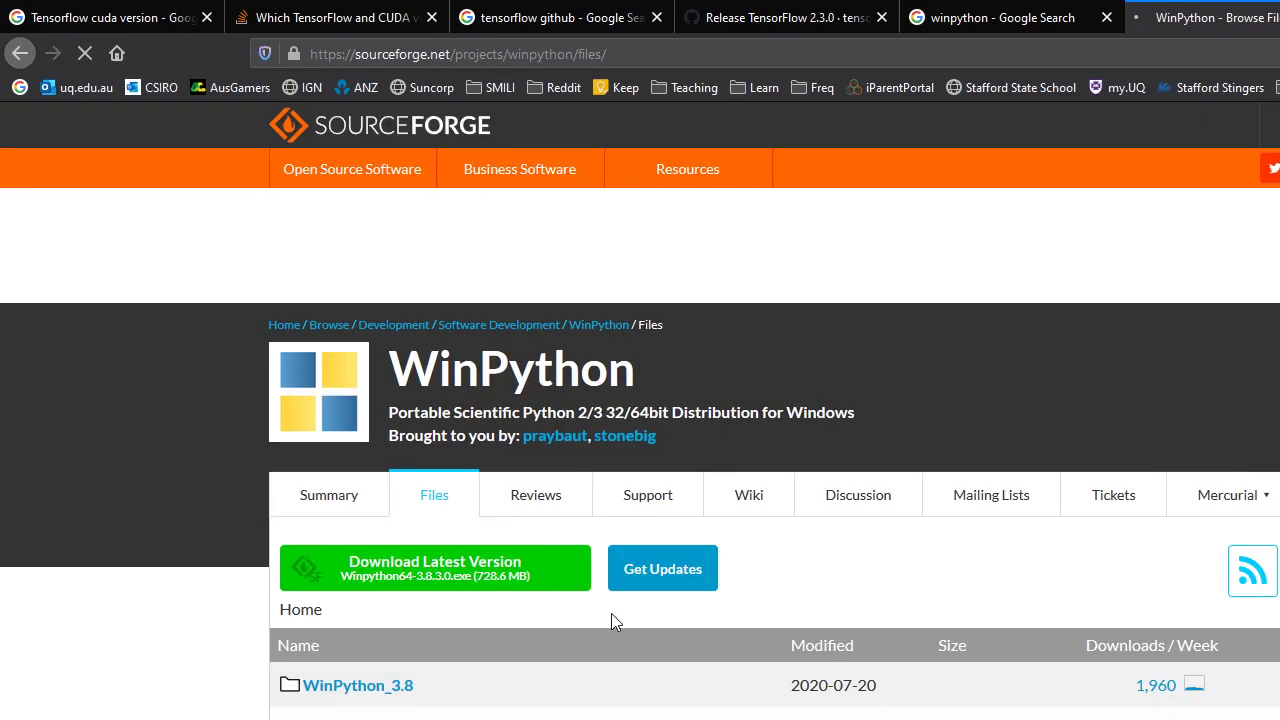
pyautogui.scroll(-3)
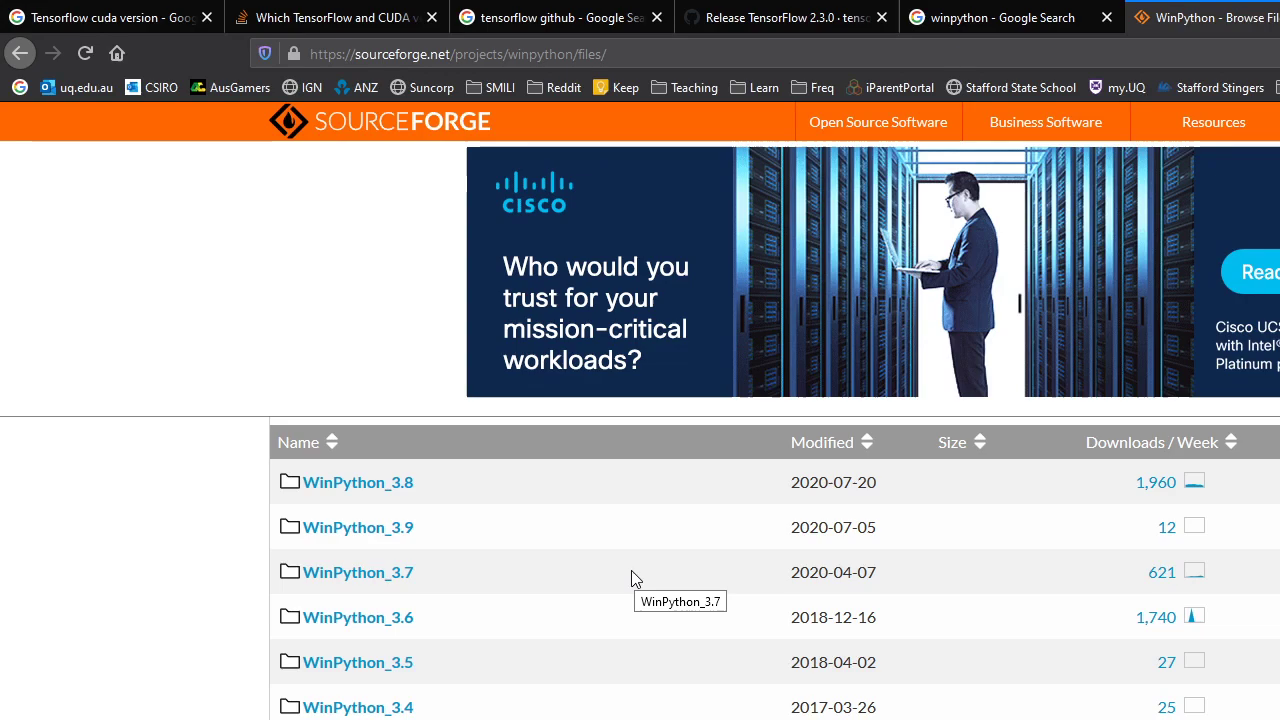
pyautogui.moveTo(452, 490)
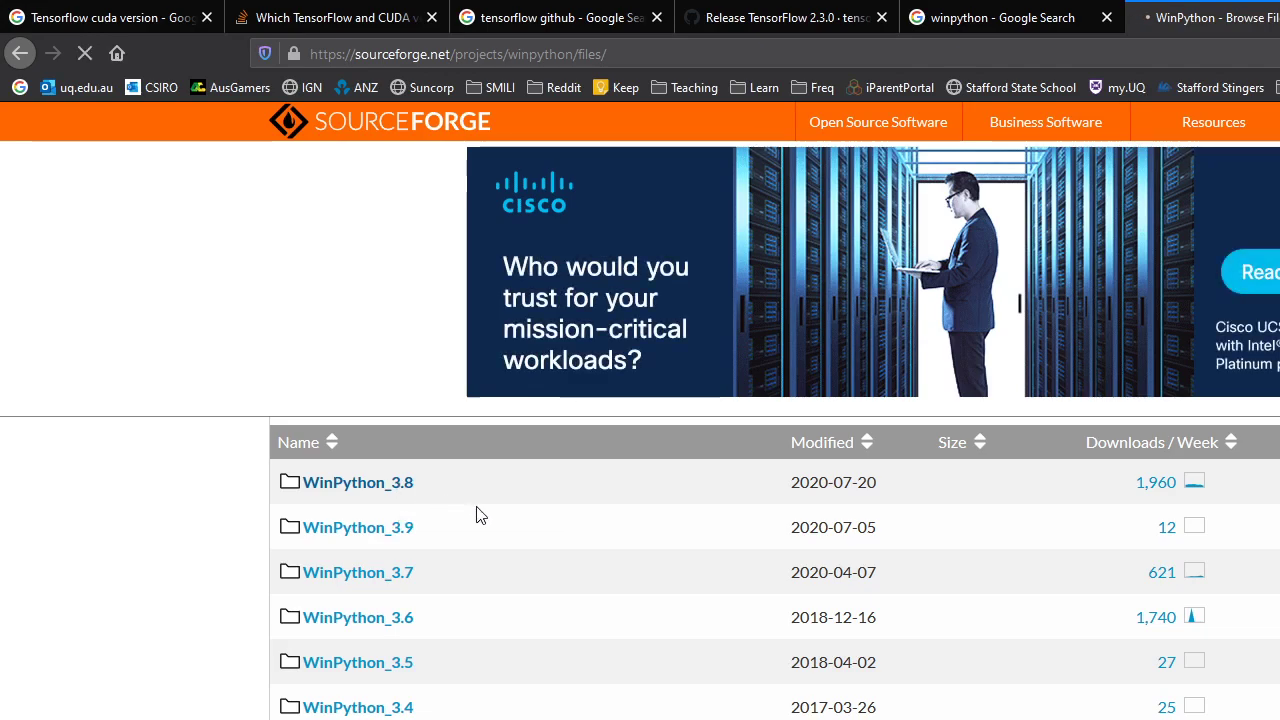
pyautogui.click(358, 482)
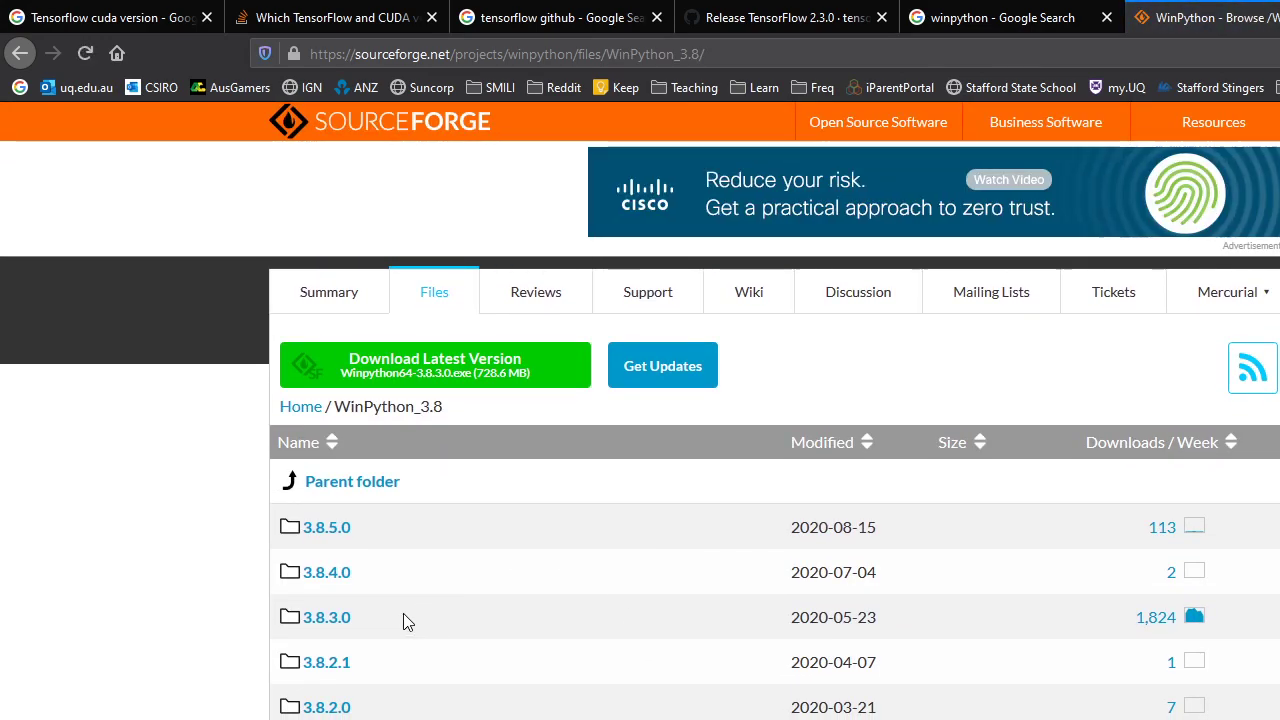
pyautogui.moveTo(420, 508)
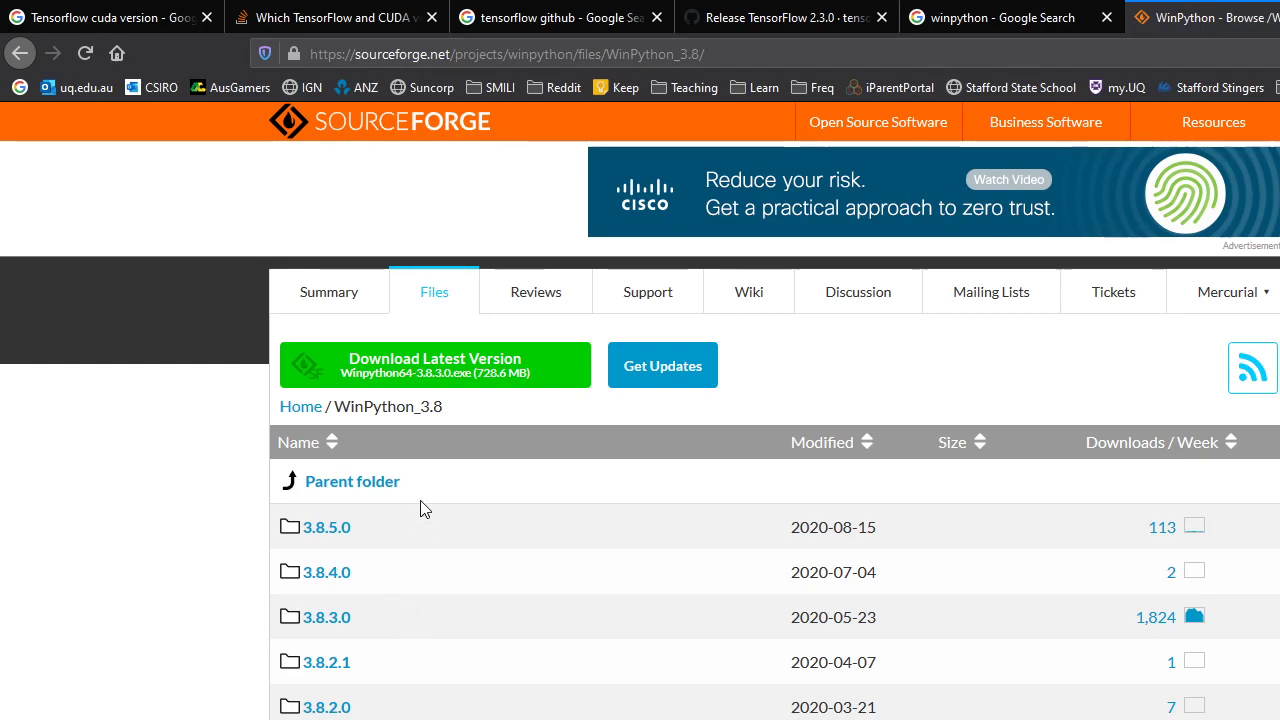
pyautogui.click(20, 52)
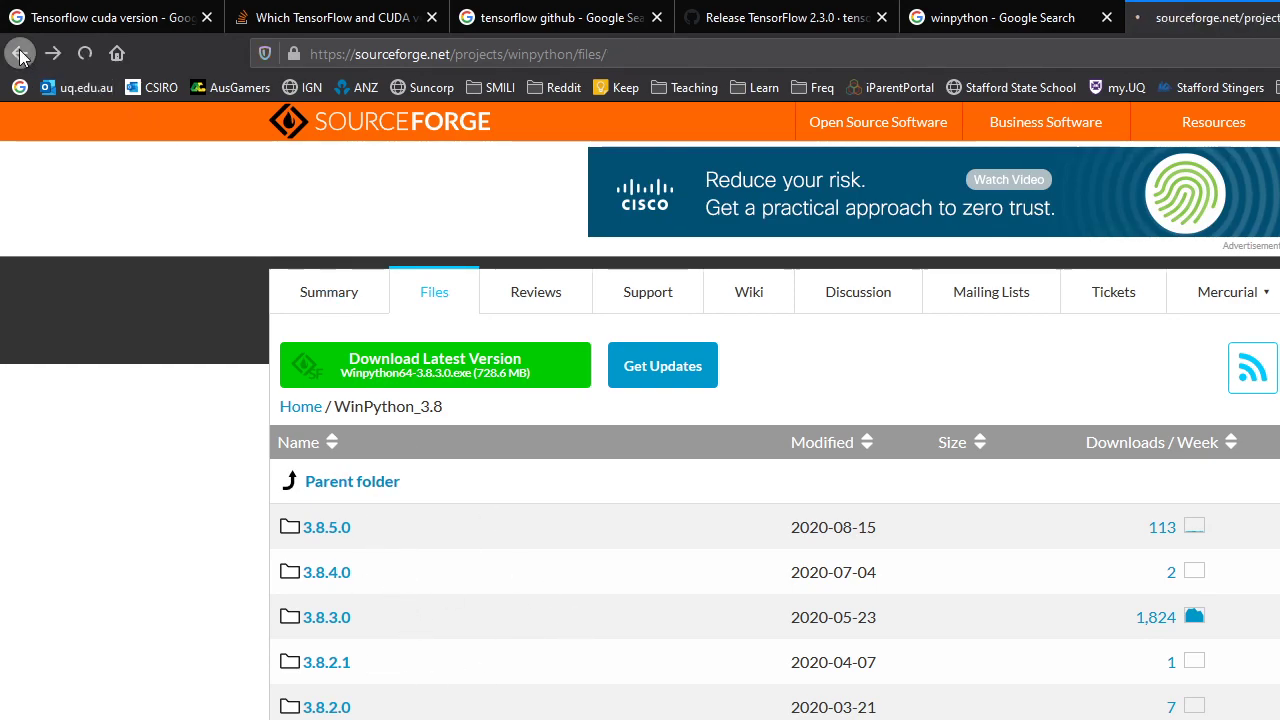
pyautogui.click(18, 52)
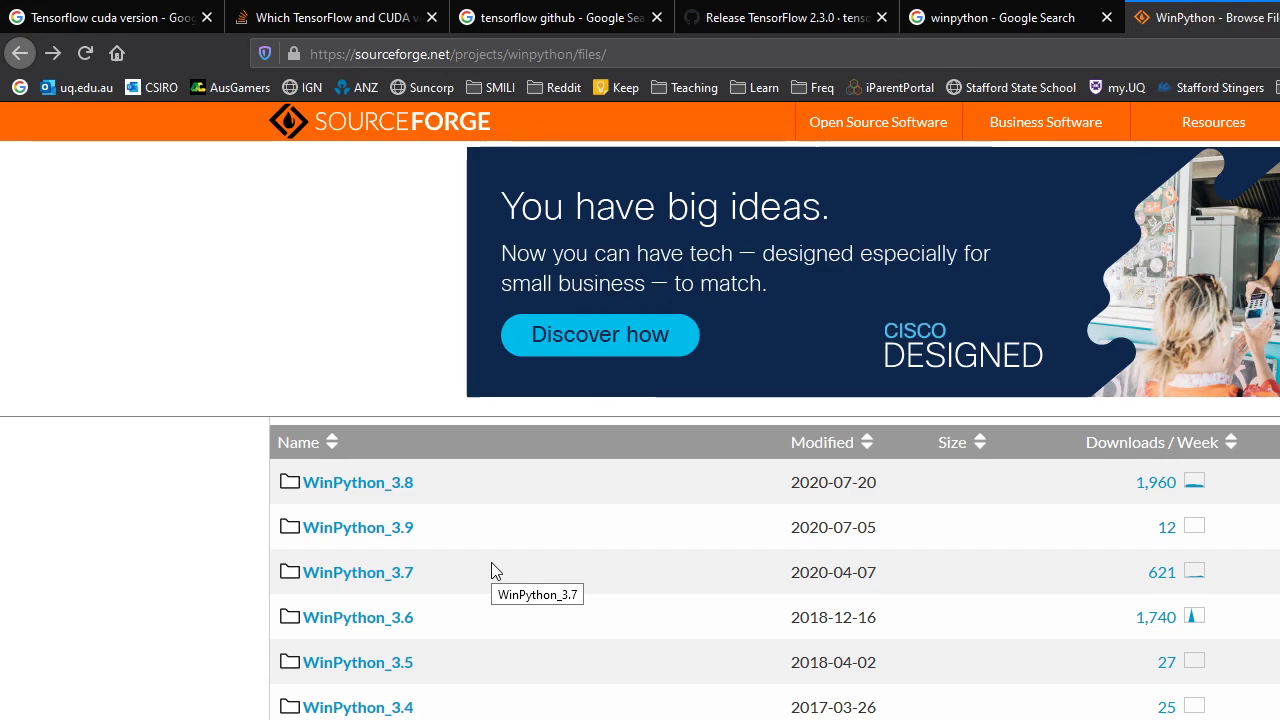
pyautogui.moveTo(492, 578)
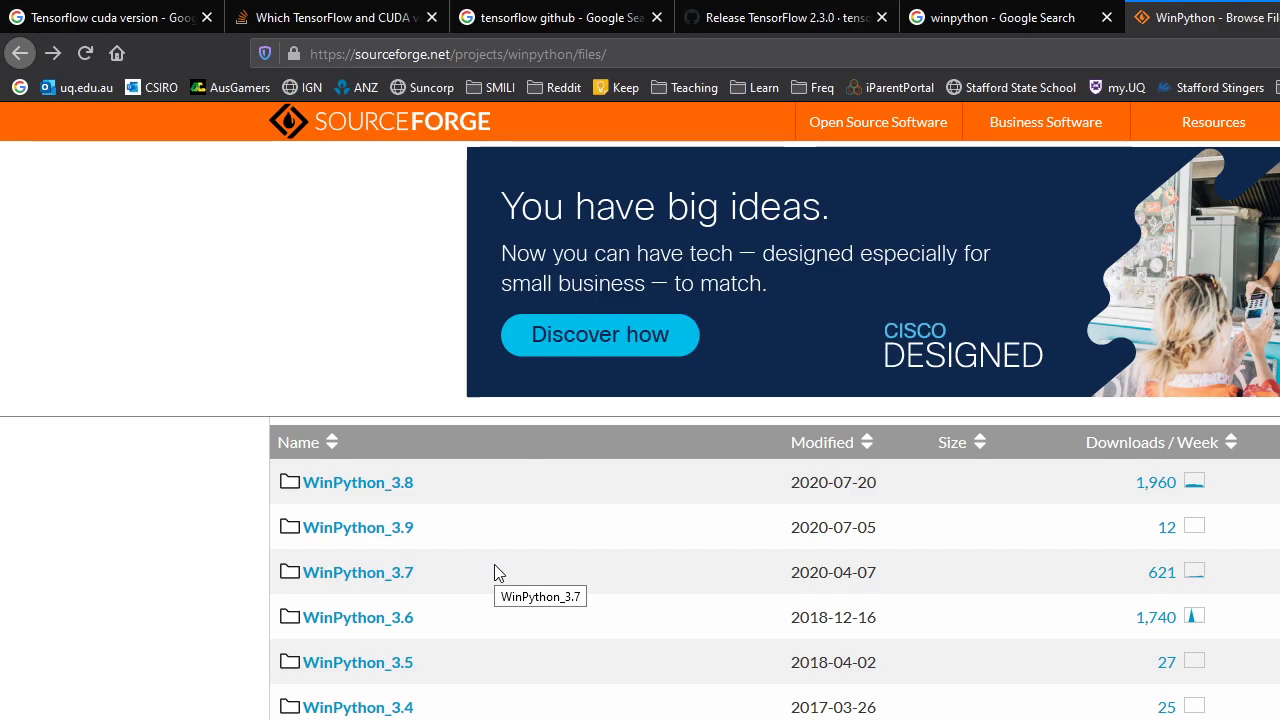
pyautogui.moveTo(456, 680)
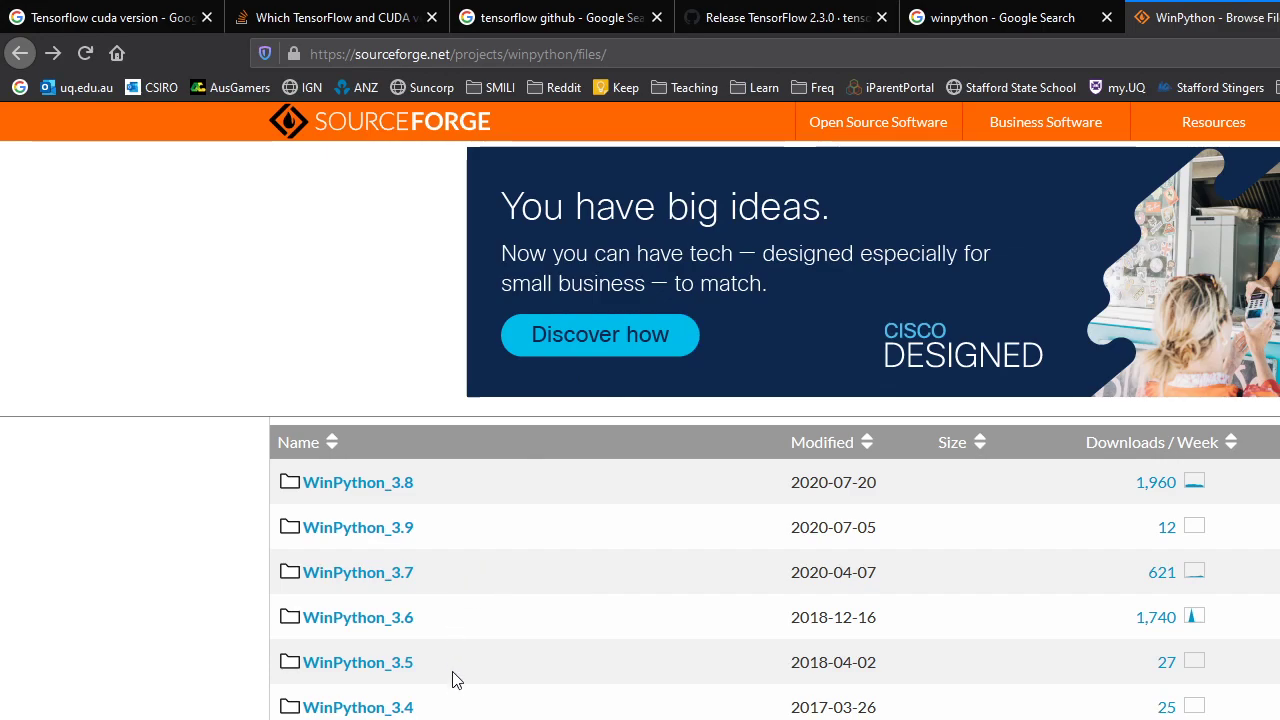
pyautogui.moveTo(408, 716)
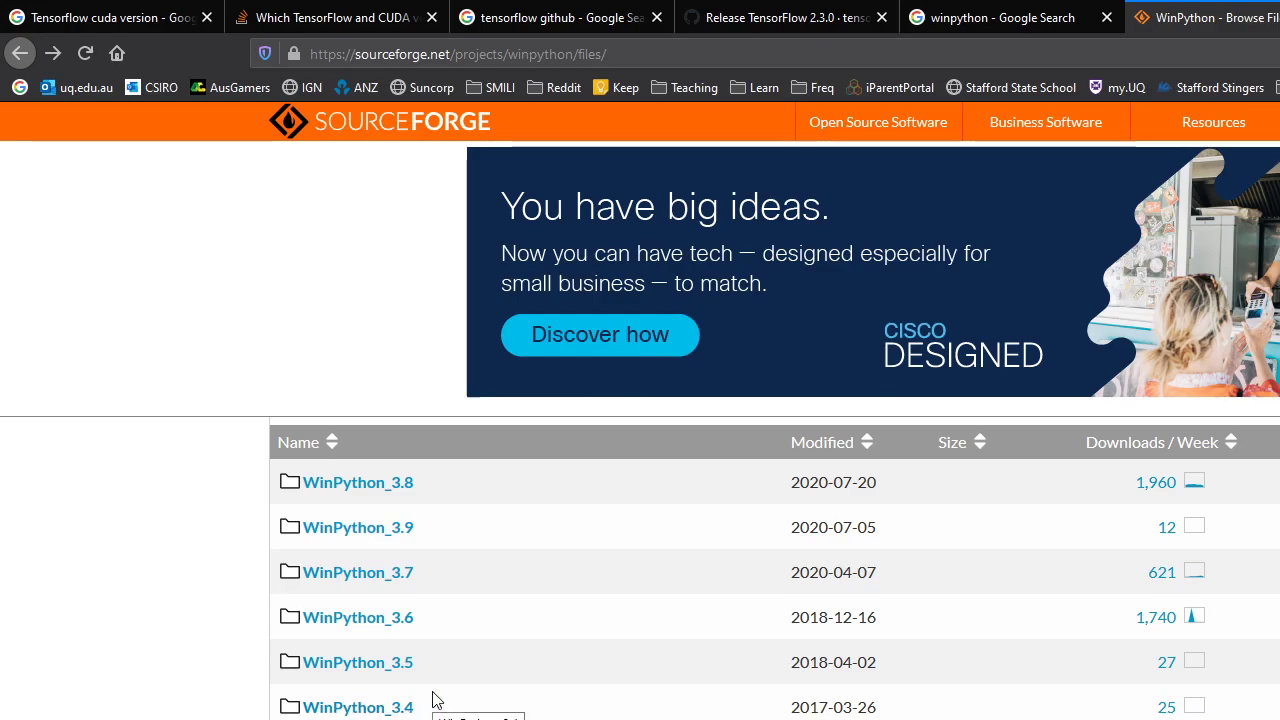
pyautogui.moveTo(358, 482)
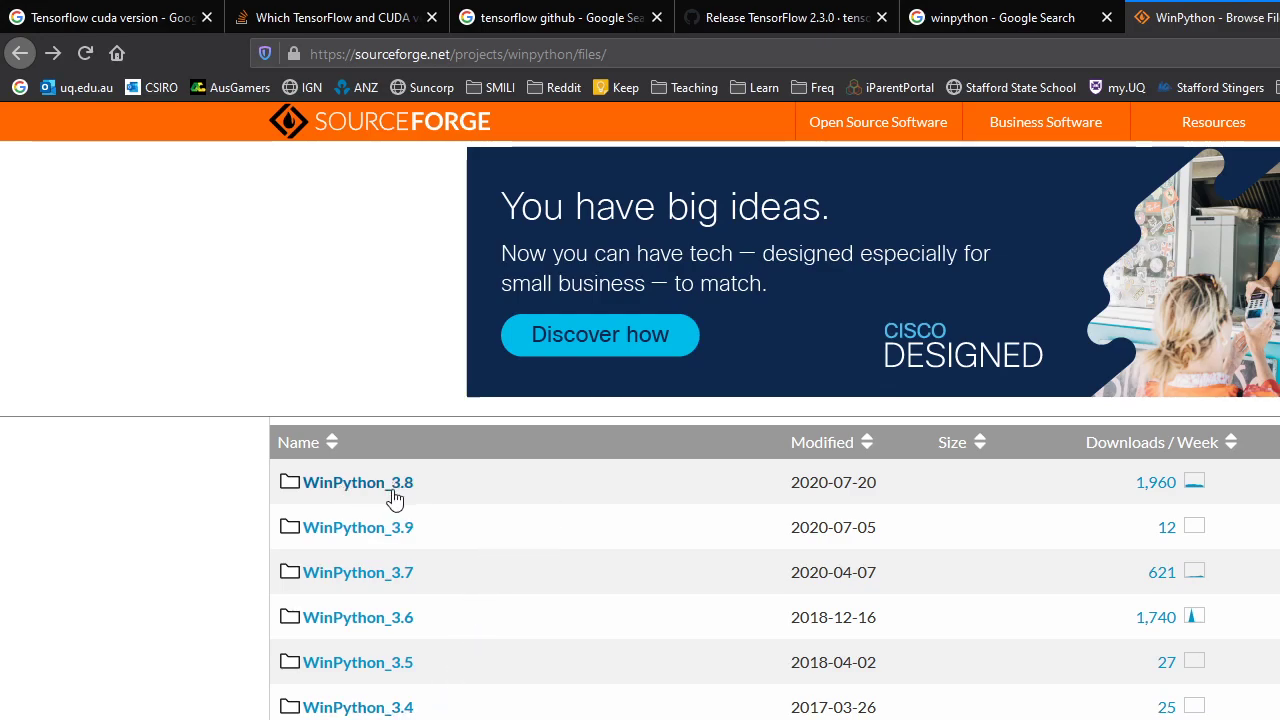
pyautogui.moveTo(356, 482)
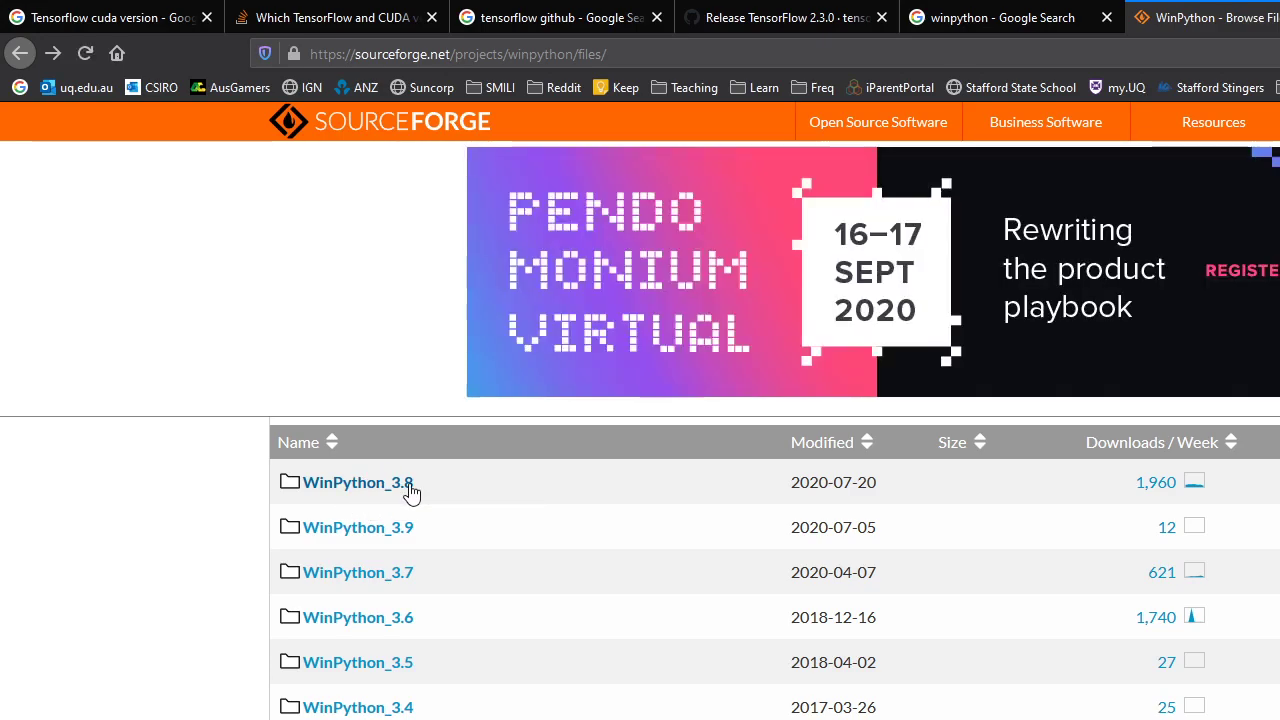
pyautogui.moveTo(548, 494)
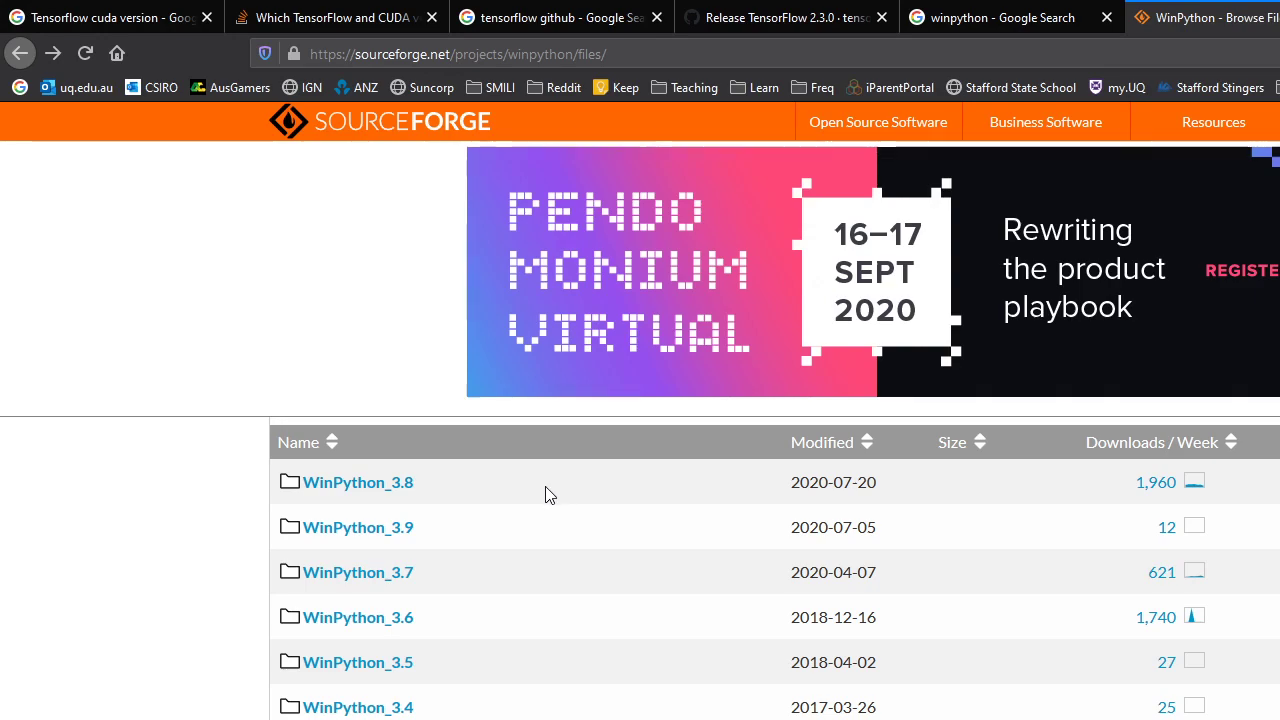
pyautogui.moveTo(452, 496)
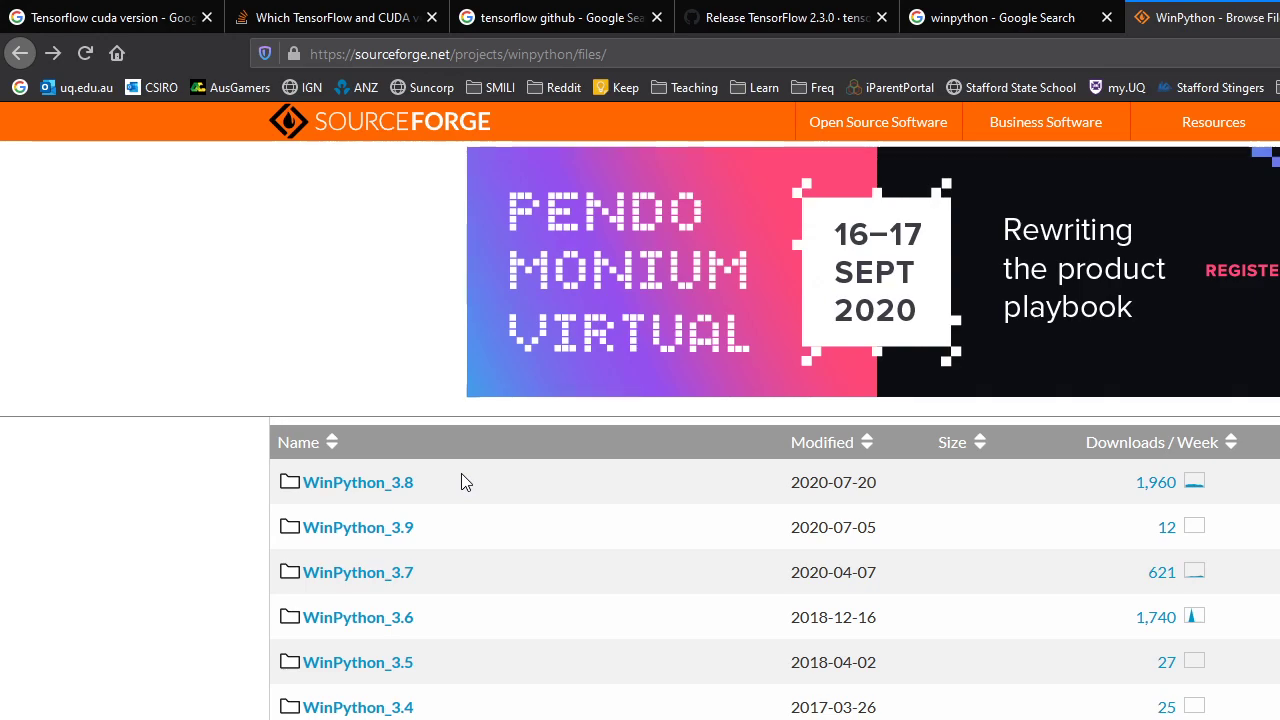
pyautogui.moveTo(492, 480)
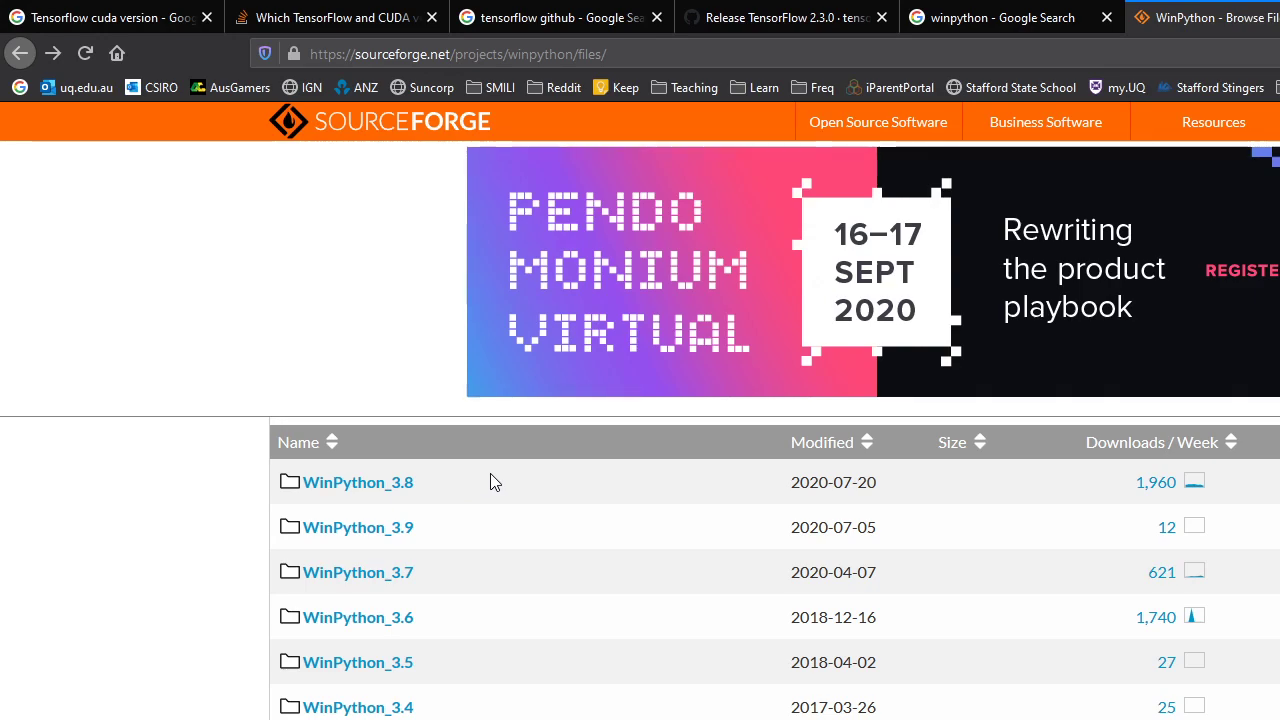
pyautogui.moveTo(512, 480)
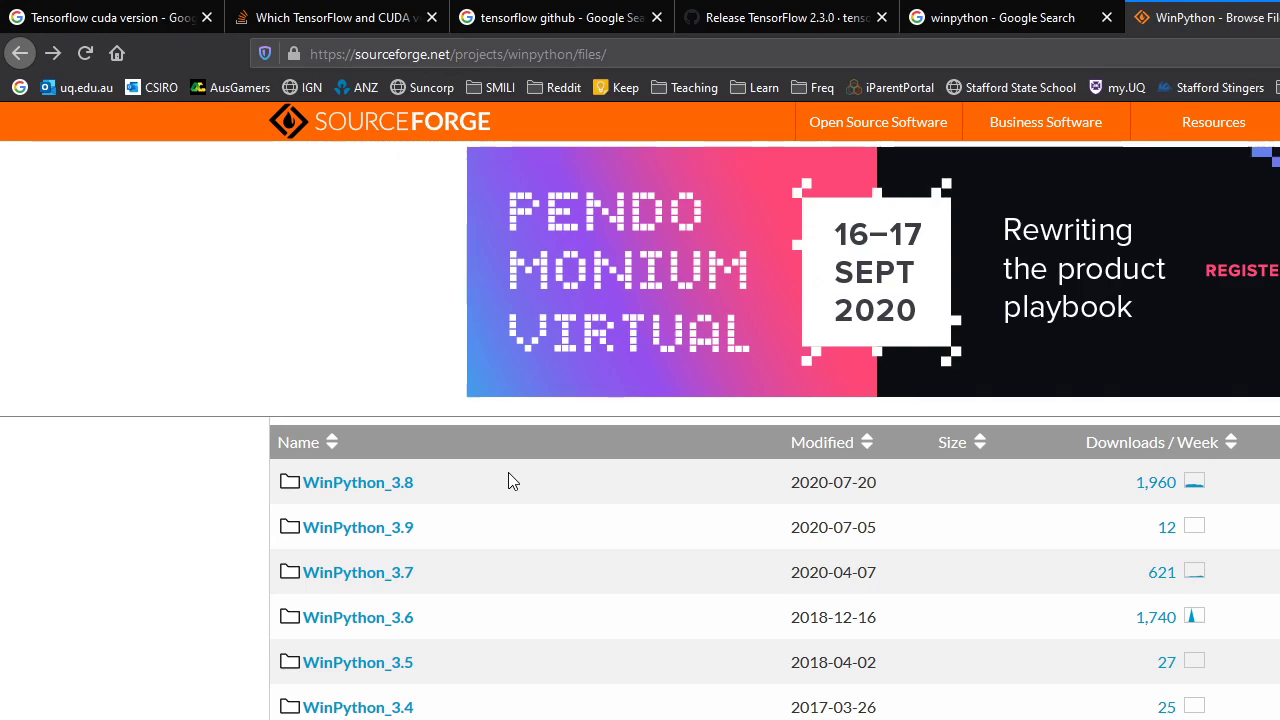
pyautogui.moveTo(458, 482)
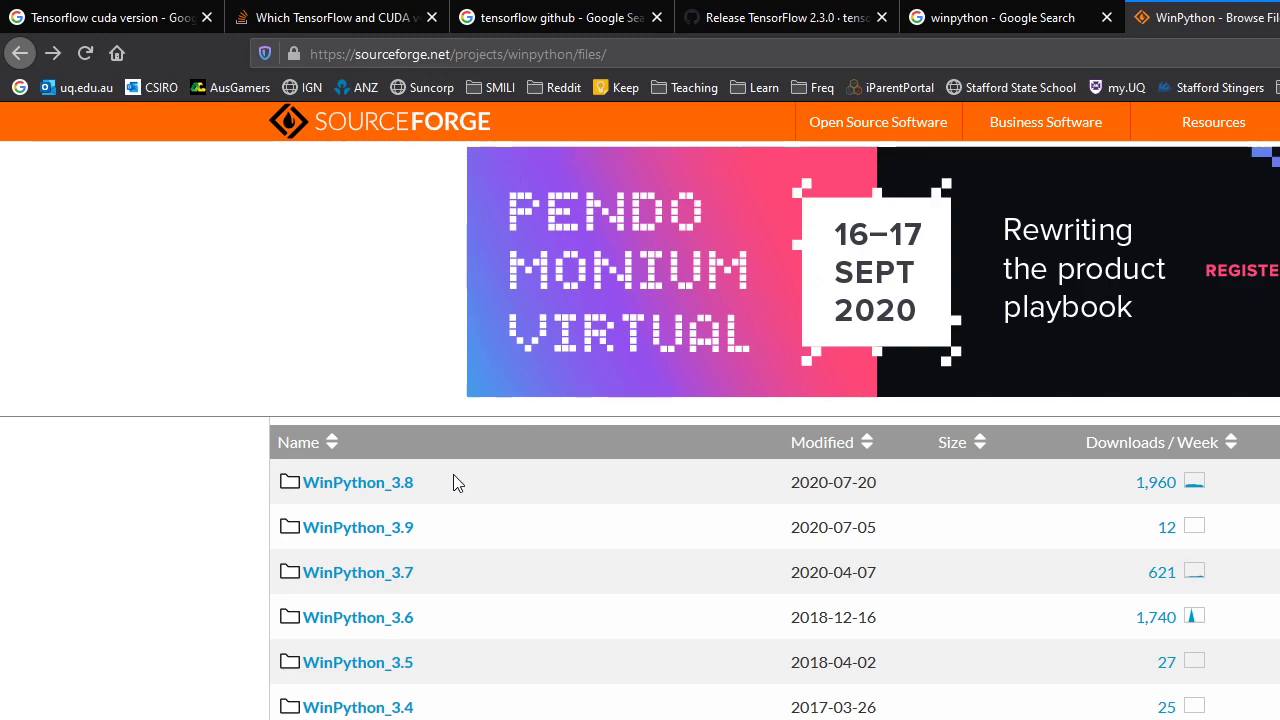
pyautogui.moveTo(520, 480)
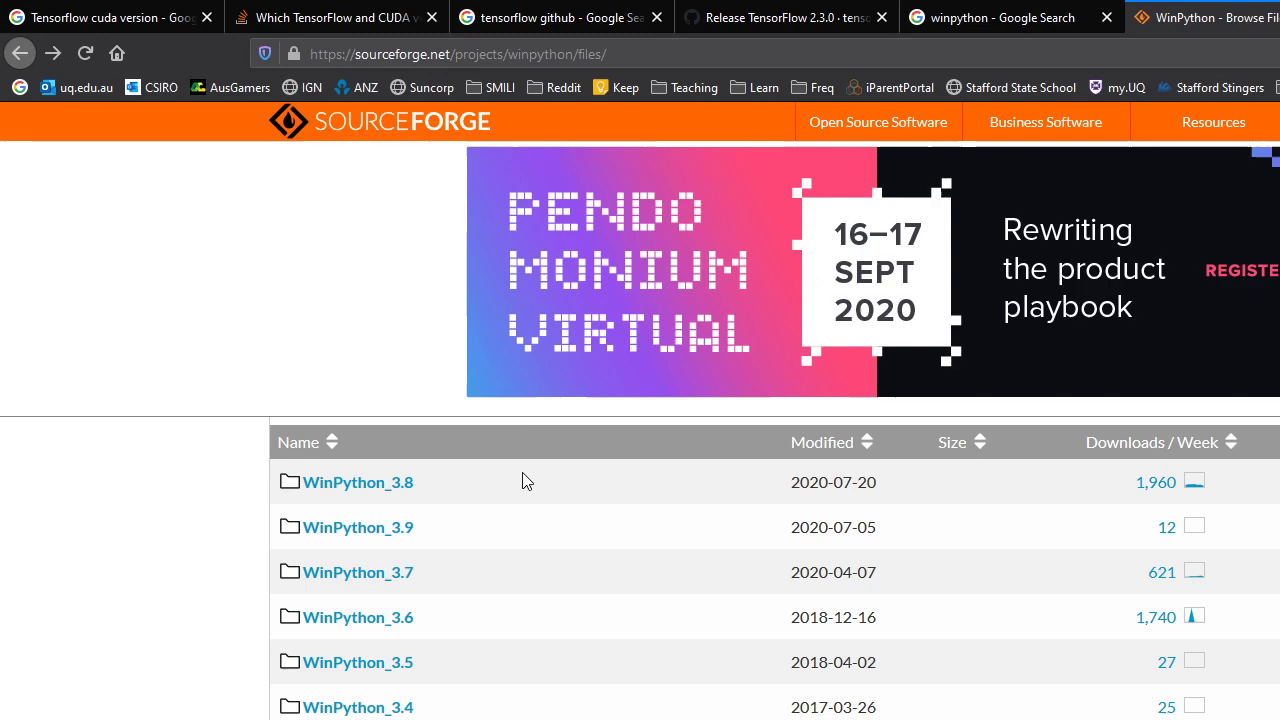
pyautogui.moveTo(540, 486)
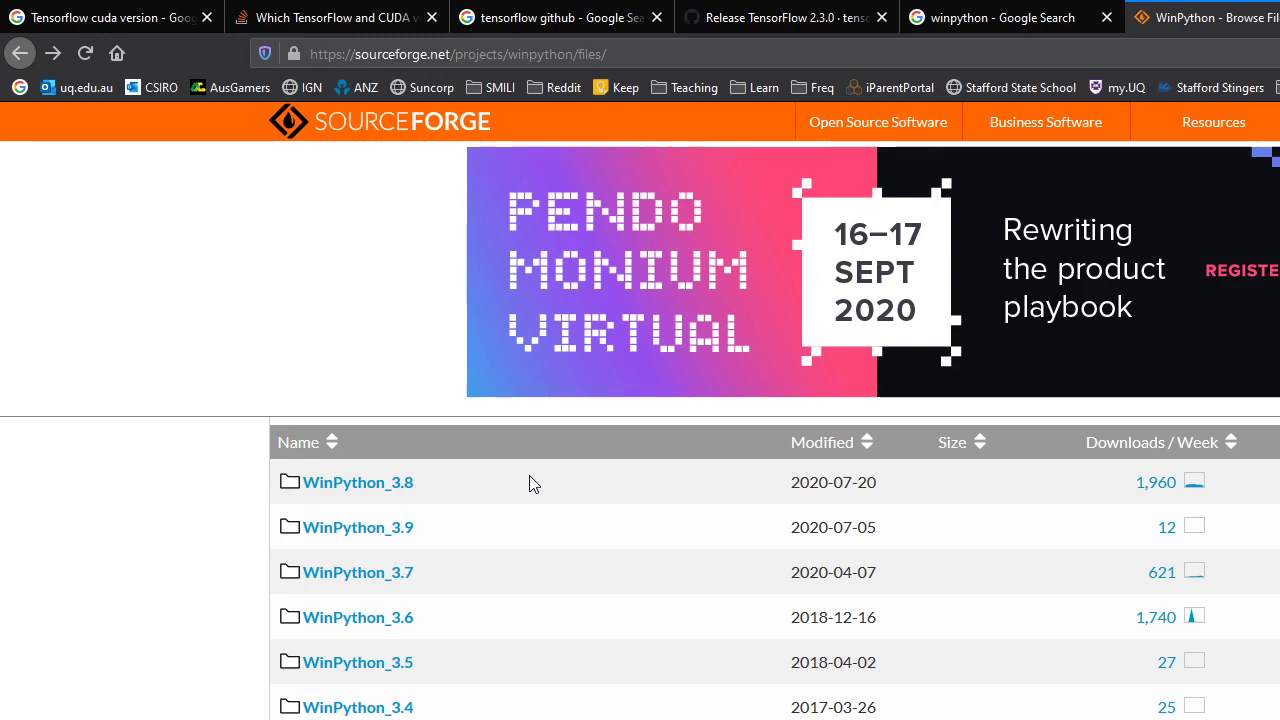
pyautogui.scroll(-3)
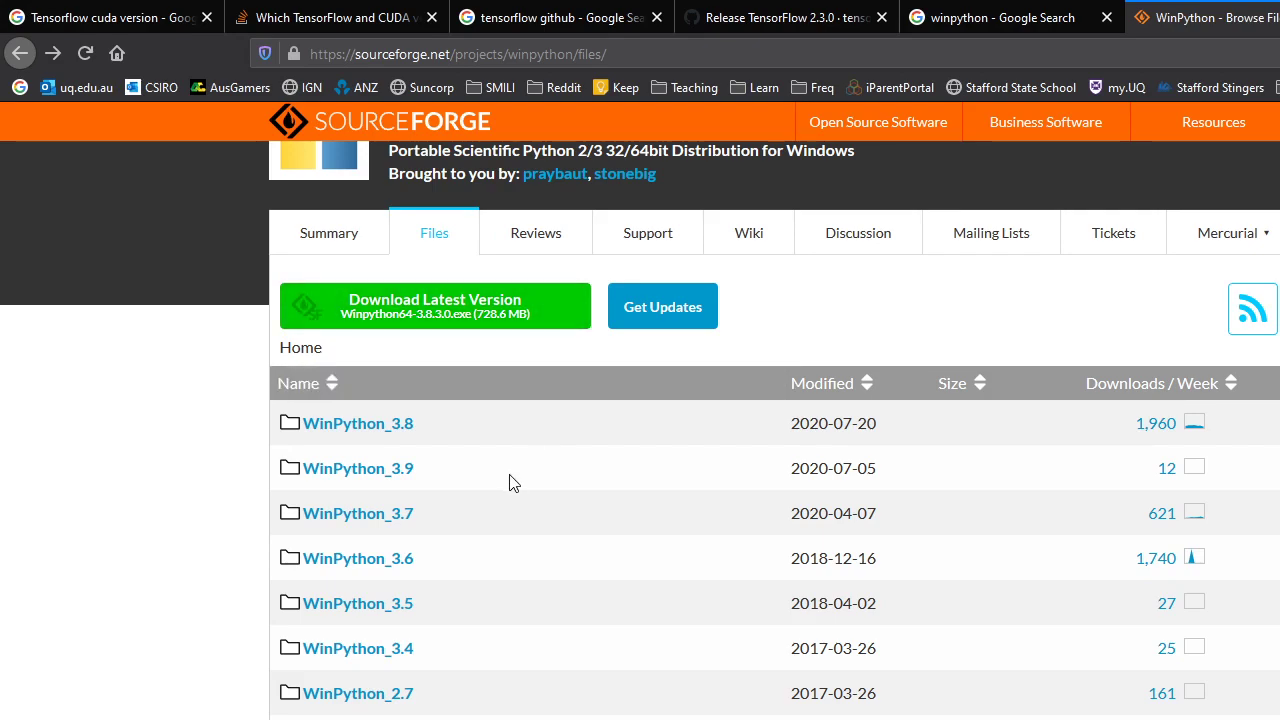
pyautogui.moveTo(548, 514)
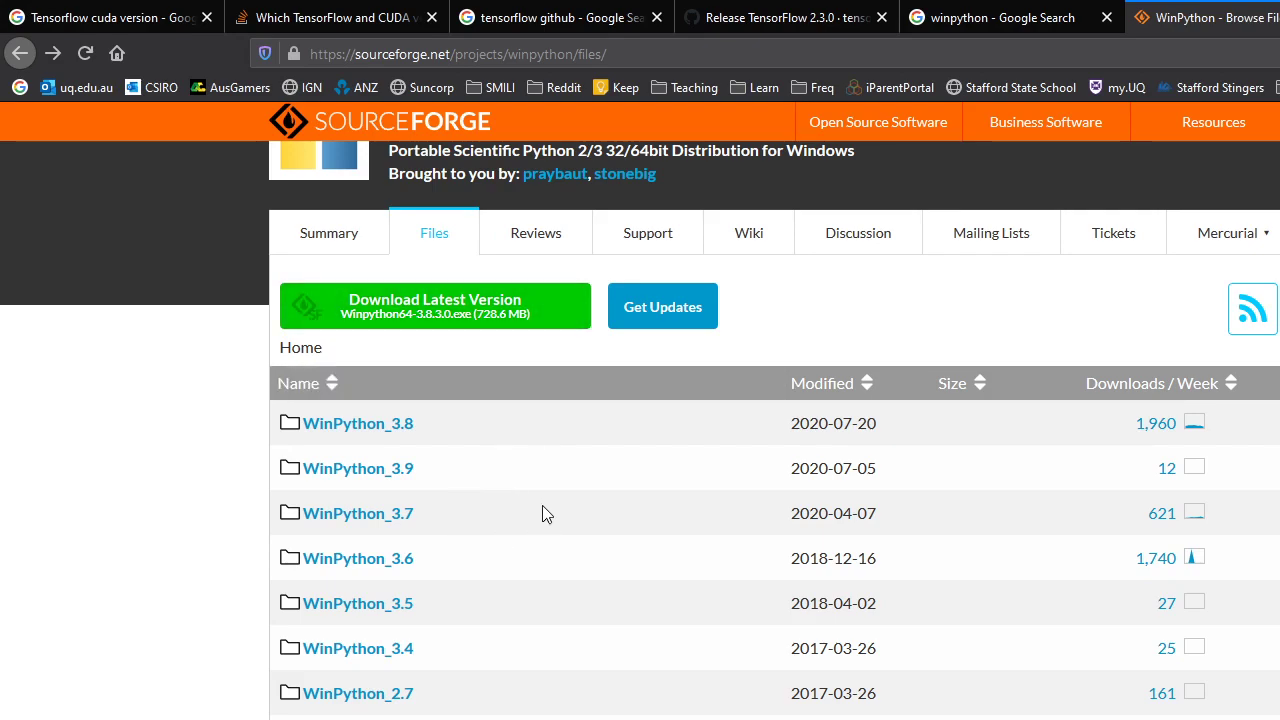
pyautogui.moveTo(578, 514)
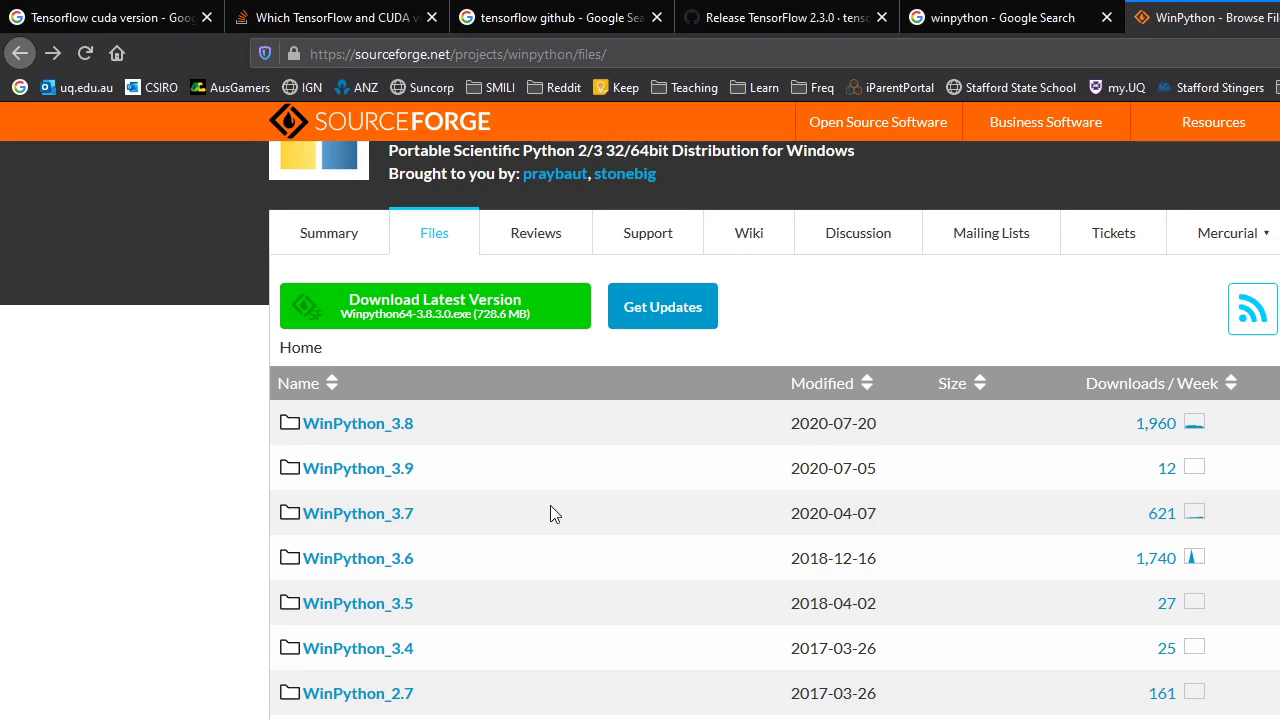
pyautogui.moveTo(598, 512)
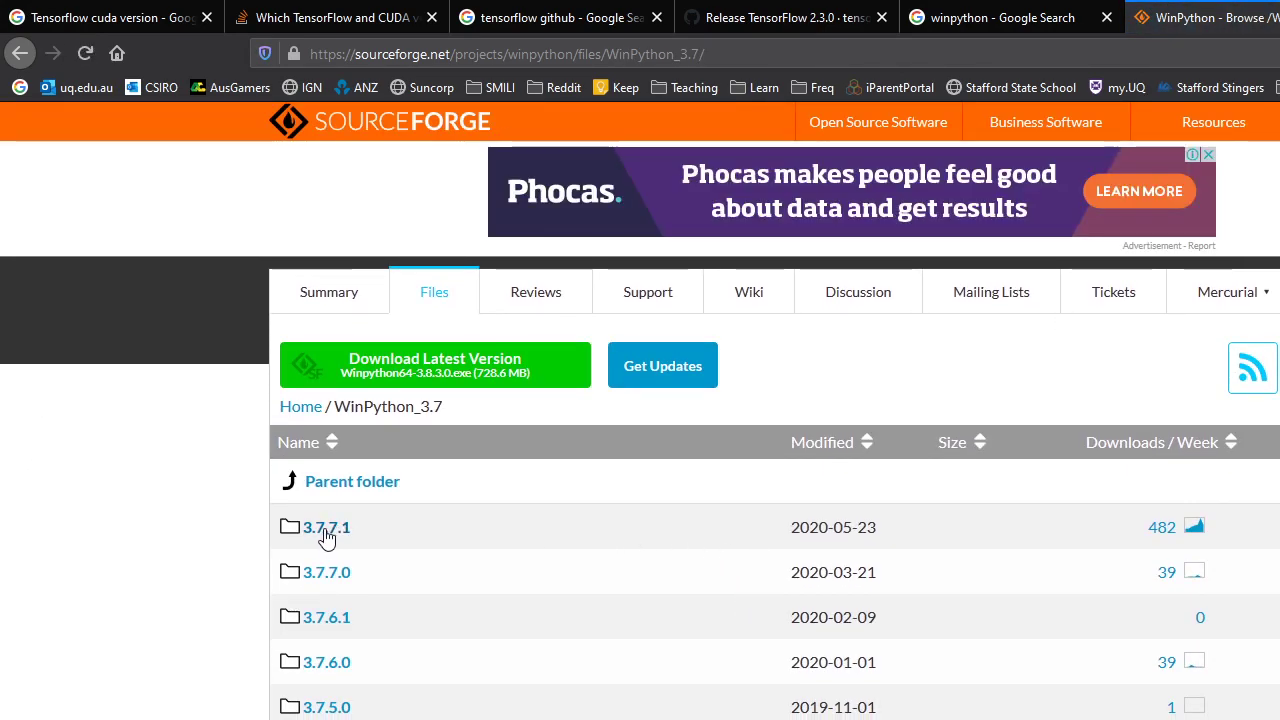
# - From the 3.7.7.1 folder, download and run Winpython64-3.7.7.1.exe
pyautogui.click(326, 528)
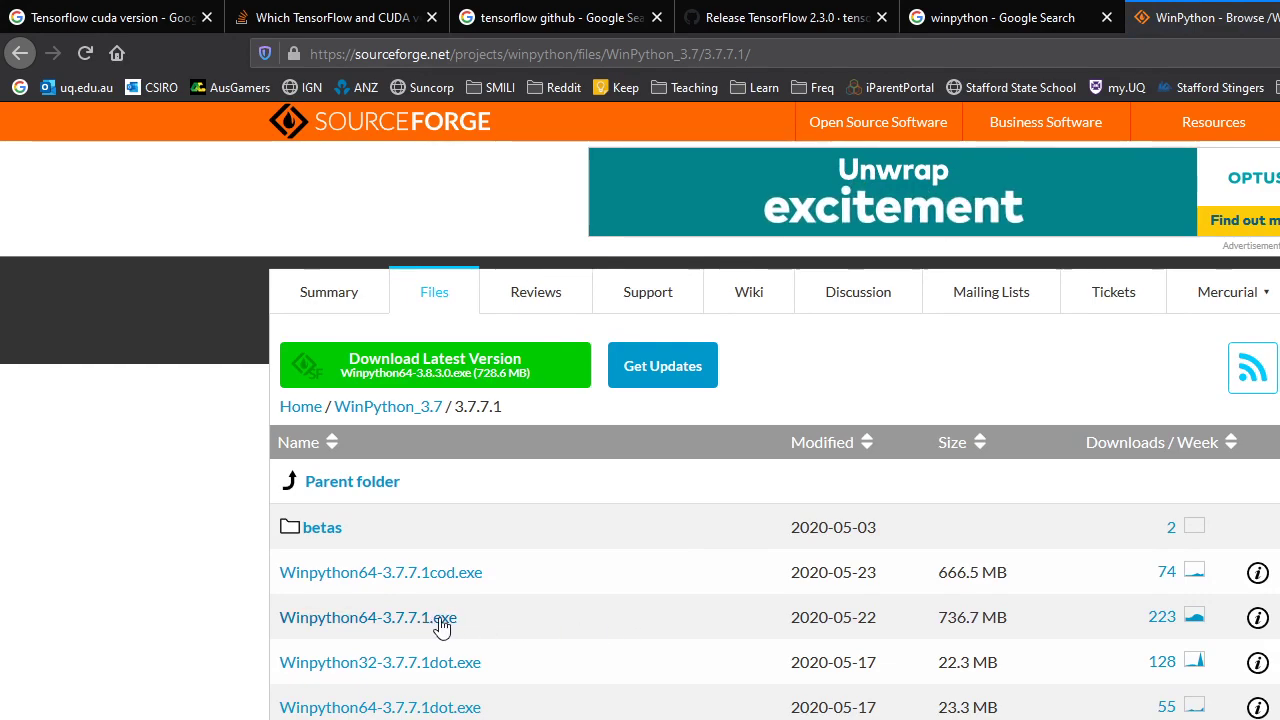
pyautogui.doubleClick(972, 616)
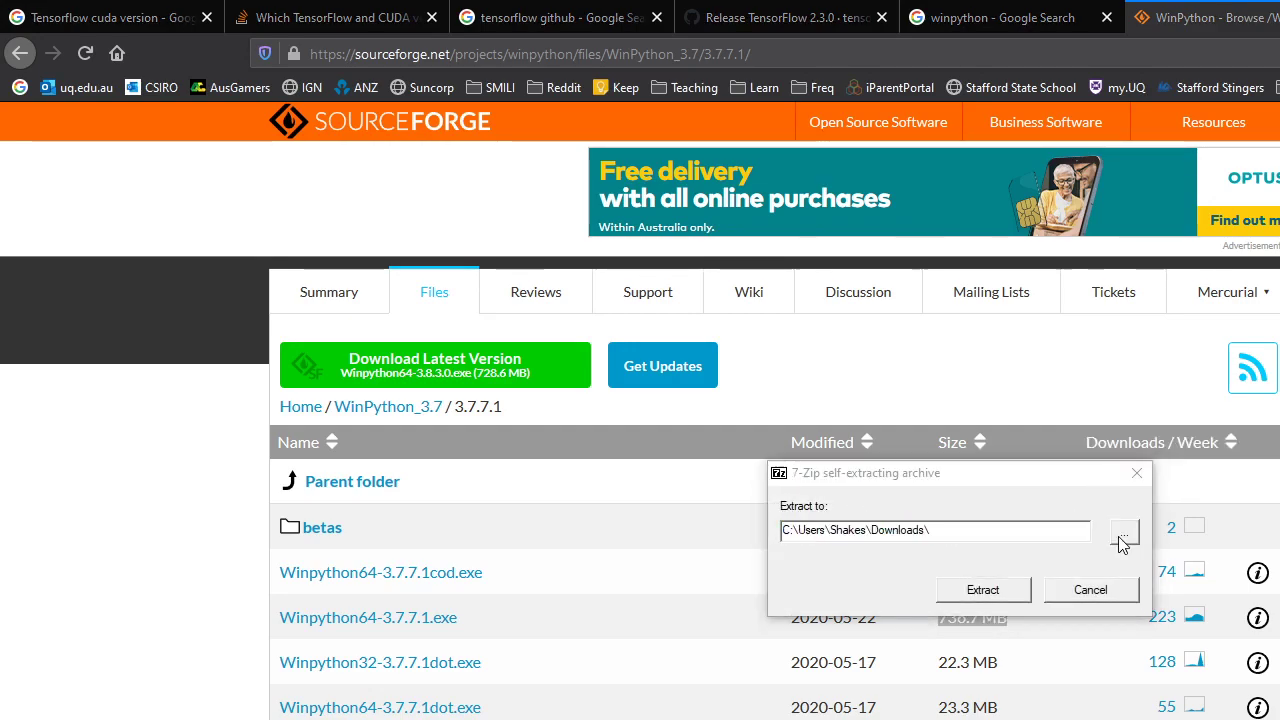
# - Change the 7-Zip extraction destination from Downloads to G:\
pyautogui.click(1124, 530)
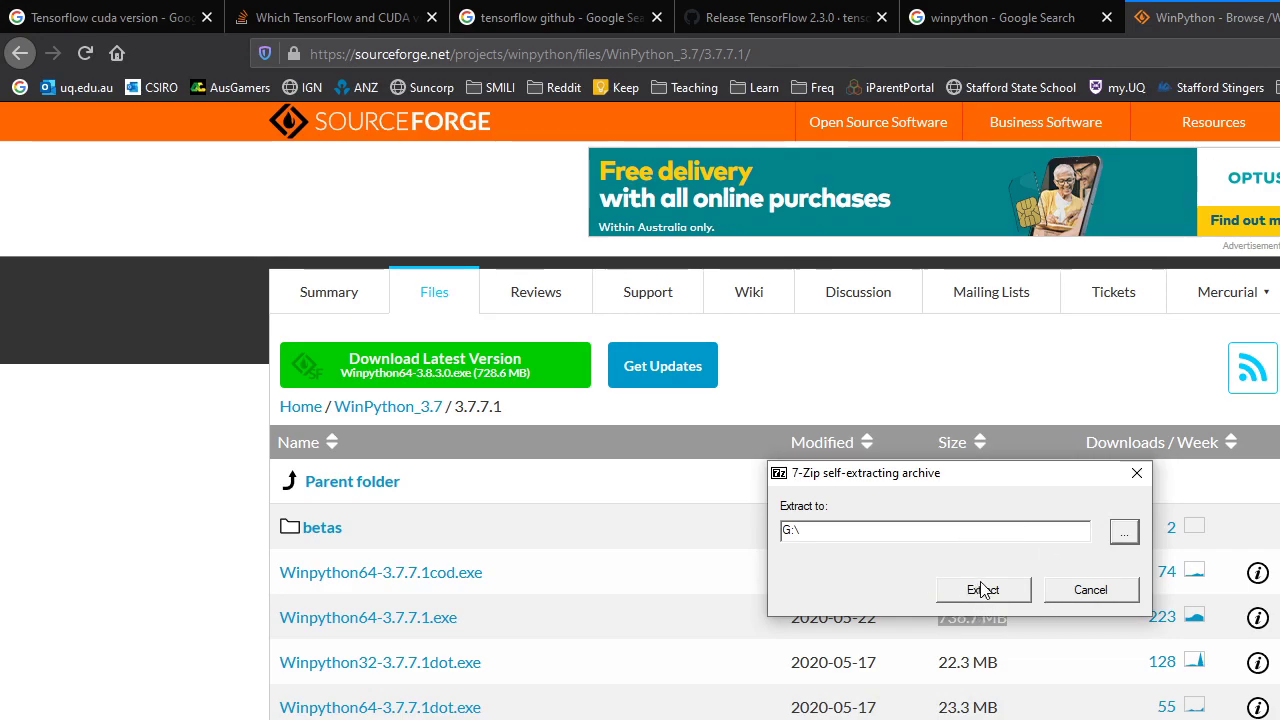
pyautogui.moveTo(1062, 536)
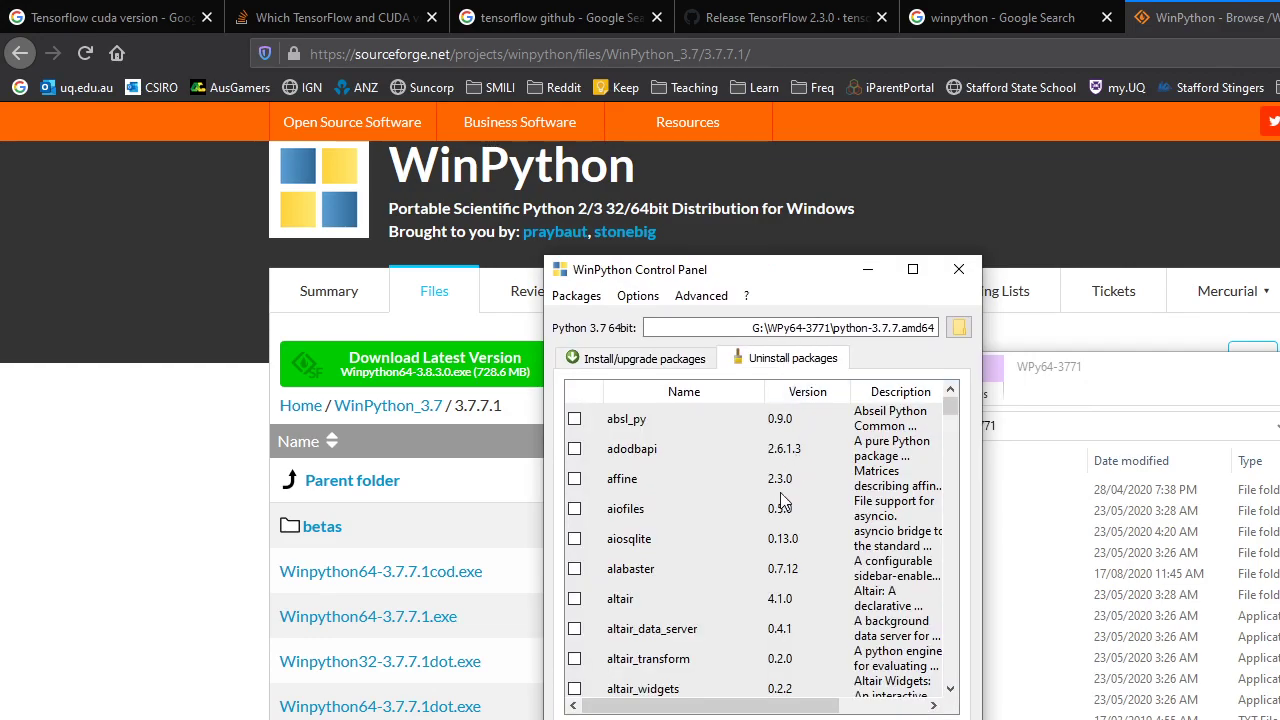
# - Scroll the installed packages list and check numpy 1.18.4+mkl
pyautogui.scroll(-3)
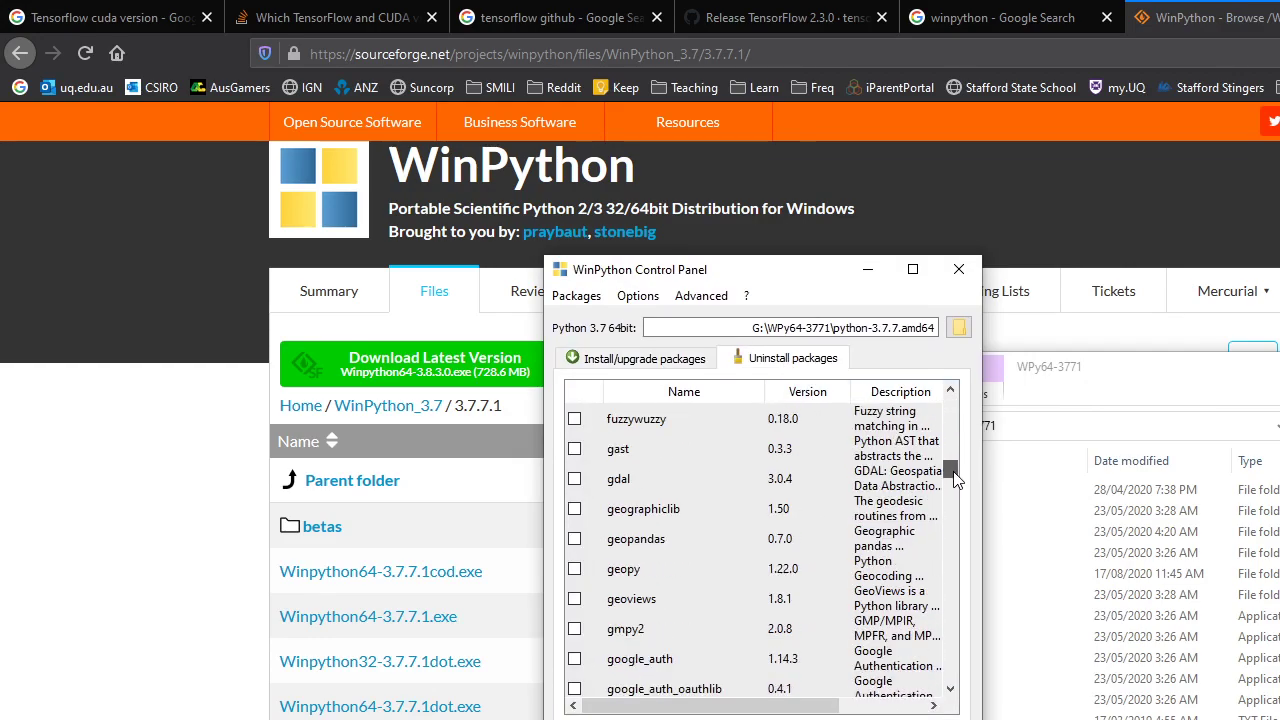
pyautogui.scroll(-3)
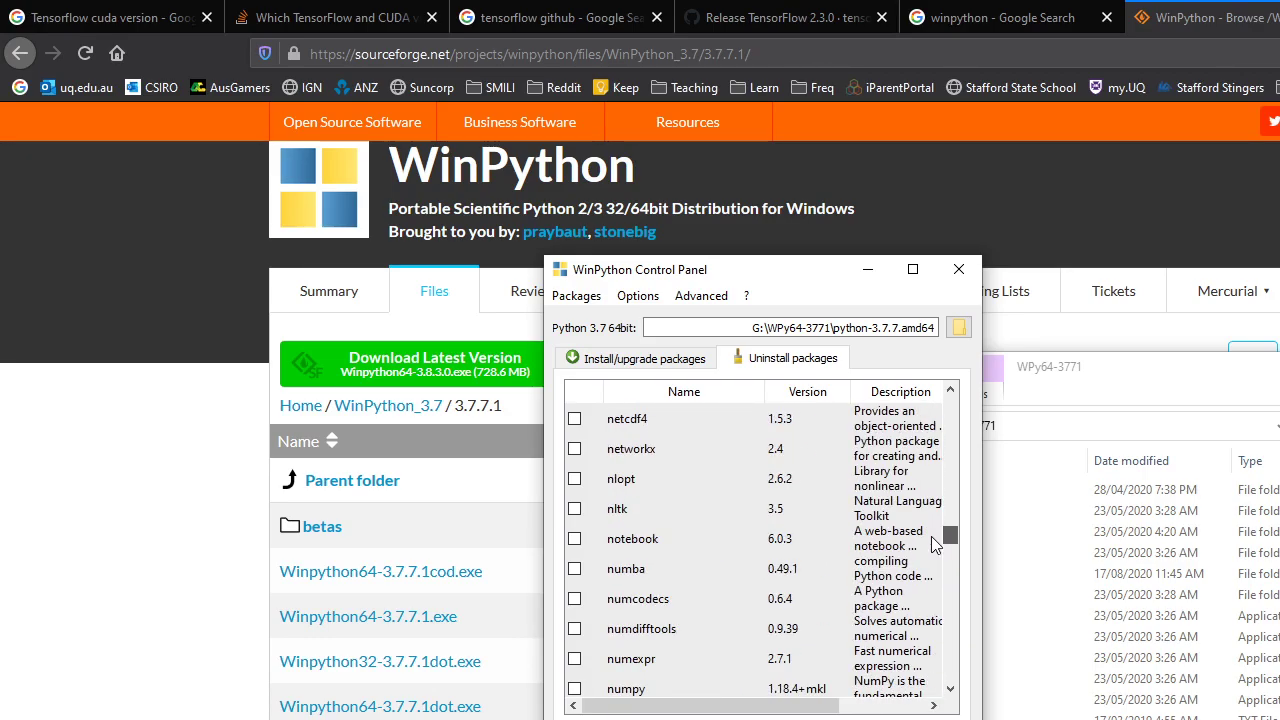
pyautogui.scroll(-3)
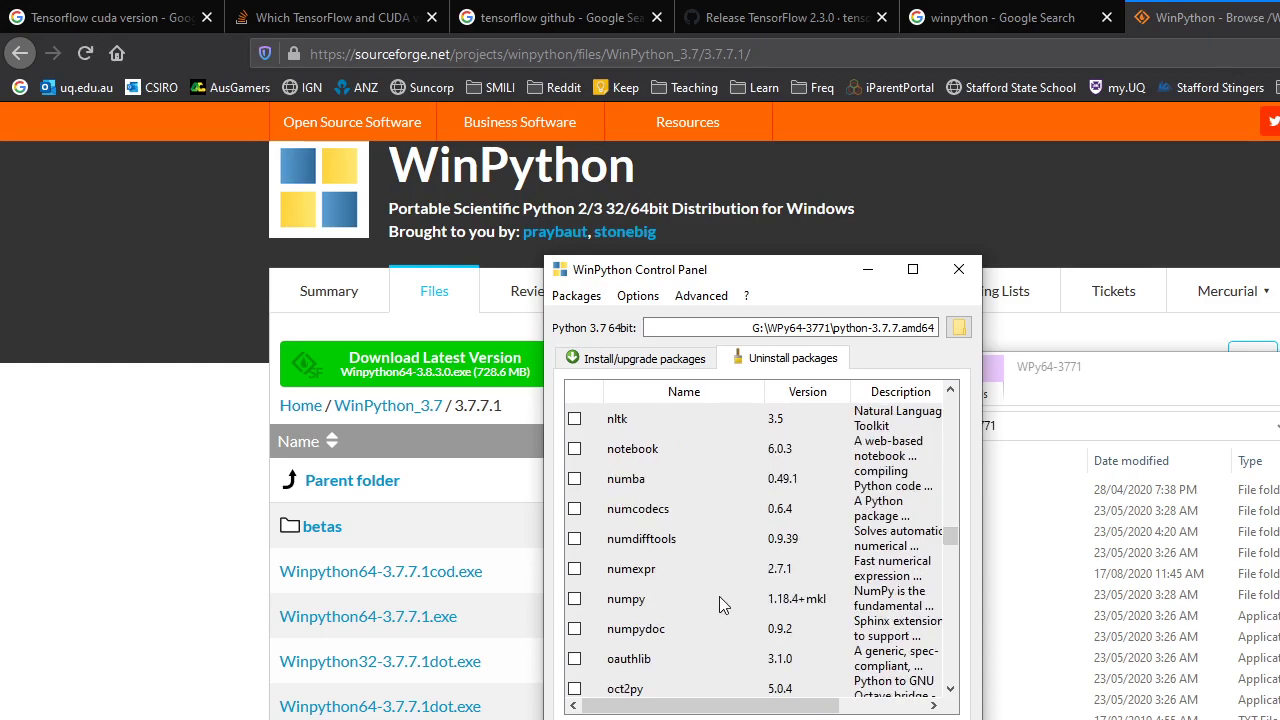
pyautogui.click(626, 598)
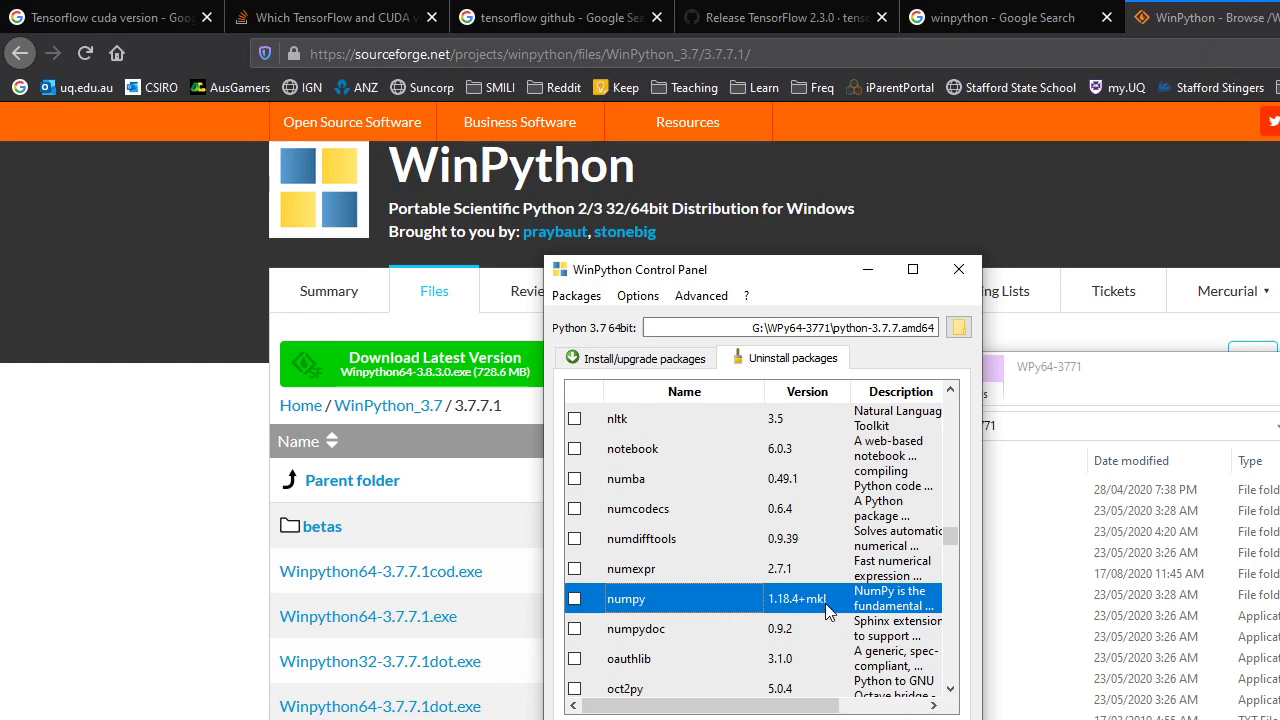
pyautogui.moveTo(698, 608)
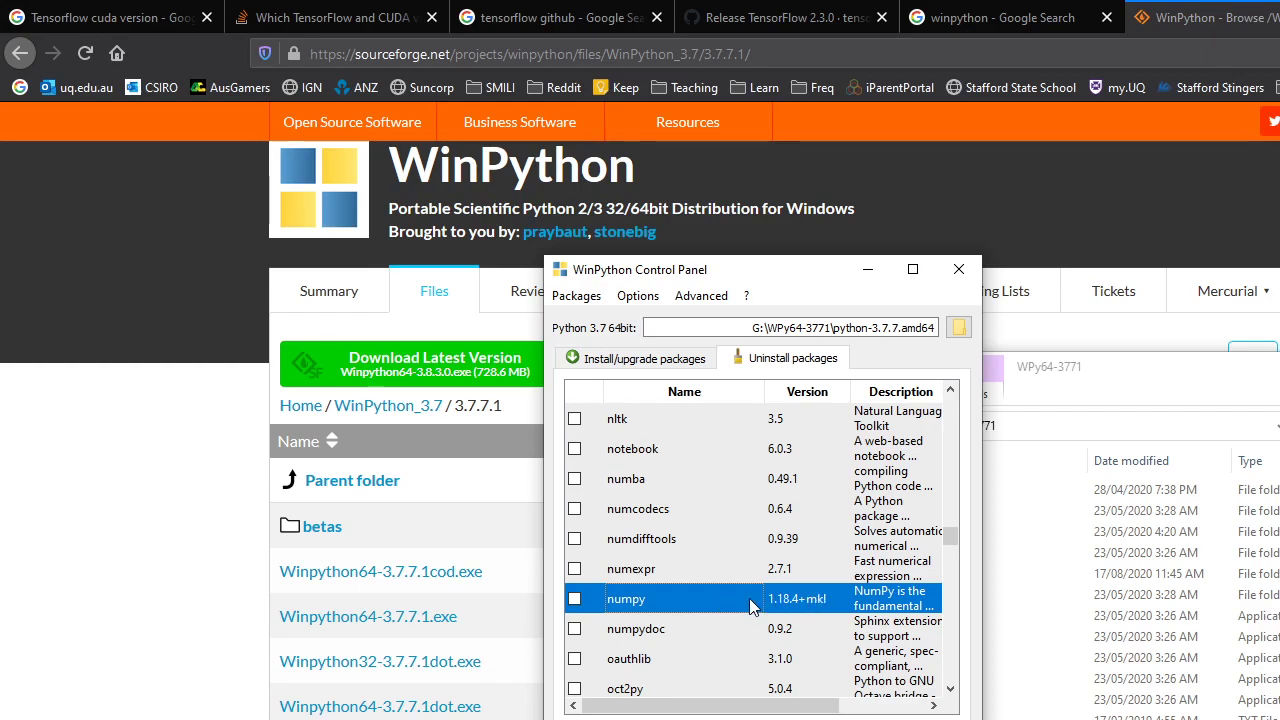
pyautogui.moveTo(790, 608)
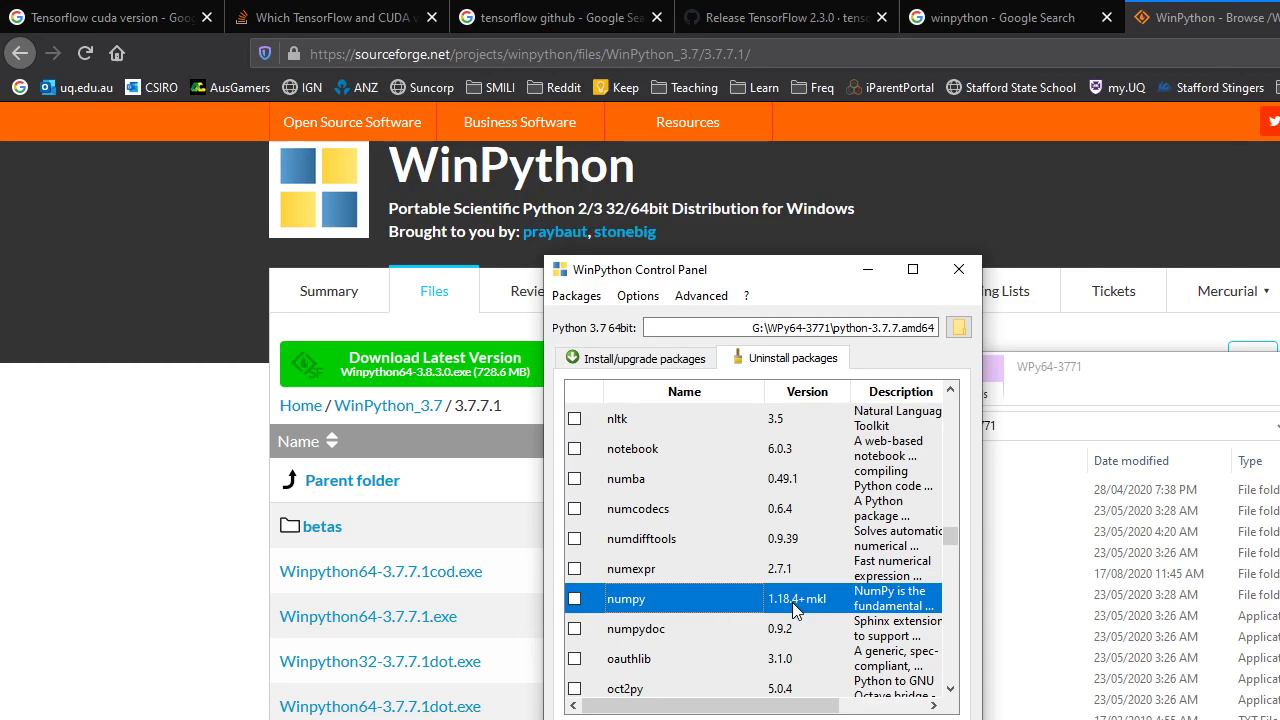
pyautogui.moveTo(830, 610)
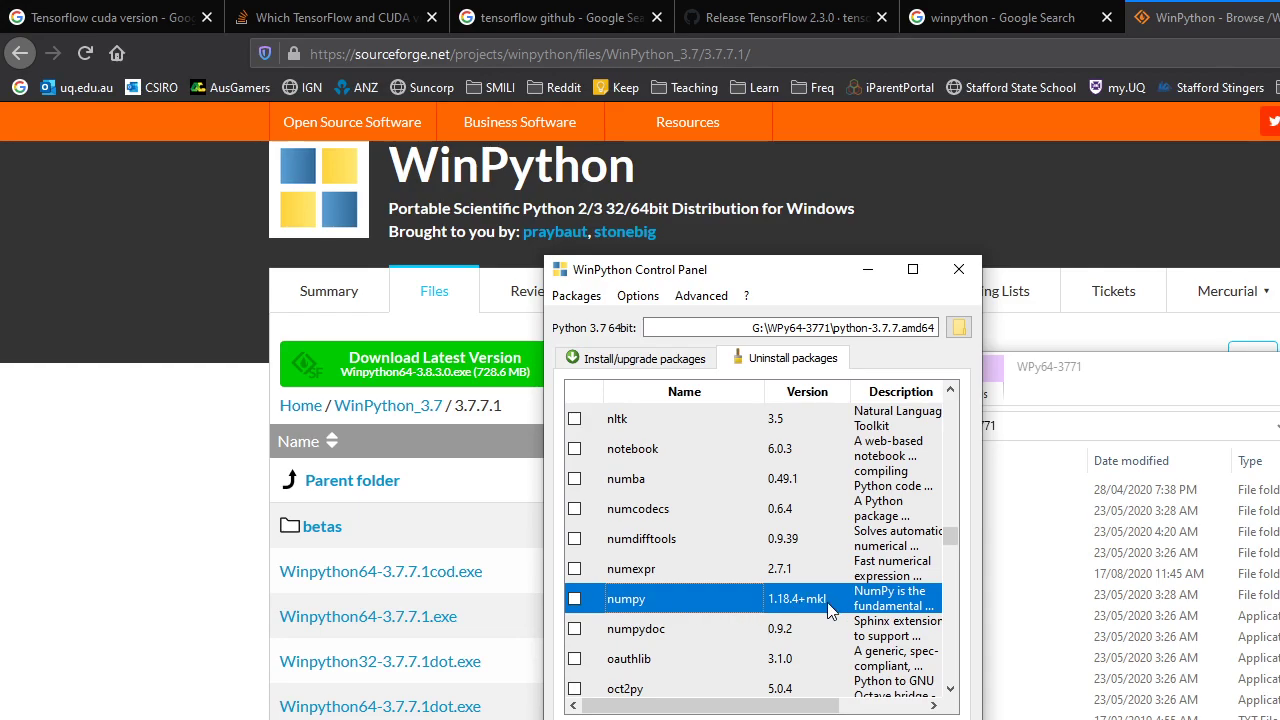
pyautogui.moveTo(800, 608)
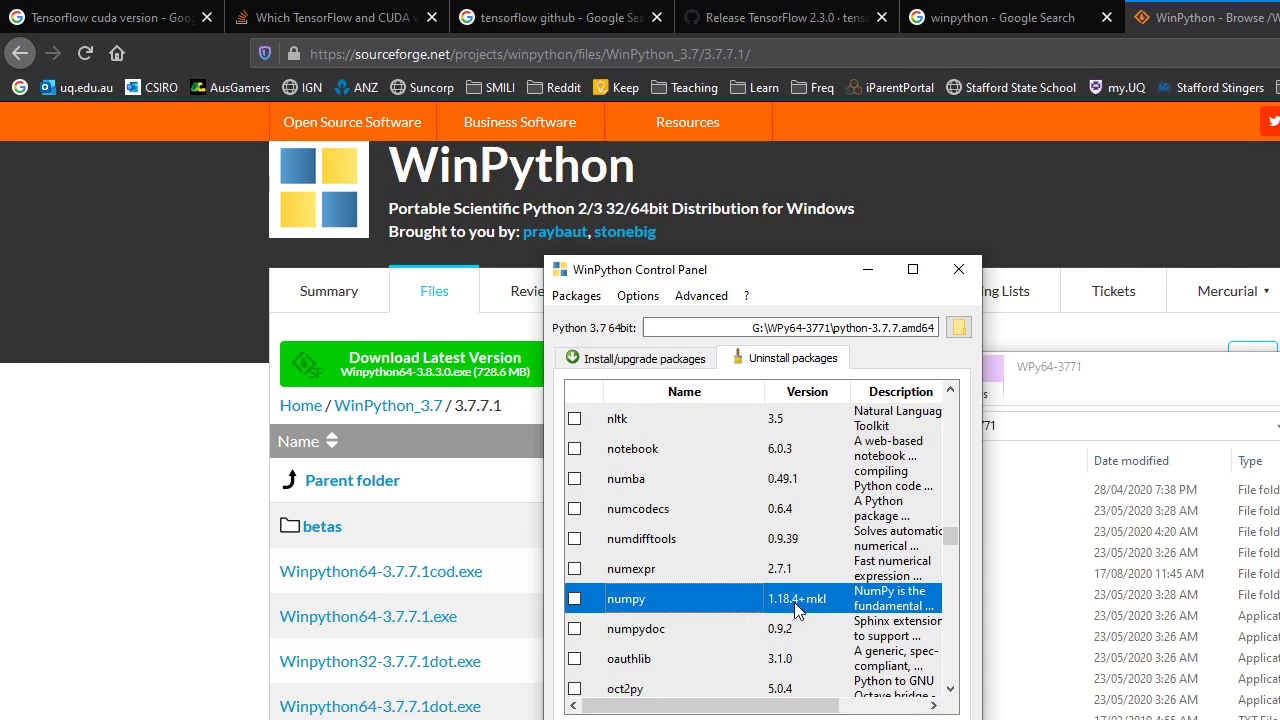
pyautogui.moveTo(800, 608)
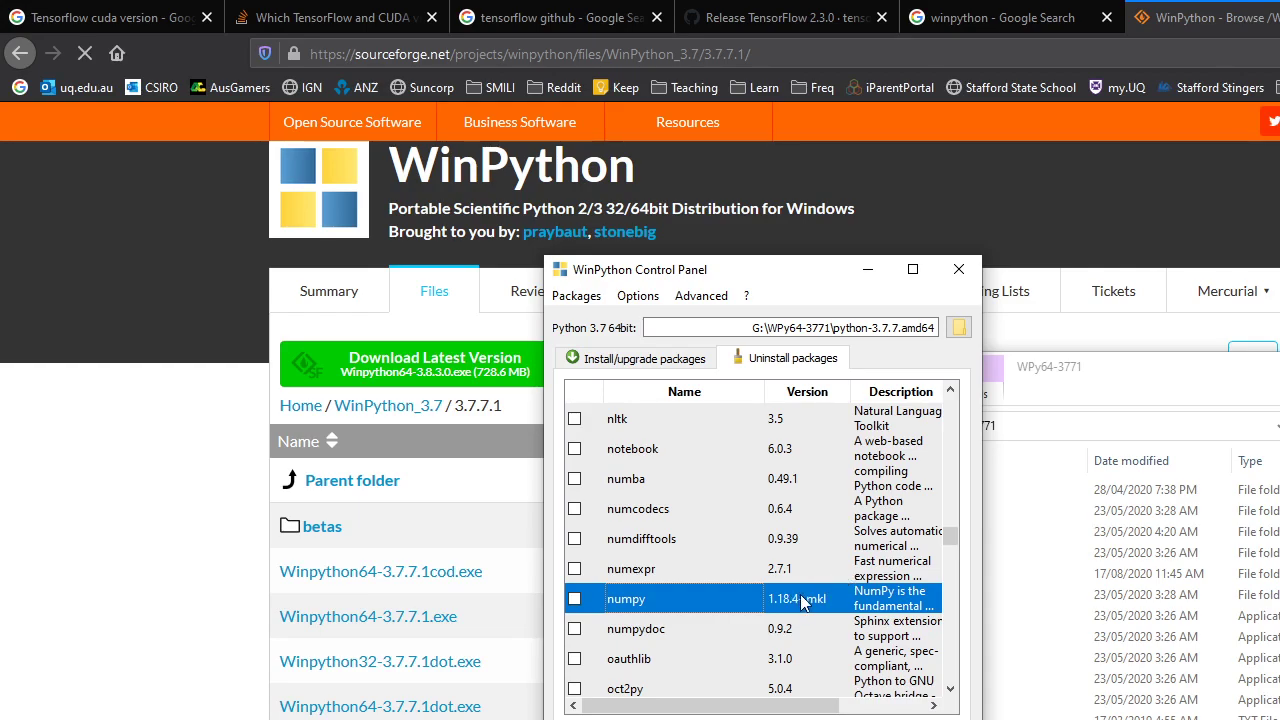
# - Scroll further down the list and check tensorflow_cpu 2.2.0
pyautogui.scroll(-3)
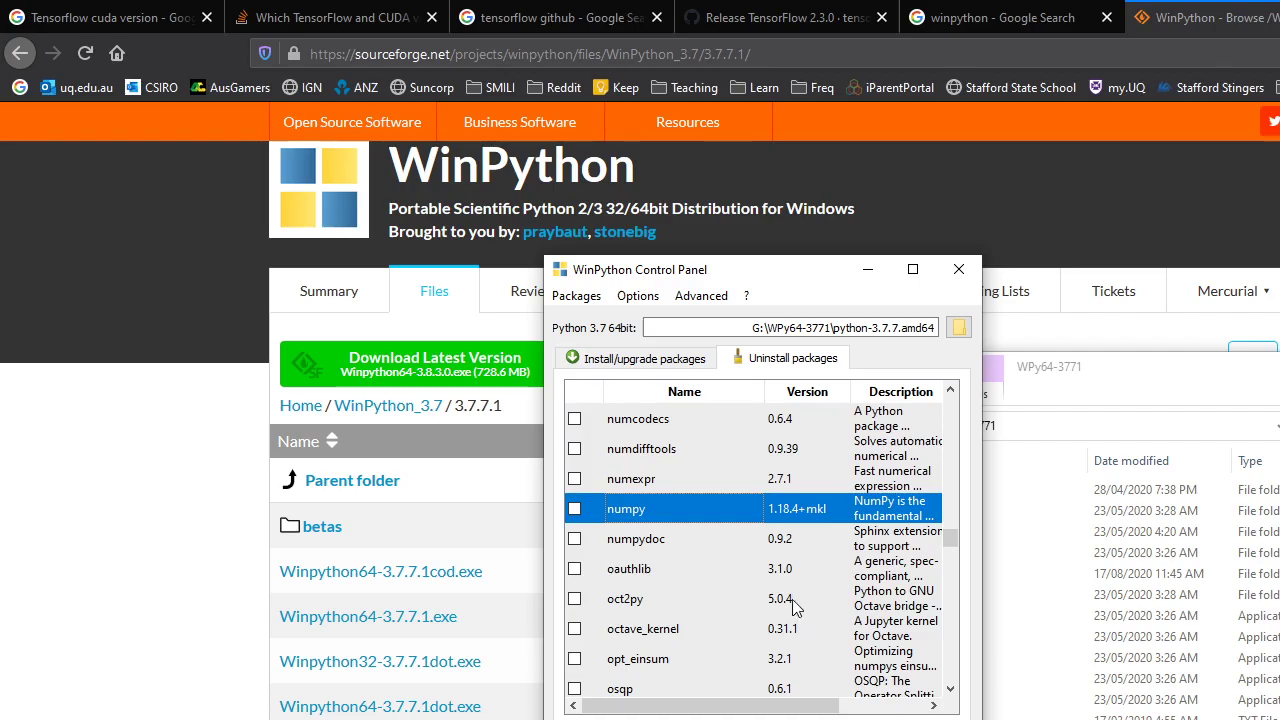
pyautogui.scroll(-3)
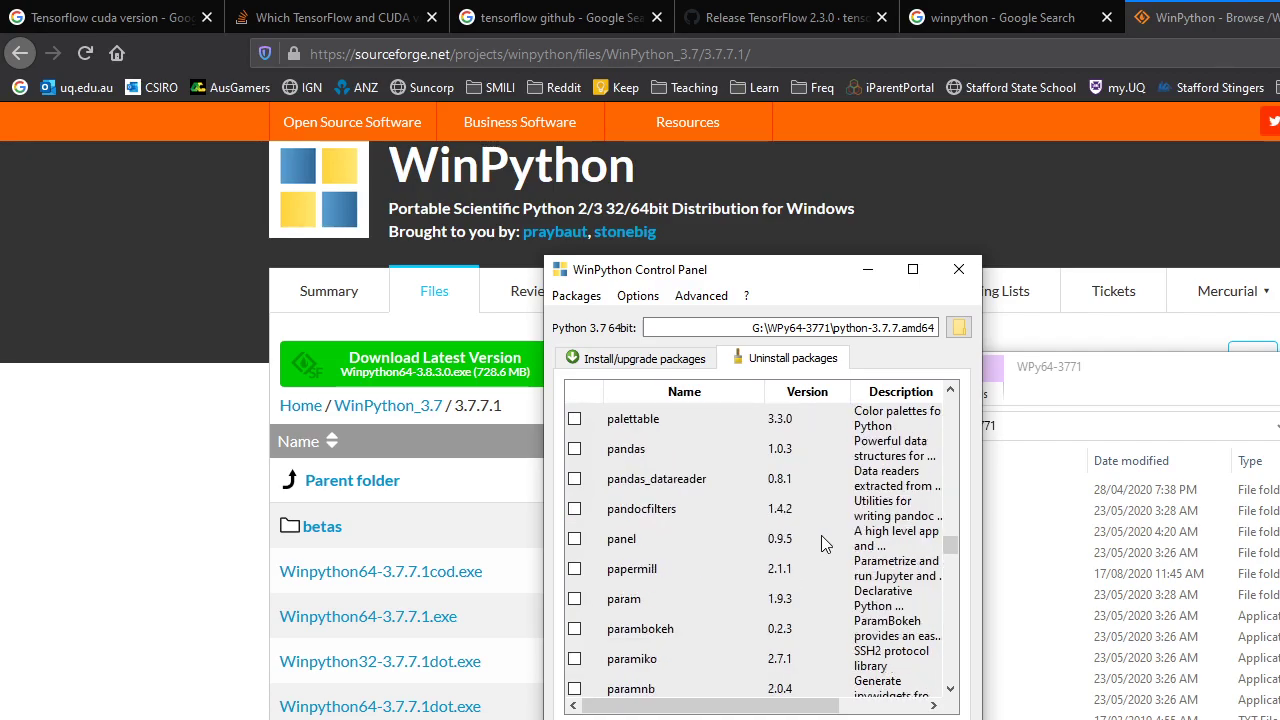
pyautogui.scroll(-3)
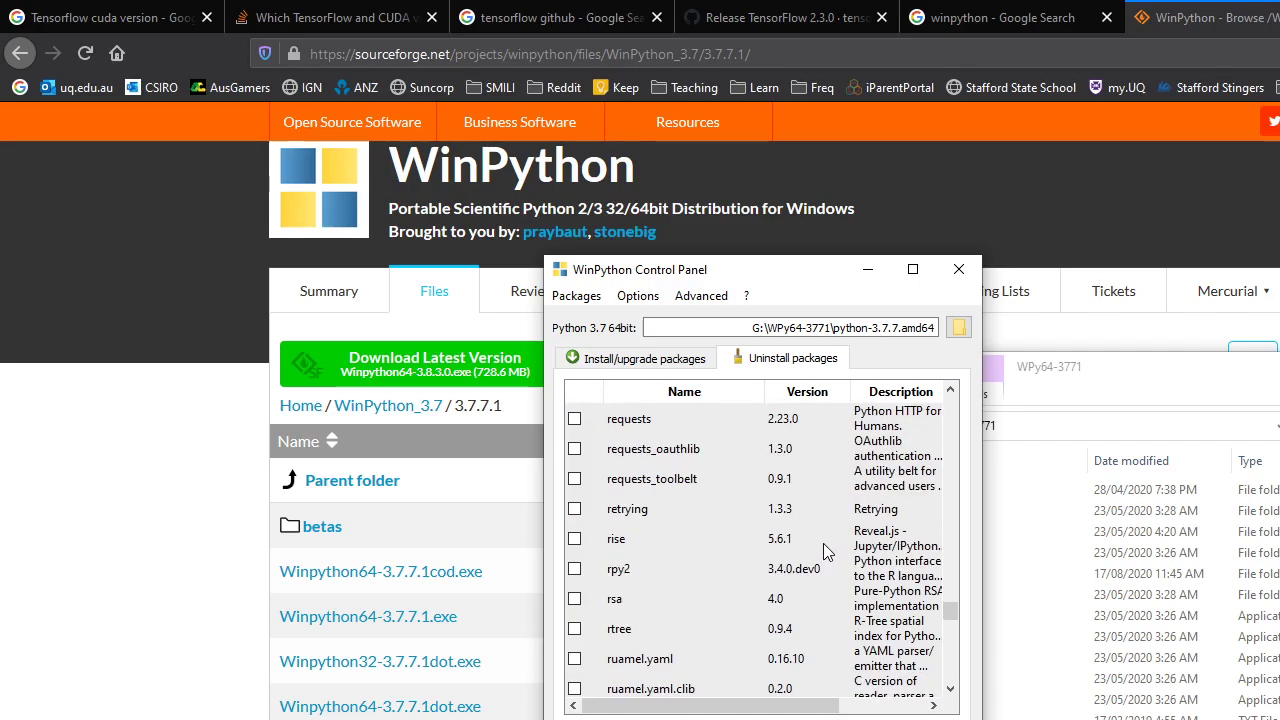
pyautogui.scroll(-3)
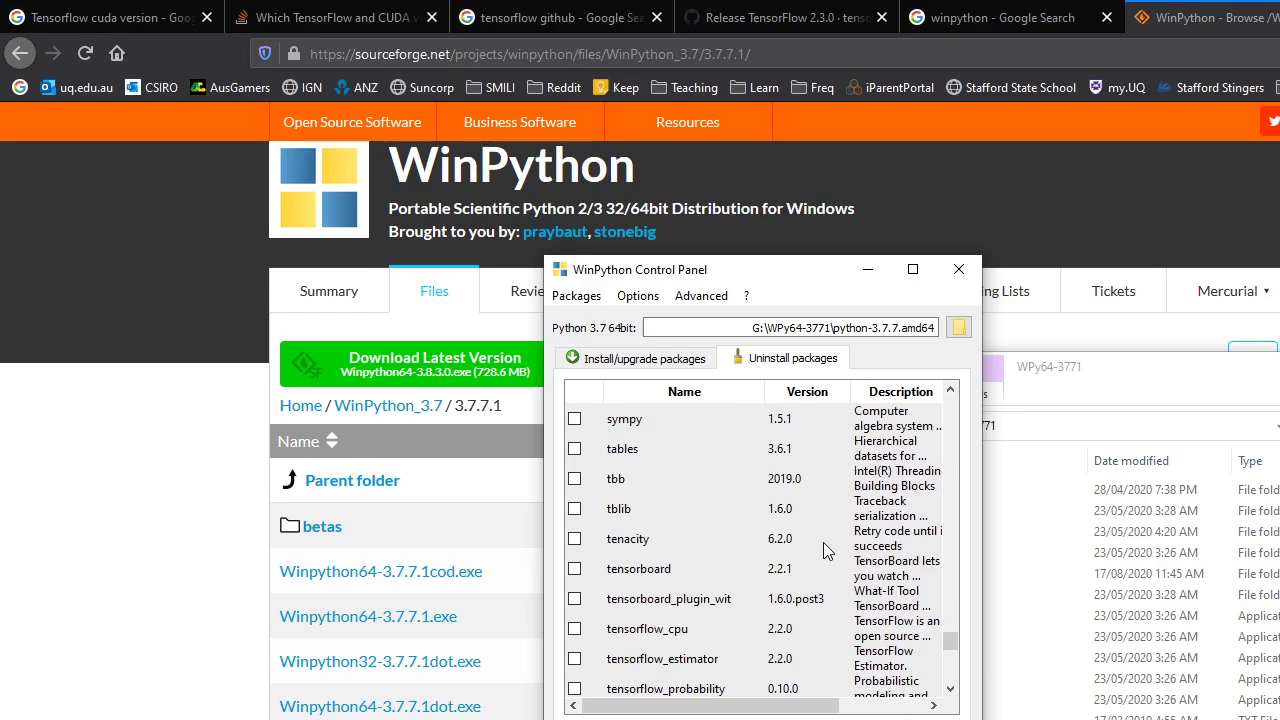
pyautogui.scroll(-3)
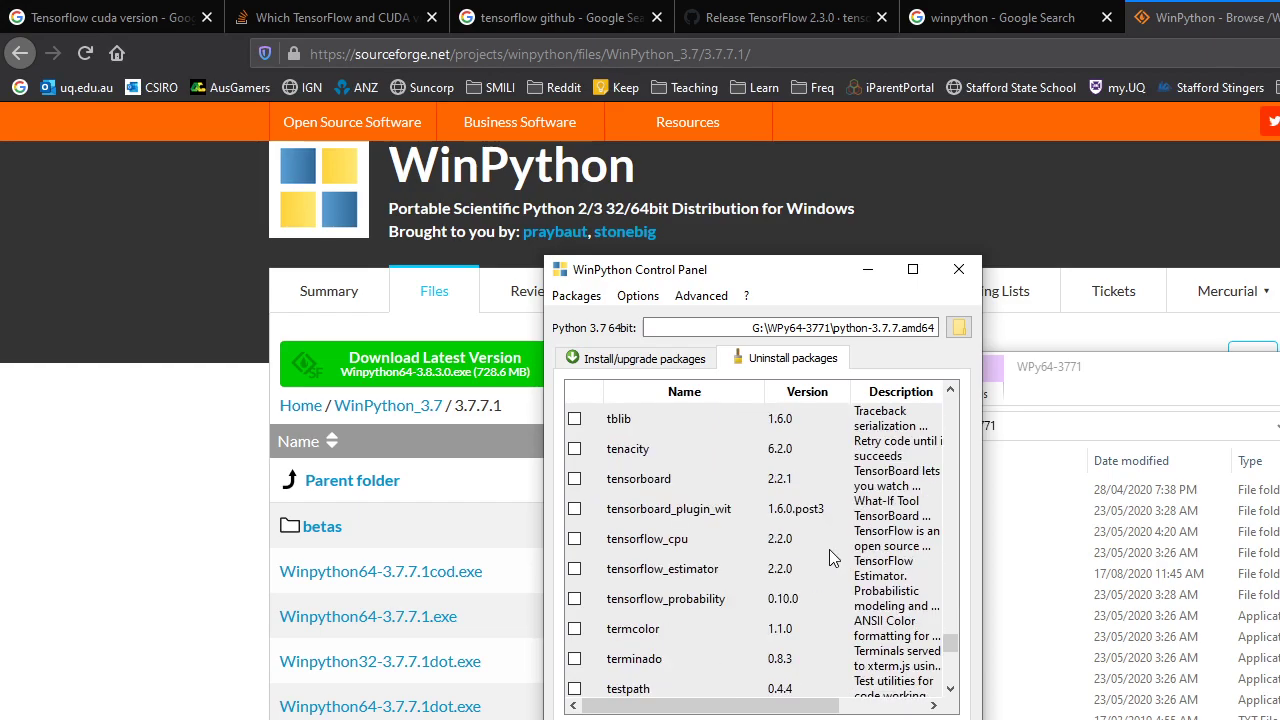
pyautogui.moveTo(676, 638)
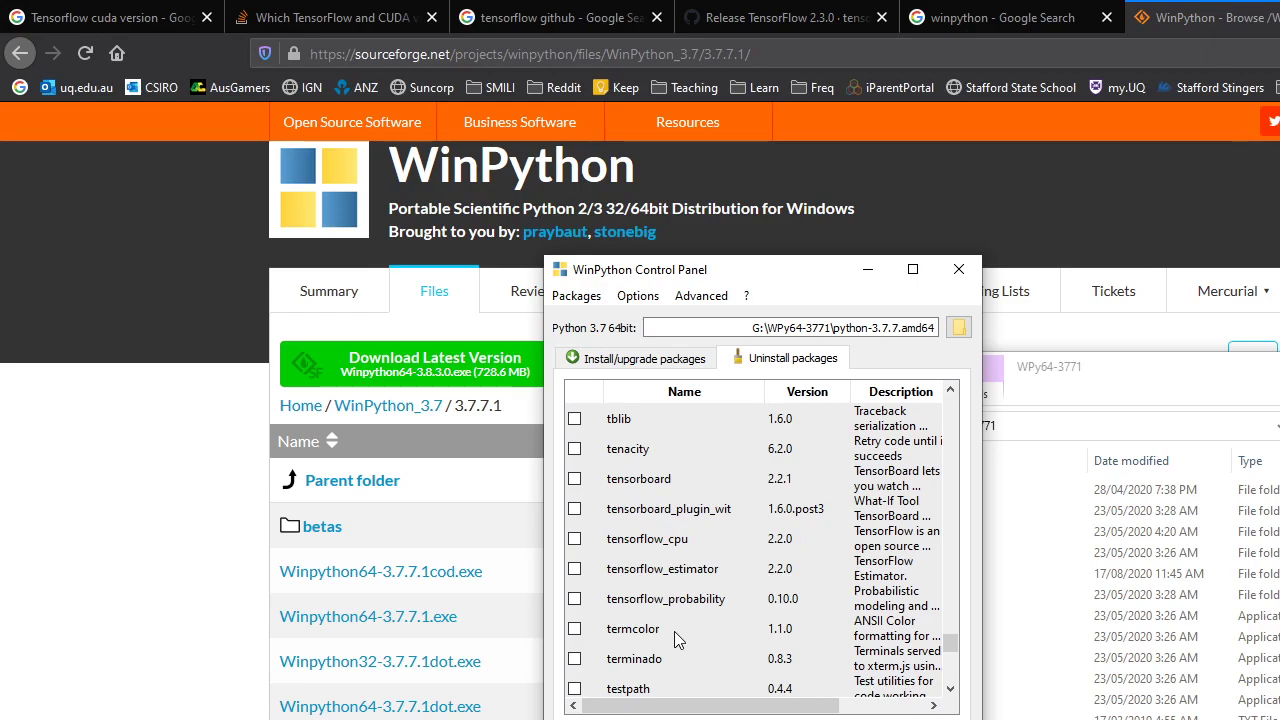
pyautogui.click(648, 538)
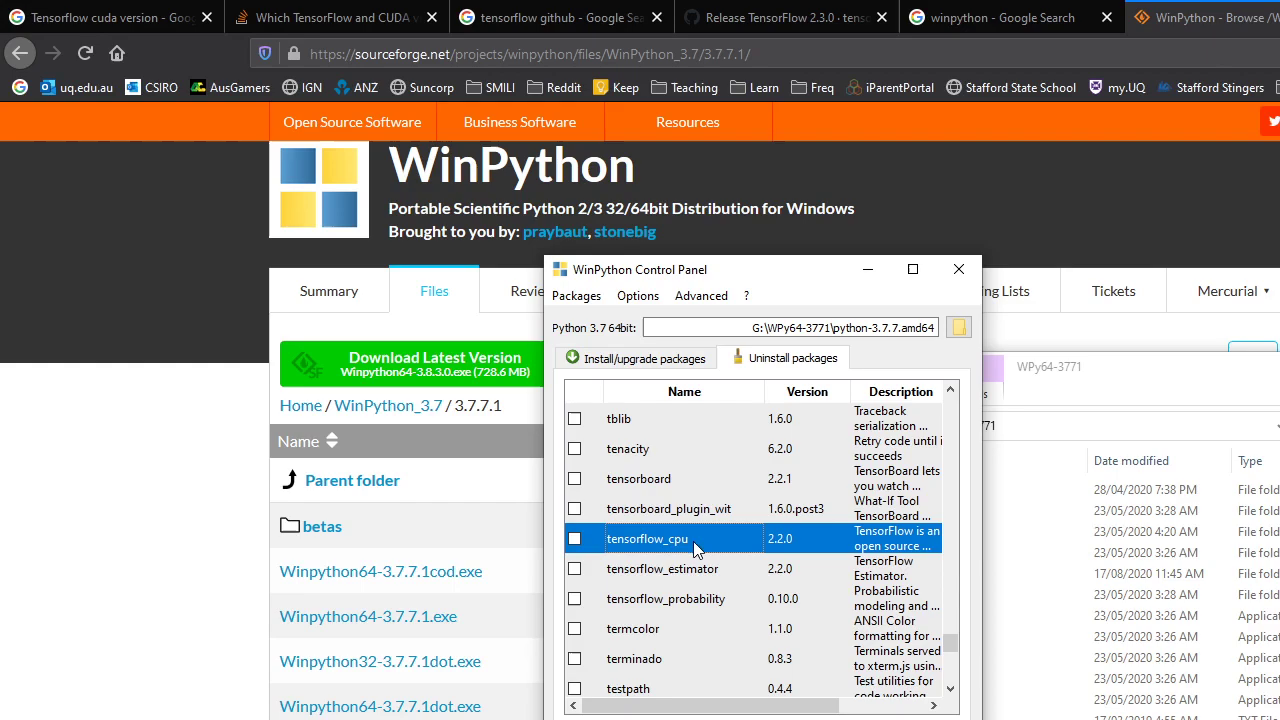
pyautogui.moveTo(708, 546)
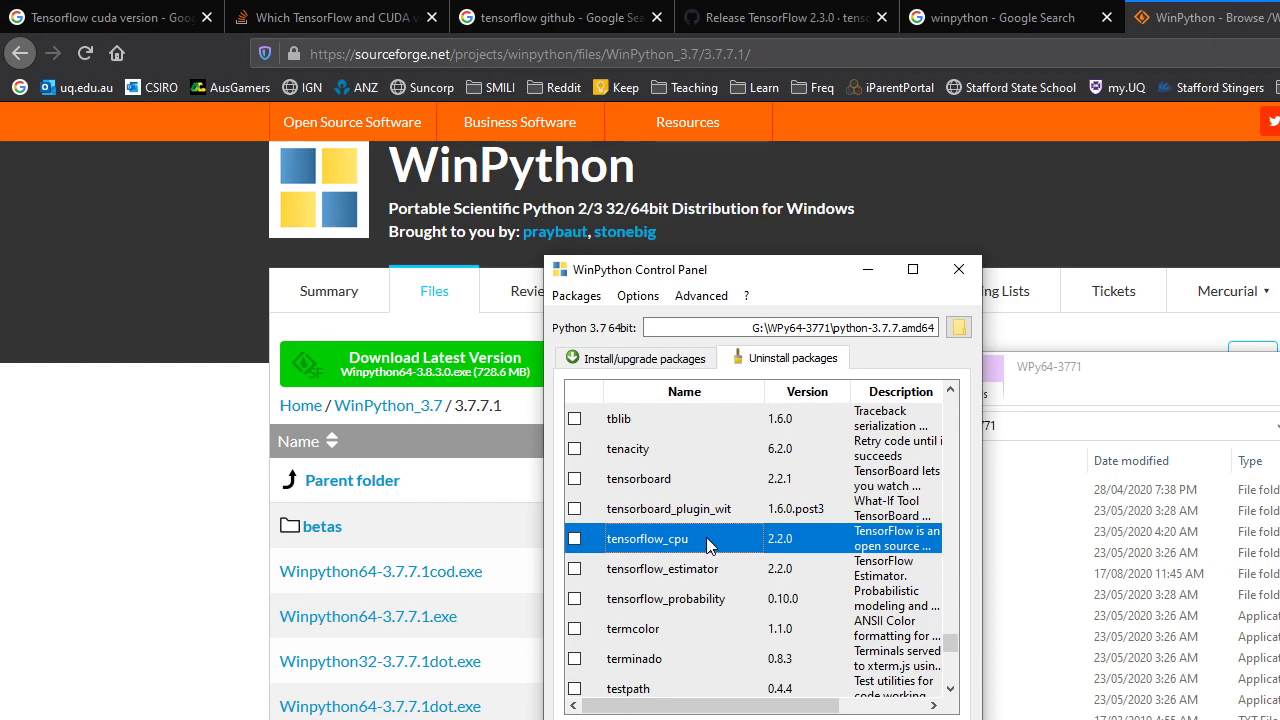
pyautogui.moveTo(712, 538)
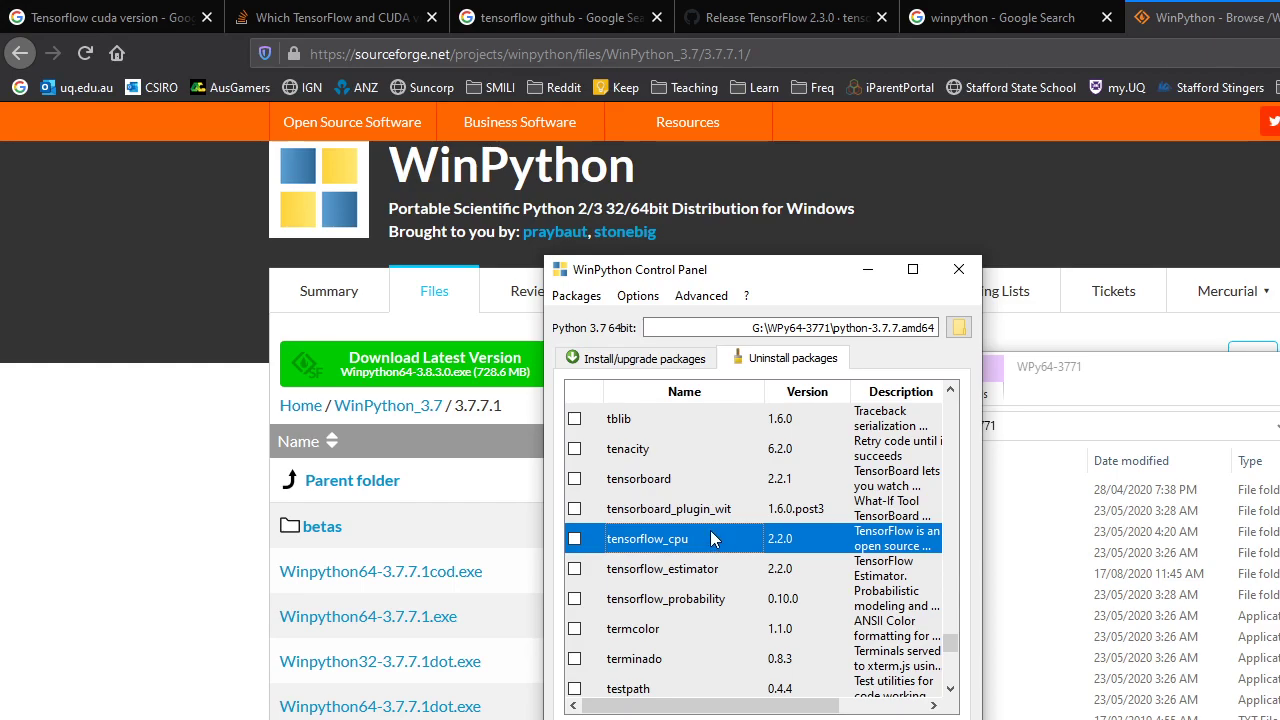
pyautogui.moveTo(702, 548)
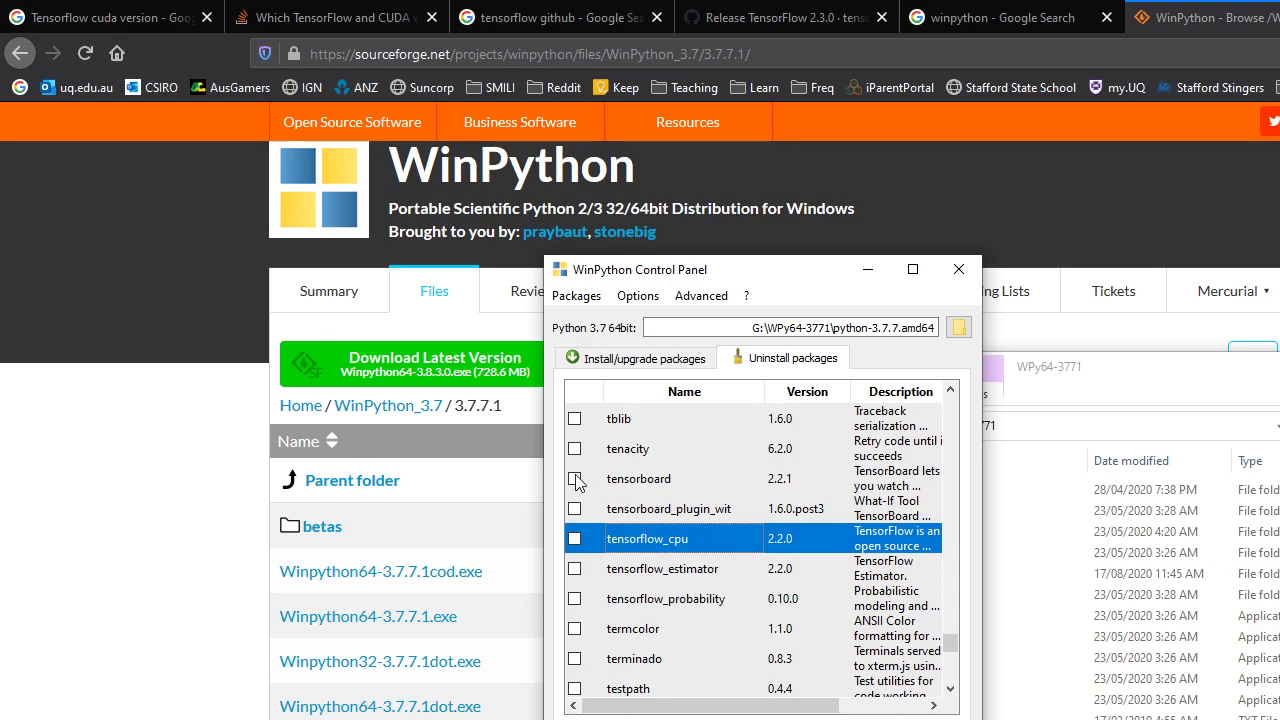
# - Mark tensorboard and the tensorflow_* packages for removal and let the uninstall run
pyautogui.click(576, 478)
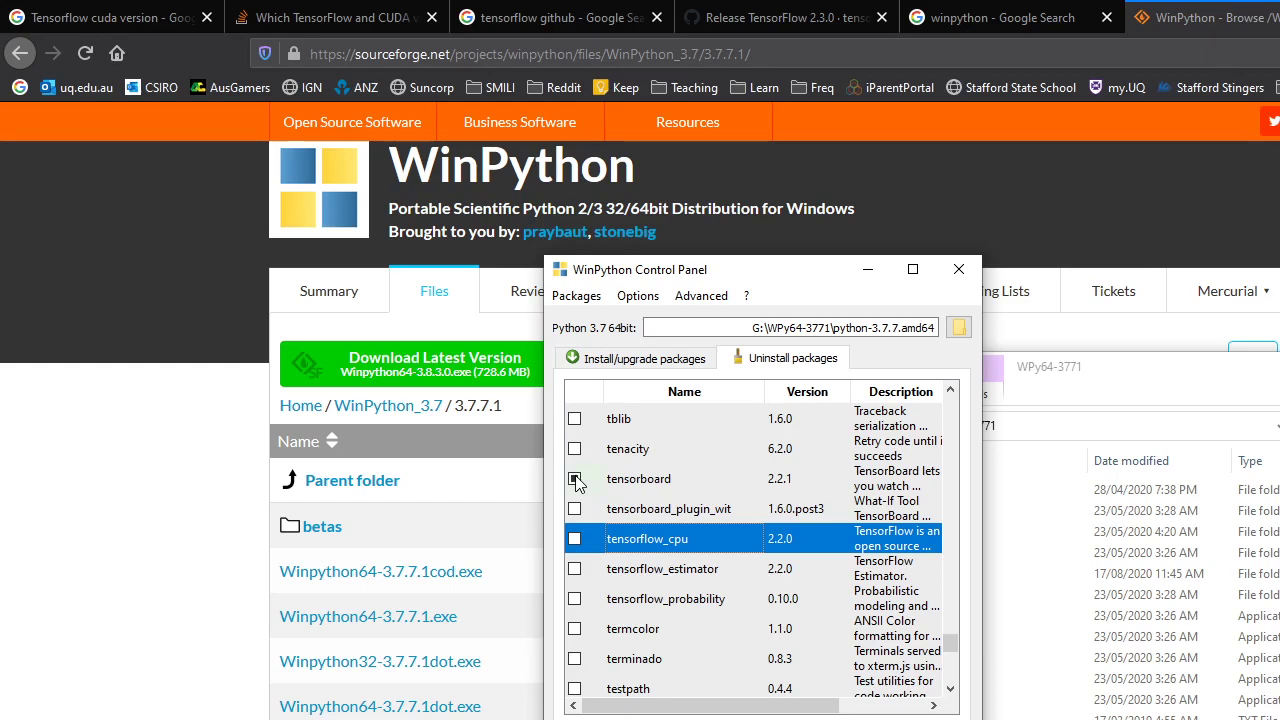
pyautogui.click(576, 478)
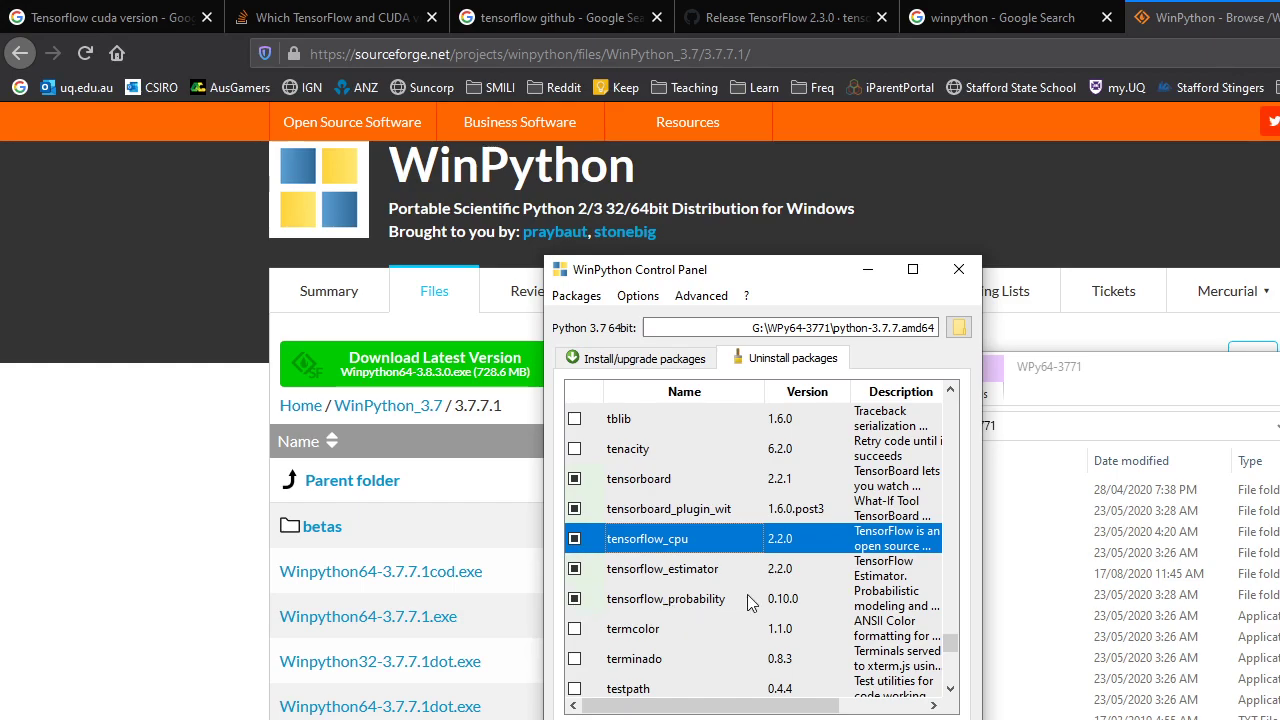
pyautogui.moveTo(696, 604)
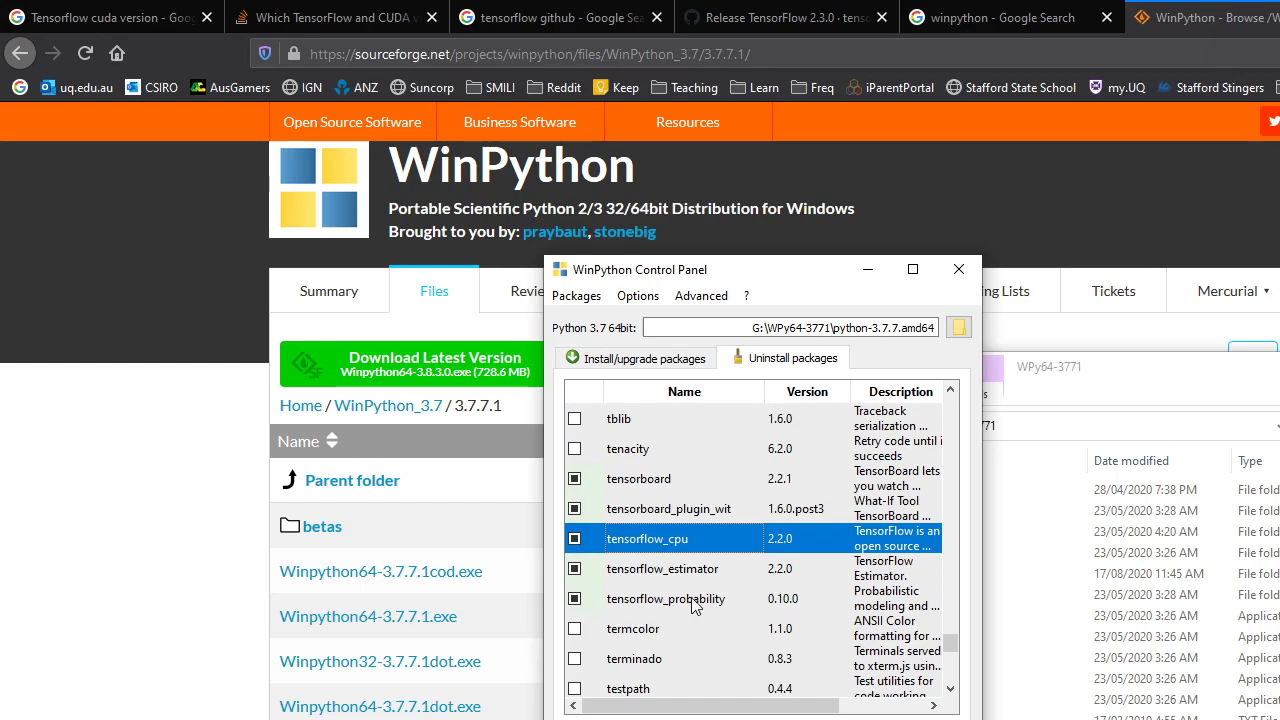
pyautogui.moveTo(772, 608)
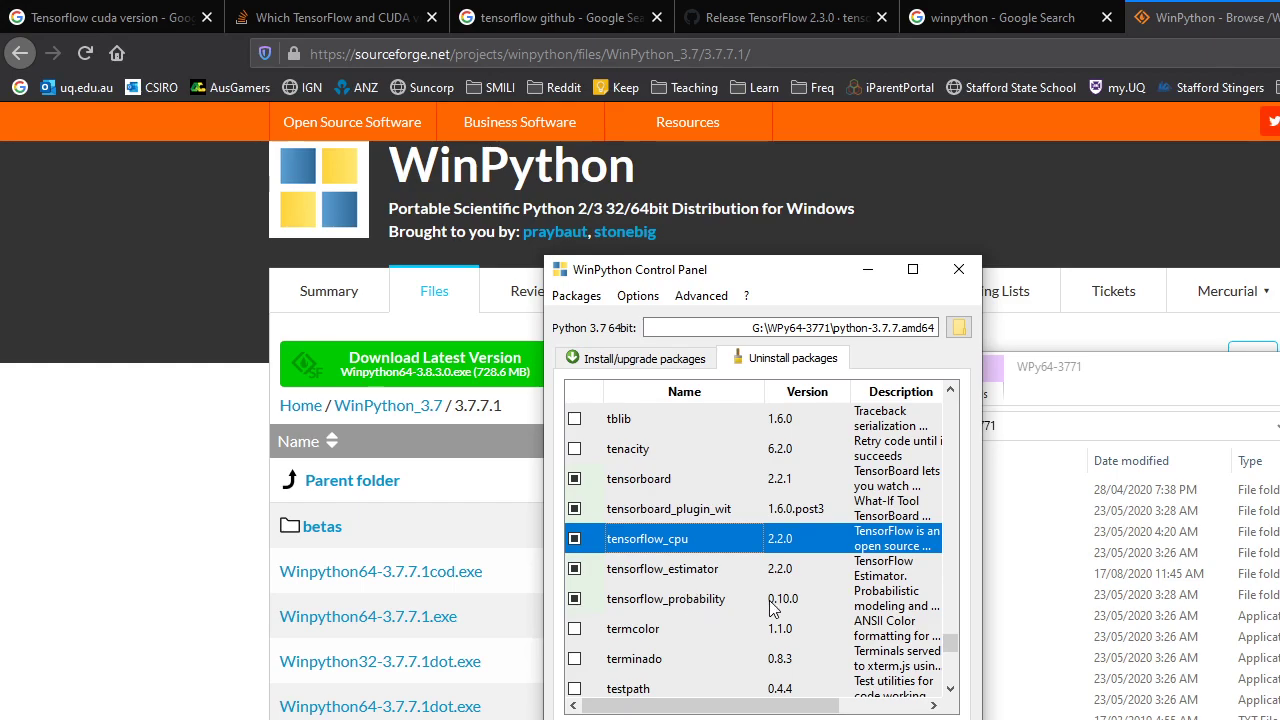
pyautogui.moveTo(712, 608)
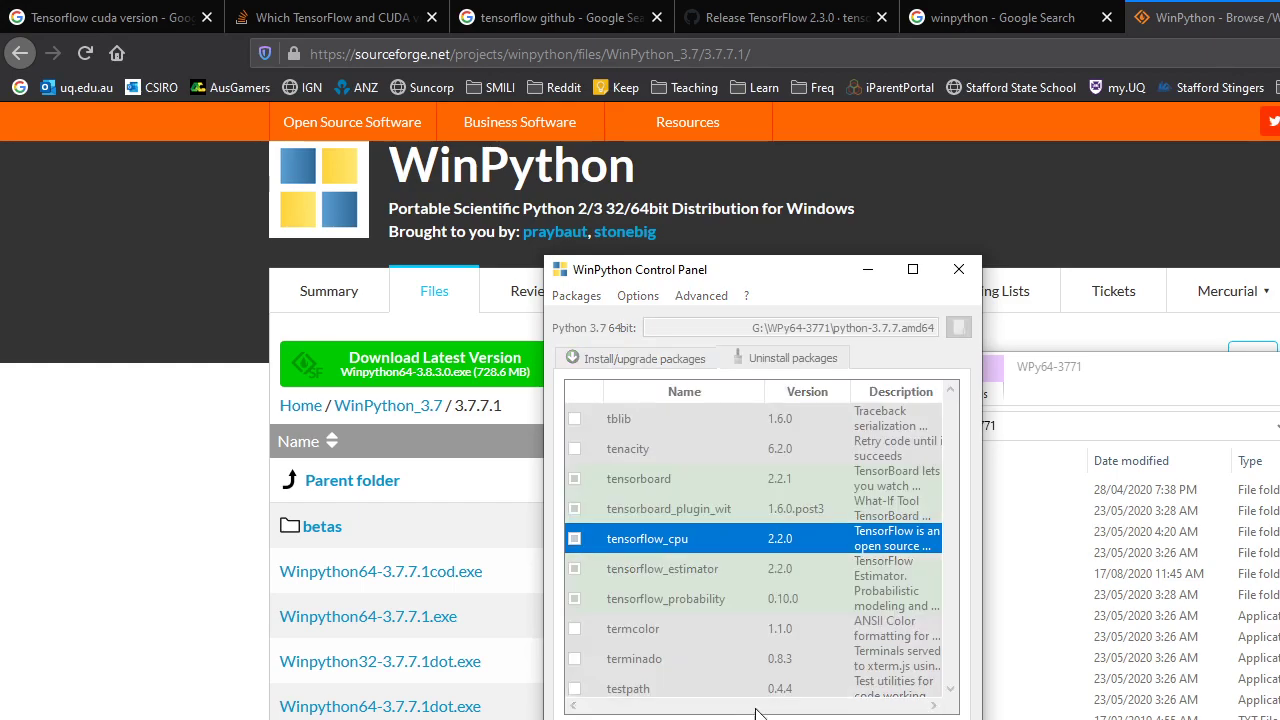
pyautogui.scroll(-3)
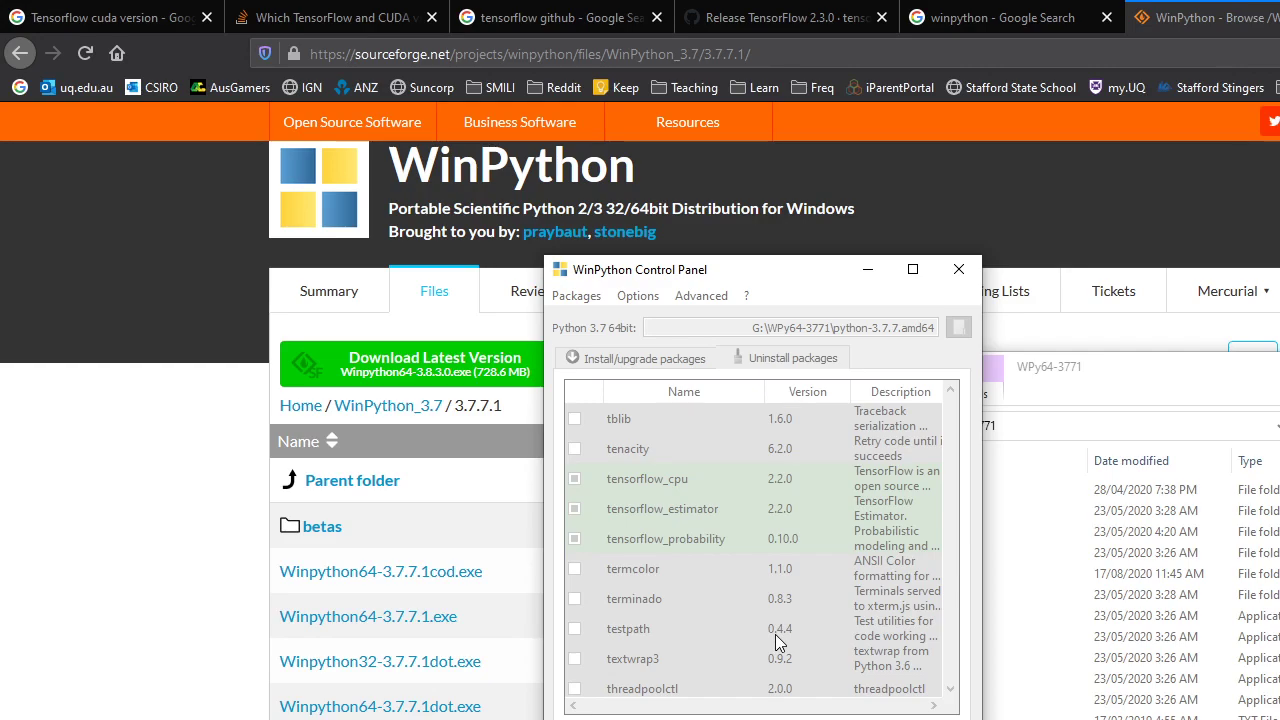
pyautogui.scroll(-3)
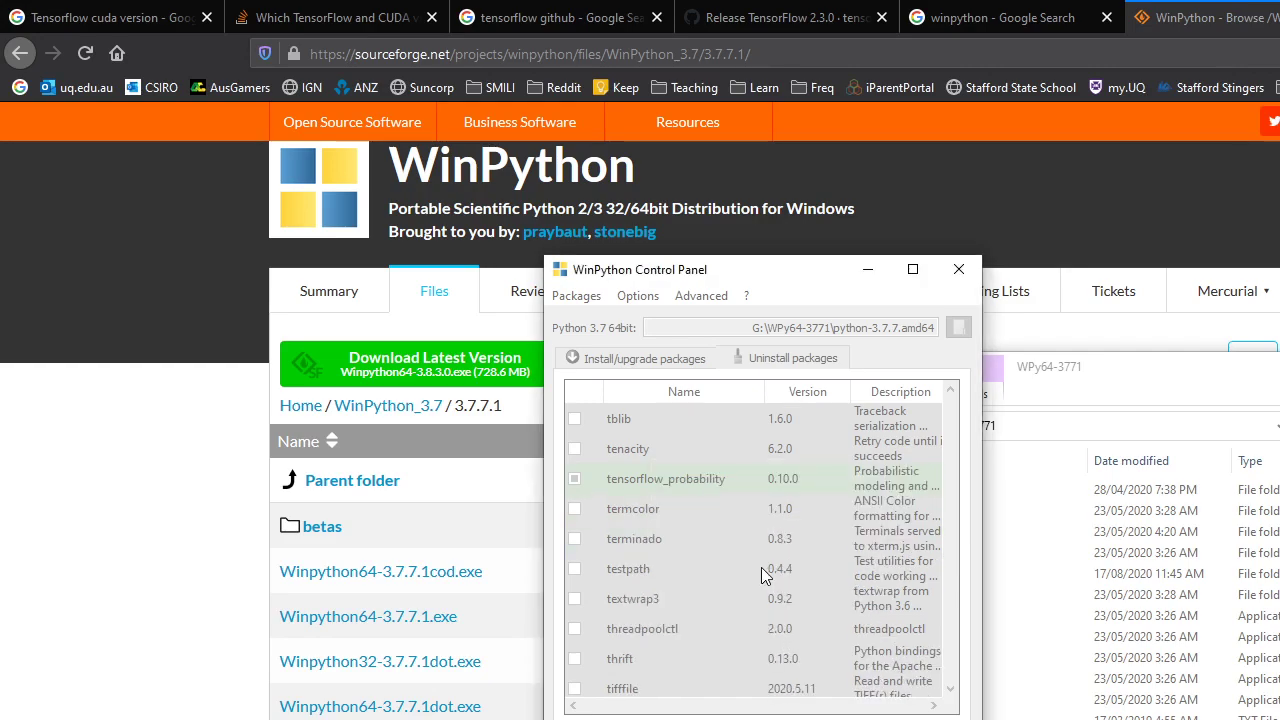
pyautogui.moveTo(780, 528)
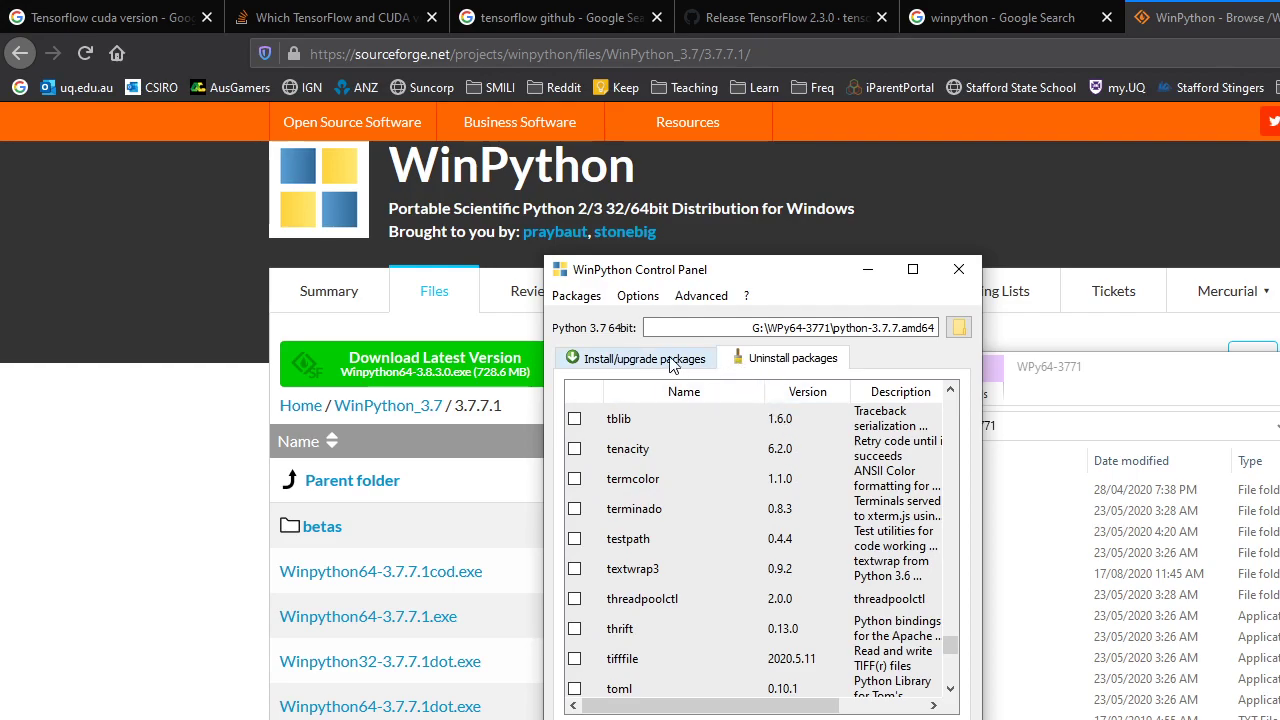
# - Switch the Control Panel to Install/upgrade packages and open a new blank browser tab
pyautogui.click(644, 358)
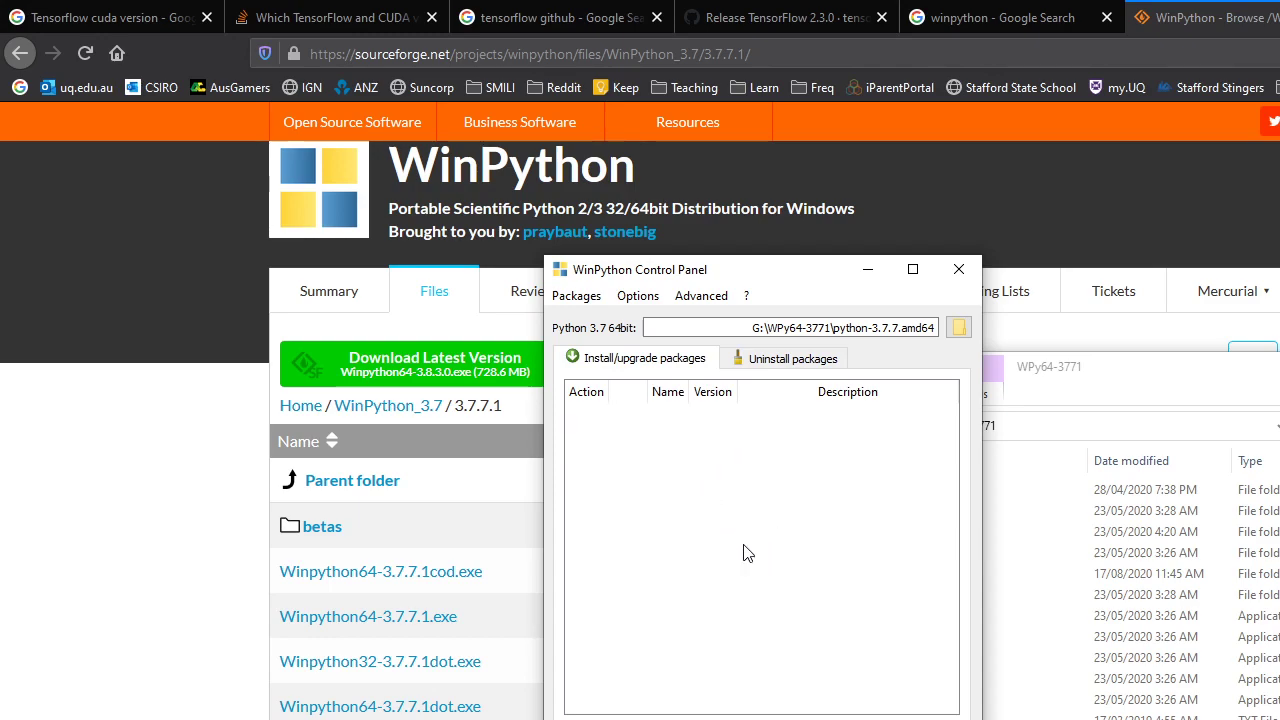
pyautogui.moveTo(780, 532)
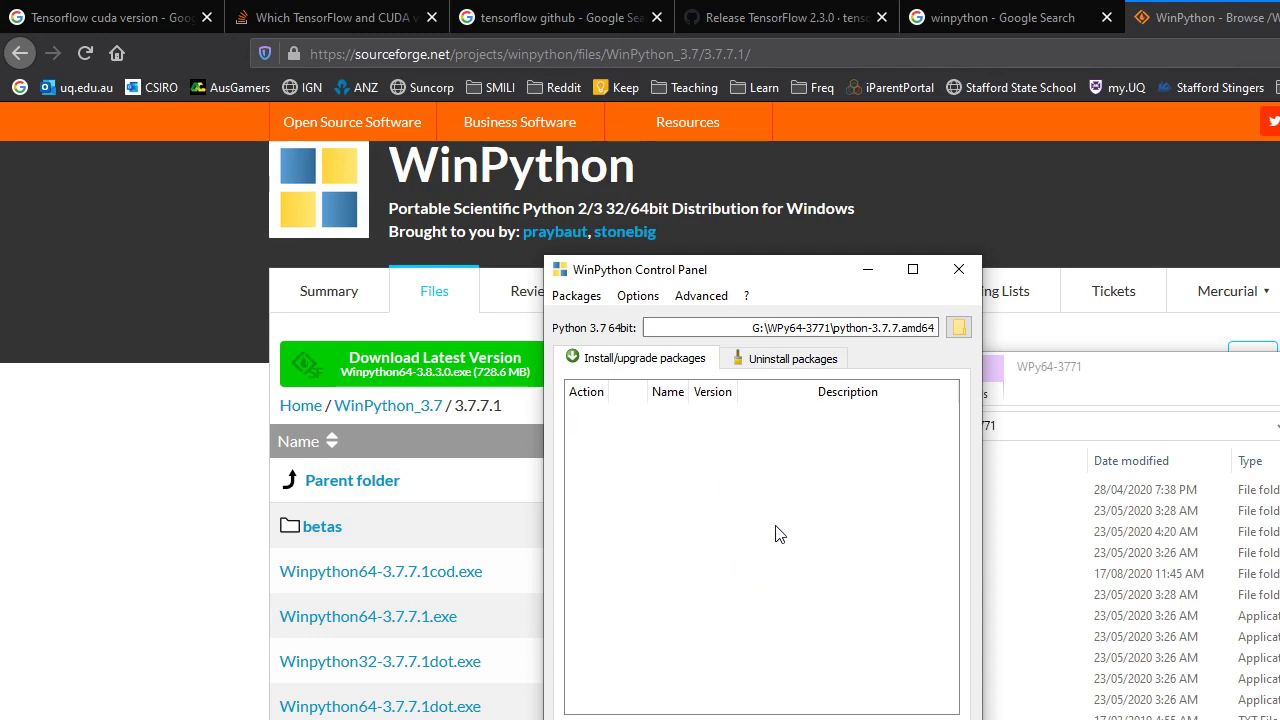
pyautogui.moveTo(730, 492)
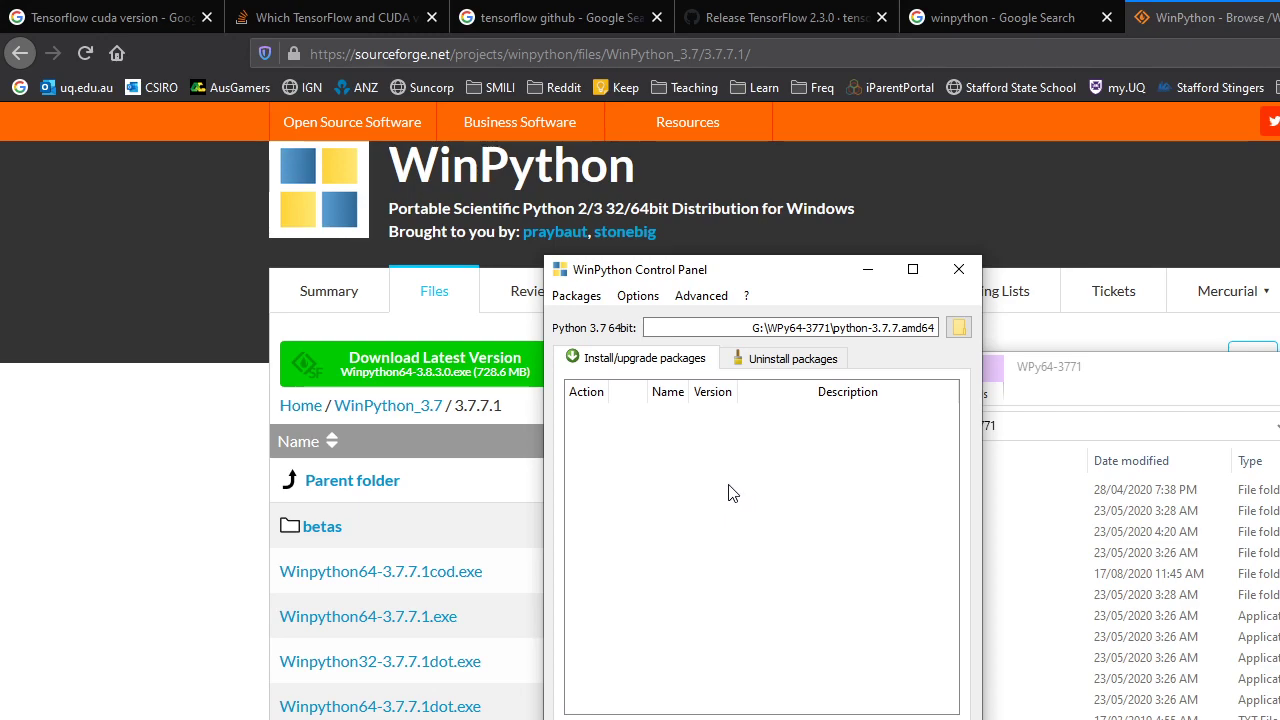
pyautogui.moveTo(764, 556)
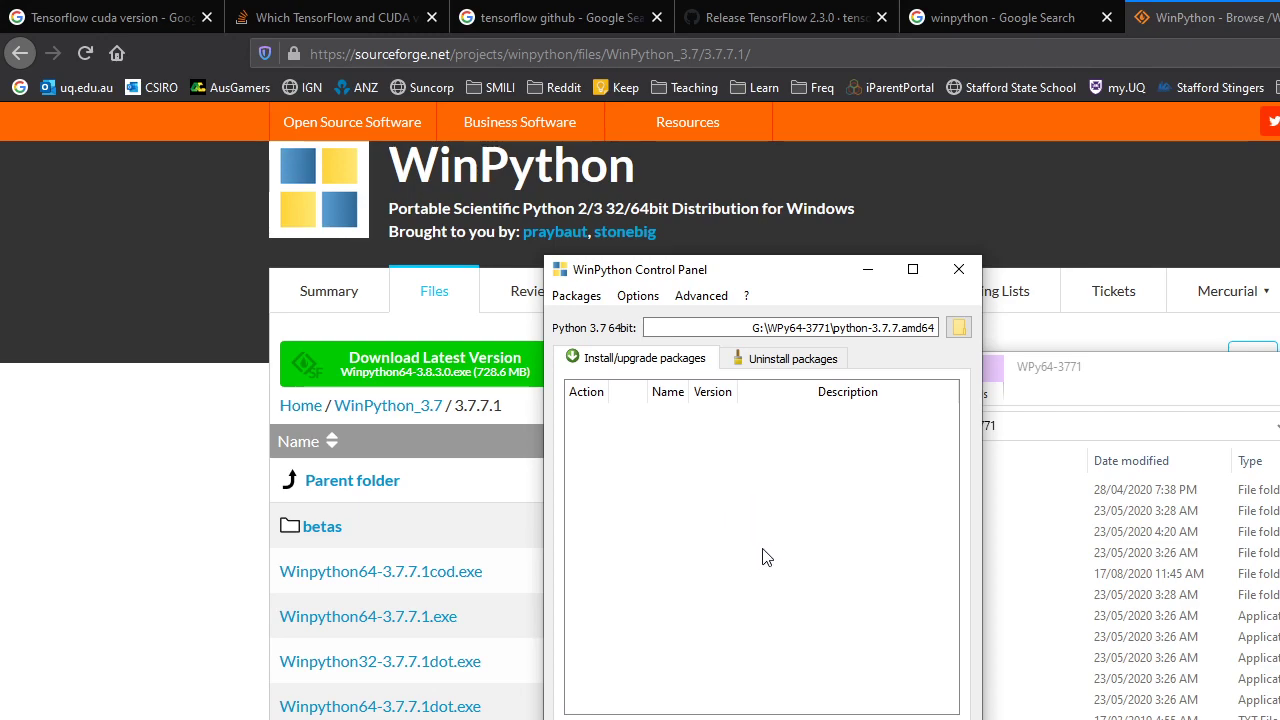
pyautogui.moveTo(762, 530)
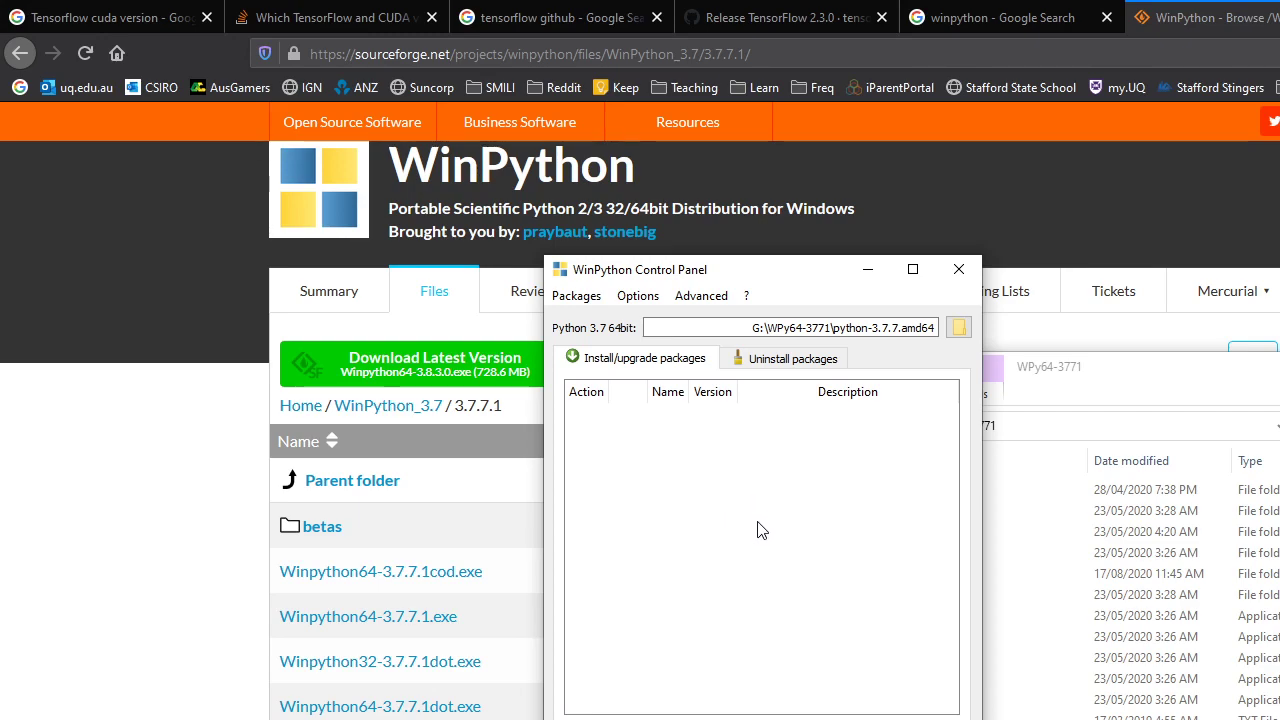
pyautogui.click(1200, 16)
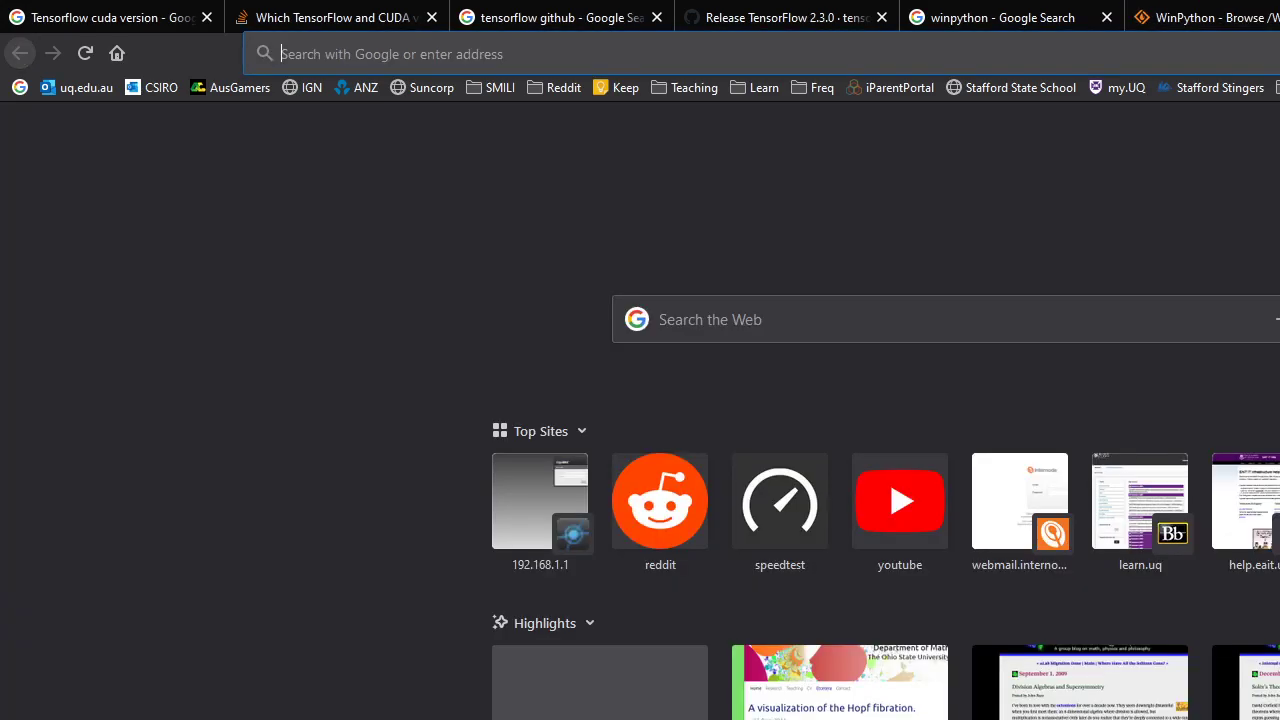
# - Search Google for 'pypi python' from the address bar
pyautogui.write('pypi+python')
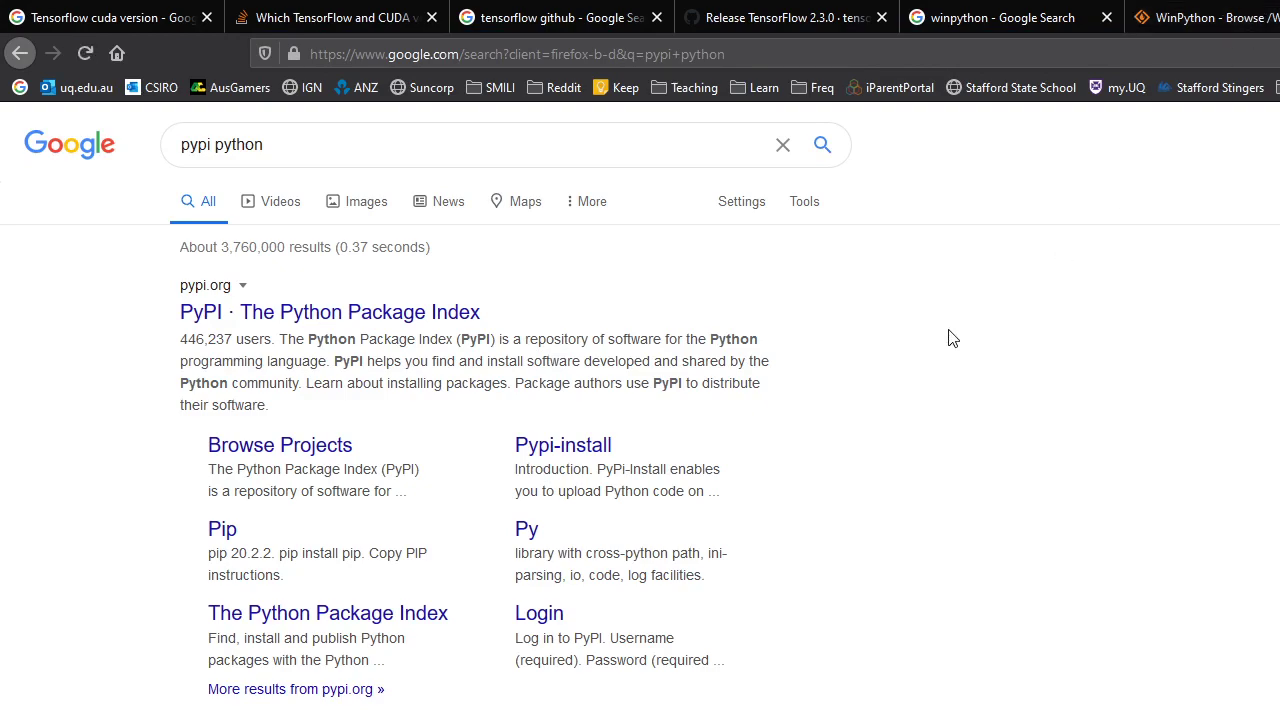
pyautogui.moveTo(420, 360)
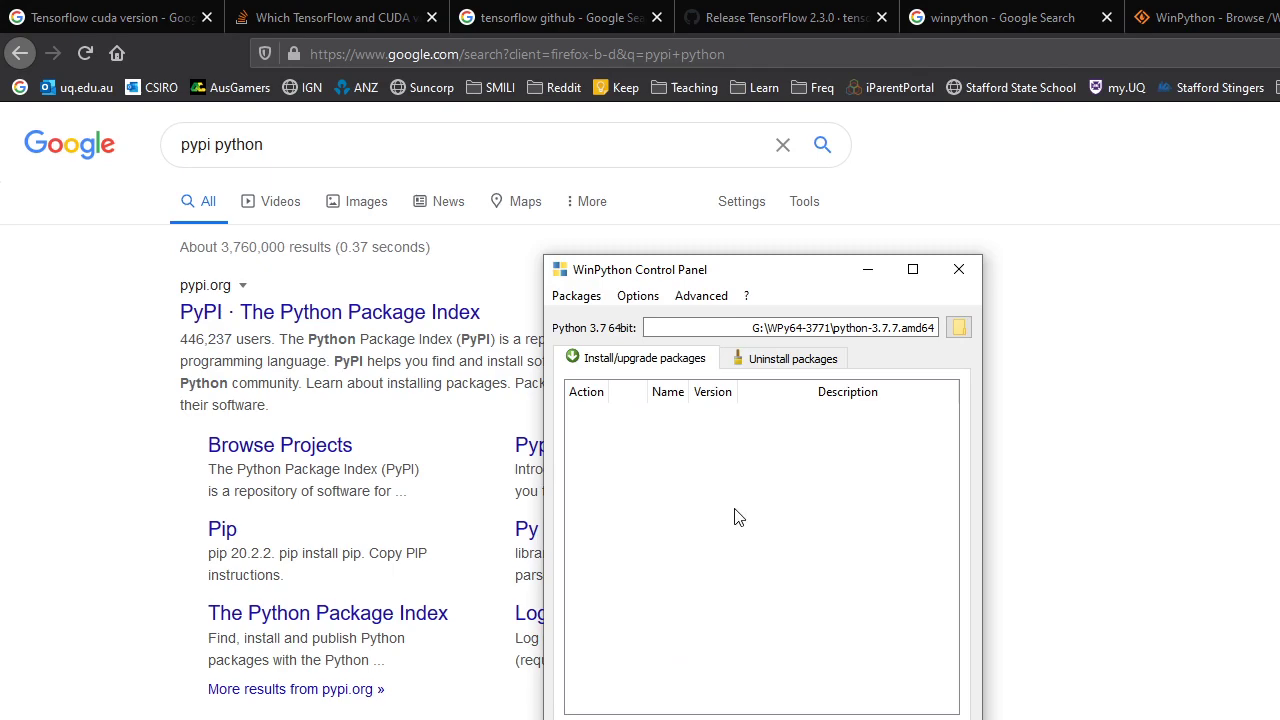
pyautogui.moveTo(752, 508)
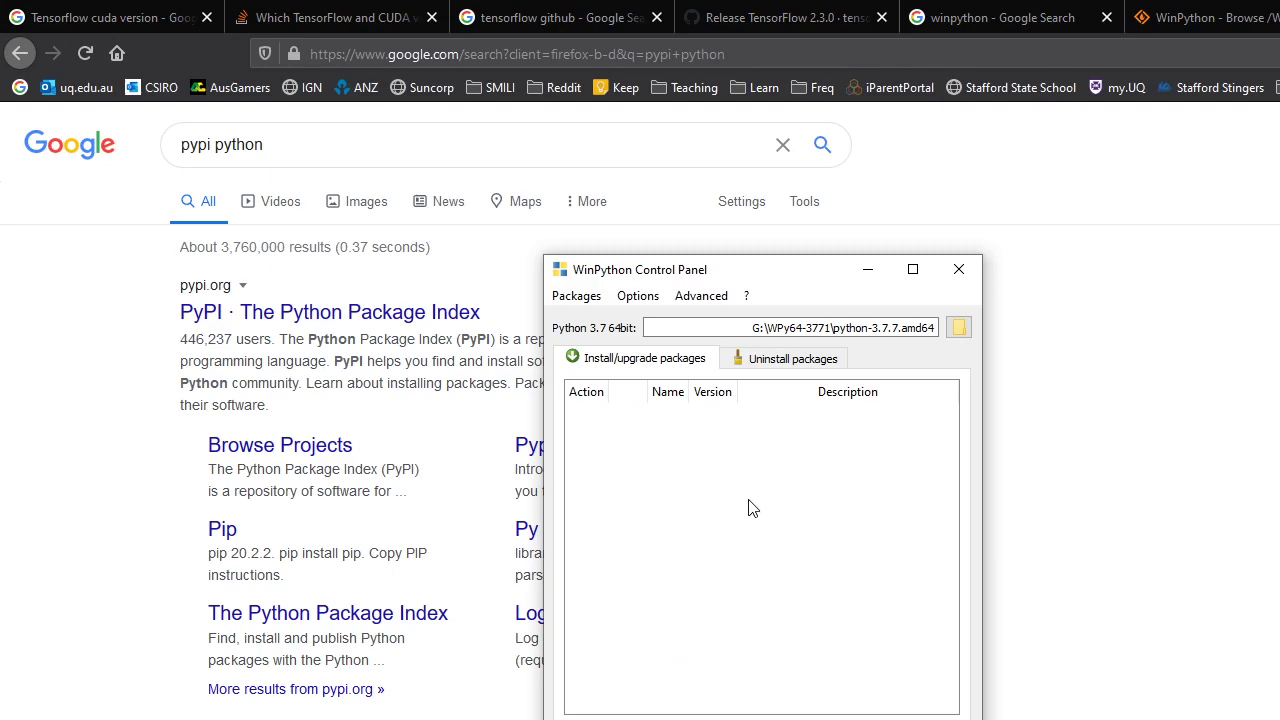
pyautogui.moveTo(752, 580)
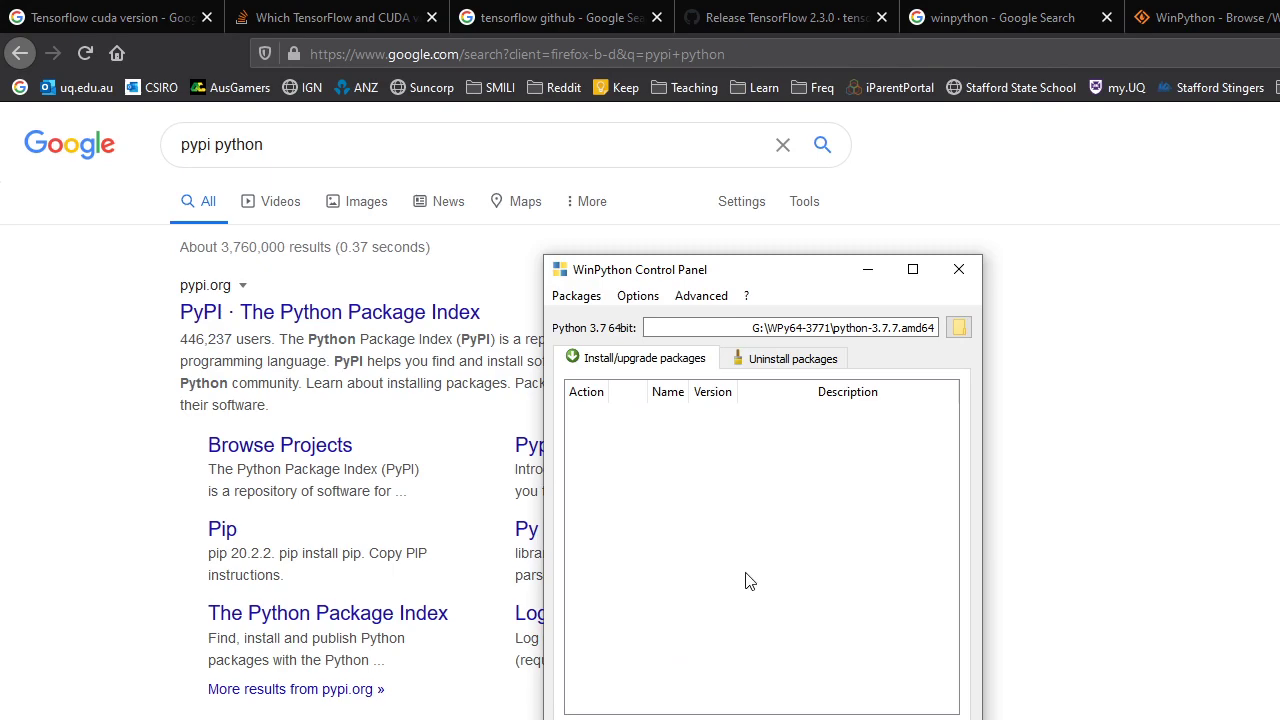
pyautogui.moveTo(760, 538)
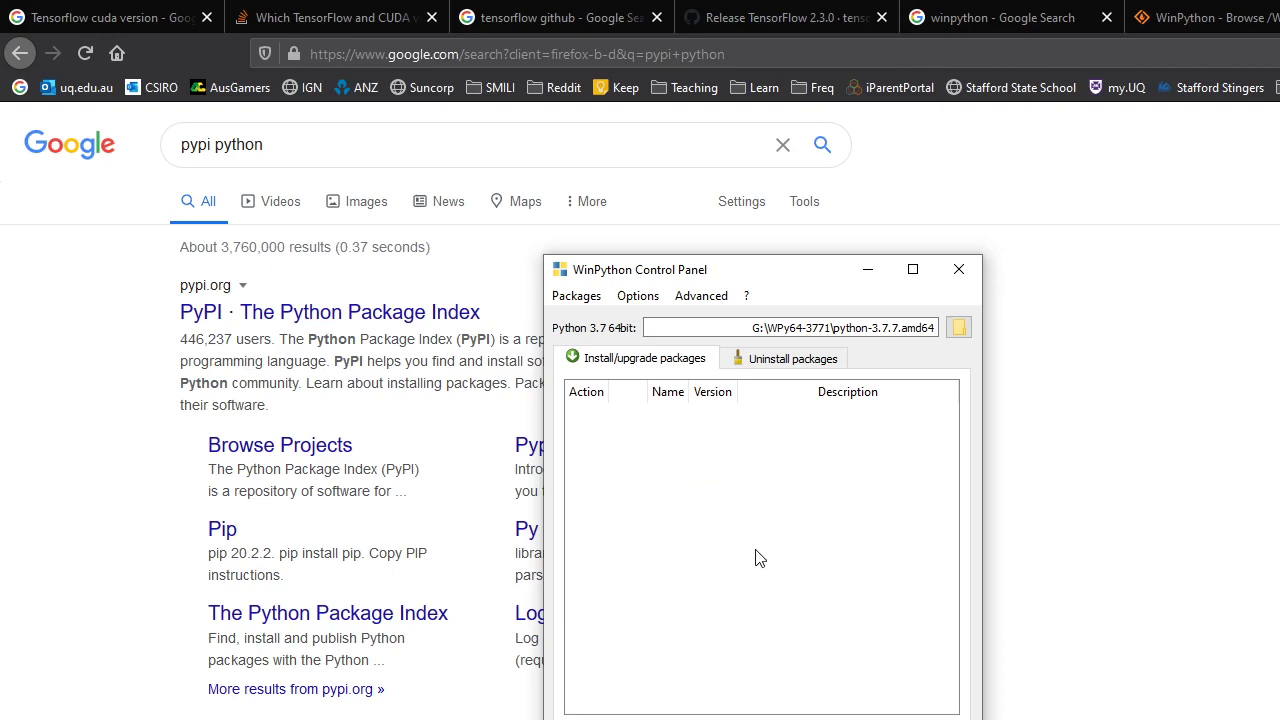
pyautogui.moveTo(766, 522)
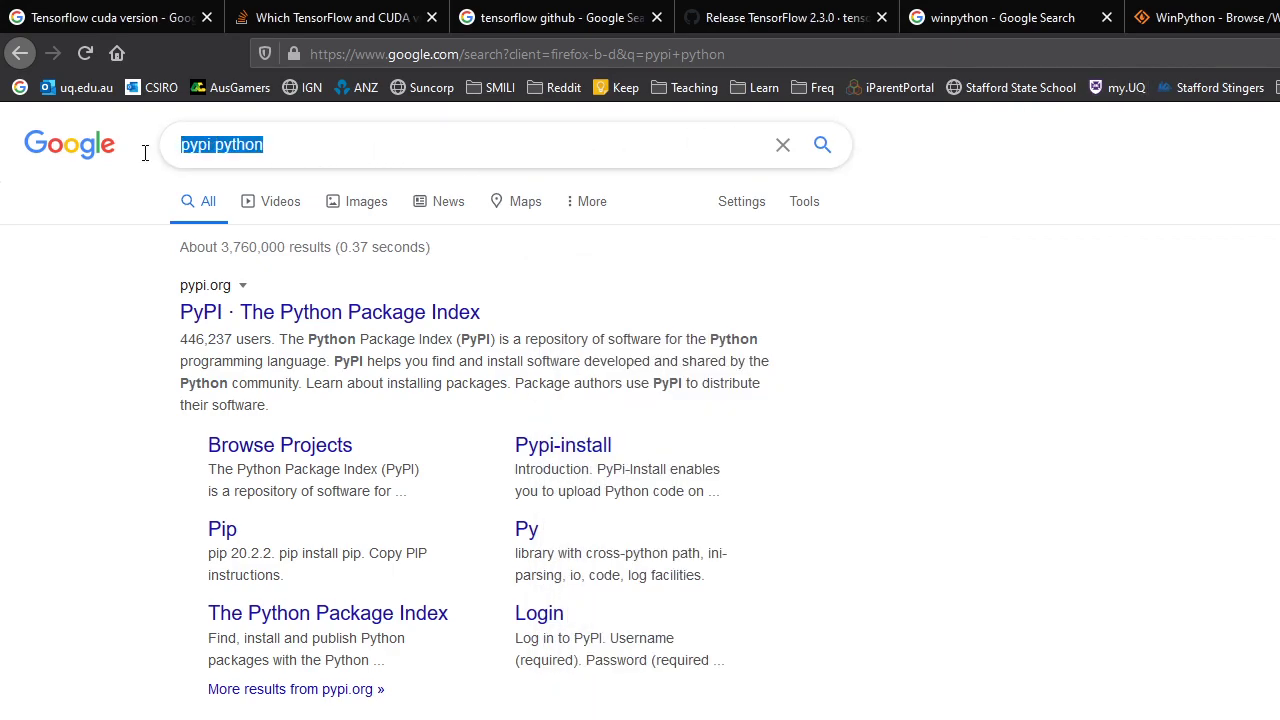
# - Search Google for "Gohlke" and reach the Unofficial Windows Binaries page at its numpy wheels
pyautogui.write('G')
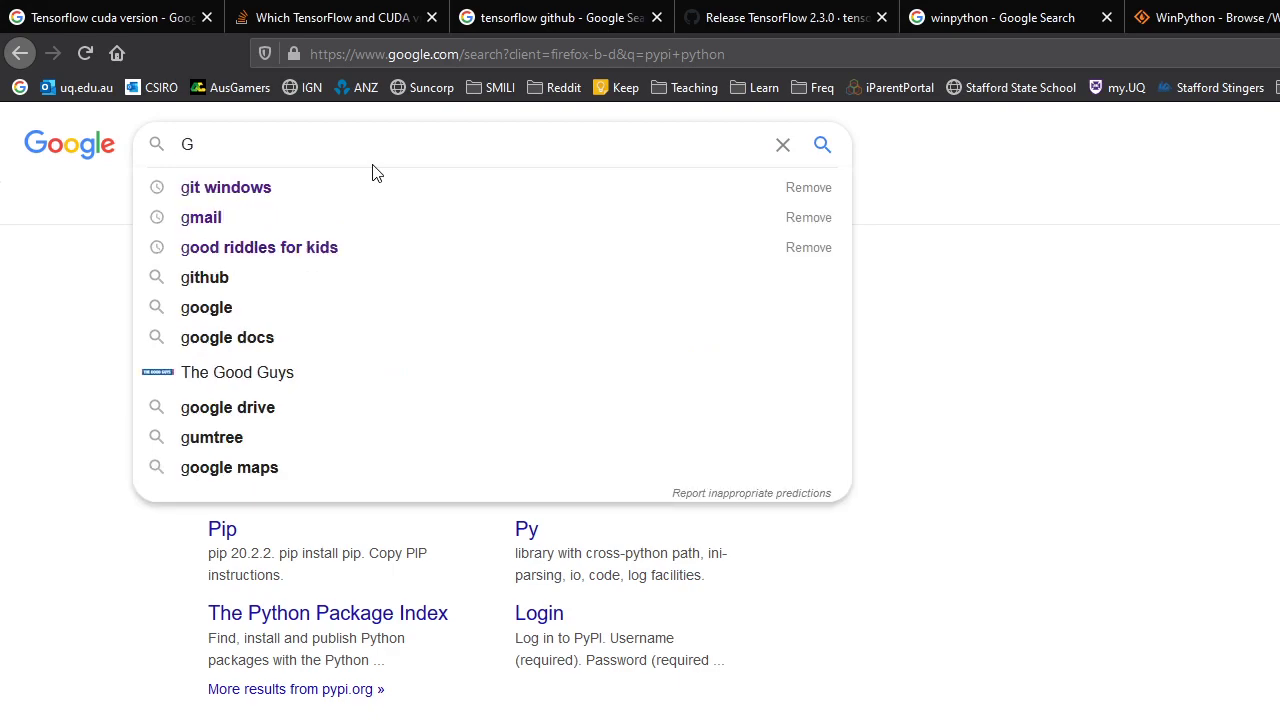
pyautogui.write('ohlke')
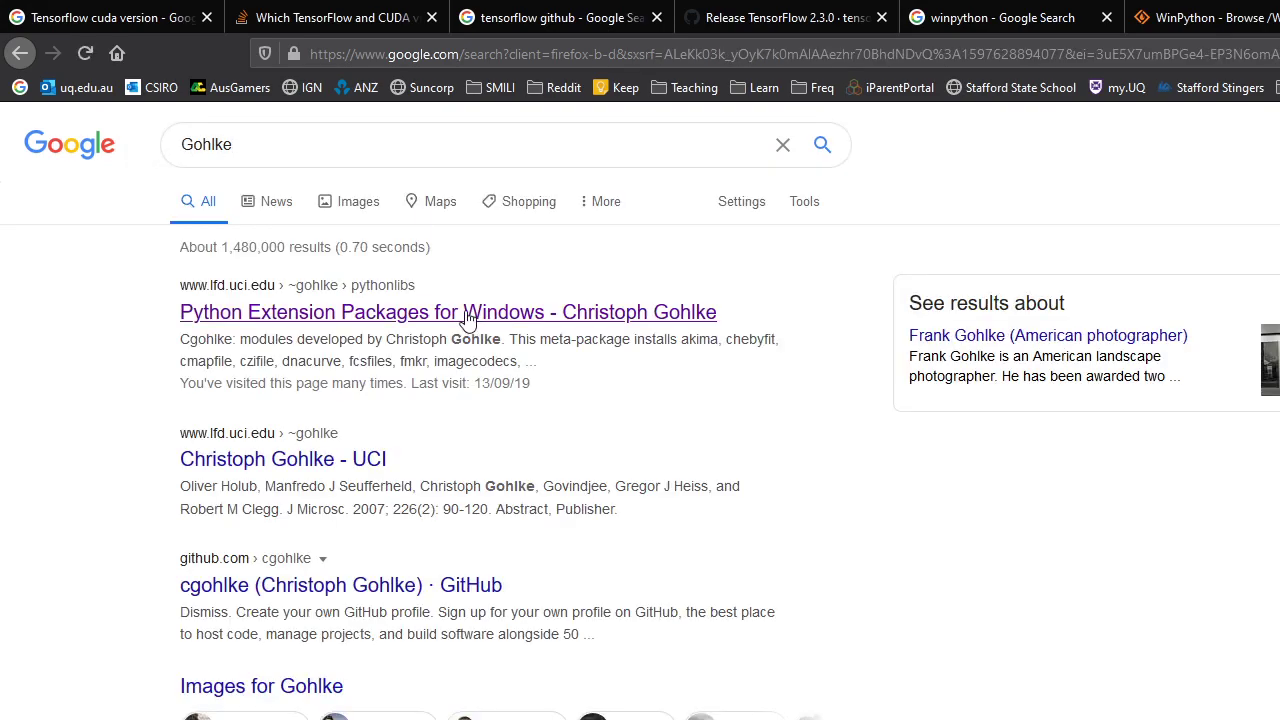
pyautogui.click(448, 312)
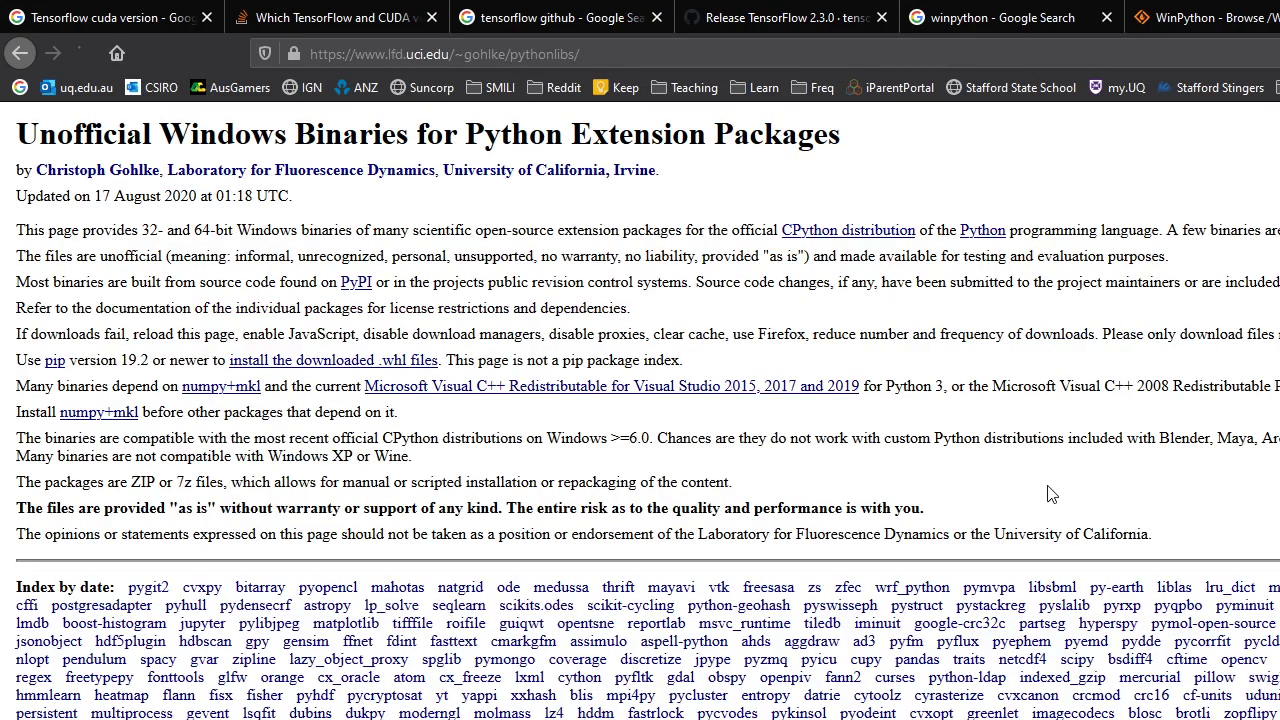
pyautogui.scroll(-3)
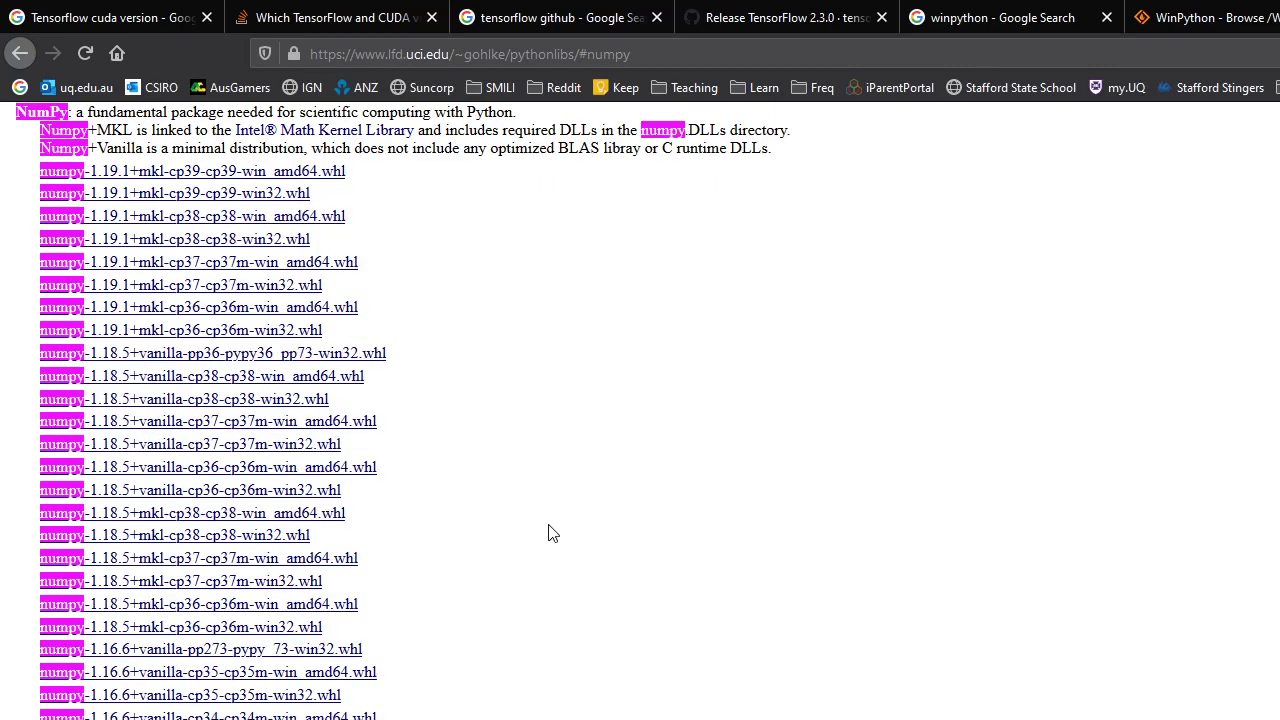
pyautogui.moveTo(504, 436)
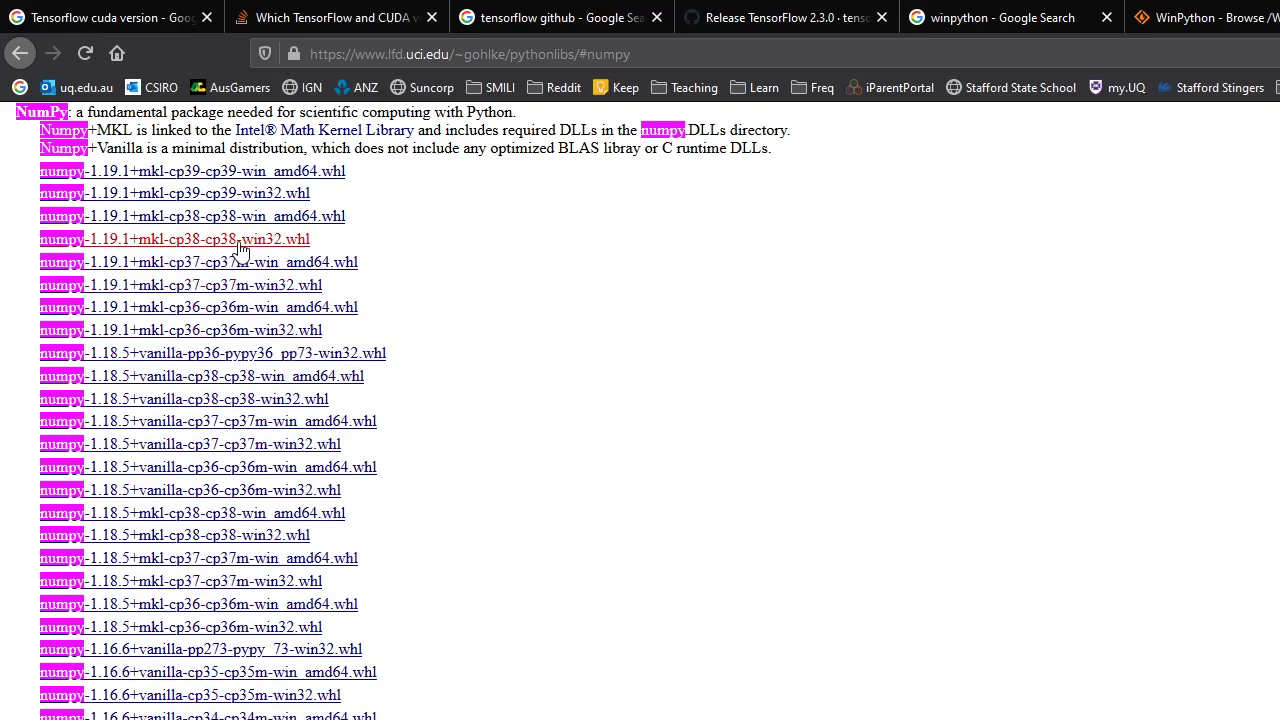
pyautogui.moveTo(240, 252)
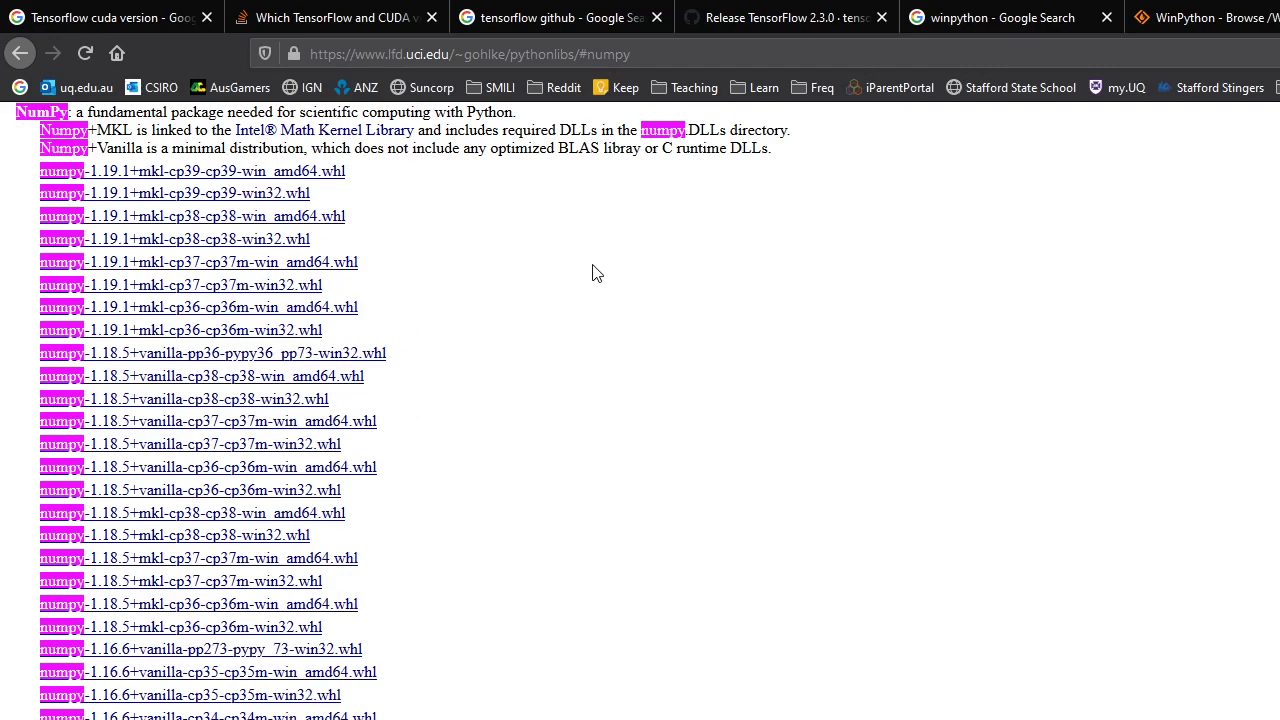
pyautogui.moveTo(364, 184)
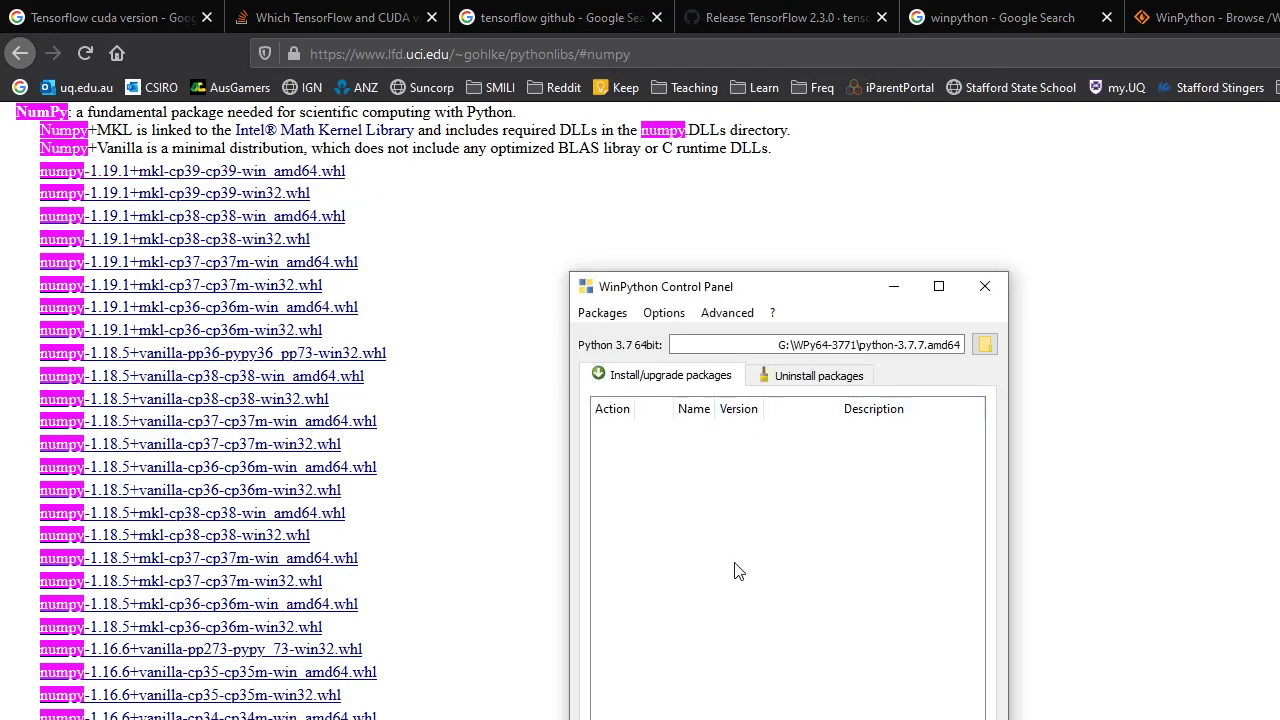
pyautogui.moveTo(838, 672)
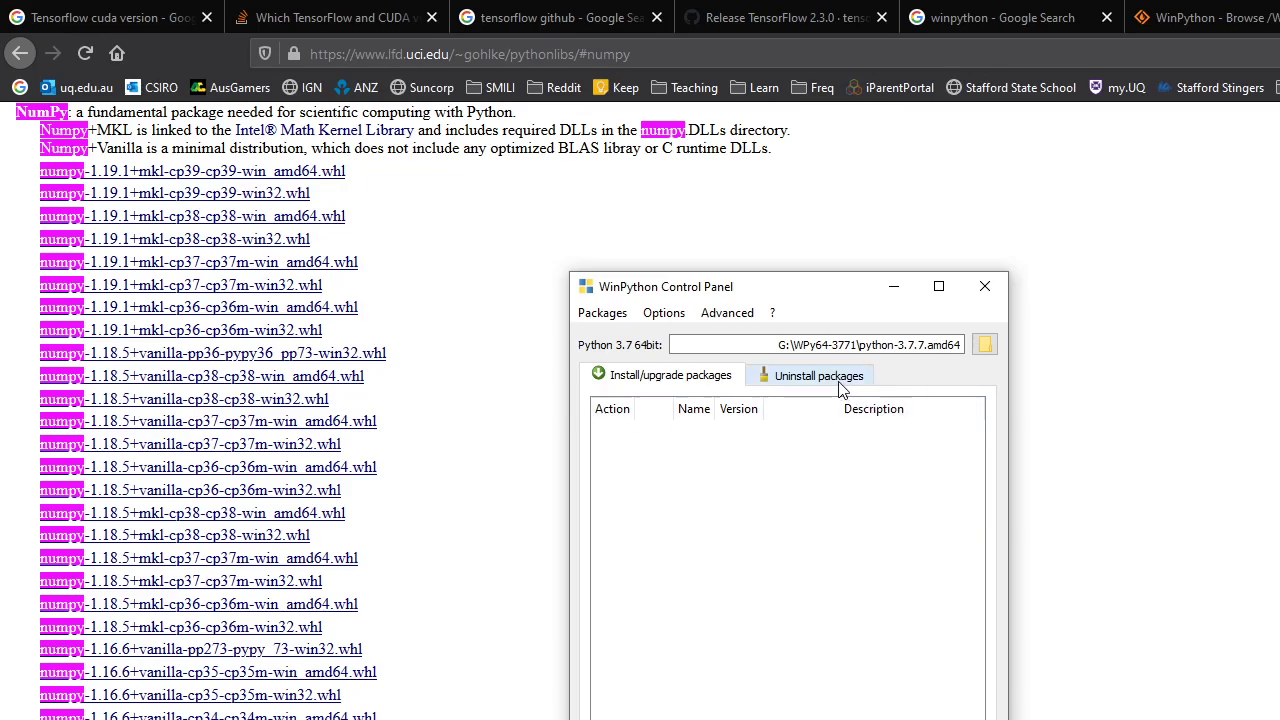
# - Show the Uninstall packages list in WinPython Control Panel
pyautogui.click(812, 376)
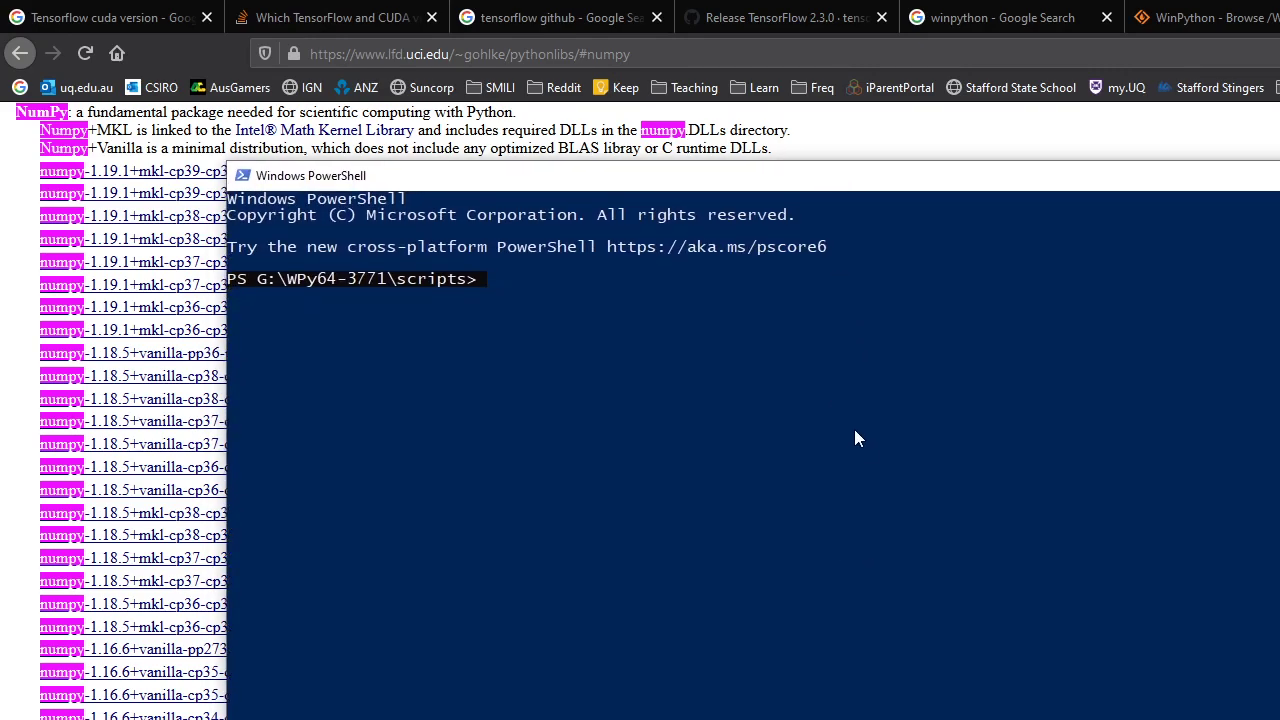
pyautogui.moveTo(868, 470)
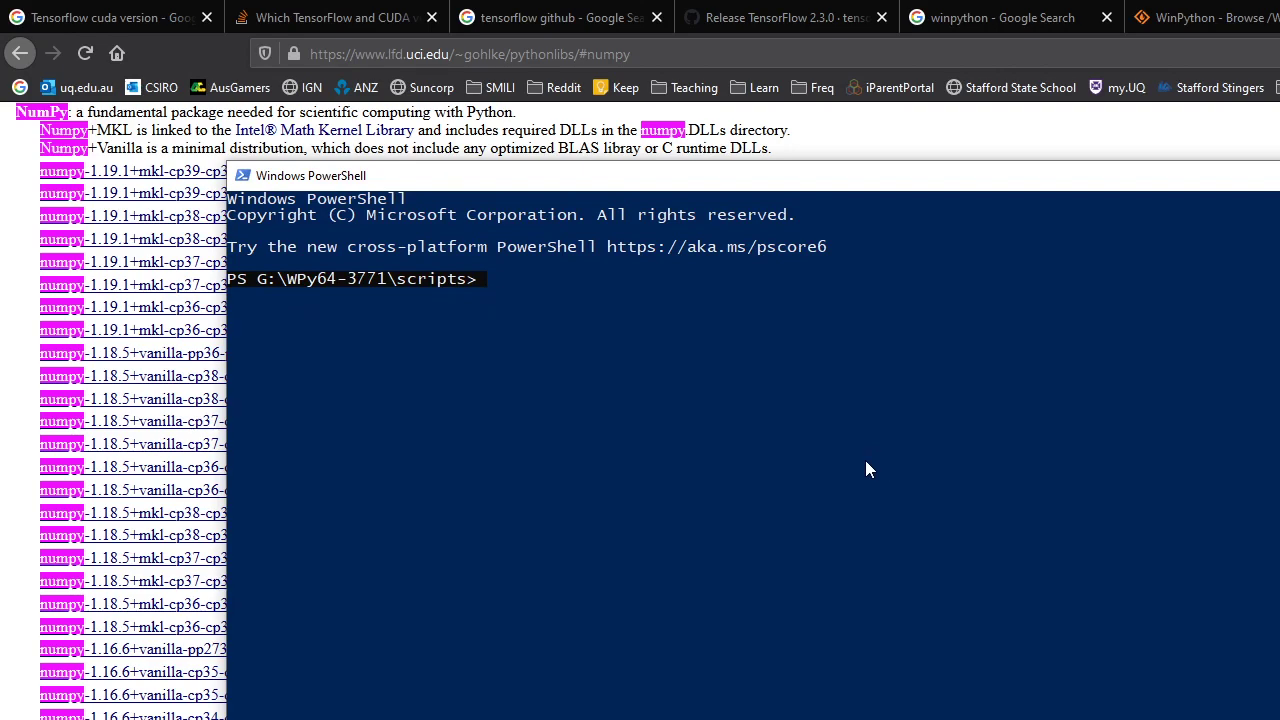
# - Enter 'pip install tensorflow tqdm' at the G:\WPy64-3771\scripts prompt without running it
pyautogui.write('pip install')
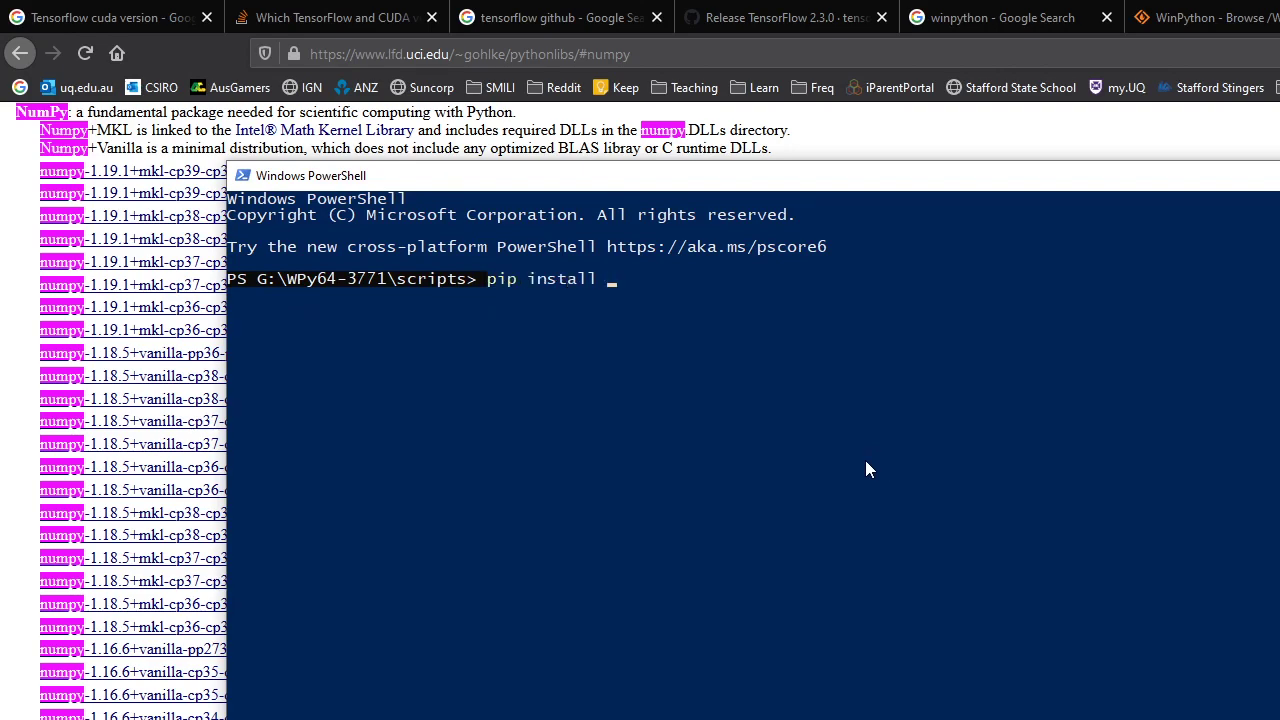
pyautogui.write('tensorflow')
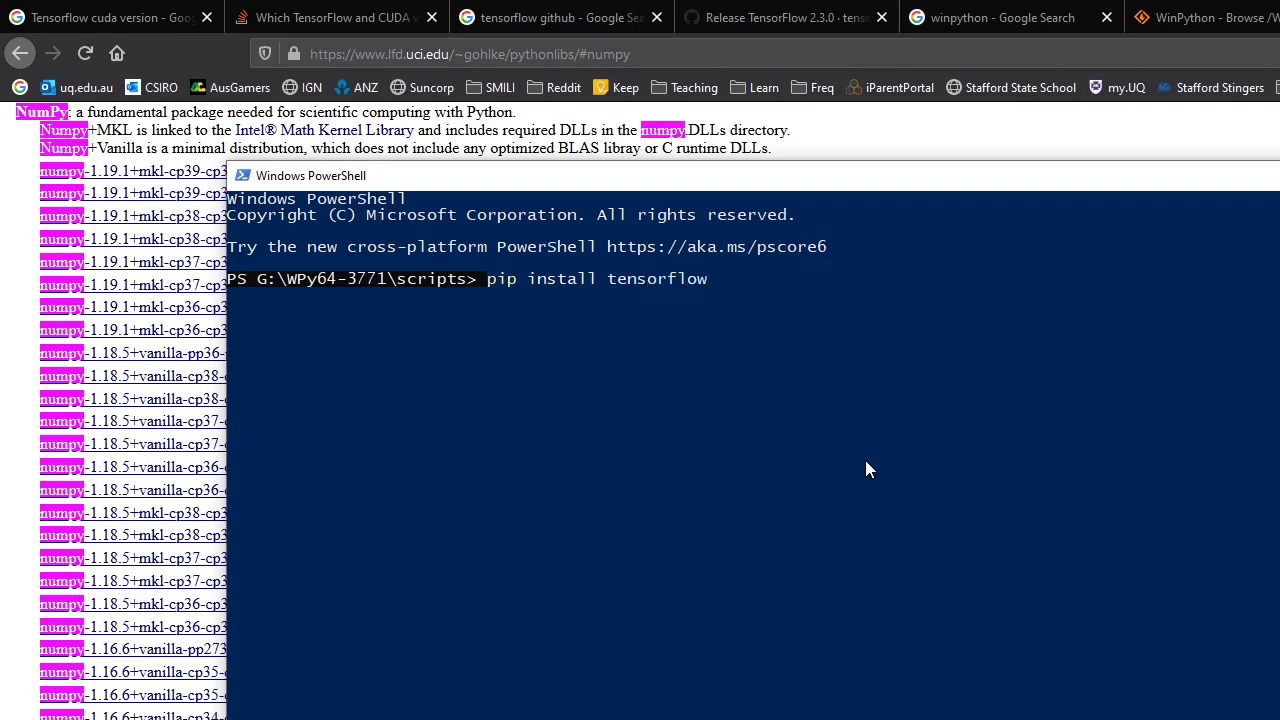
pyautogui.write('td')
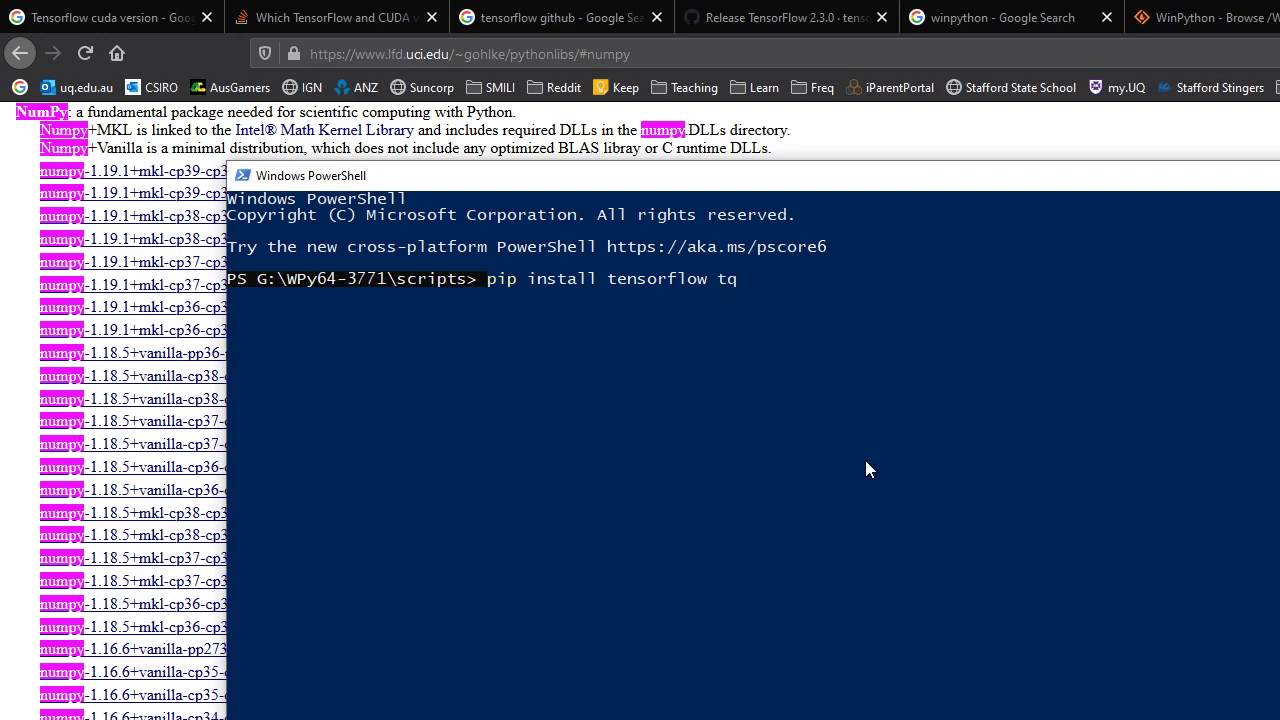
pyautogui.write('dm')
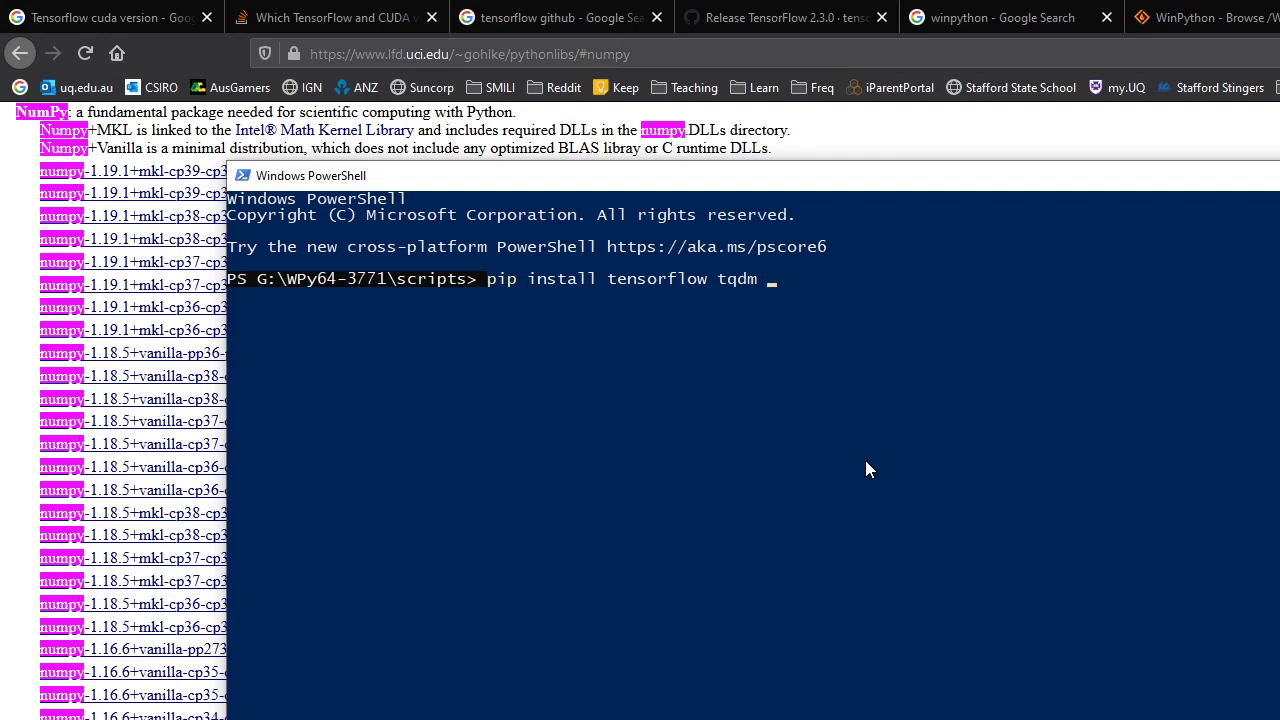
pyautogui.moveTo(832, 436)
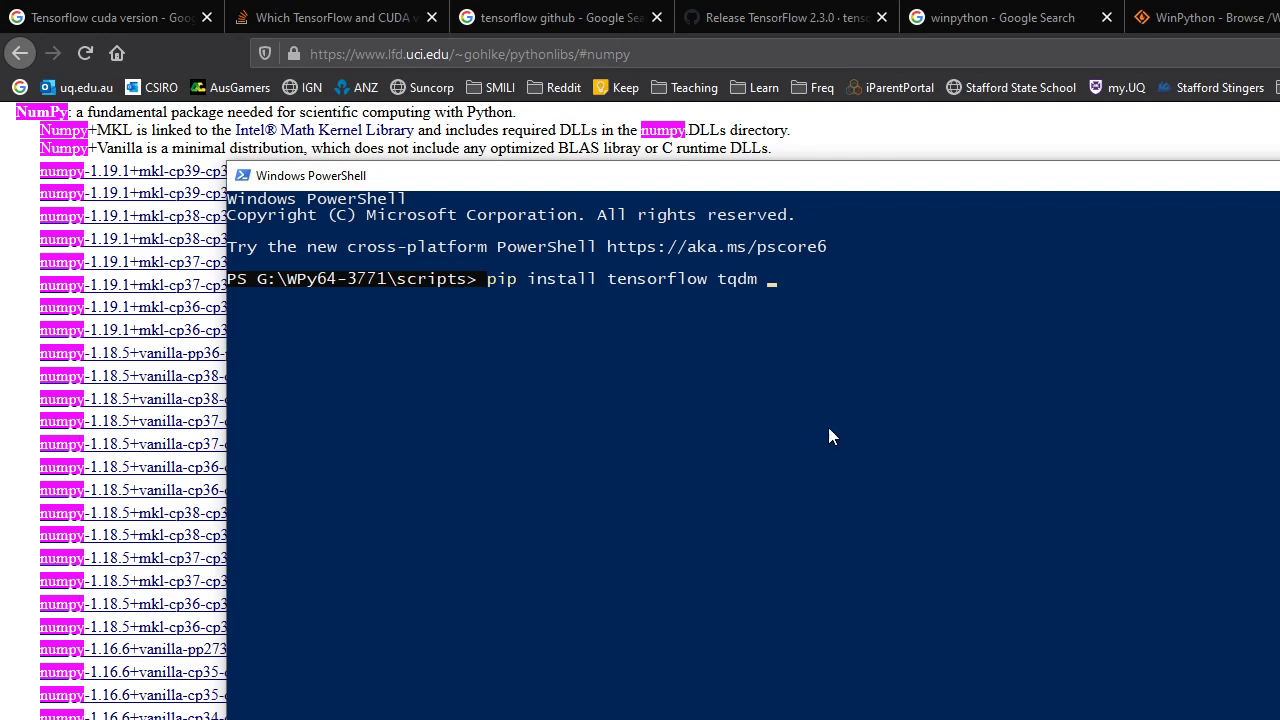
pyautogui.moveTo(620, 302)
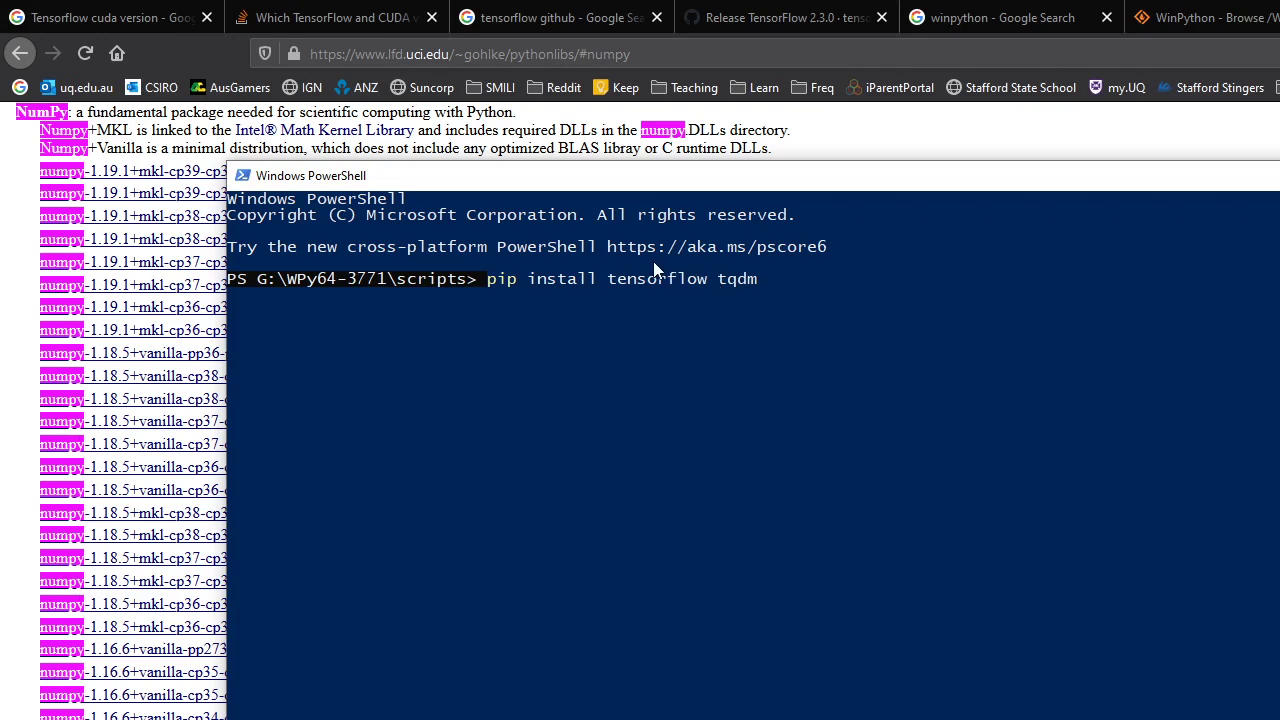
pyautogui.moveTo(736, 312)
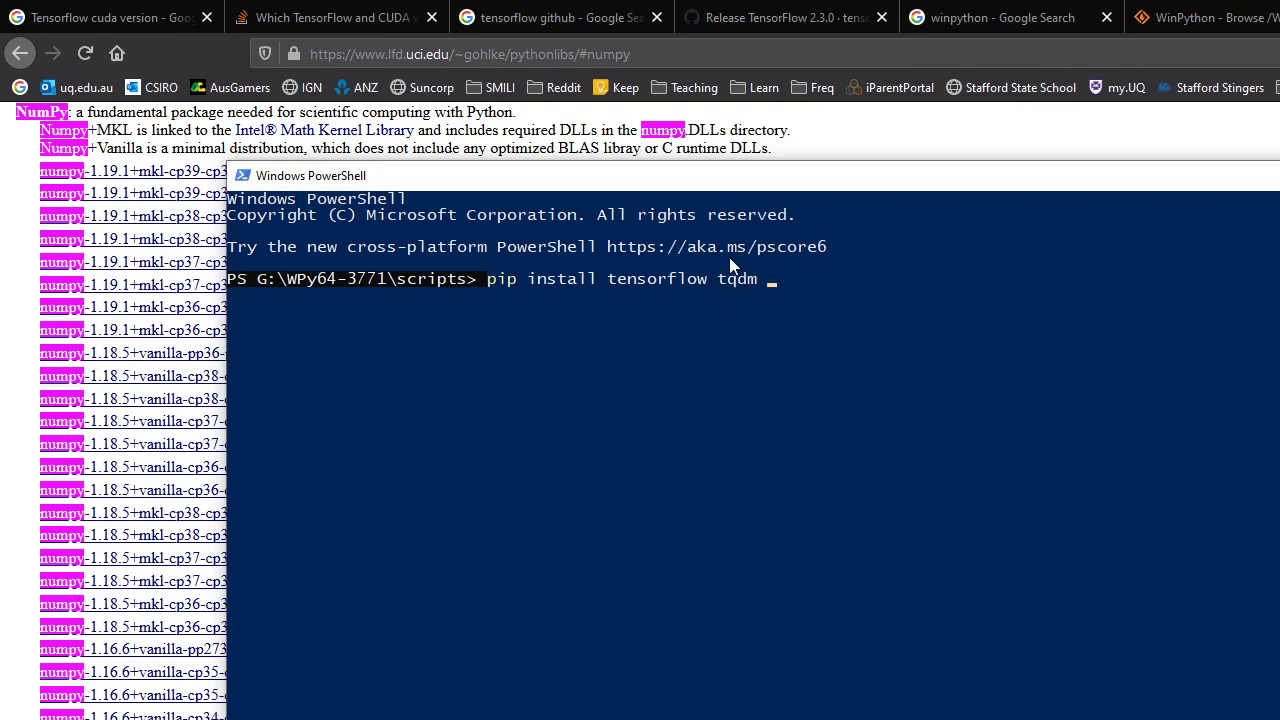
pyautogui.moveTo(700, 304)
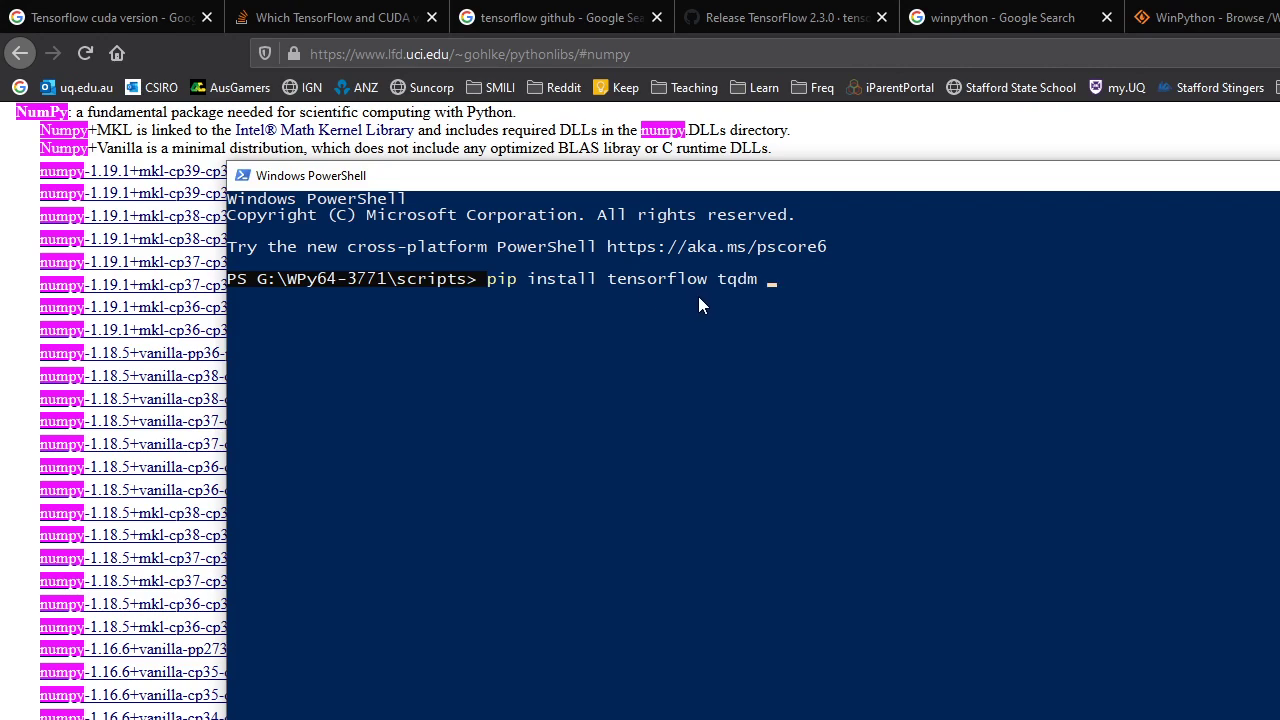
pyautogui.moveTo(704, 296)
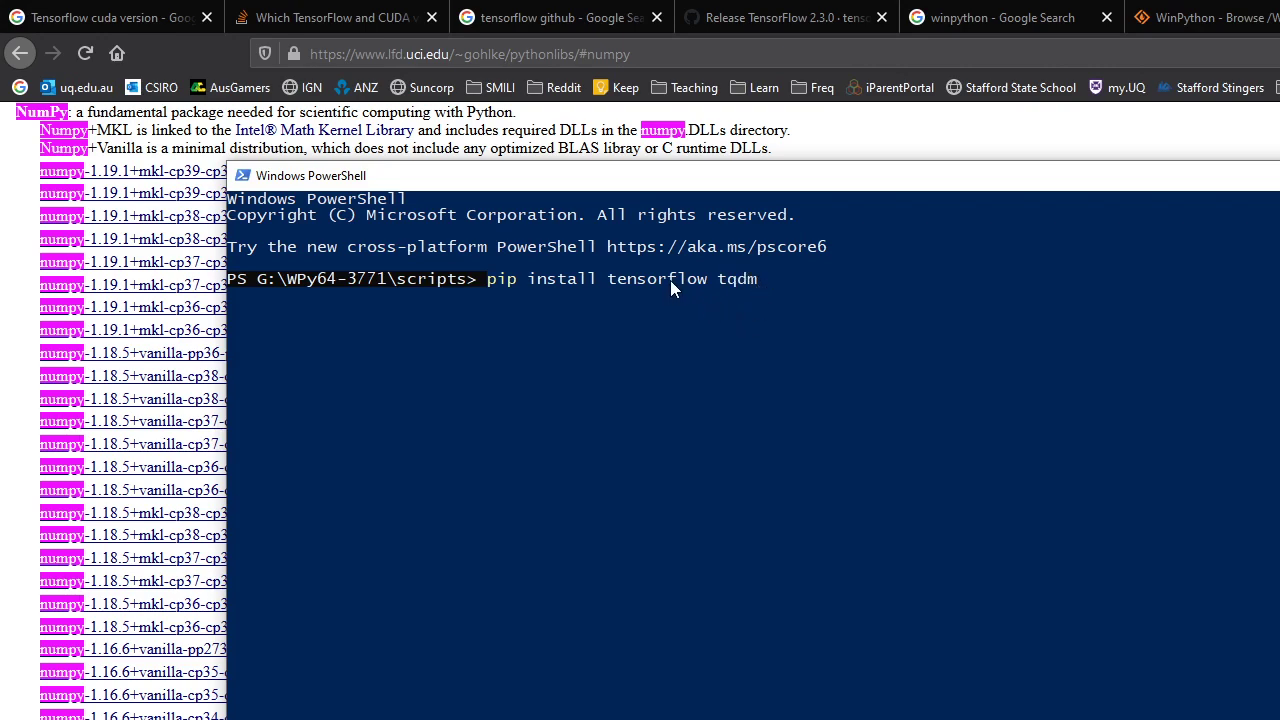
pyautogui.moveTo(680, 288)
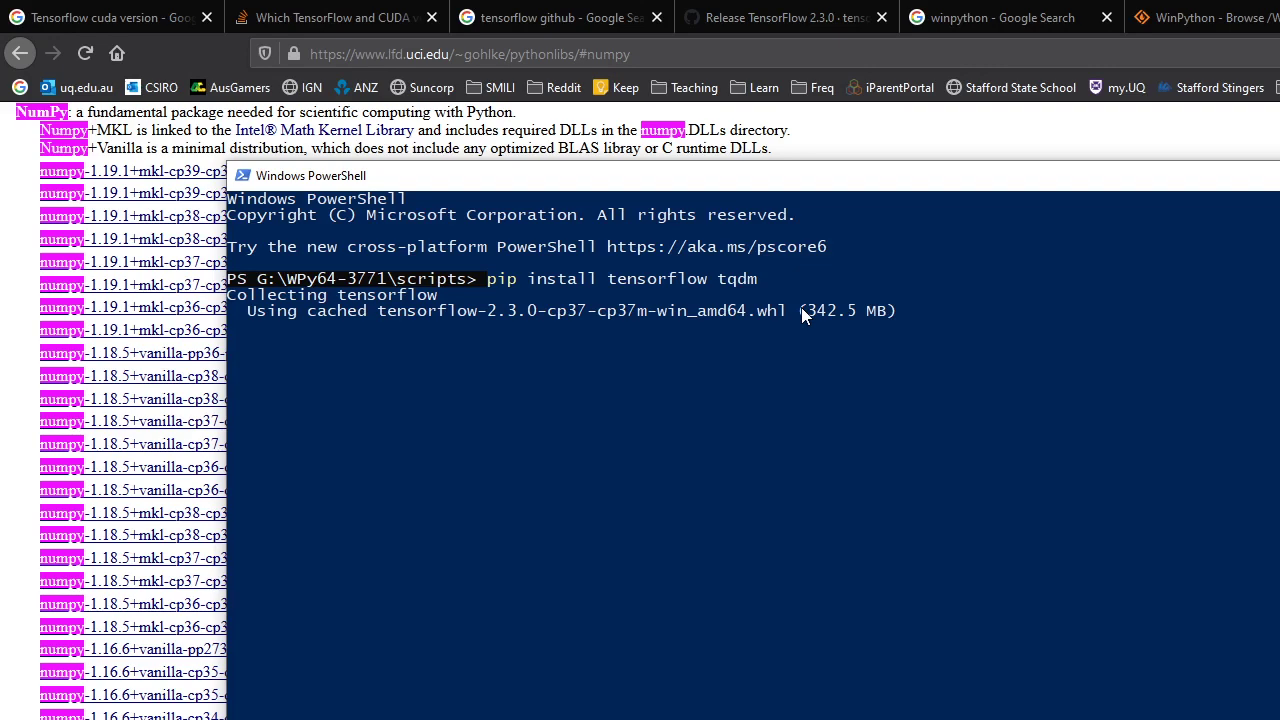
pyautogui.moveTo(788, 376)
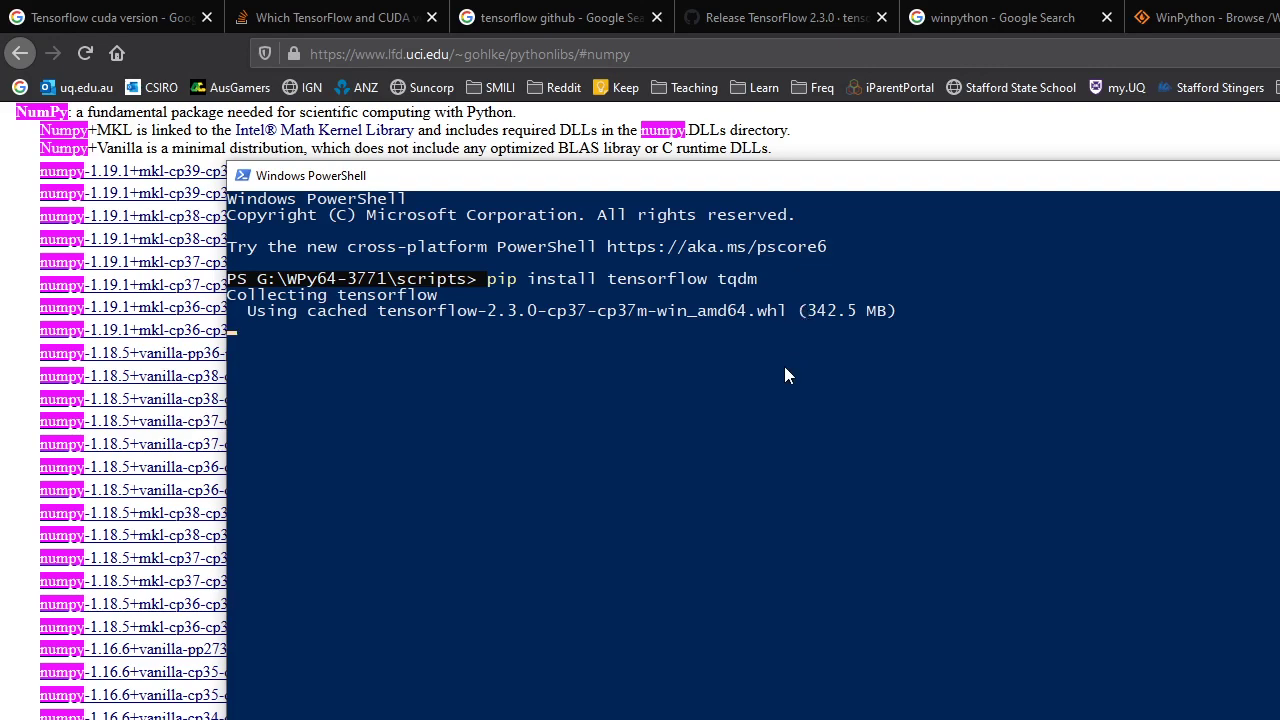
pyautogui.moveTo(796, 392)
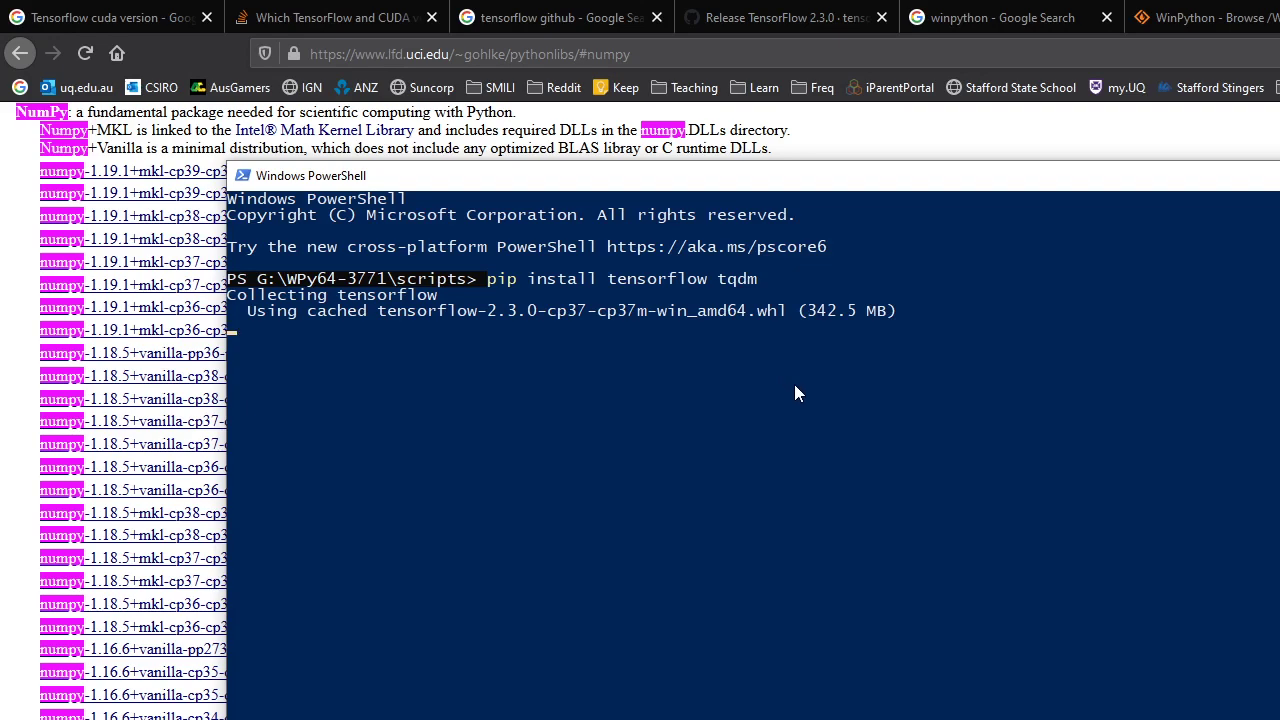
pyautogui.moveTo(816, 392)
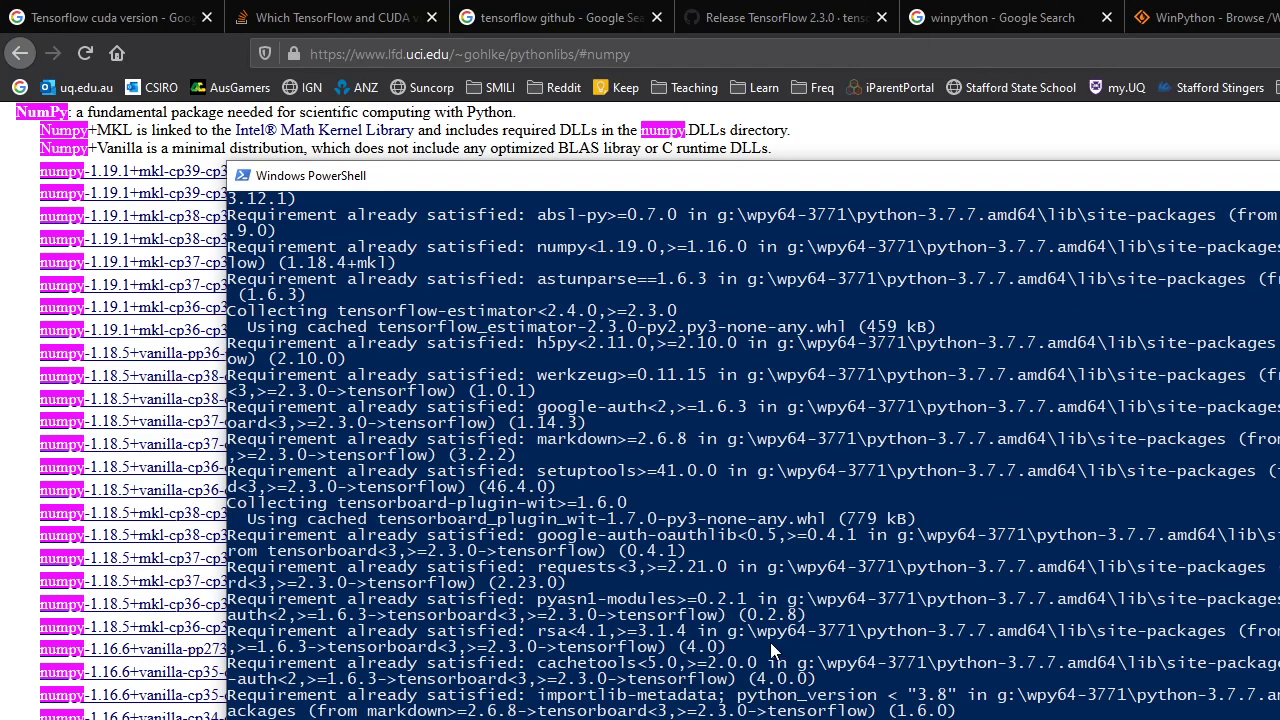
# - Follow pip collecting the cached tensorflow 2.3.0 wheel and checking its dependencies
pyautogui.scroll(-3)
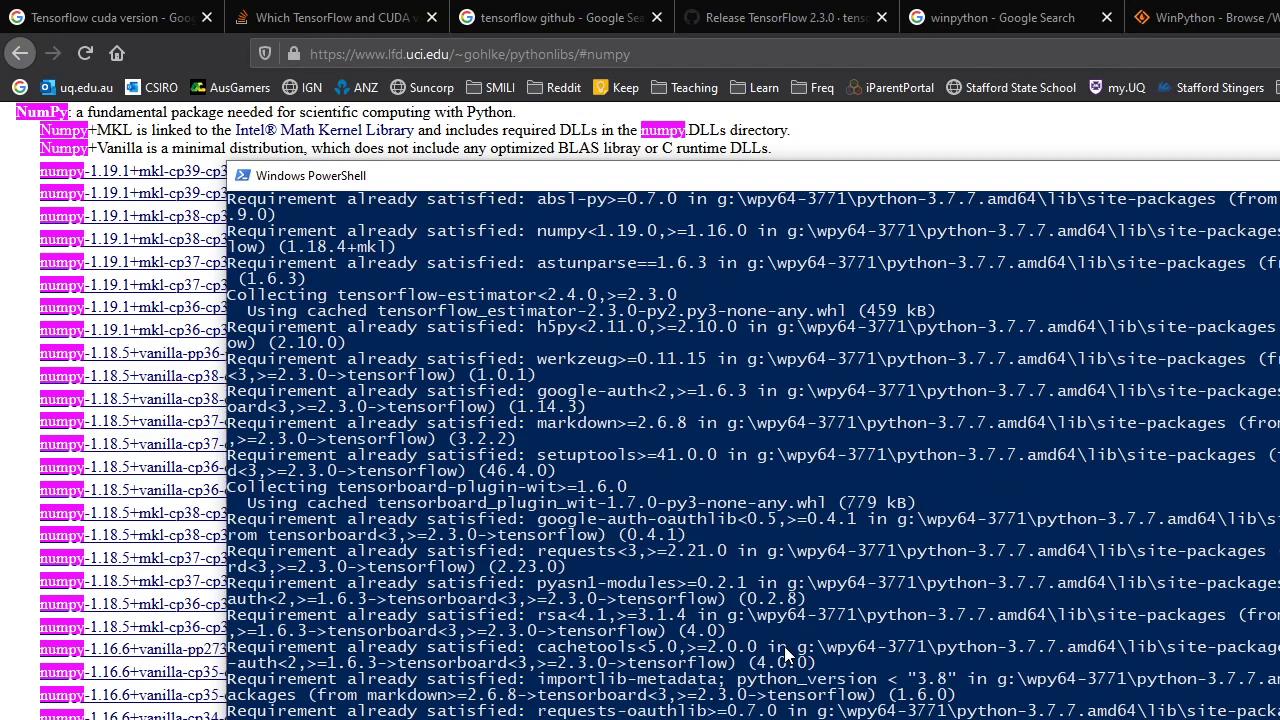
pyautogui.moveTo(810, 656)
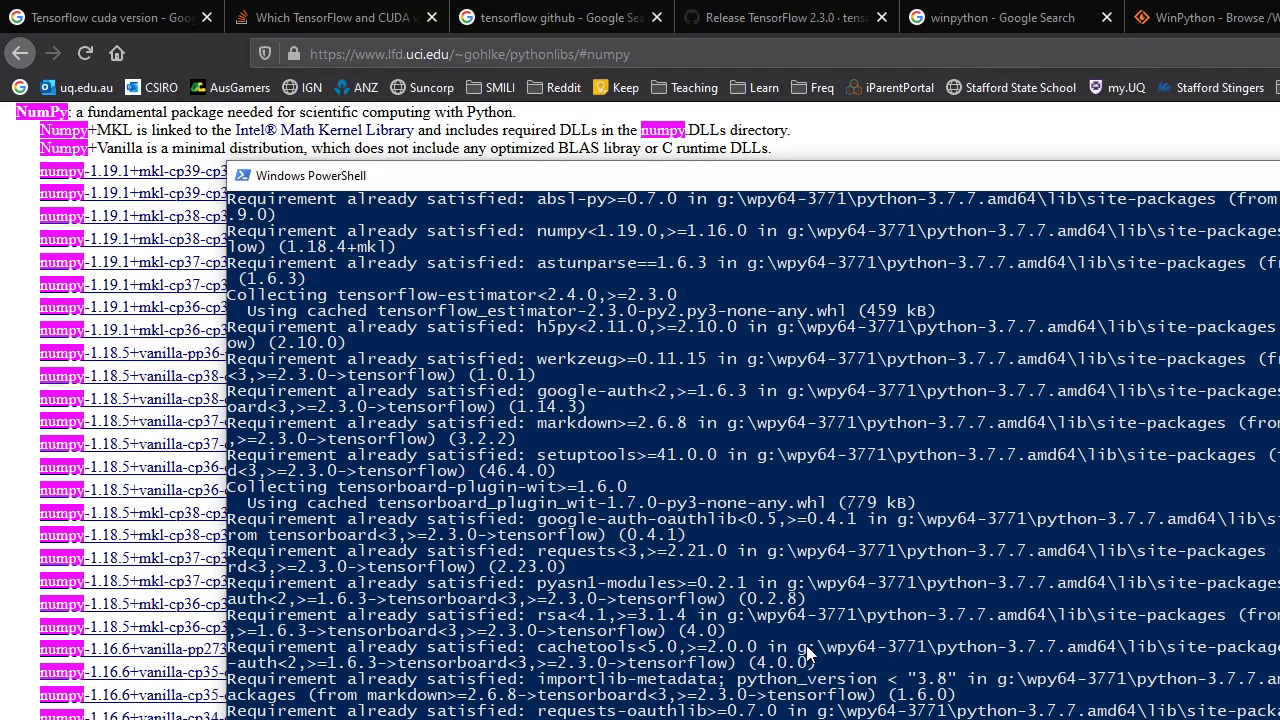
pyautogui.moveTo(844, 668)
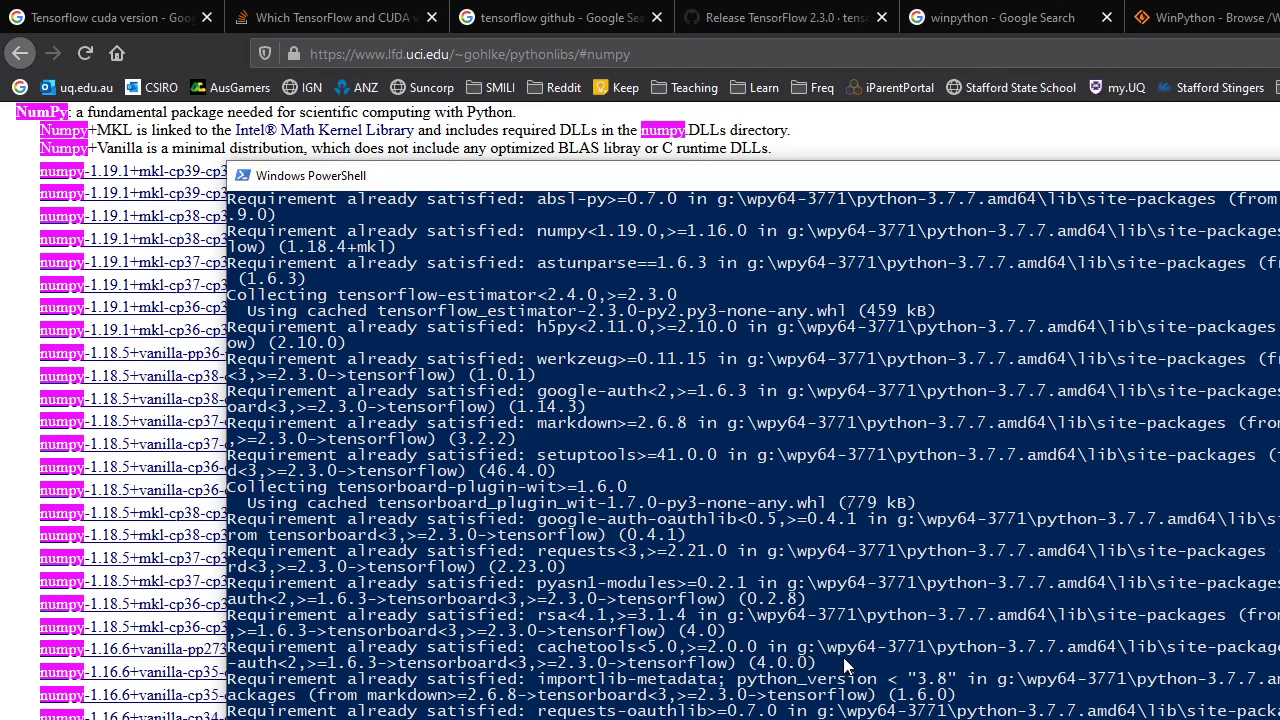
pyautogui.moveTo(844, 668)
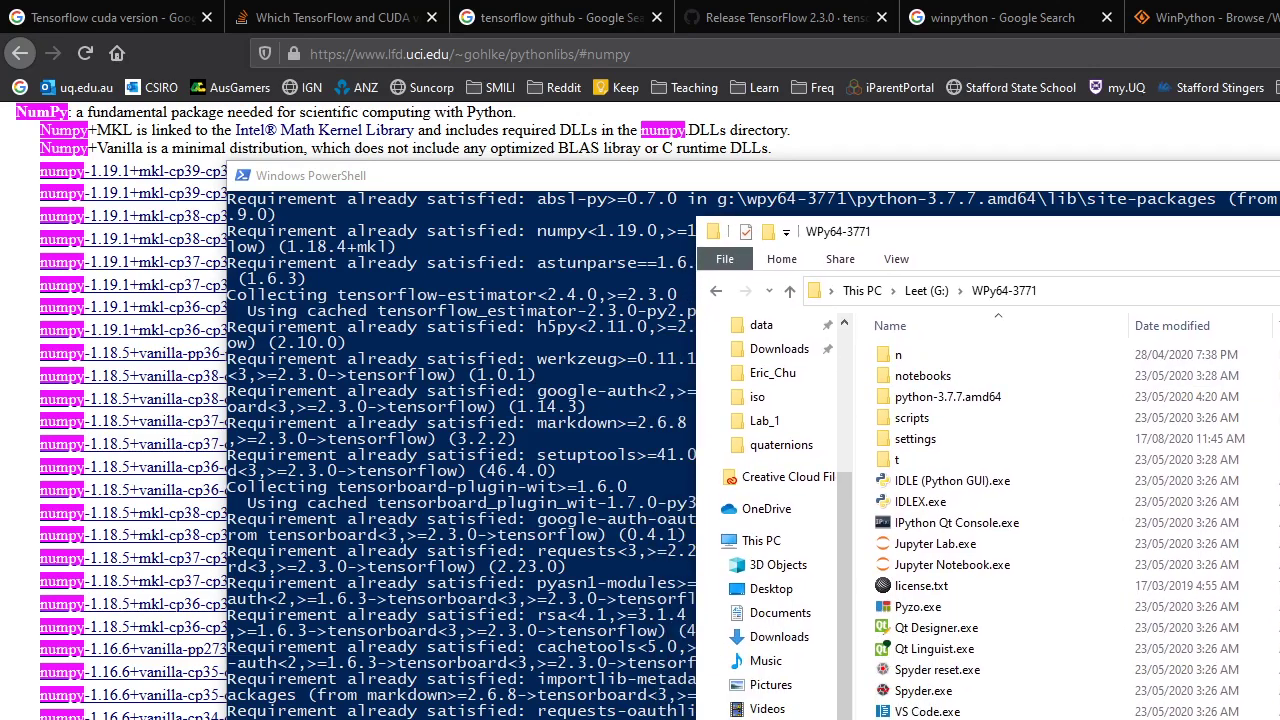
# - Bring the G:\WPy64-3771 folder window forward with its Jupyter Lab and VS Code launchers
pyautogui.click(928, 712)
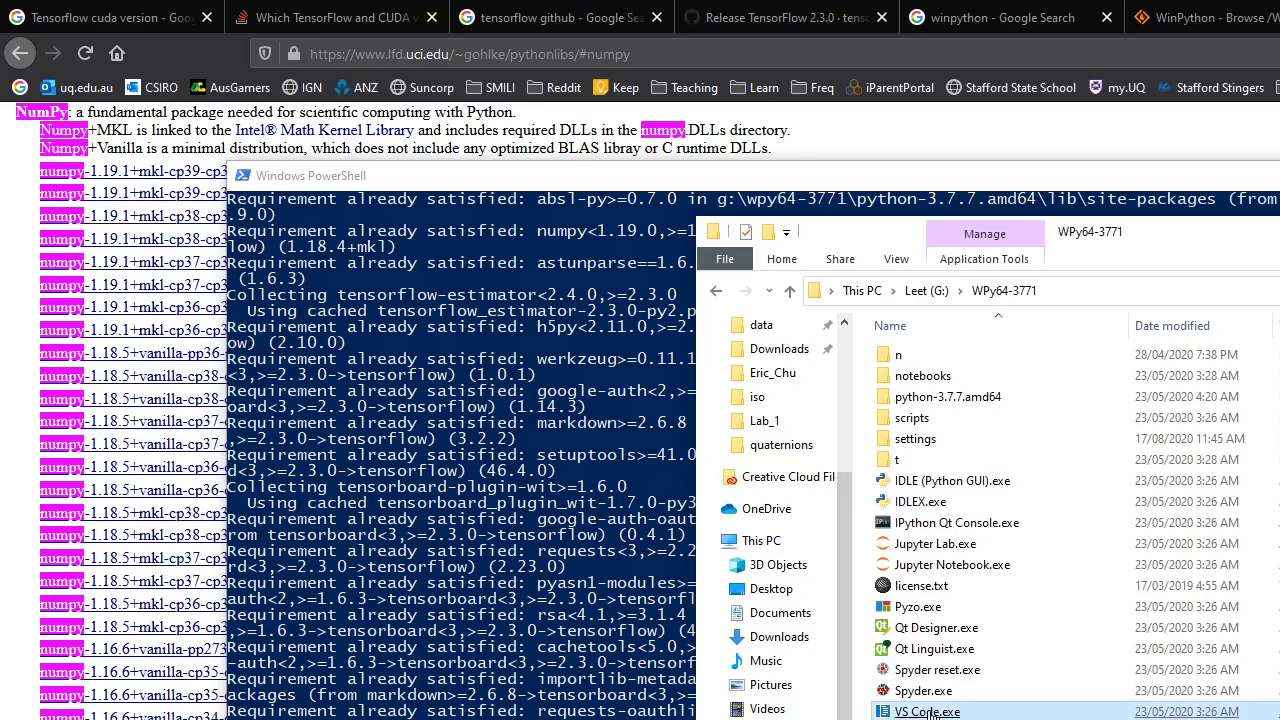
pyautogui.moveTo(952, 564)
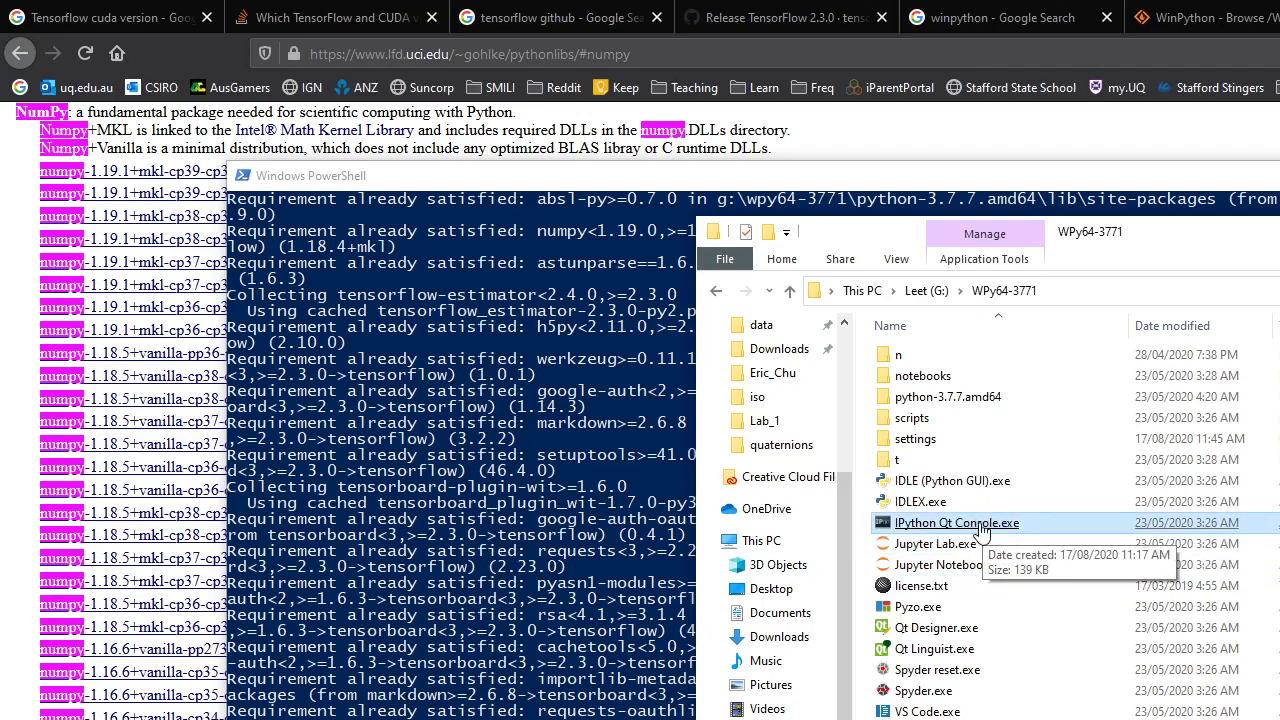
pyautogui.moveTo(1010, 532)
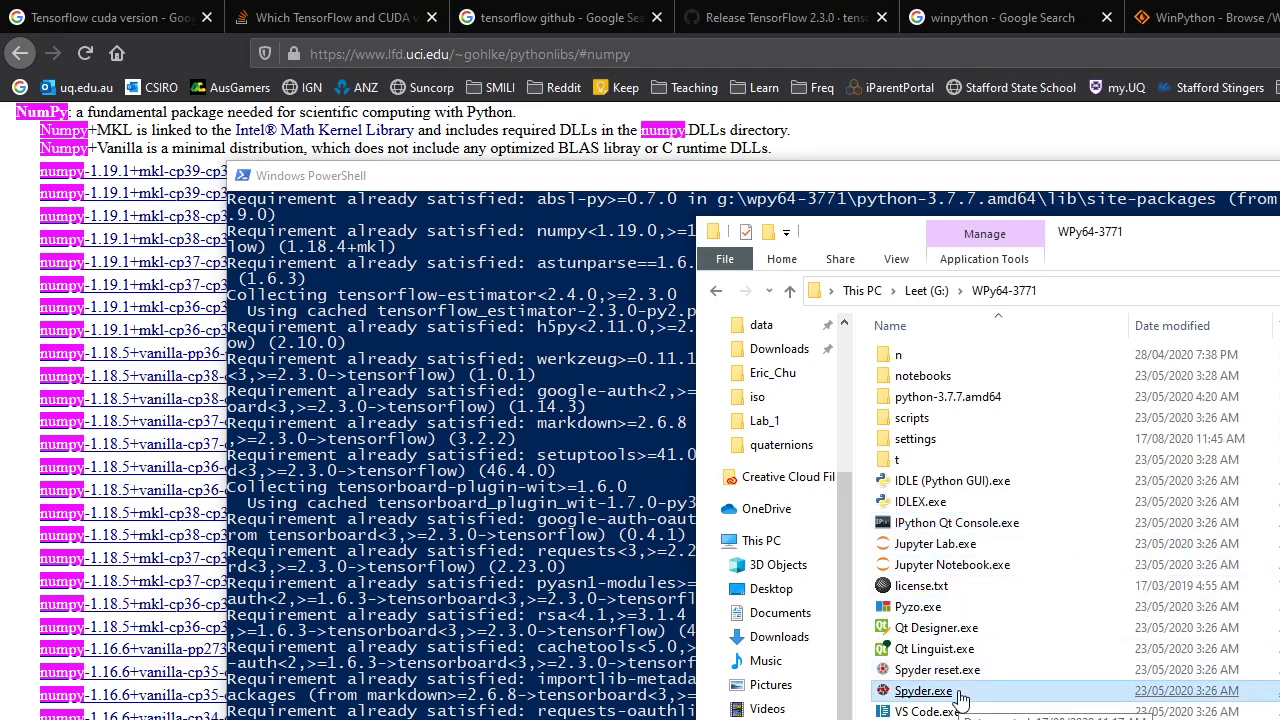
pyautogui.moveTo(924, 690)
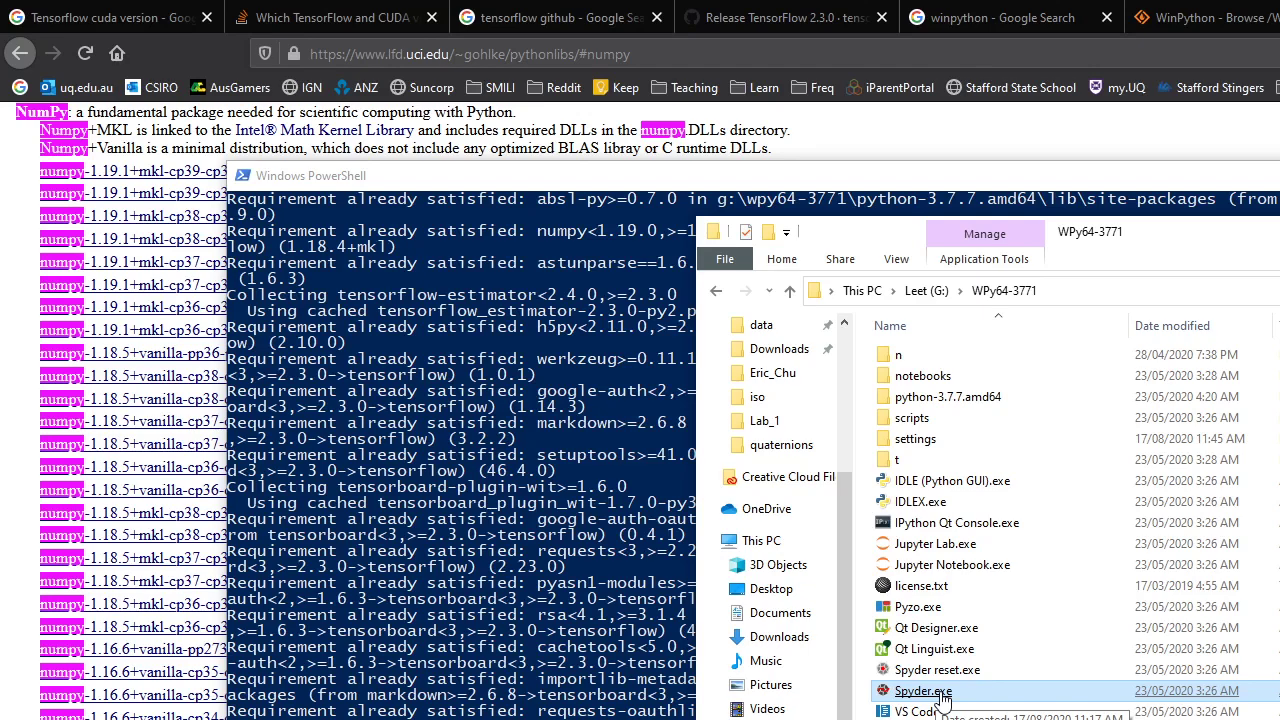
pyautogui.moveTo(944, 702)
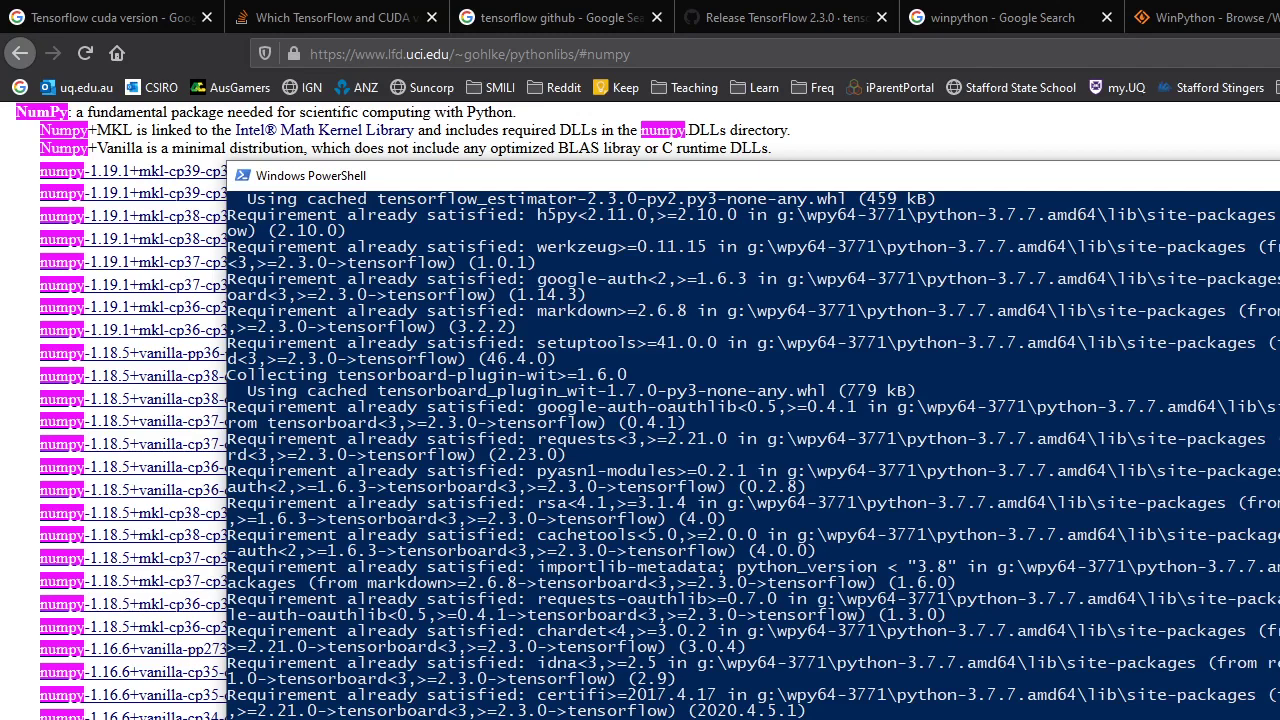
# - Follow the pip output through tensorboard's dependencies, mostly reported already satisfied
pyautogui.scroll(-3)
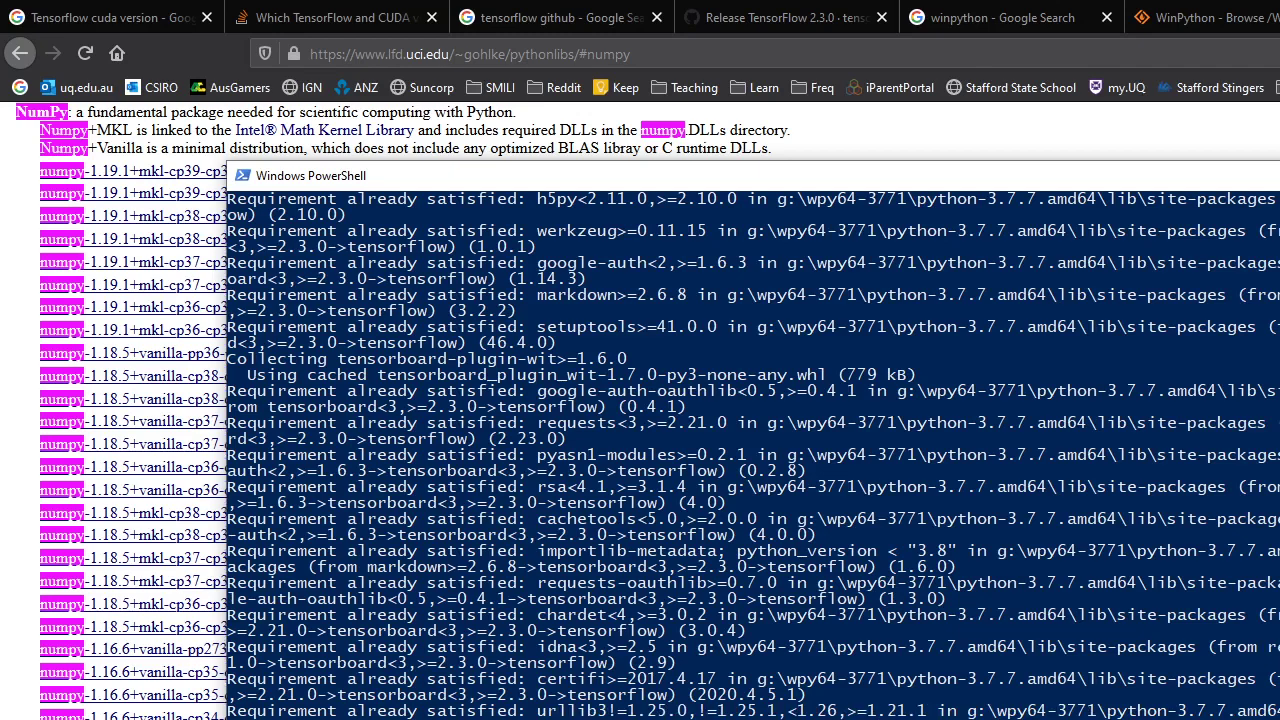
pyautogui.scroll(-3)
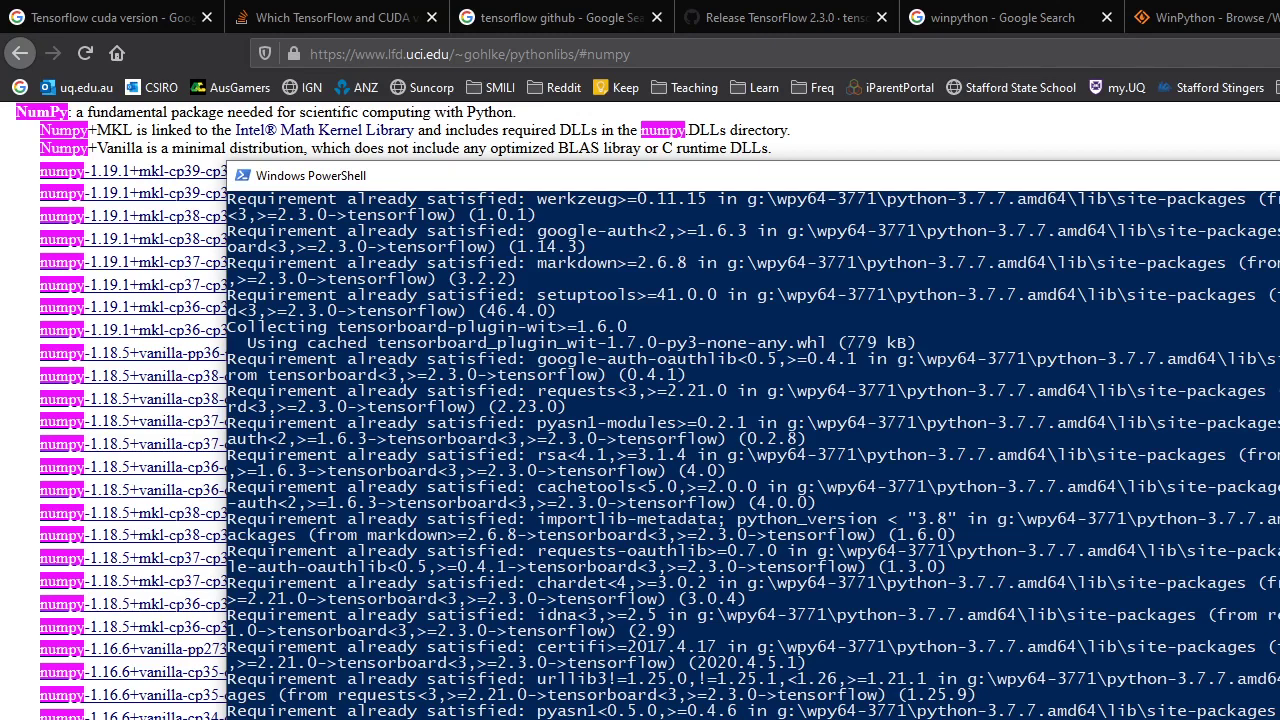
pyautogui.scroll(-3)
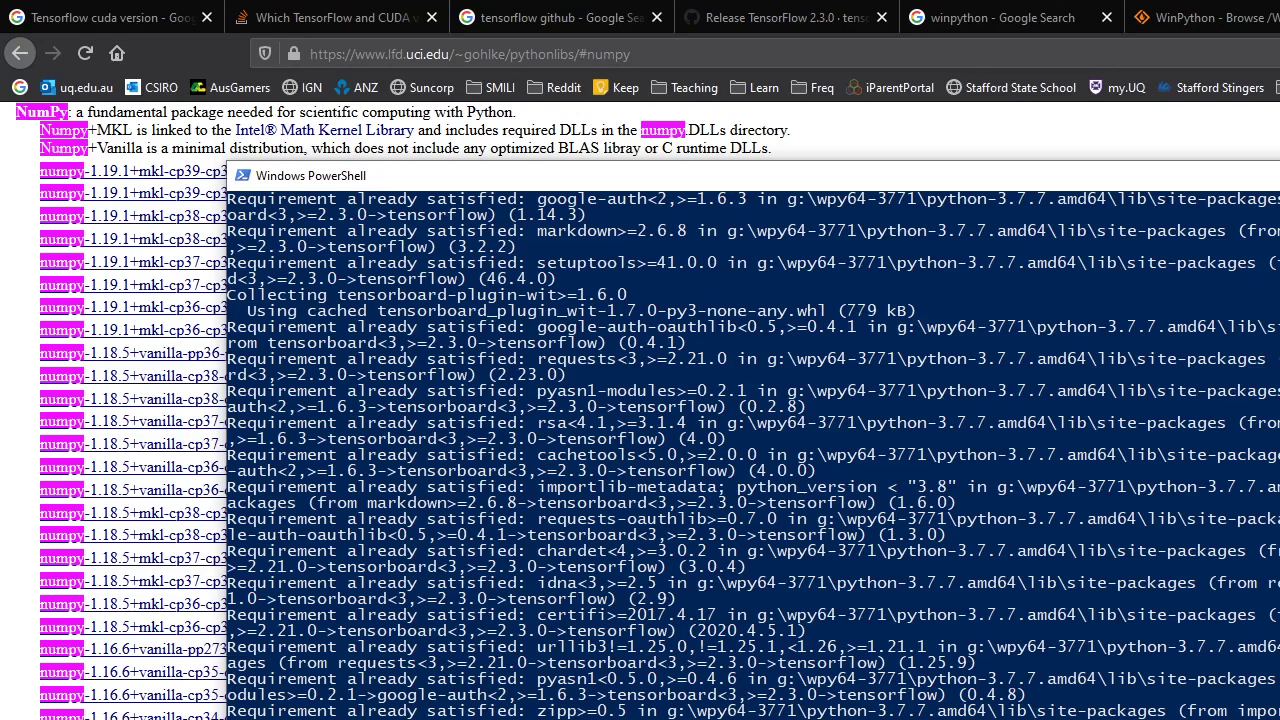
pyautogui.scroll(-3)
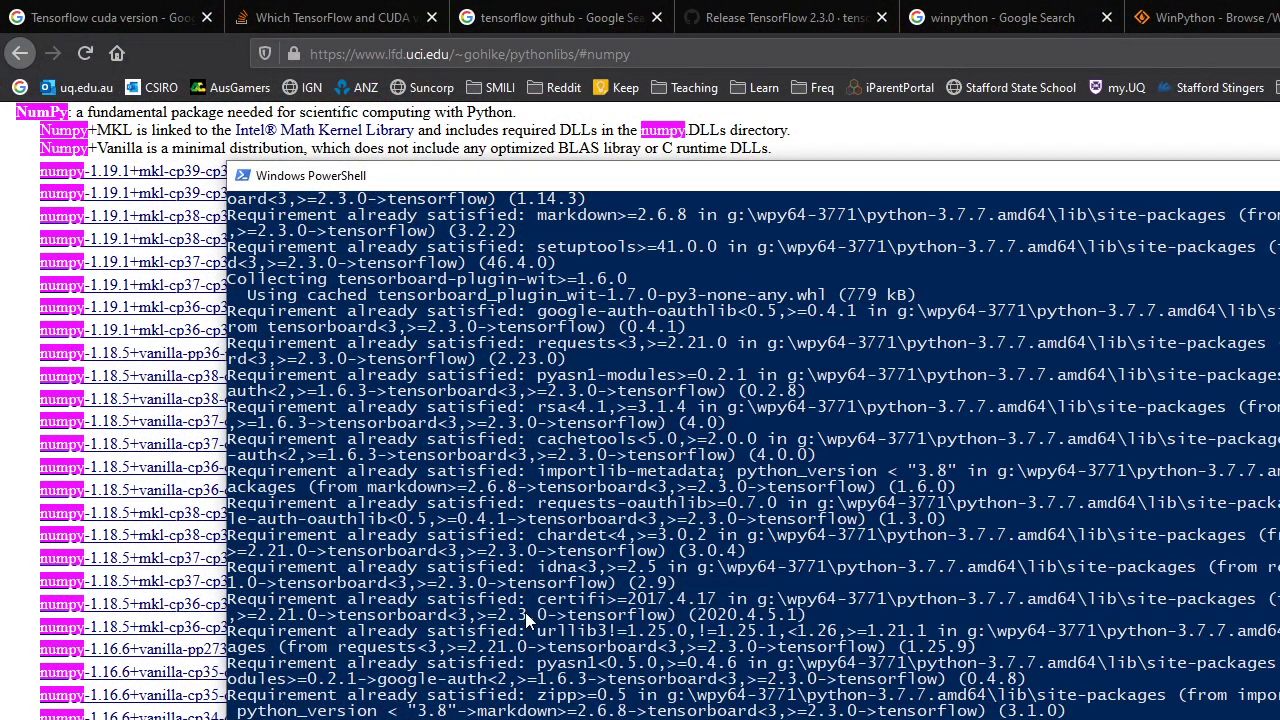
pyautogui.scroll(-3)
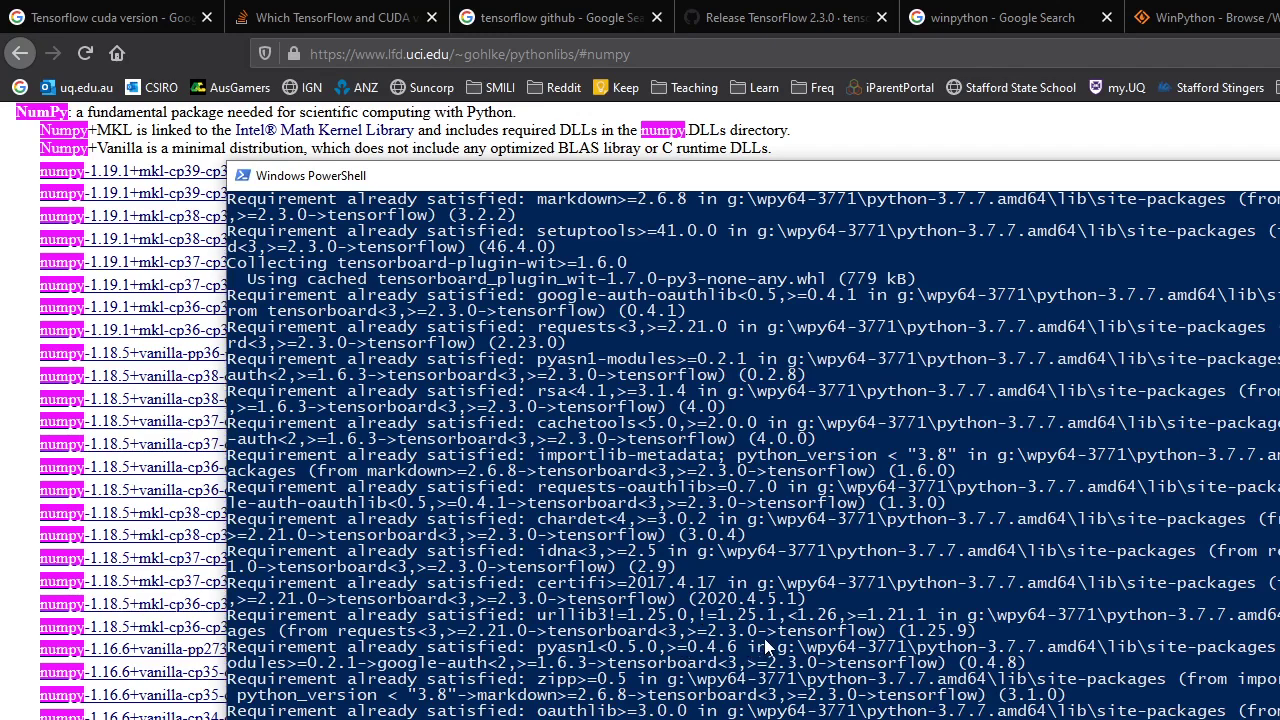
pyautogui.moveTo(780, 660)
pyautogui.write('python .\\test_tf_Mandelbrot.py')
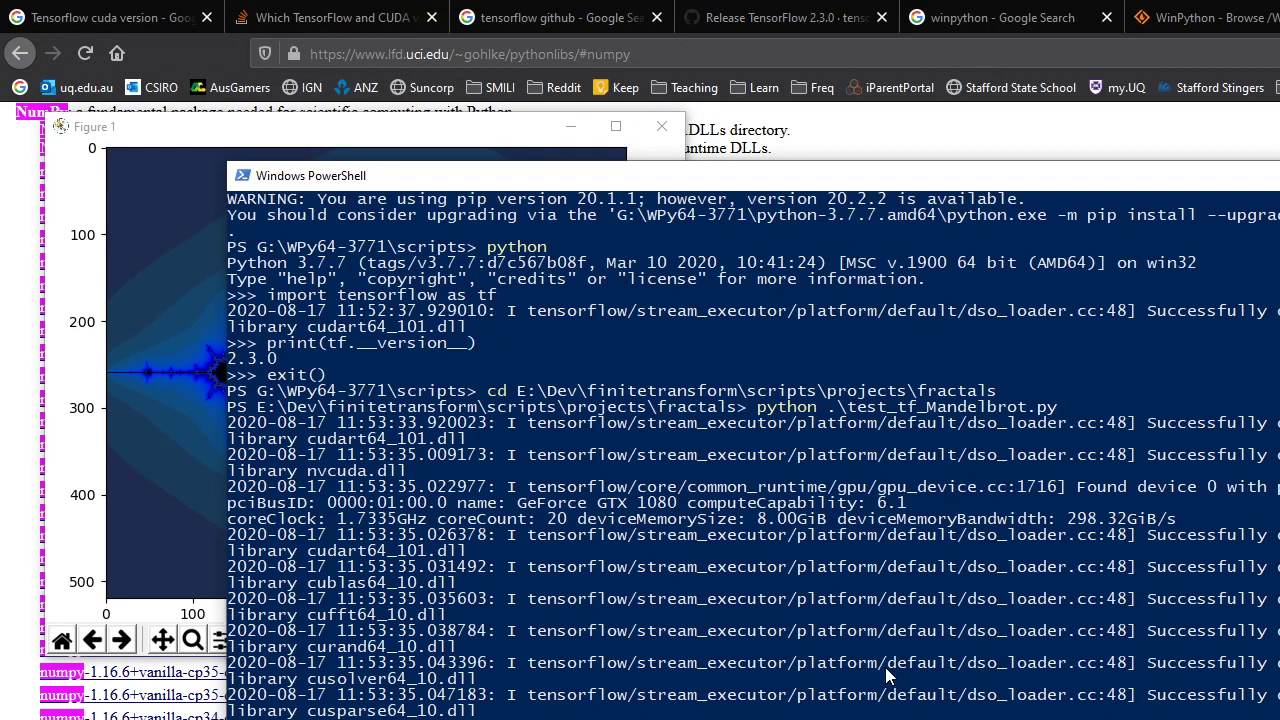
# - Scroll the Mandelbrot test log to the GeForce GTX 1080 detection and CUDA library lines
pyautogui.scroll(-3)
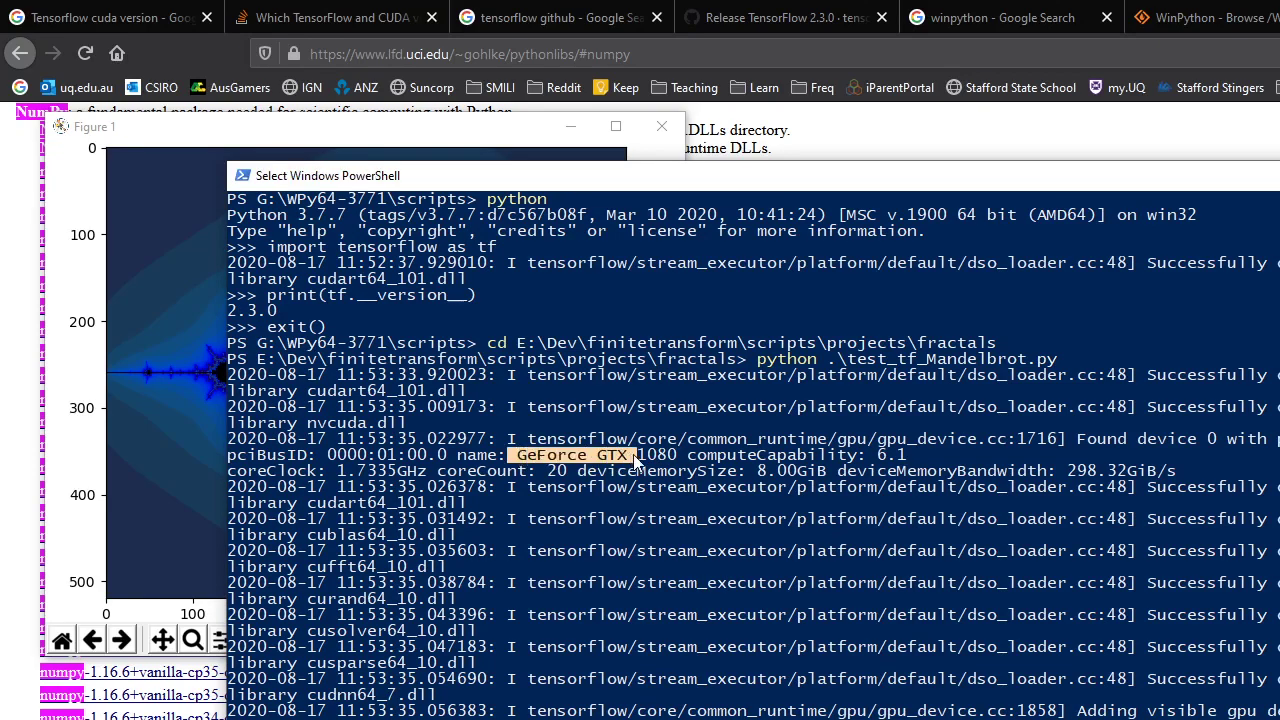
pyautogui.scroll(-3)
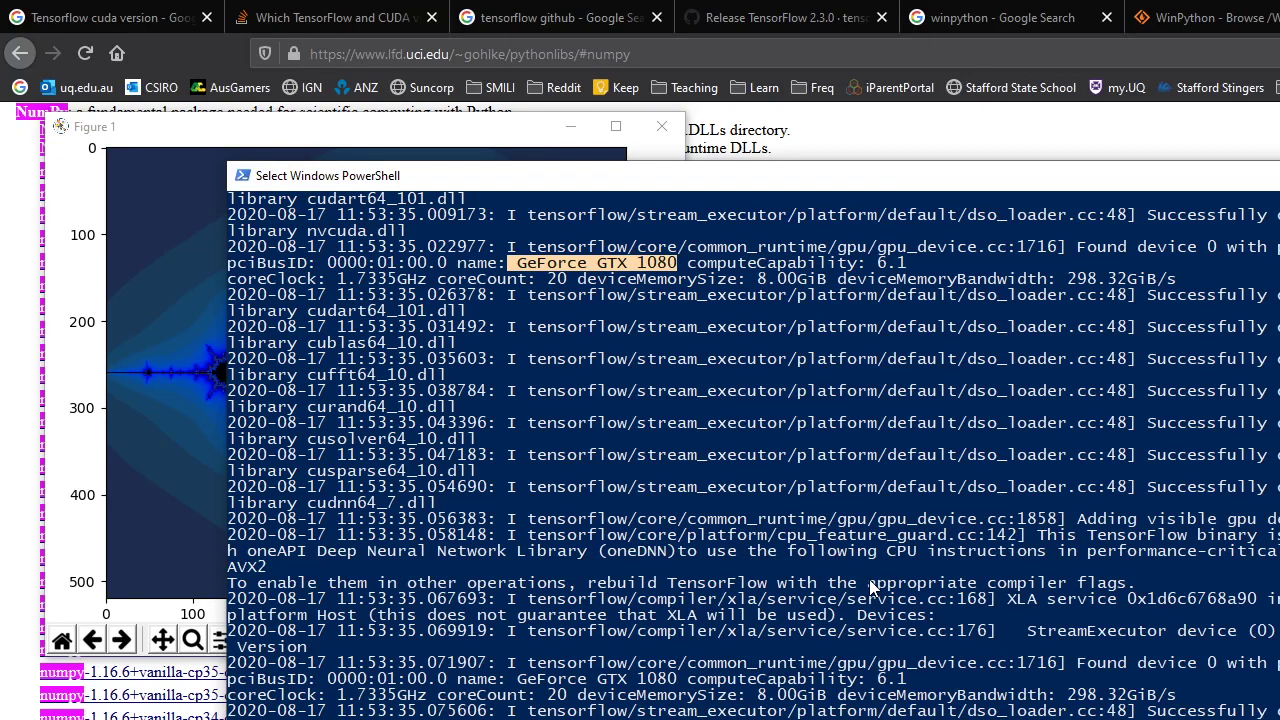
pyautogui.scroll(-3)
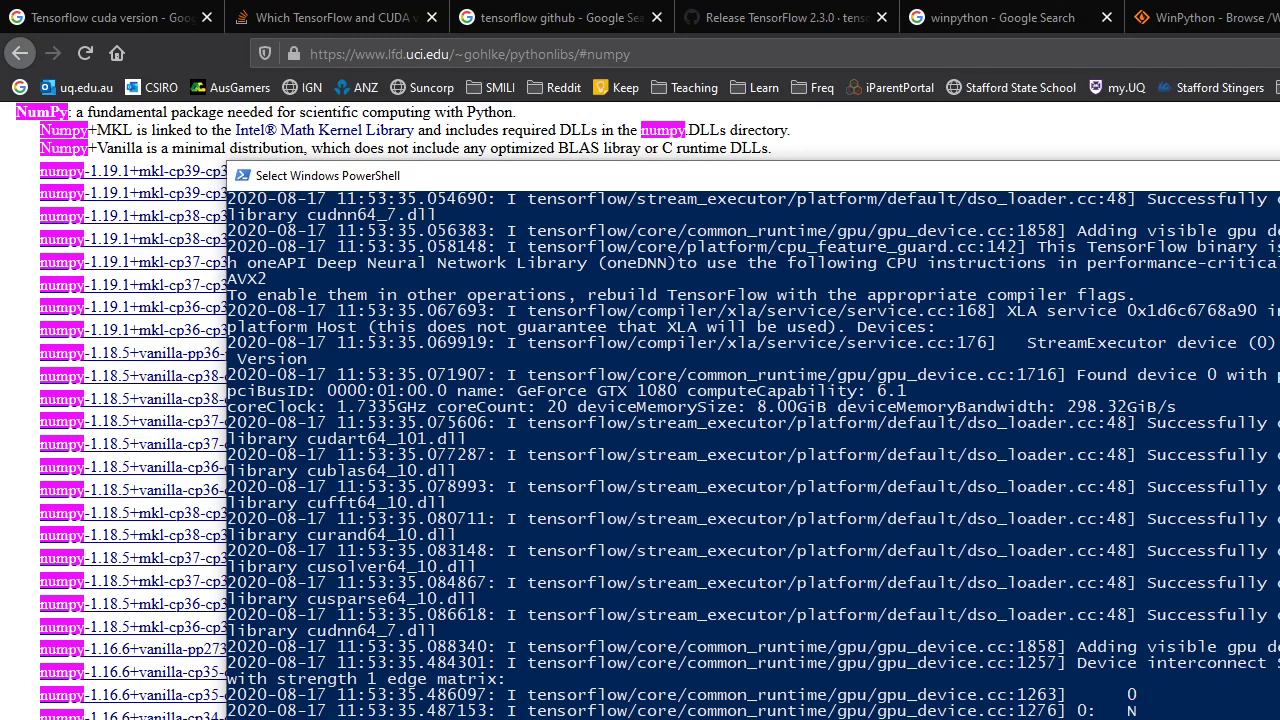
pyautogui.scroll(-3)
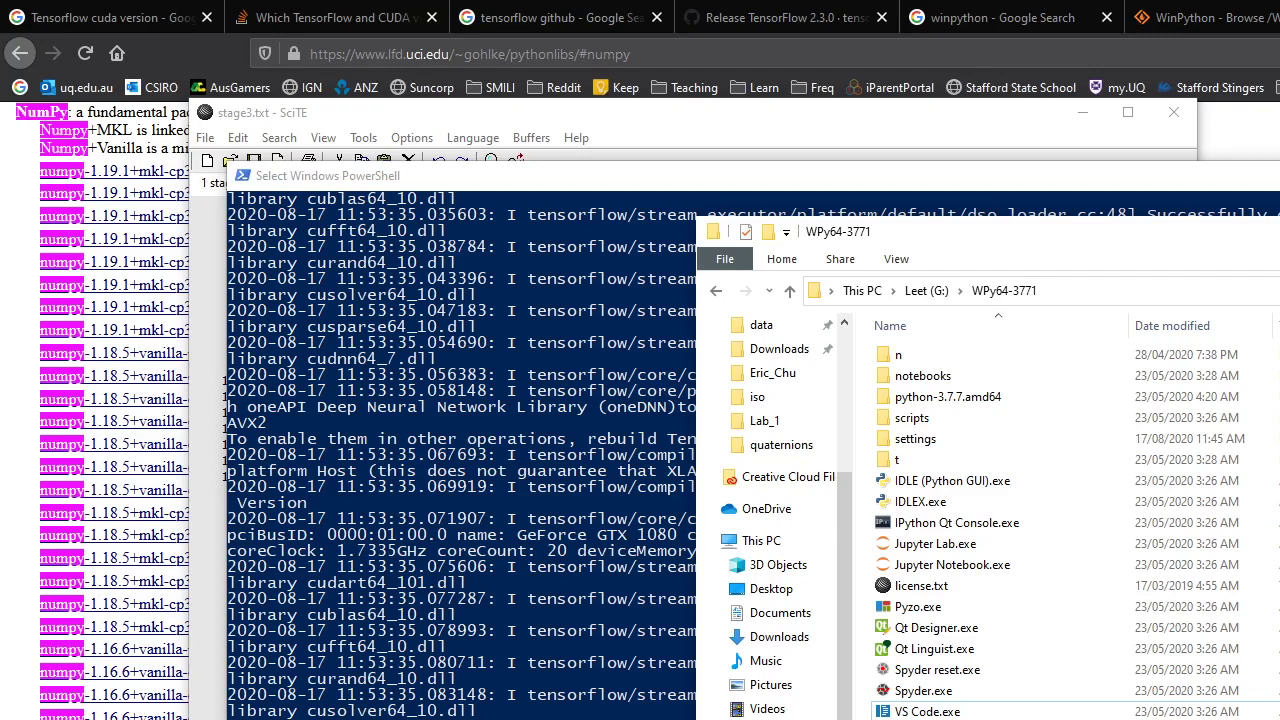
# - Move up from WPy64-3771 to the Leet (G:) drive listing data, Results and WPy64-3771
pyautogui.click(924, 292)
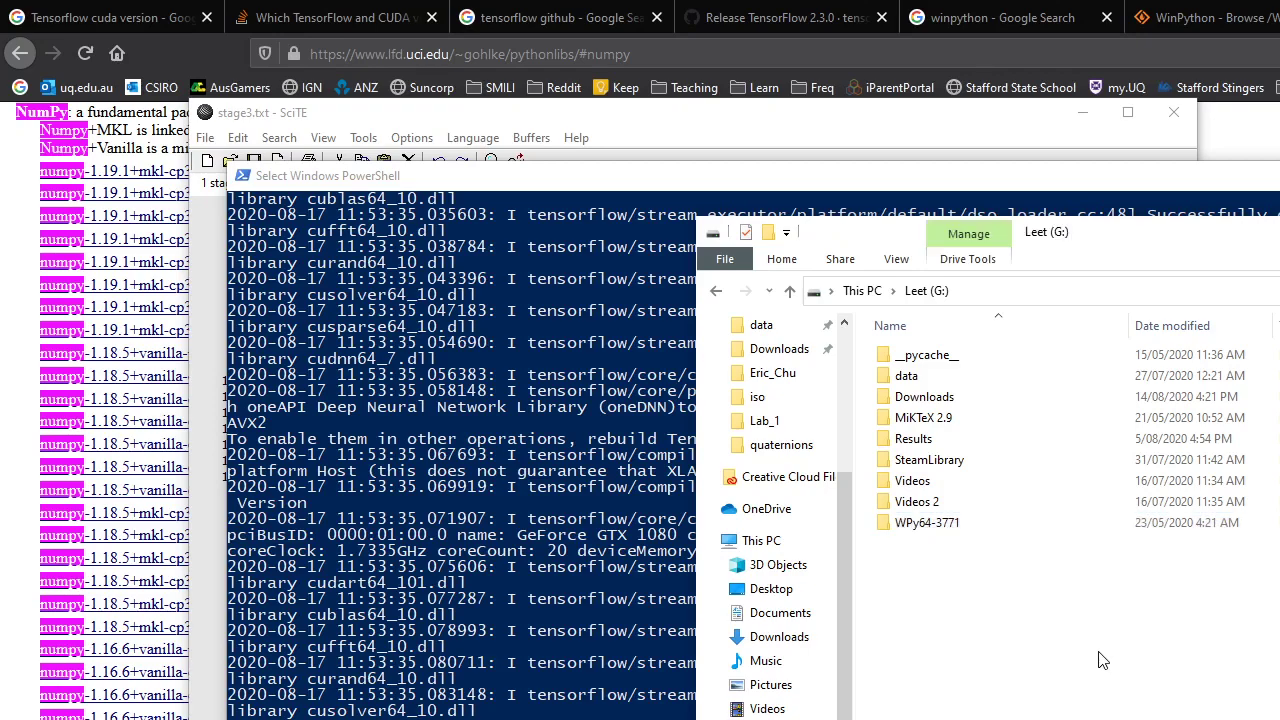
pyautogui.moveTo(1118, 656)
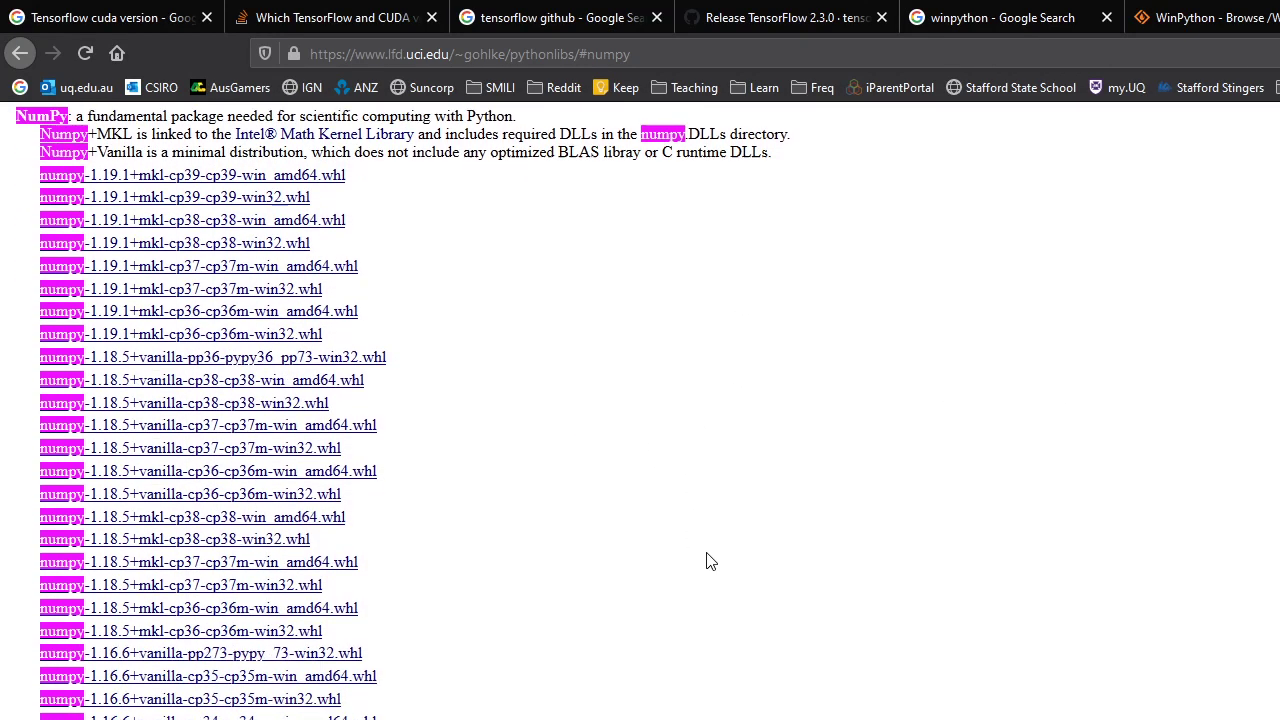
# - Return to SourceForge's WinPython 3.7.7.1 files page listing Winpython64-3.7.7.1.exe (736.7 MB)
pyautogui.scroll(-3)
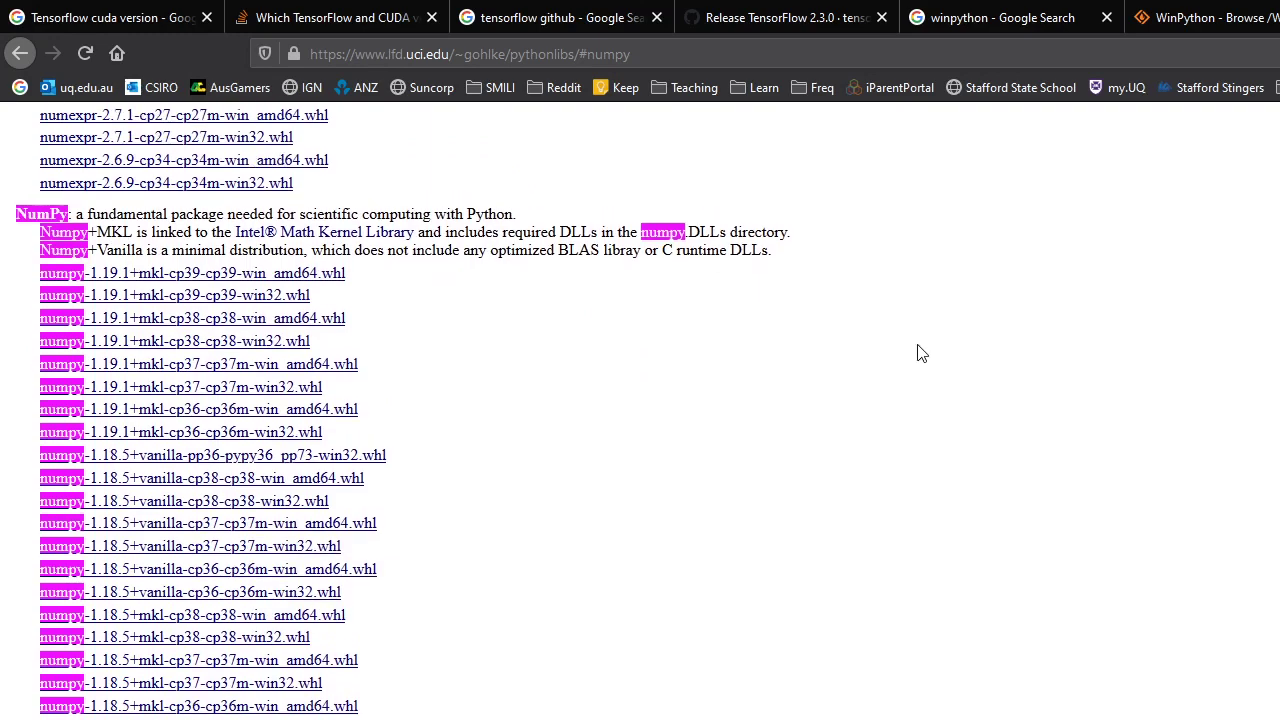
pyautogui.click(1190, 16)
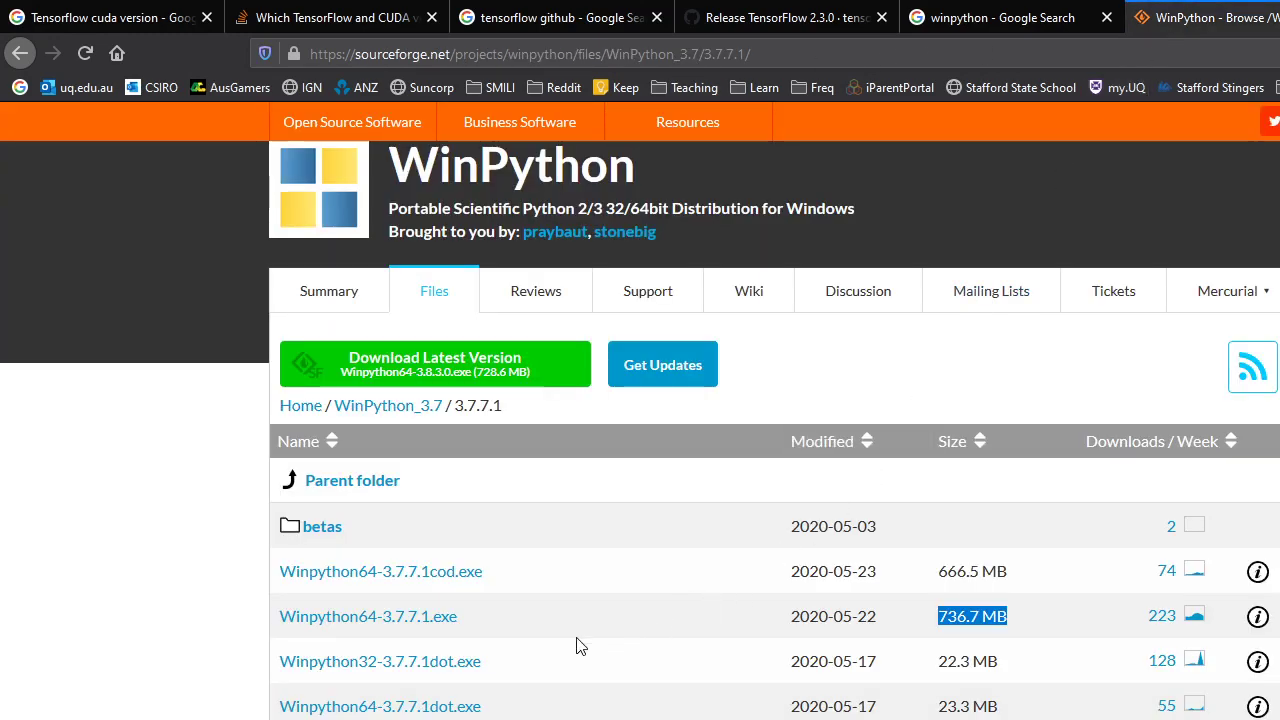
pyautogui.moveTo(504, 708)
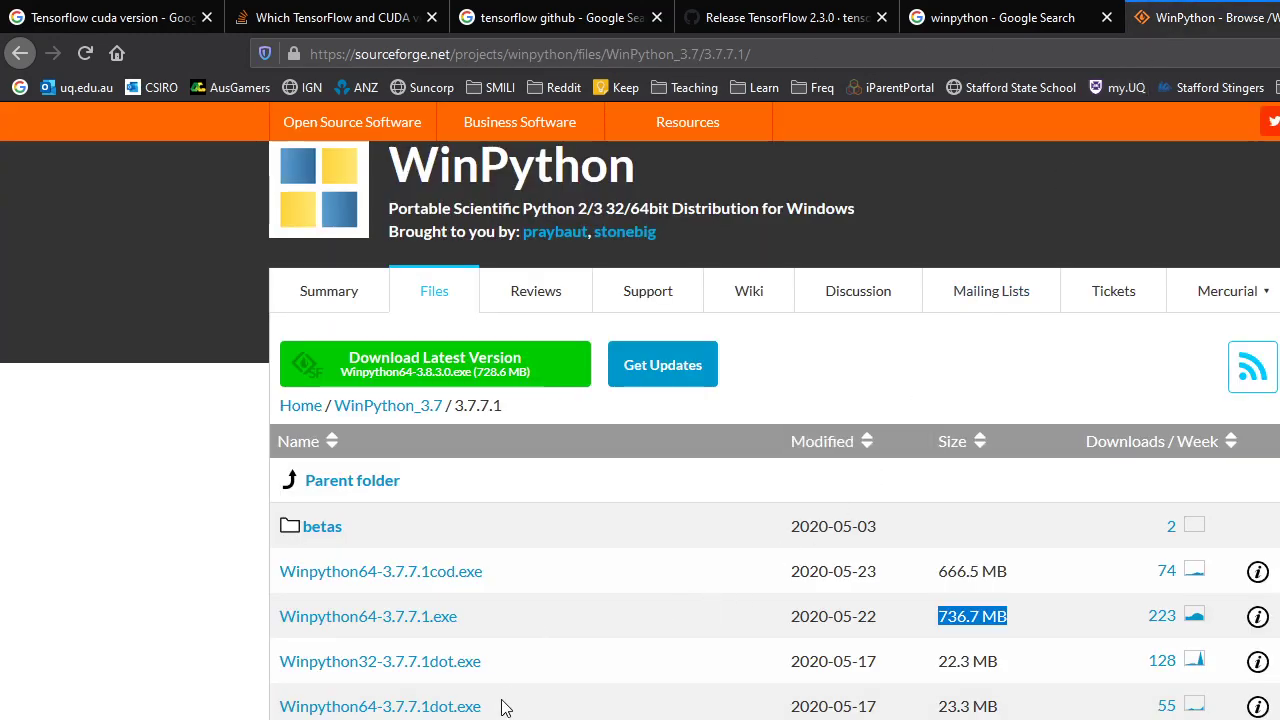
pyautogui.moveTo(530, 680)
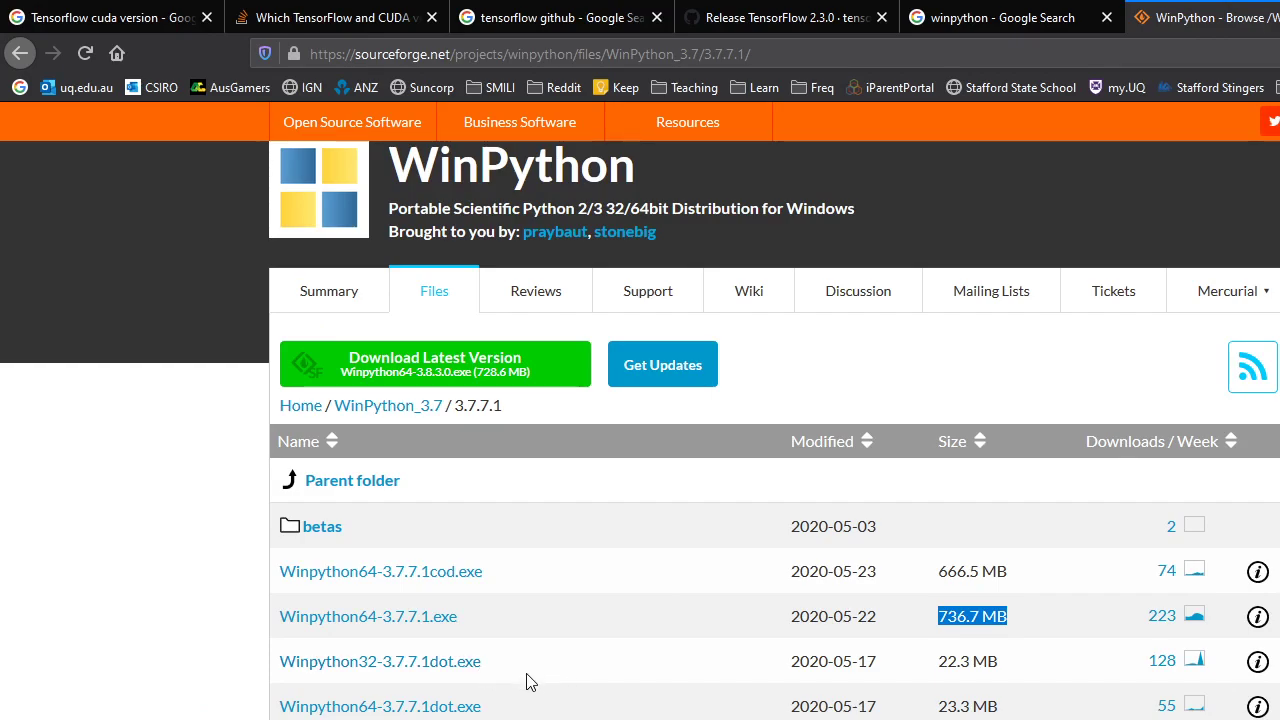
pyautogui.moveTo(556, 696)
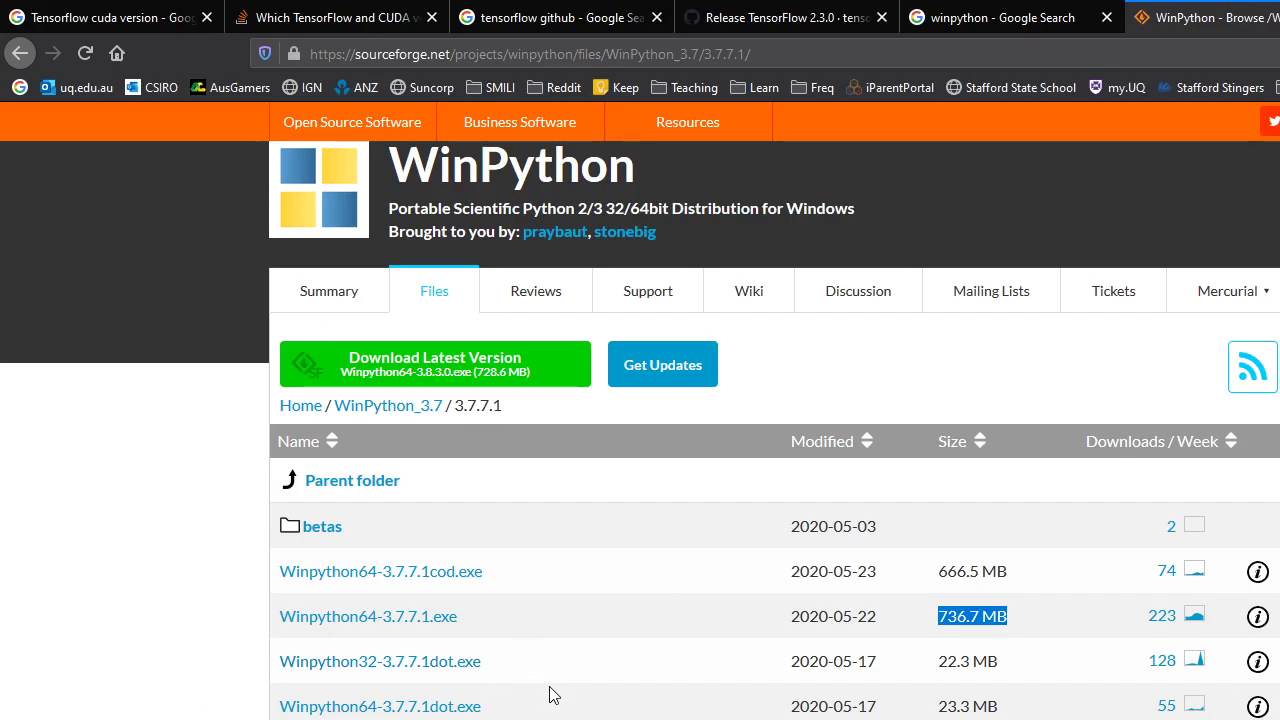
pyautogui.moveTo(540, 690)
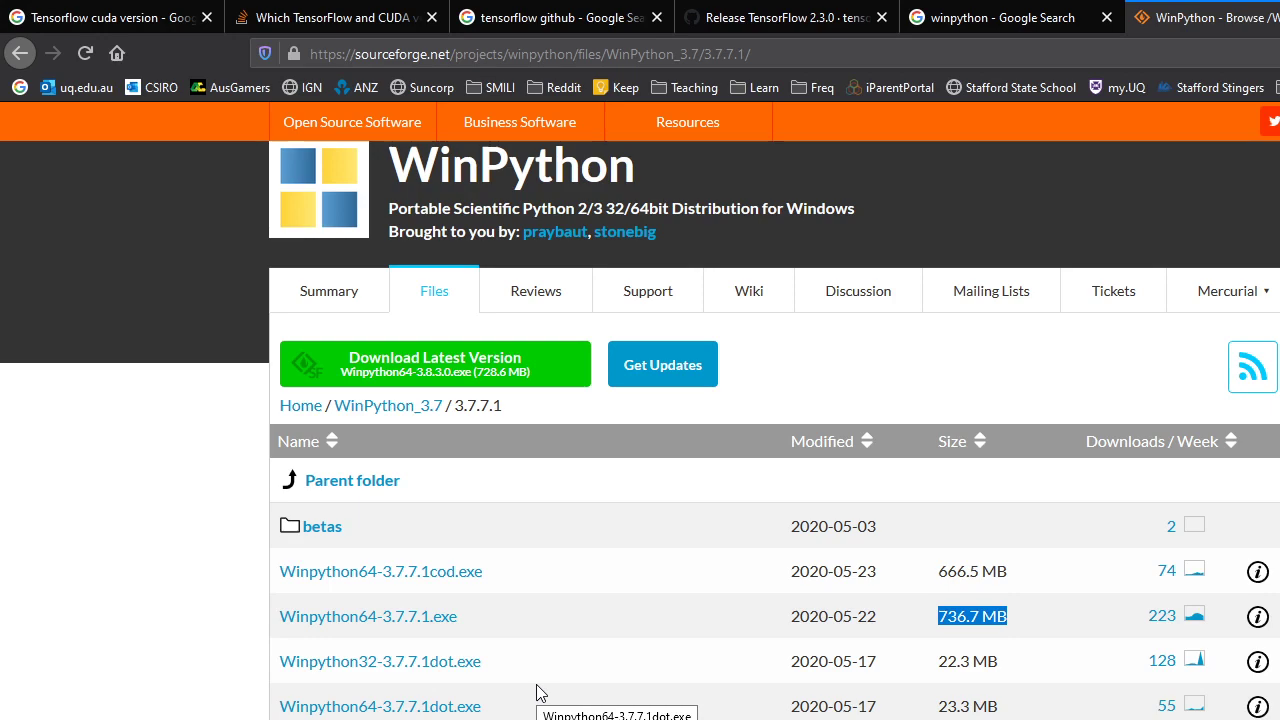